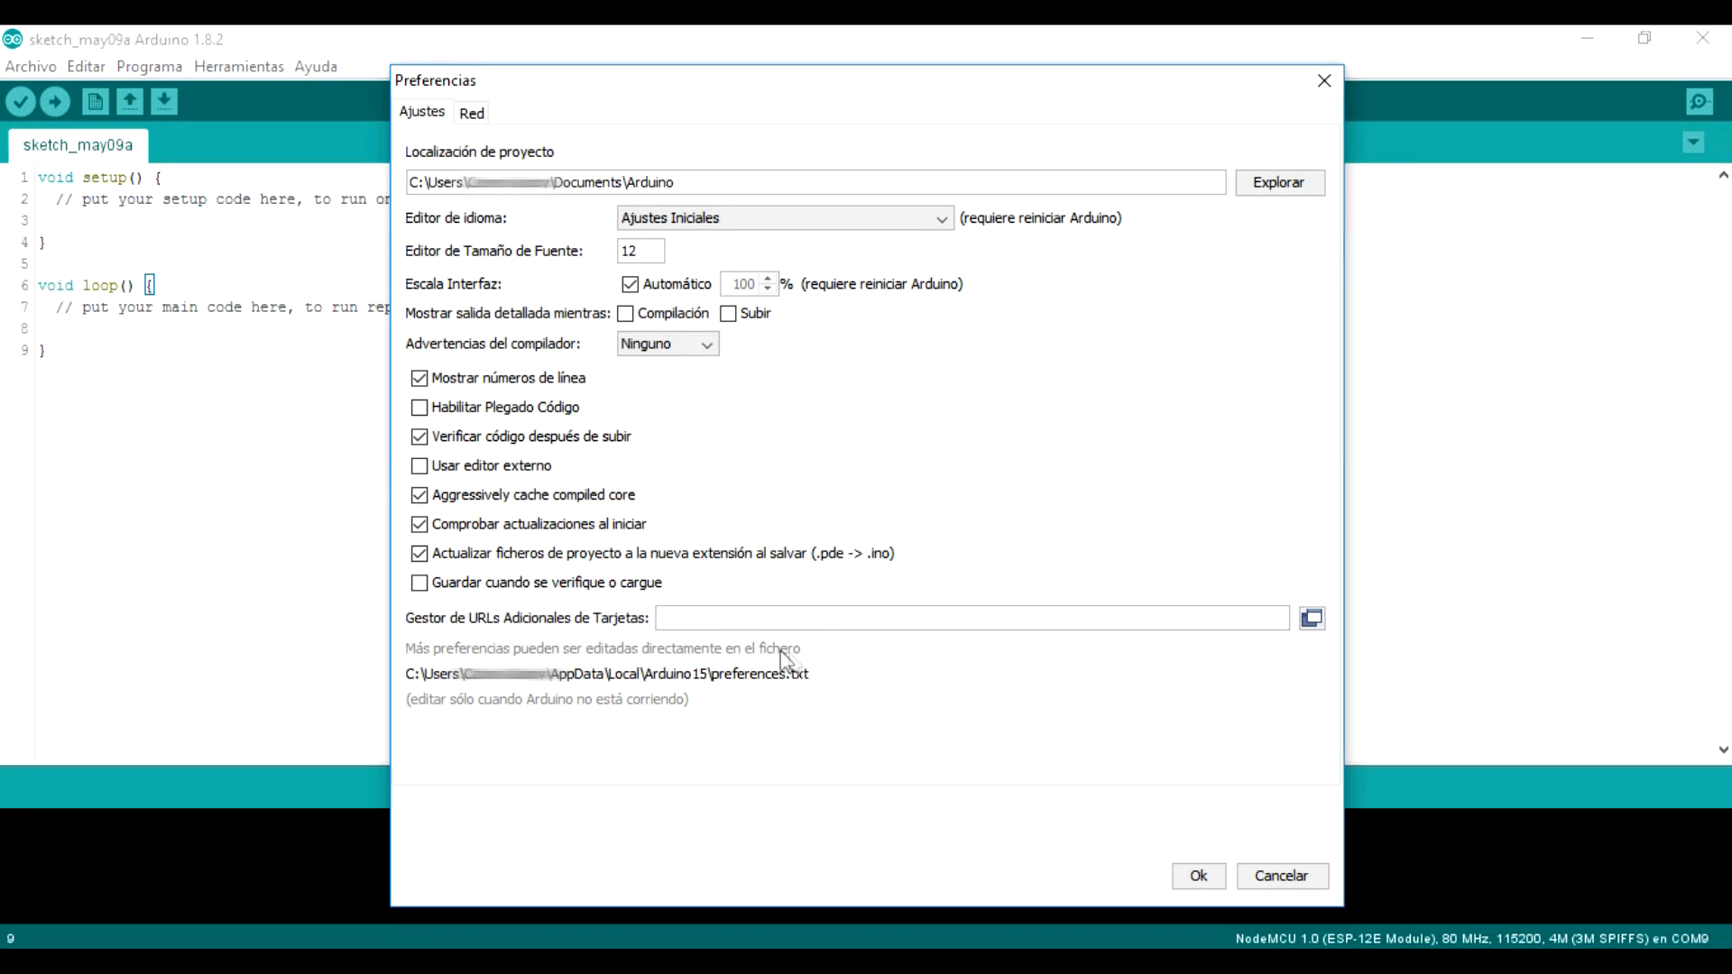
right_click(552, 358)
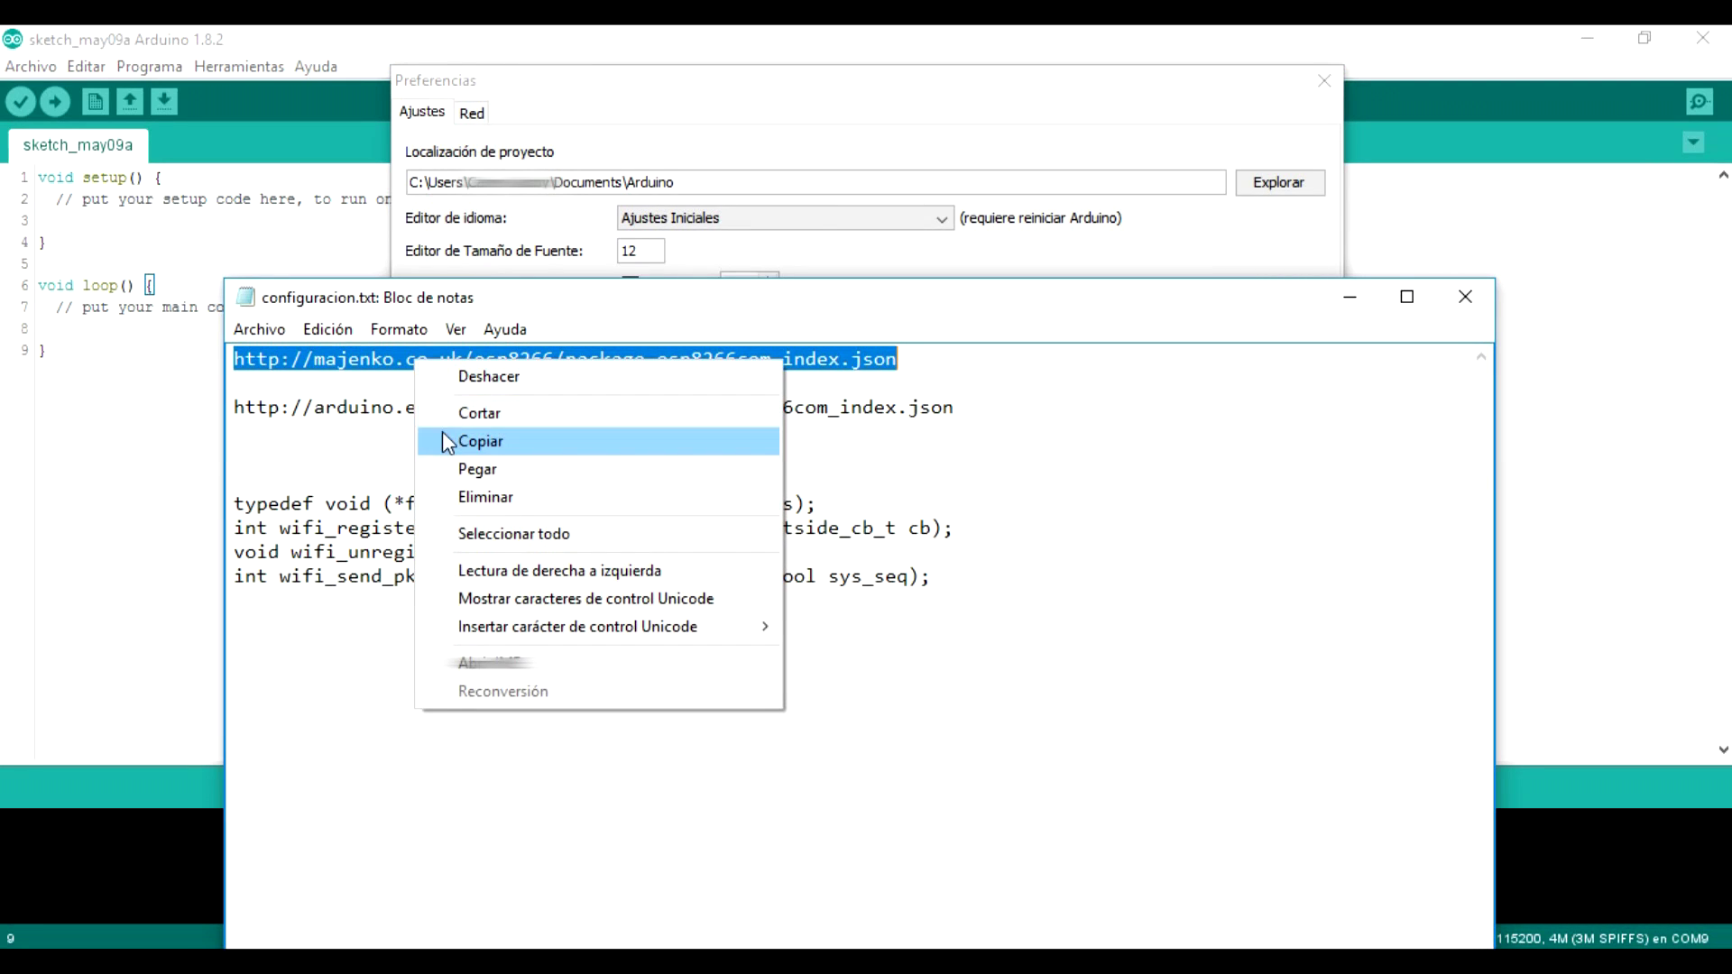
click(480, 441)
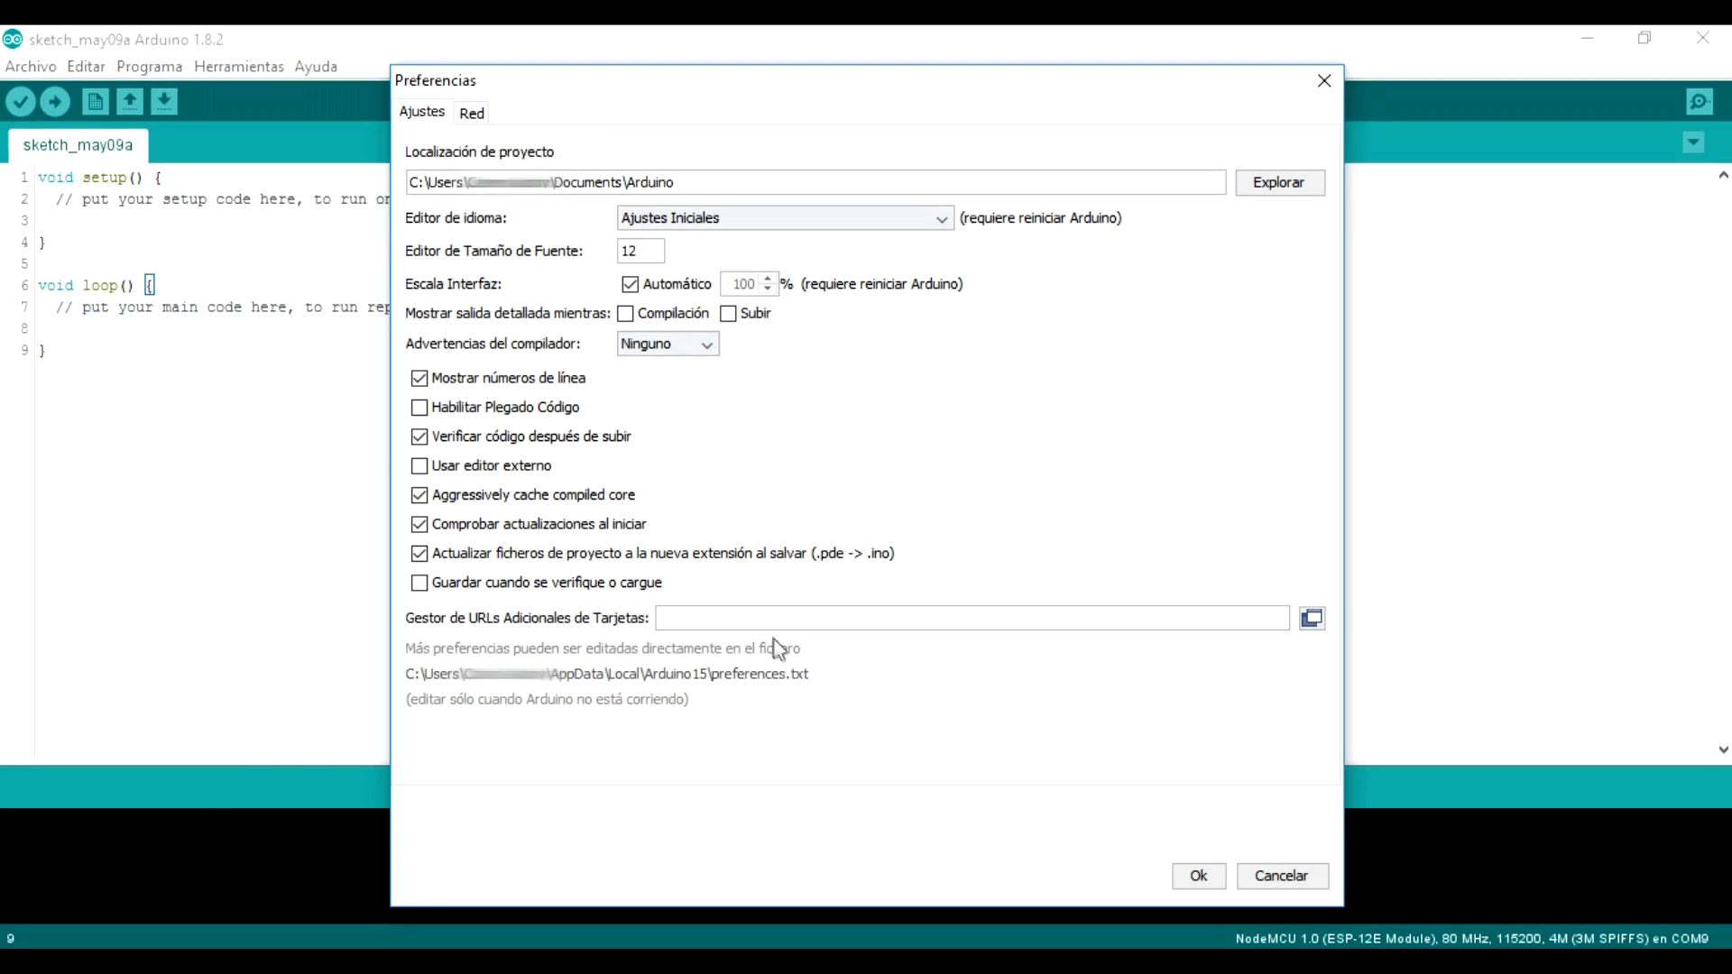
mouse_move(787, 640)
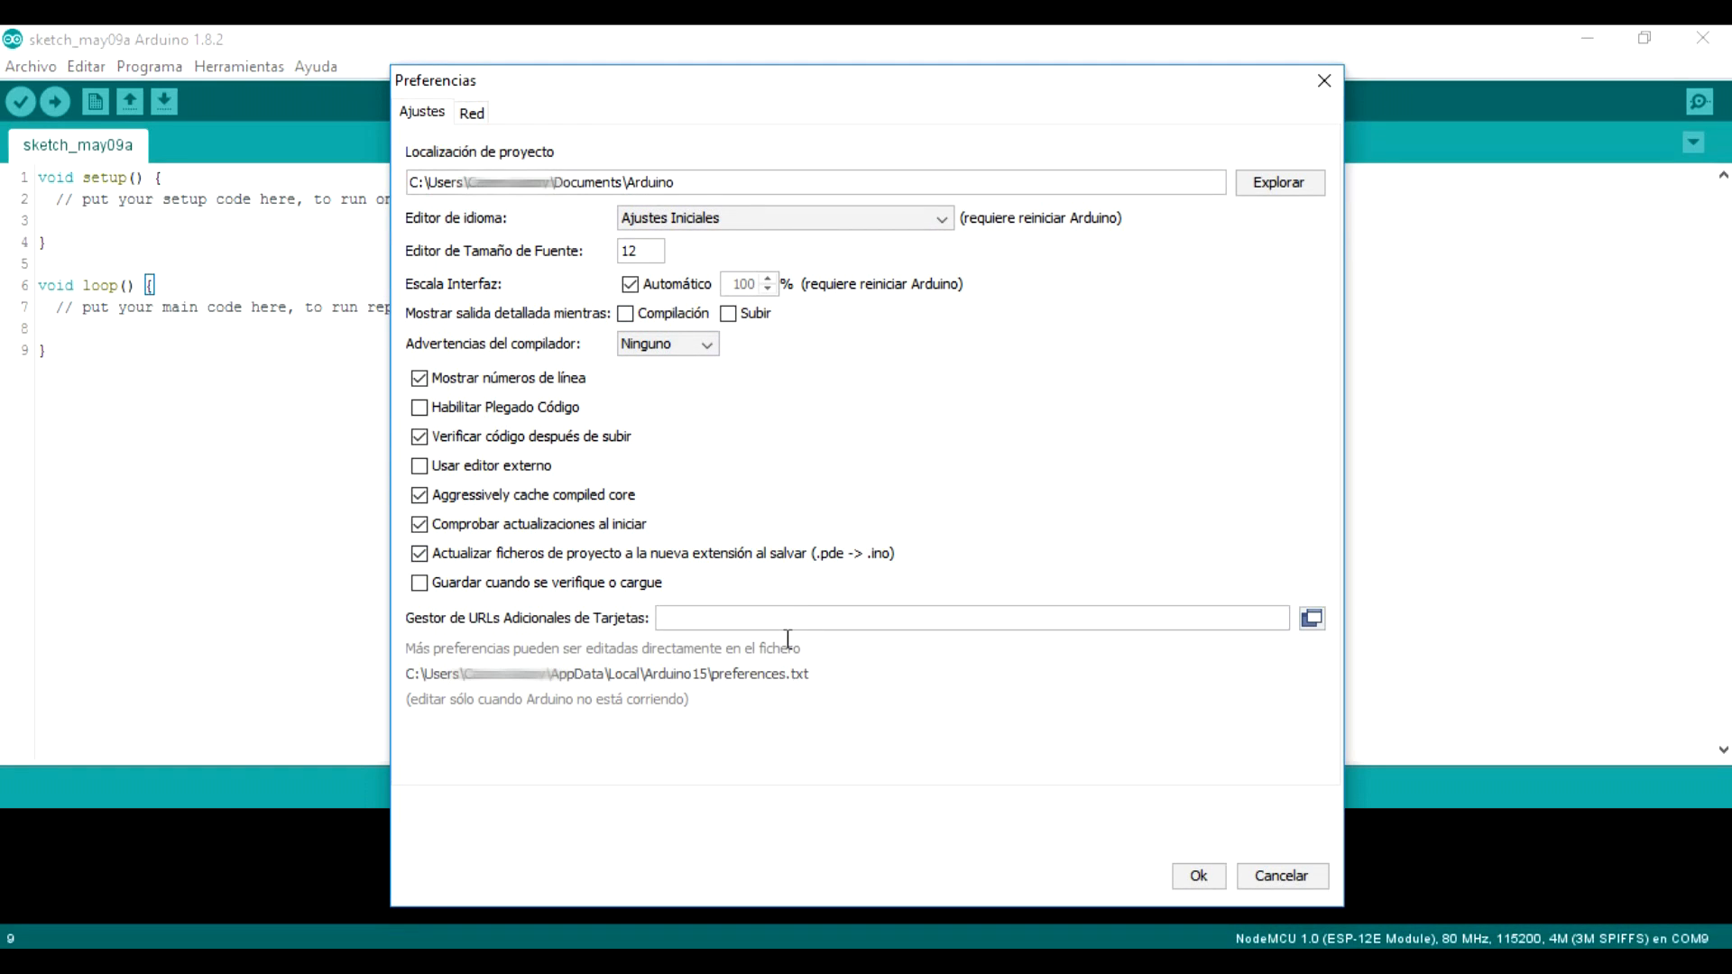
text(http://majenko.co.uk/esp8266/package_esp8266com_index.json)
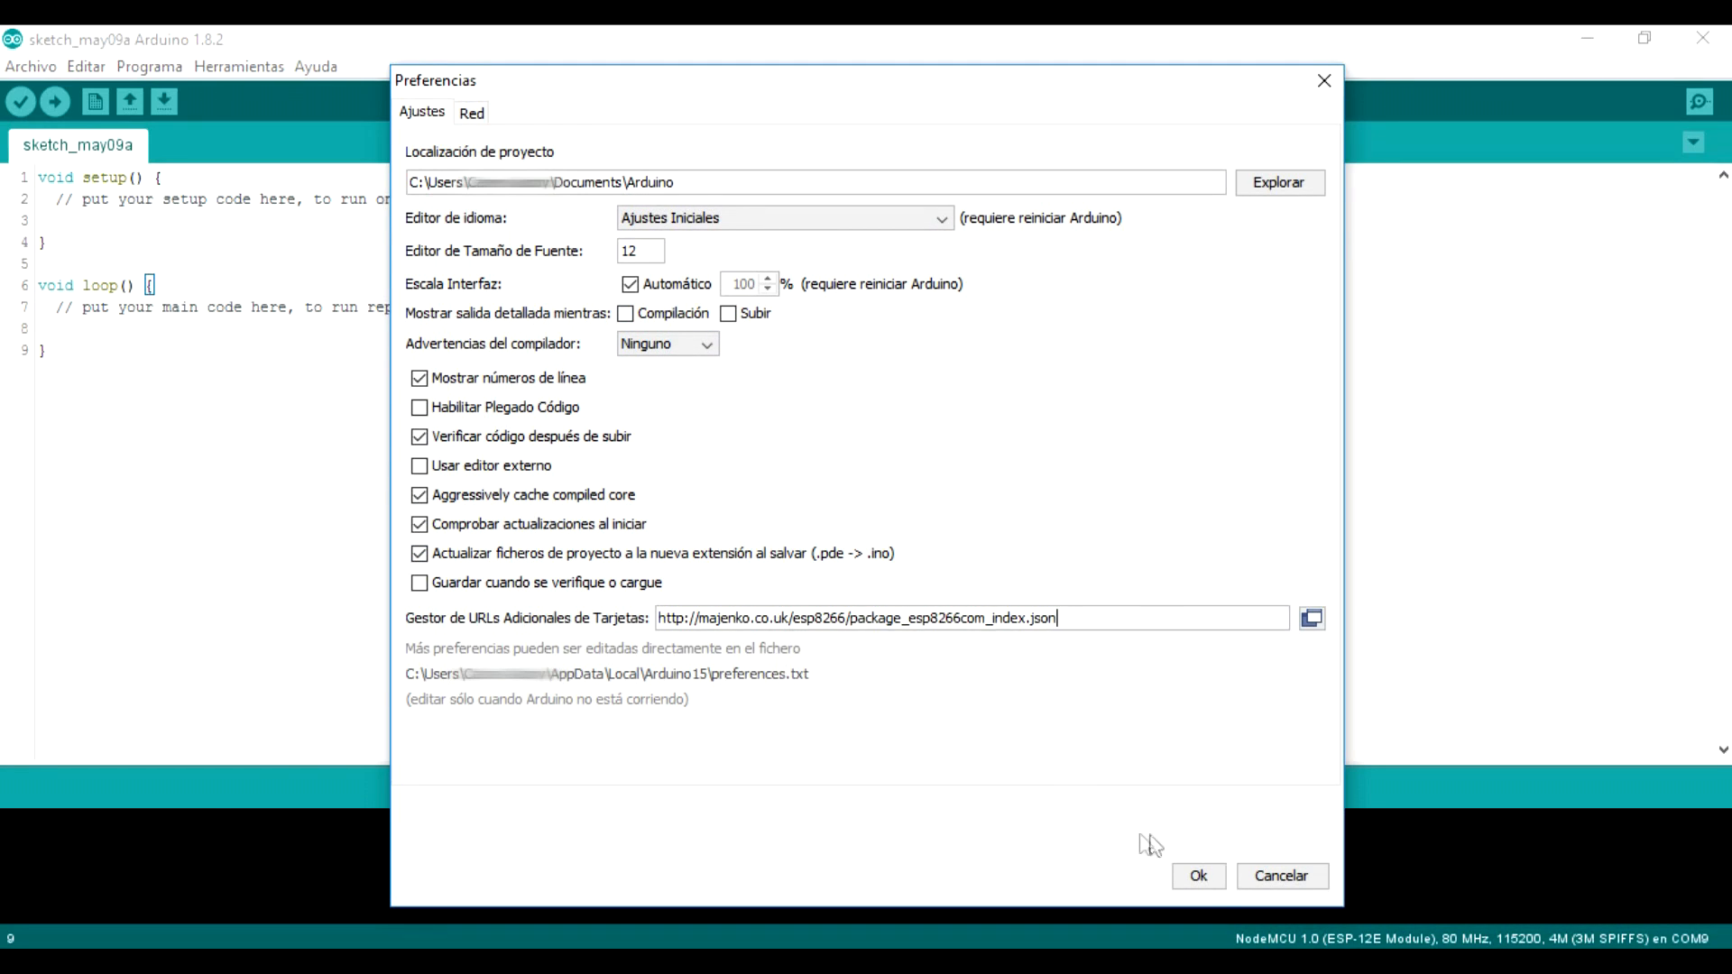
click(1197, 876)
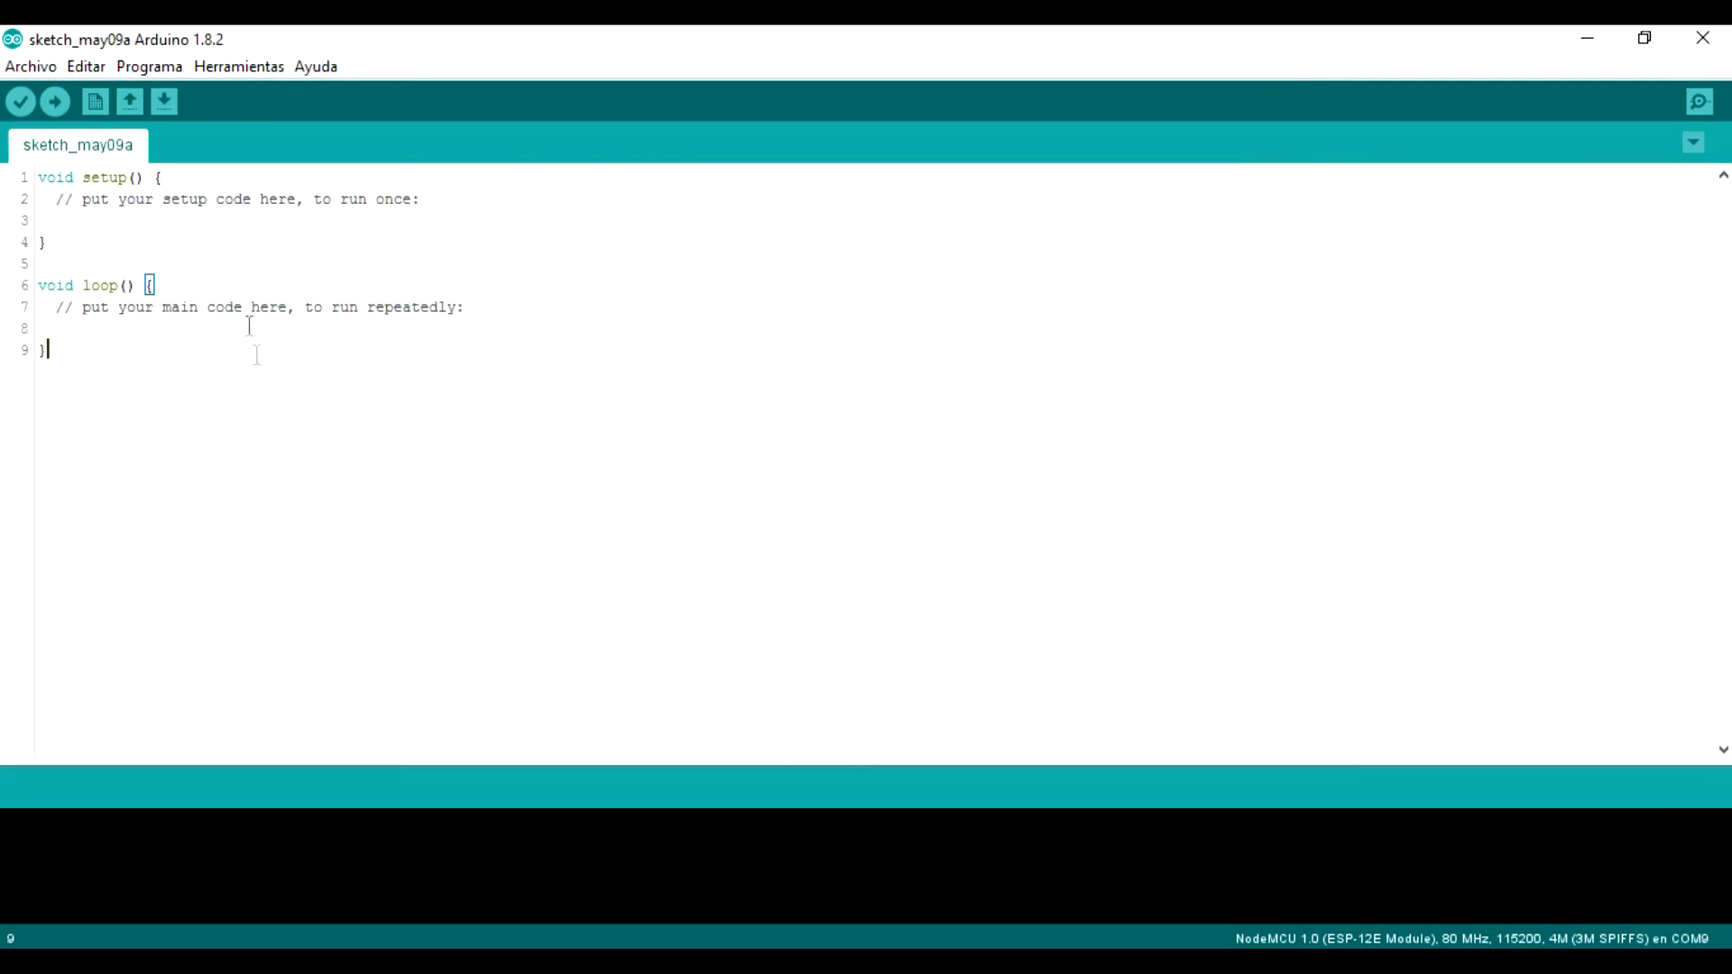
In the boards manager, search esp8266 and install package version 2.0.0 over 2.3.0
click(238, 66)
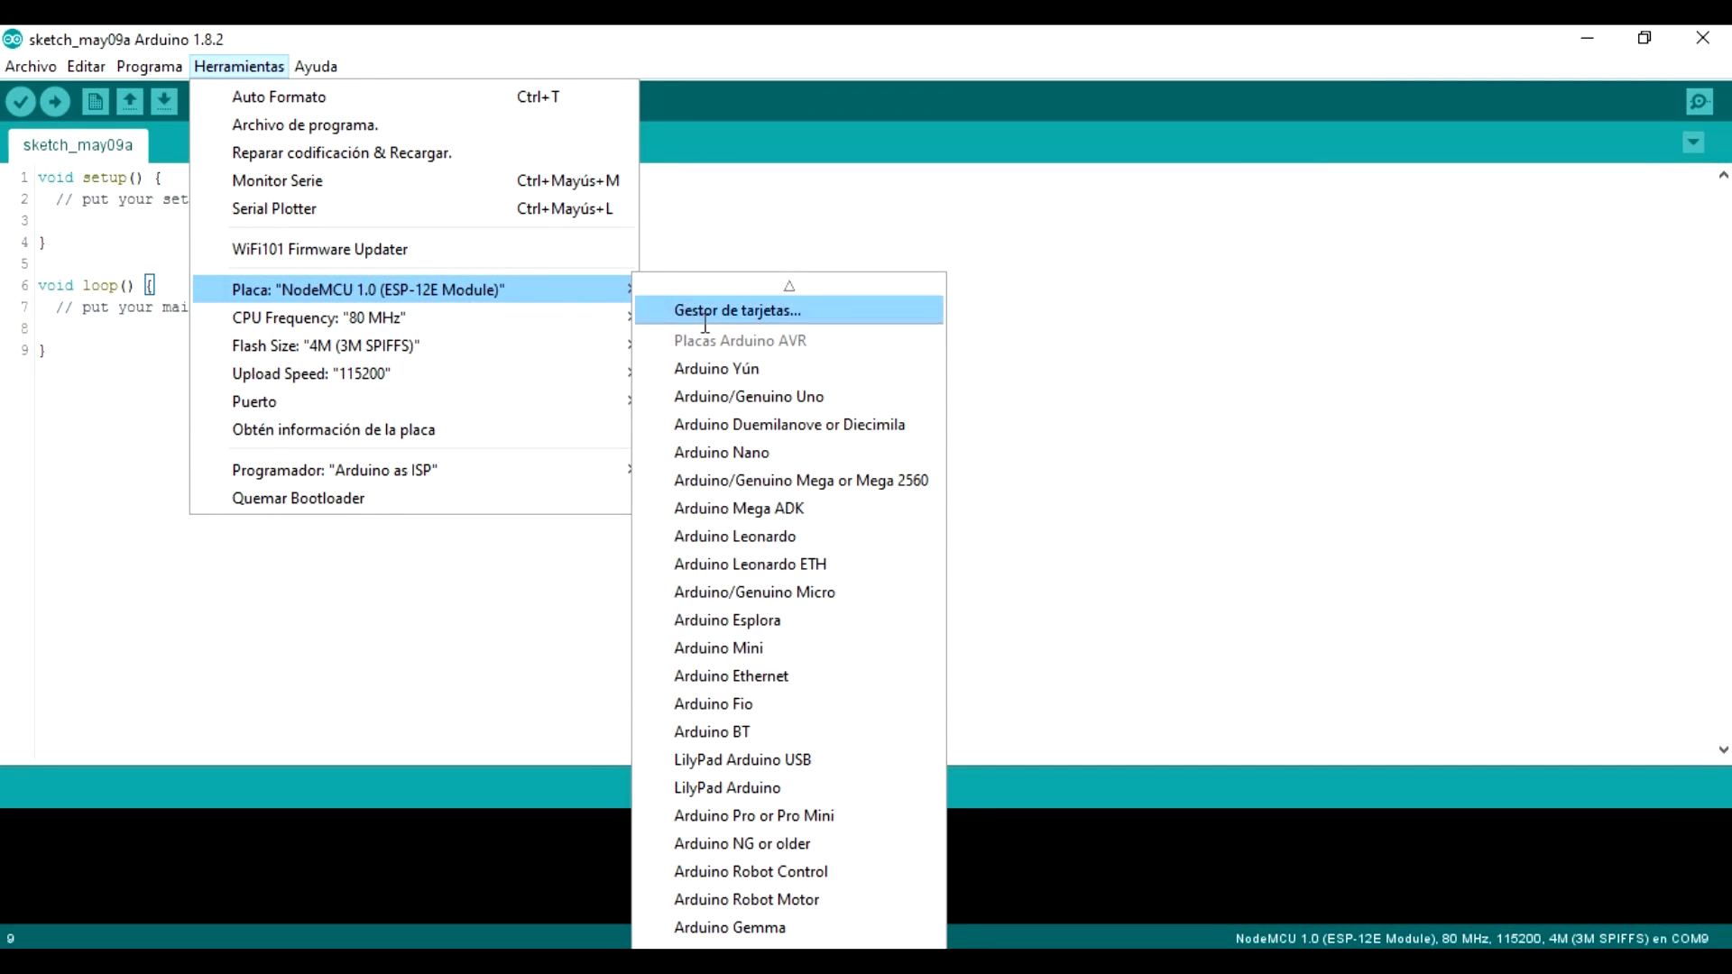
click(737, 310)
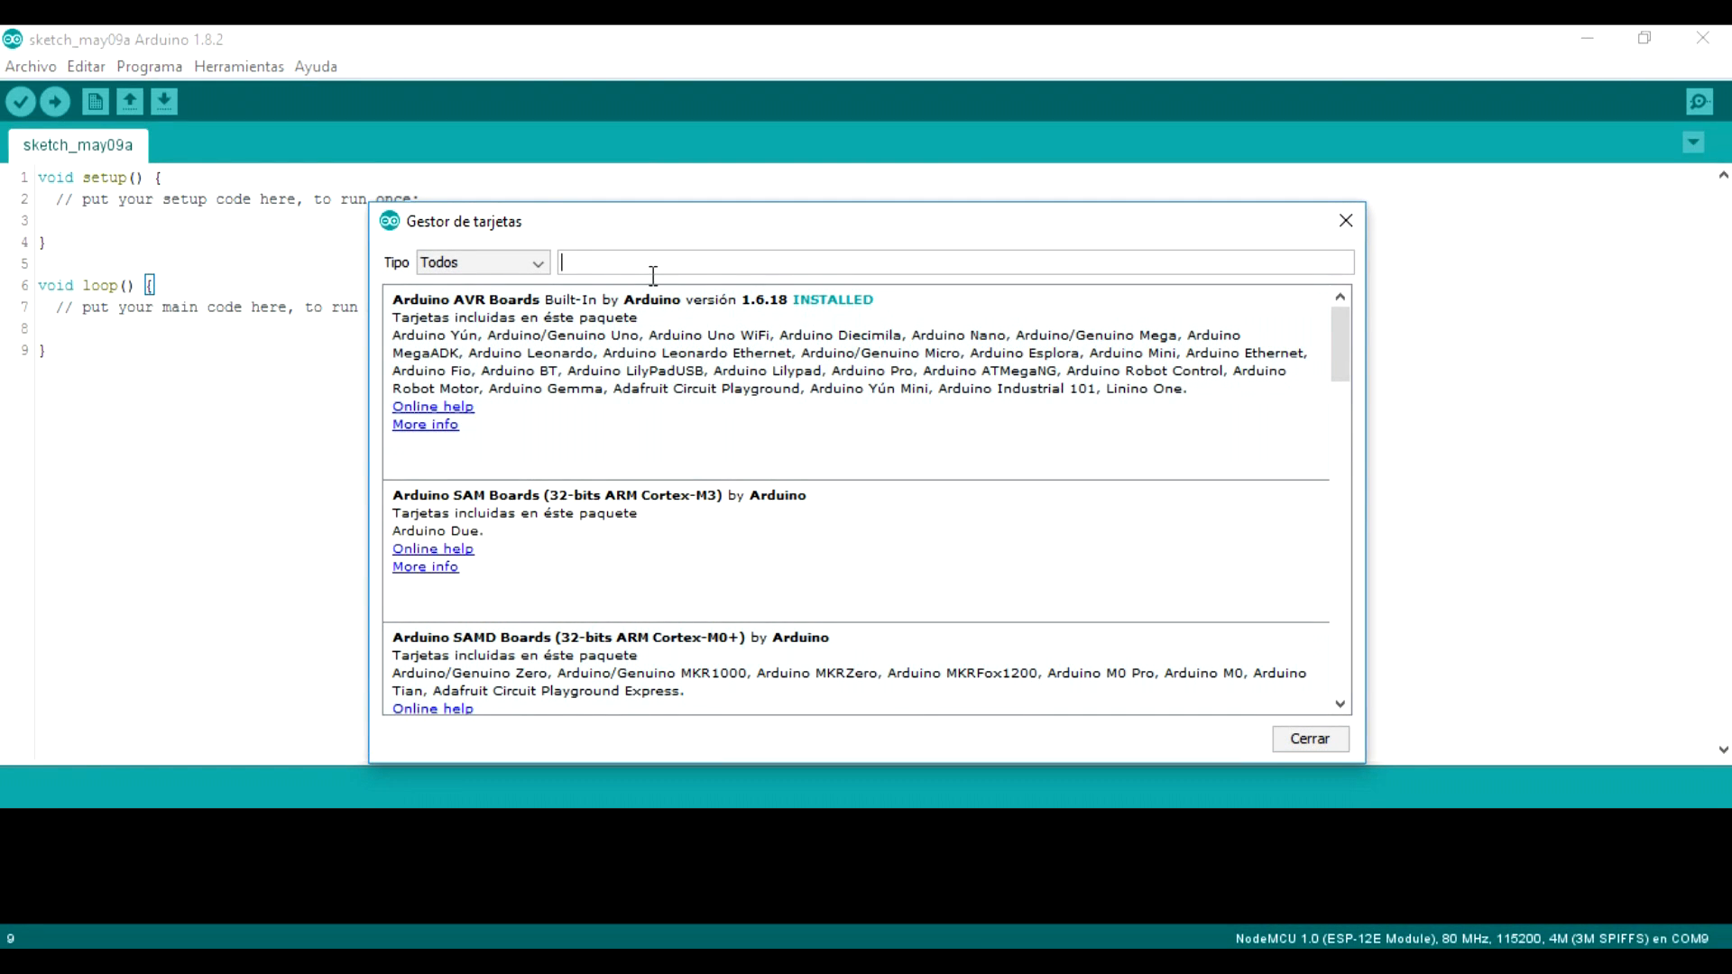
text(esp8266)
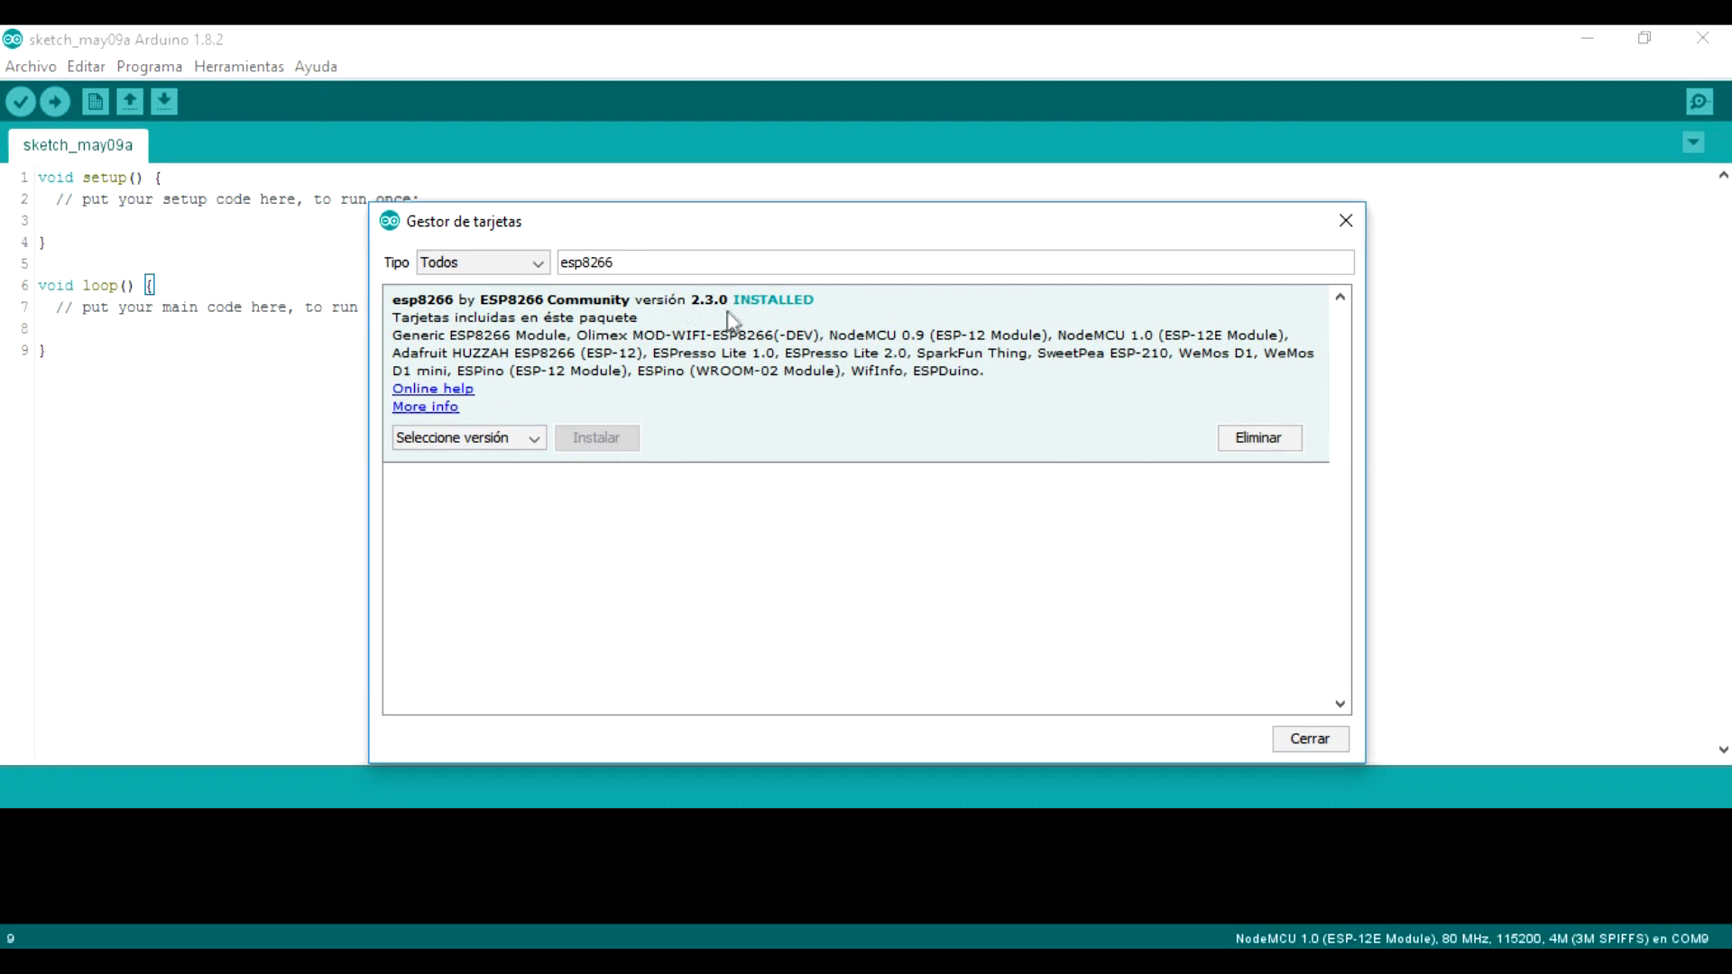
click(466, 437)
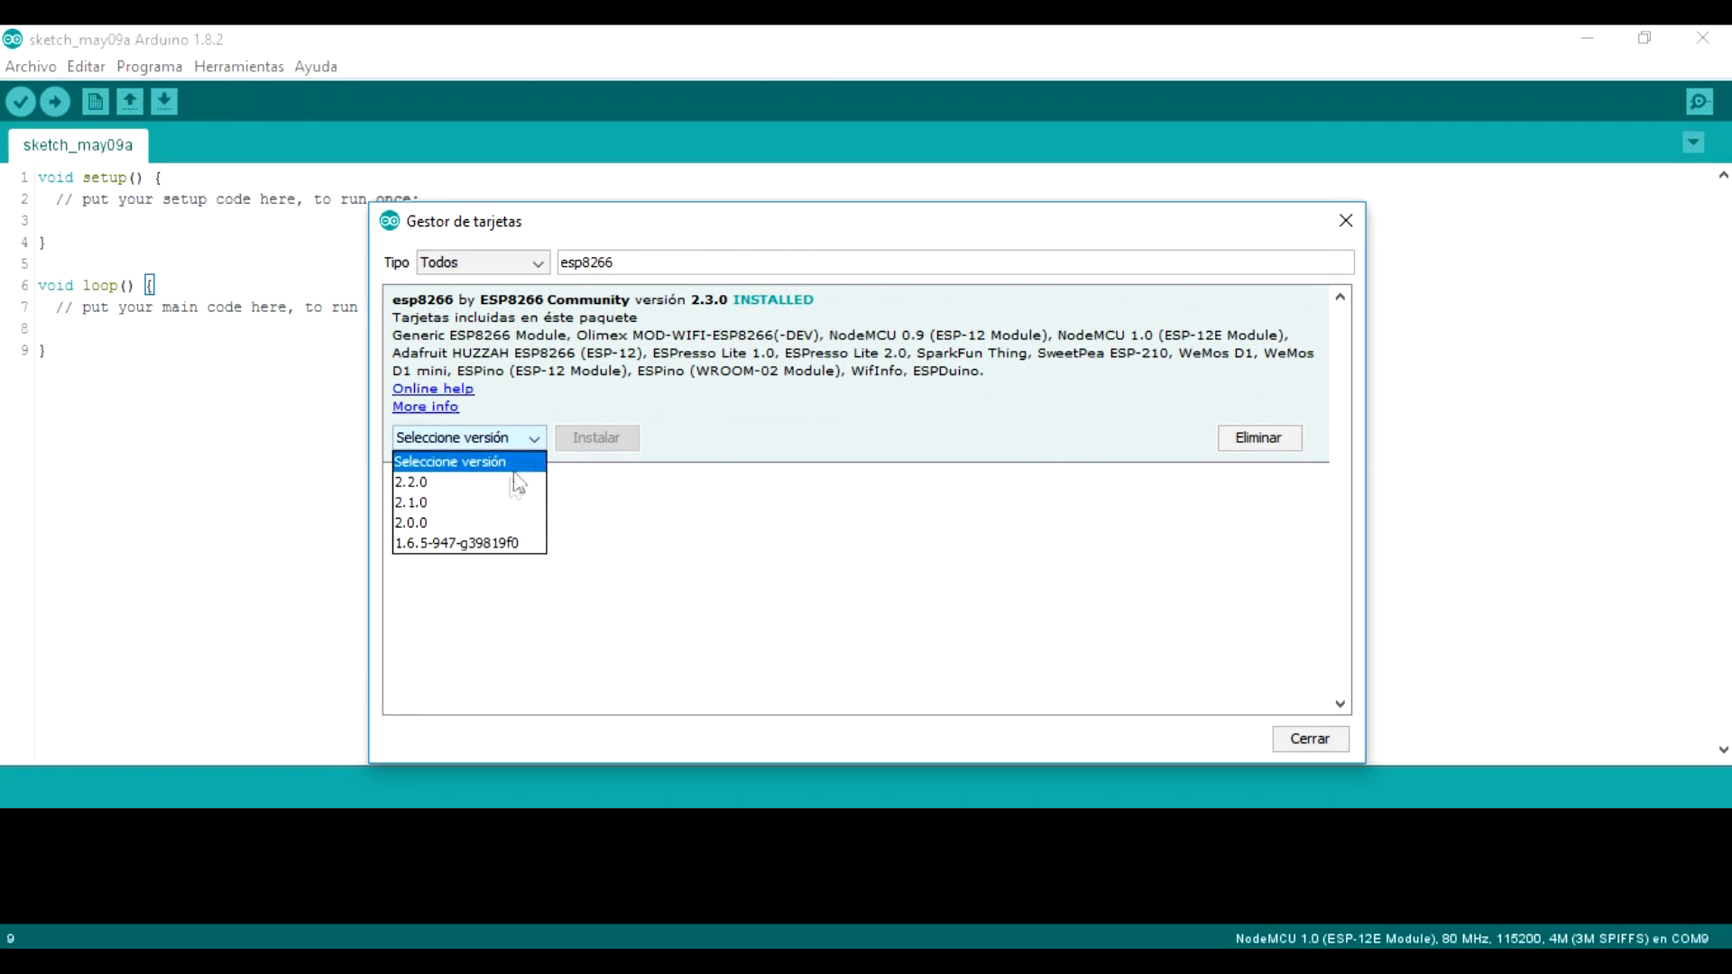
click(411, 522)
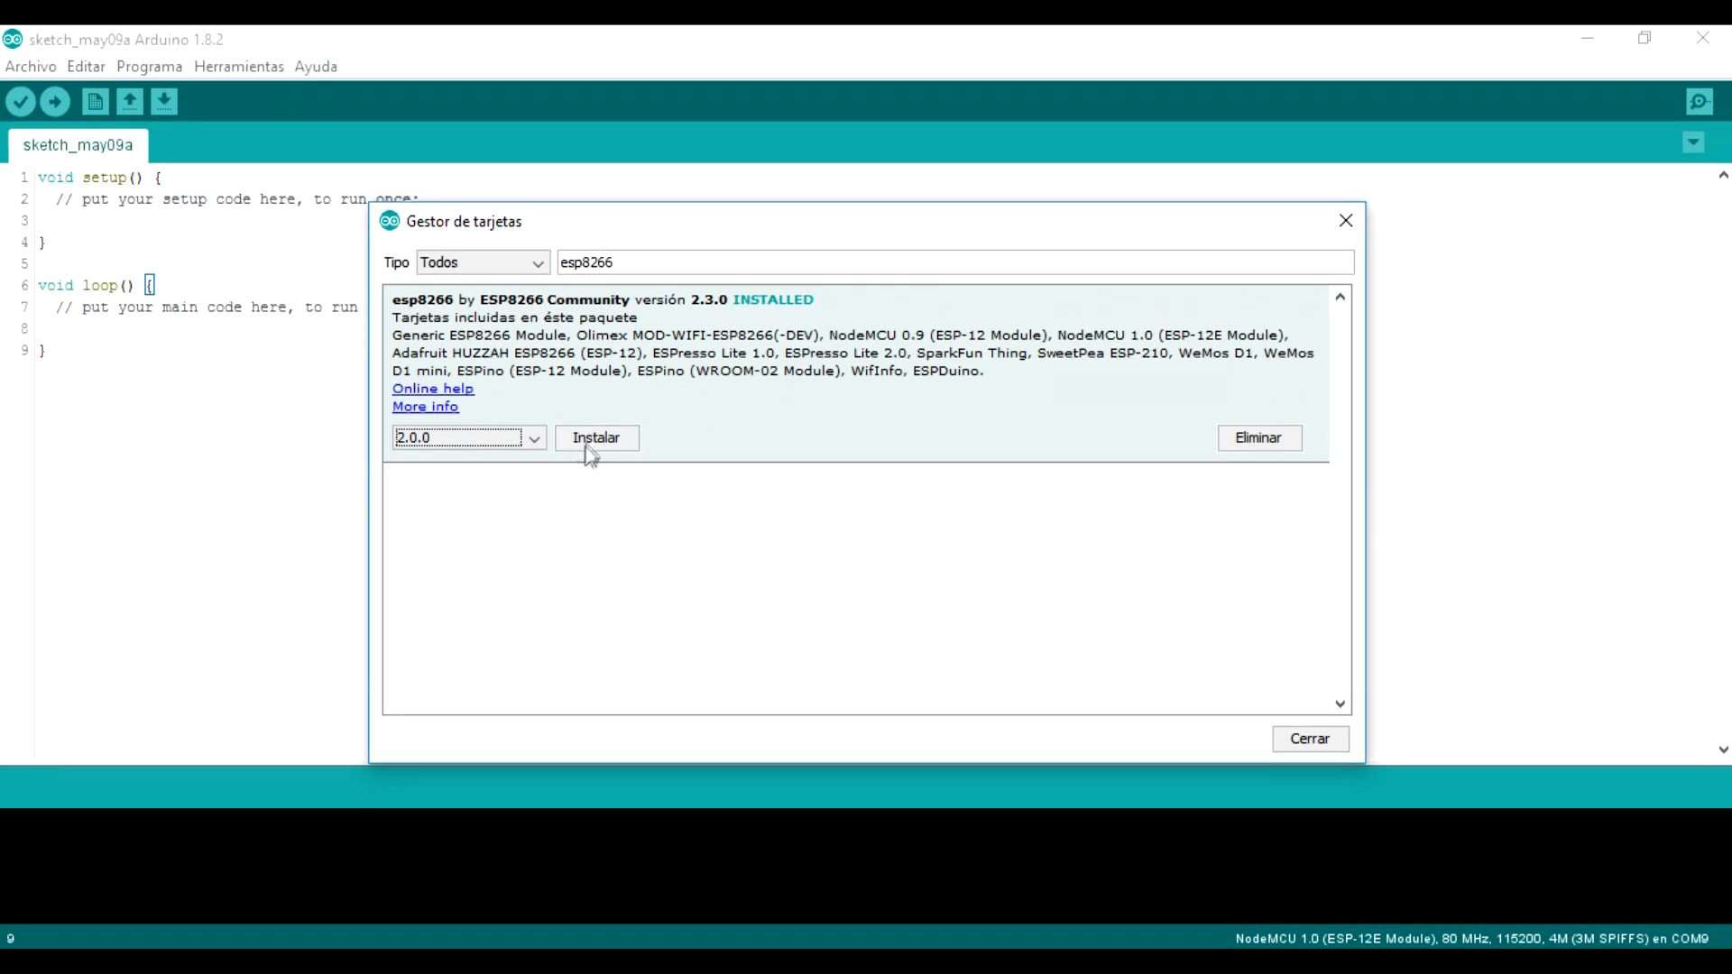
click(595, 438)
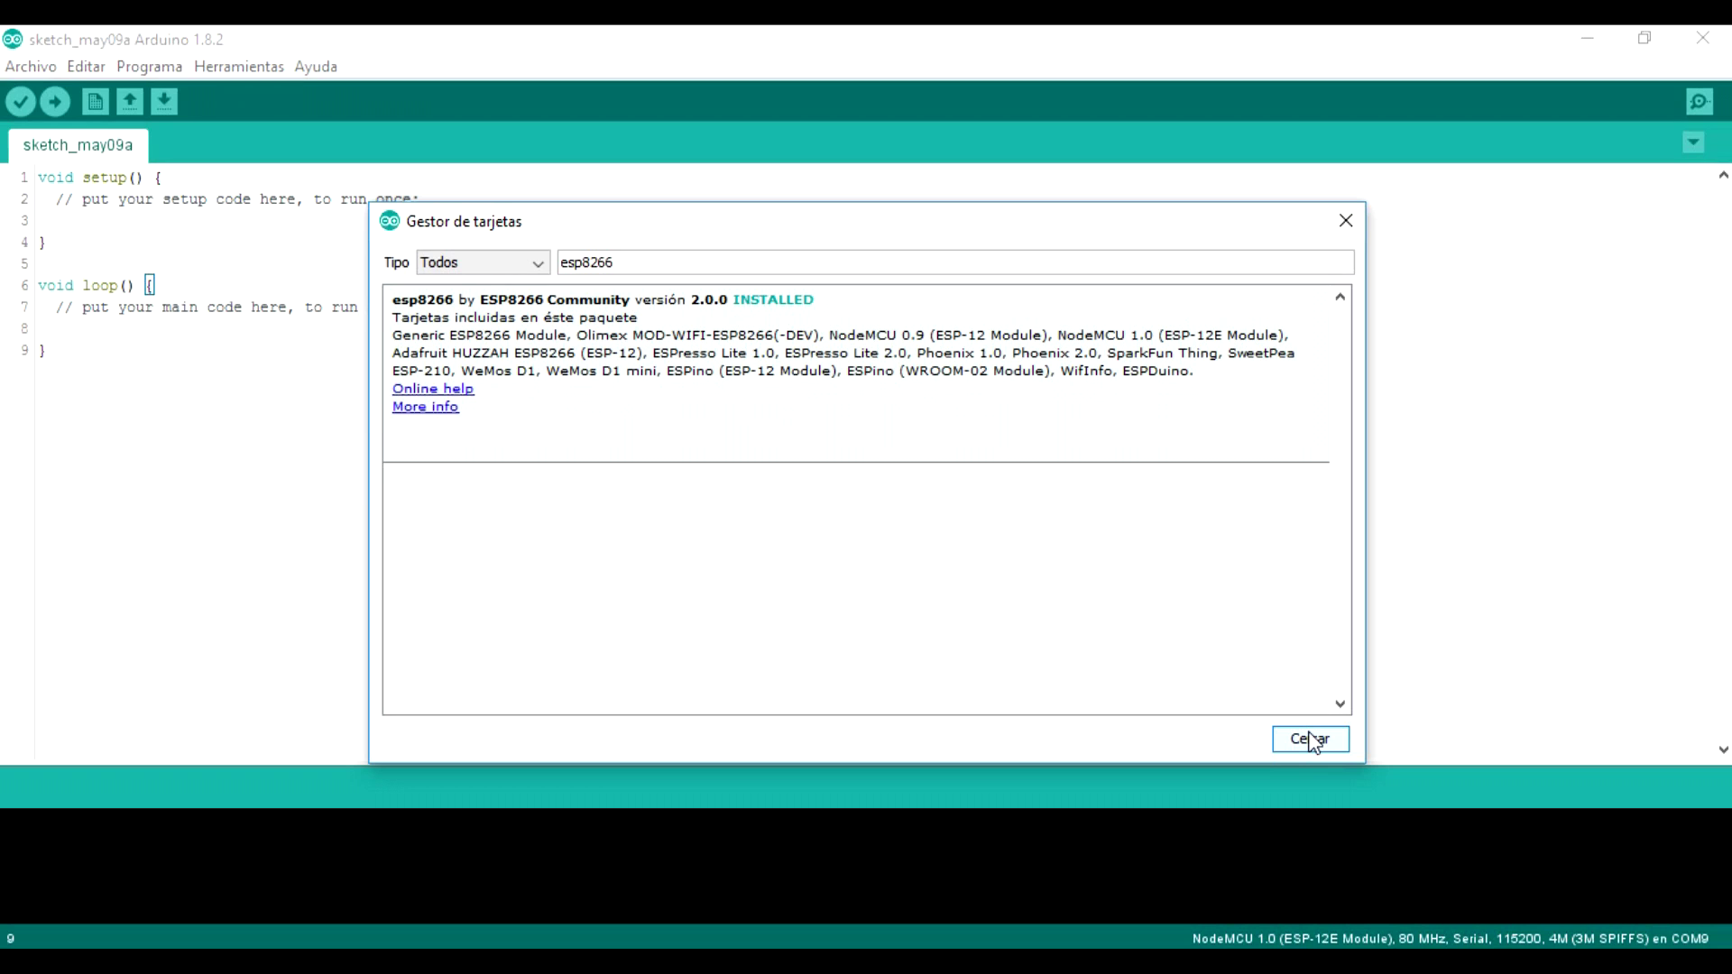
Reopen Preferencias from the Archivo menu after closing the boards manager
click(29, 66)
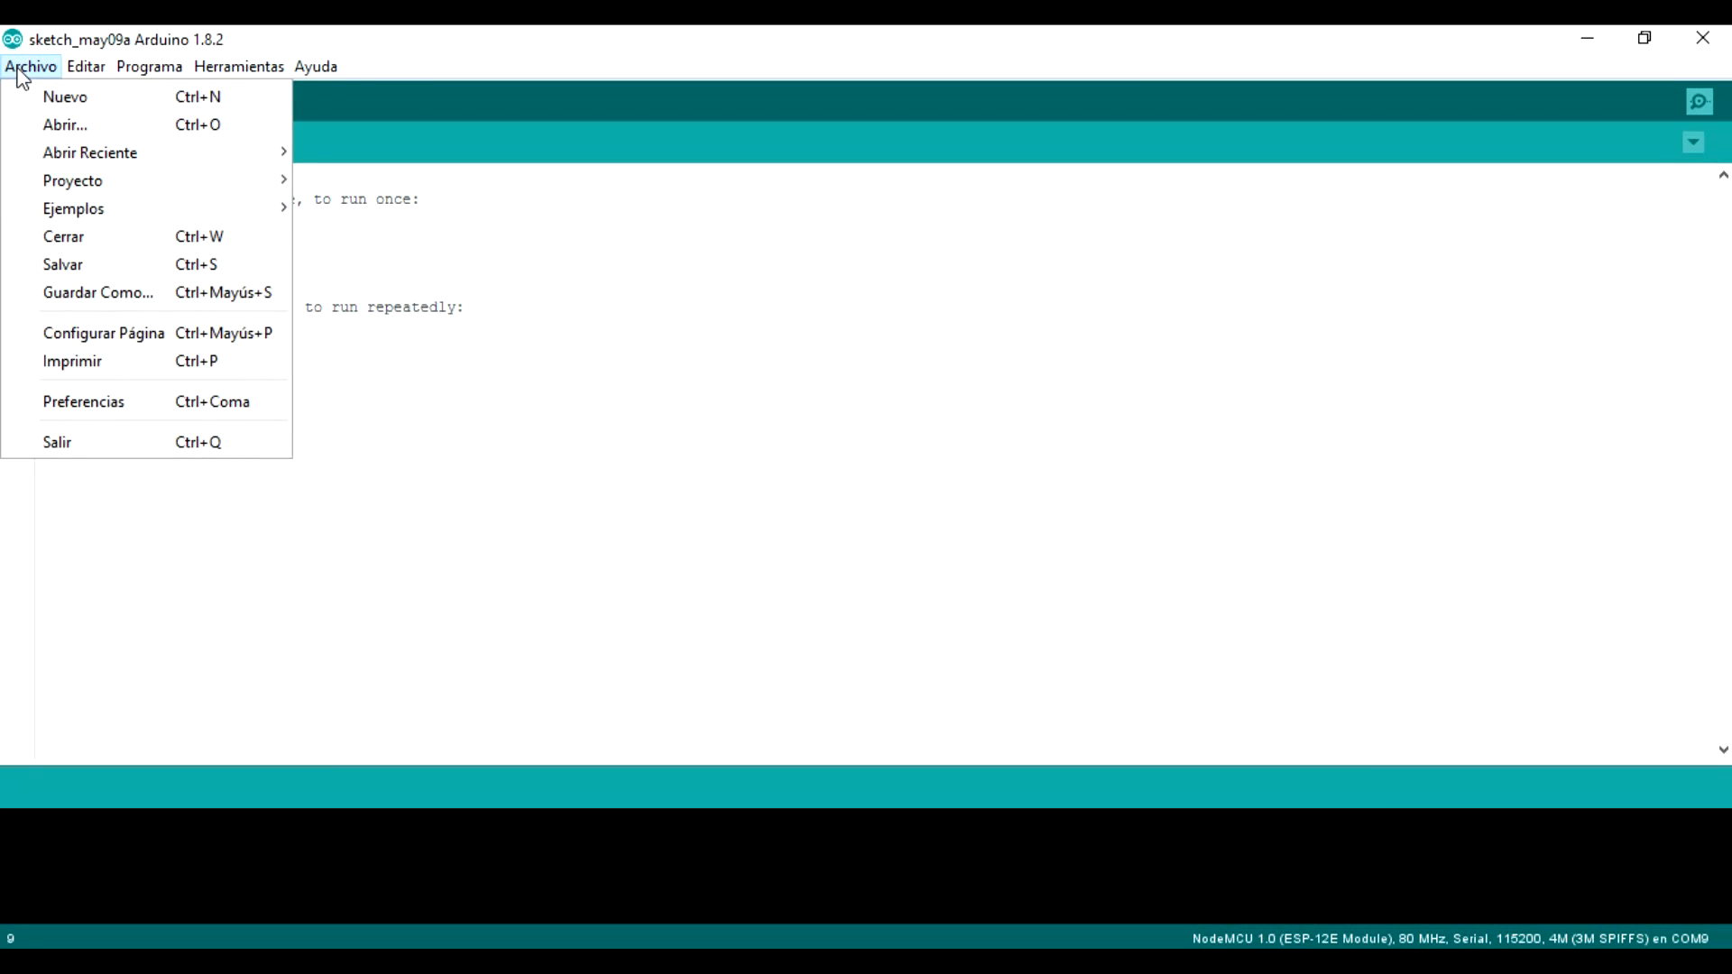
click(83, 400)
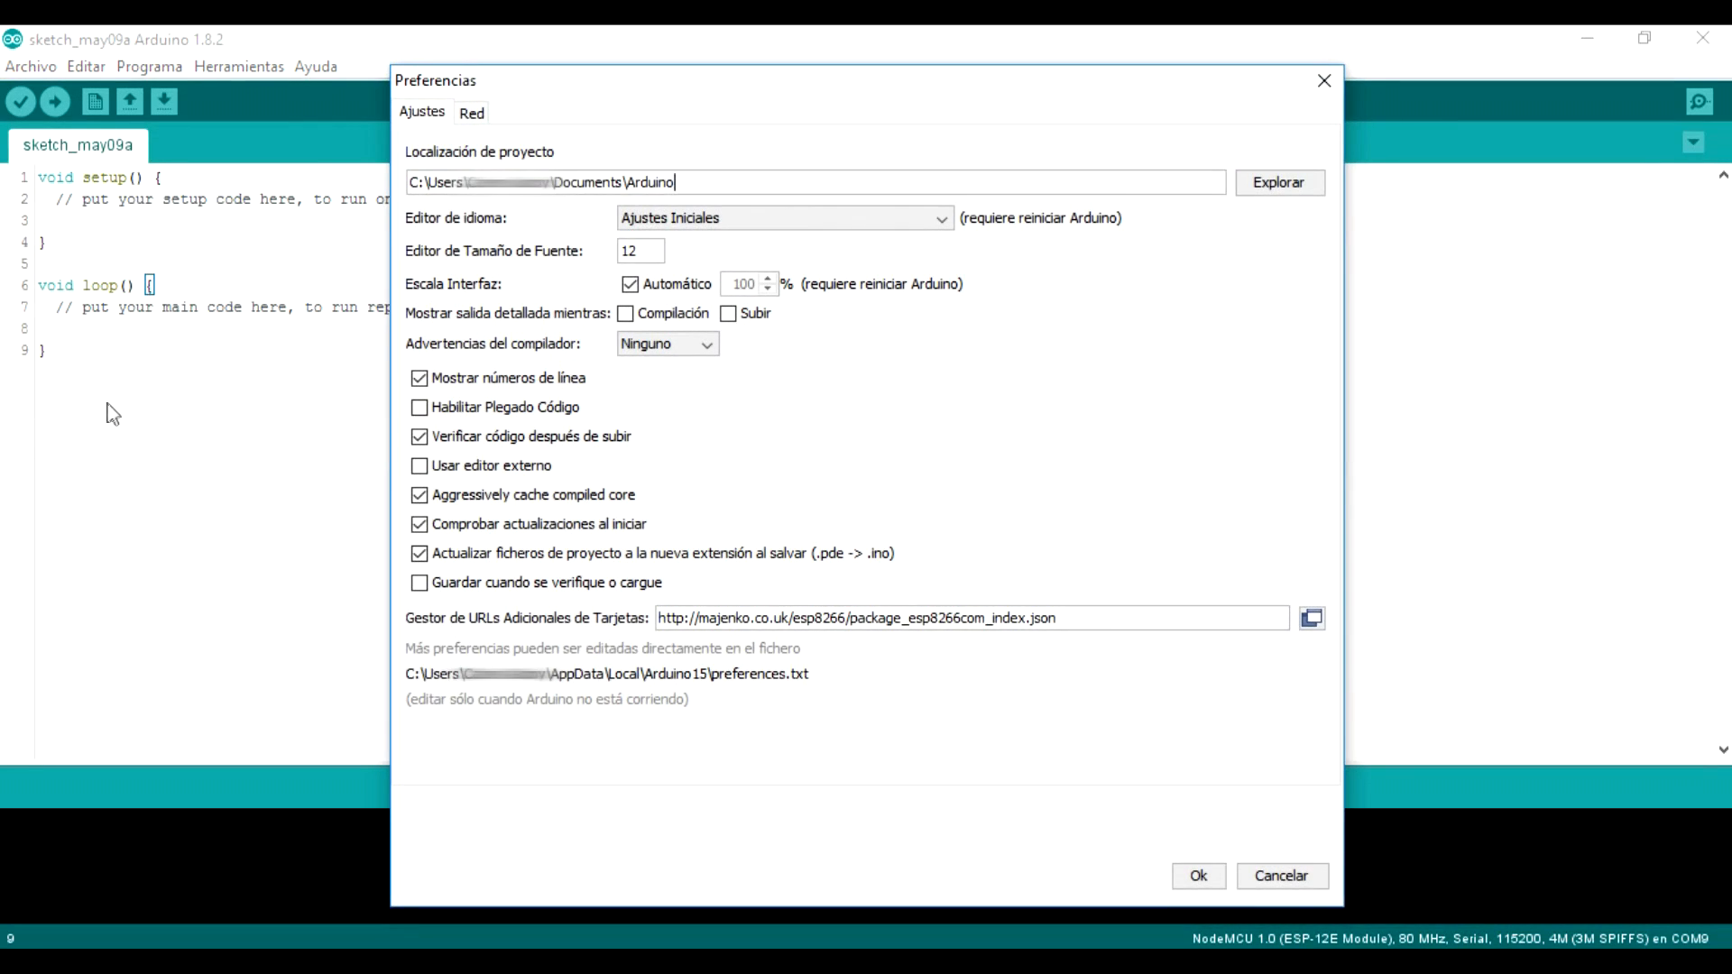
mouse_move(768, 685)
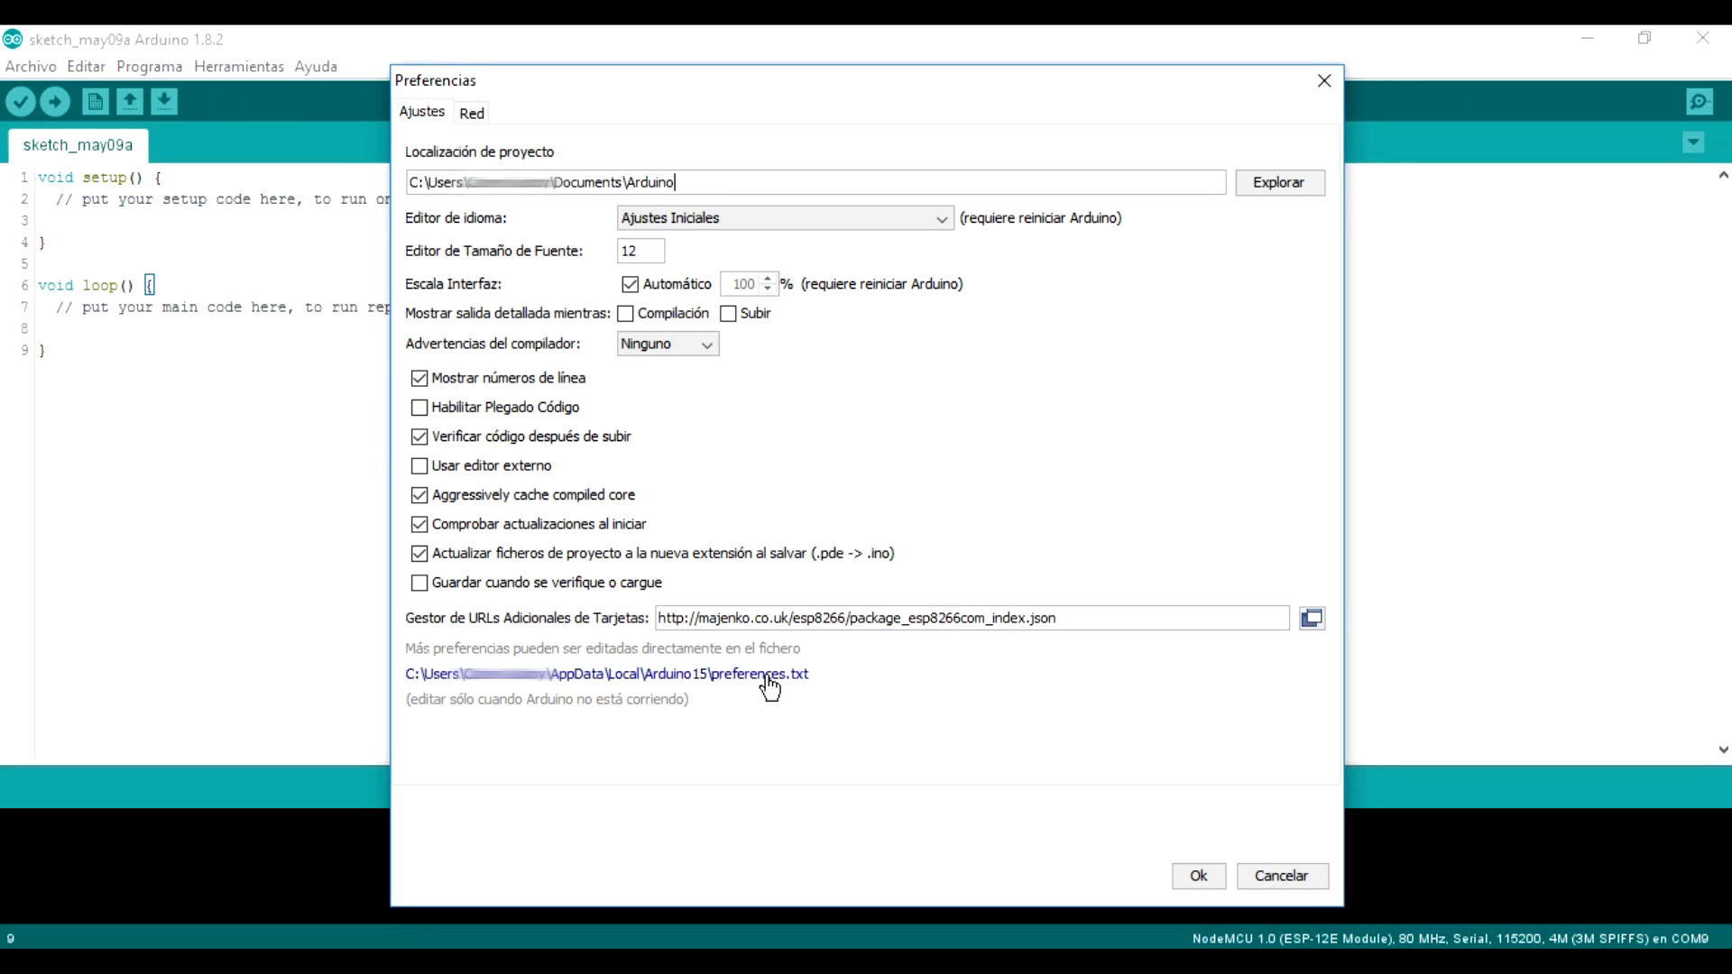
From the Arduino15 folder, navigate packages > esp8266 > hardware > esp8266 > 2.0.0 > tools > sdk > include
click(600, 674)
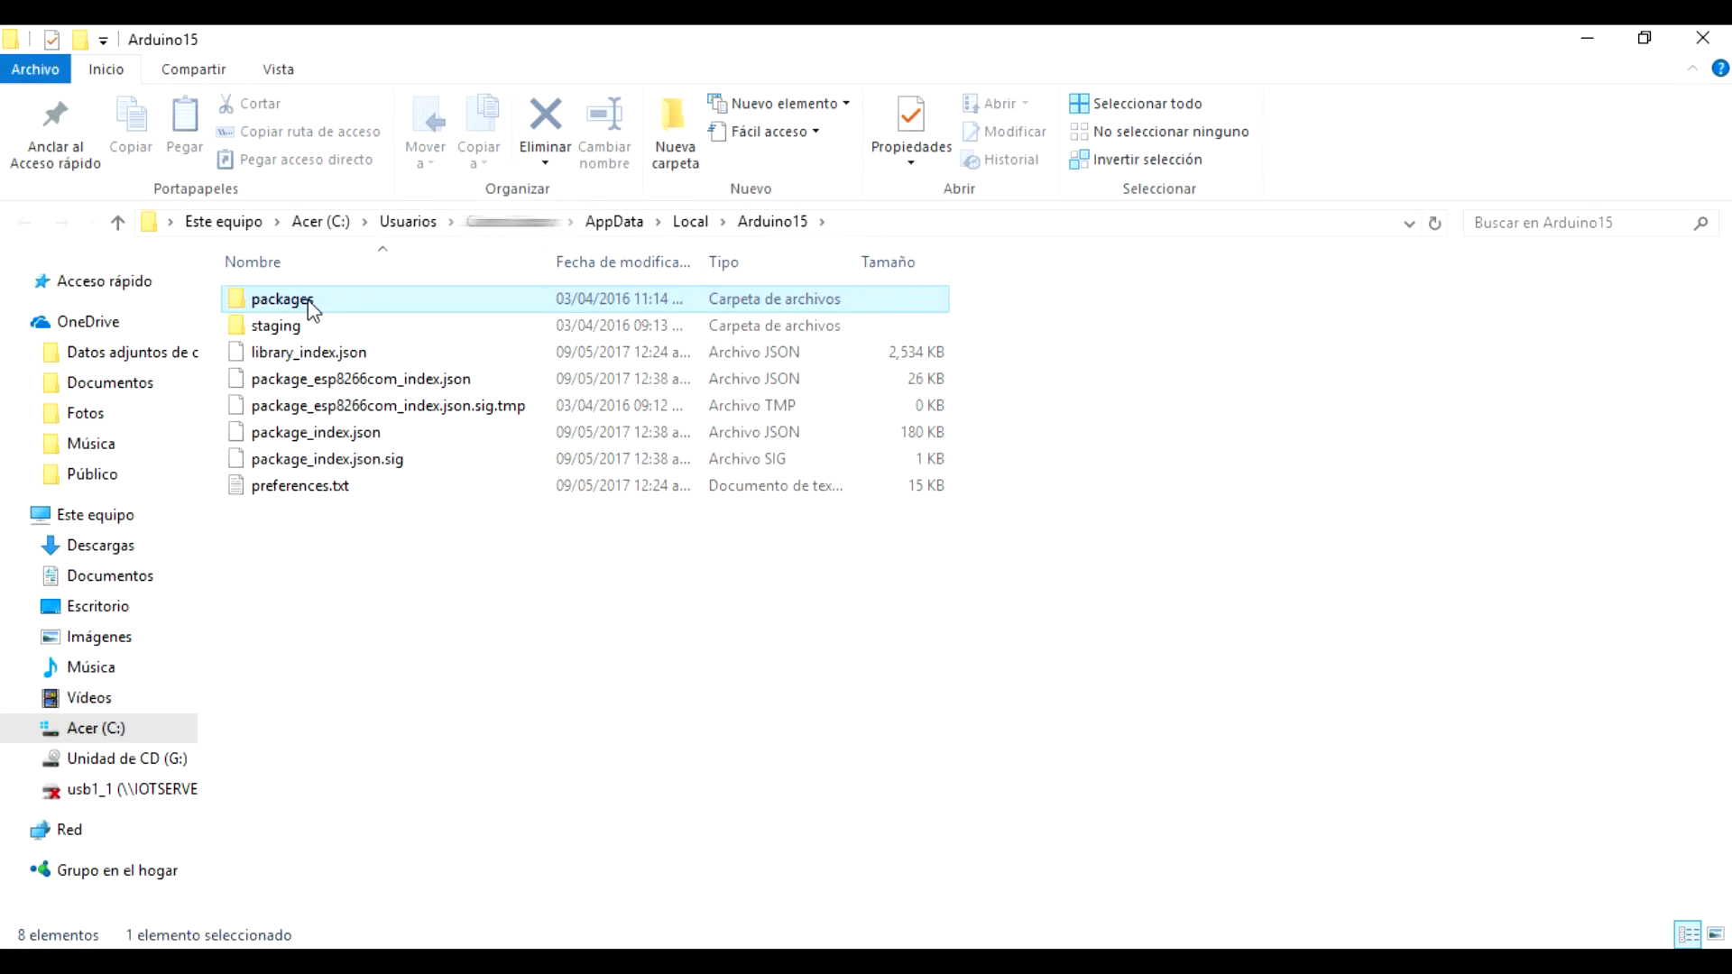
double_click(282, 298)
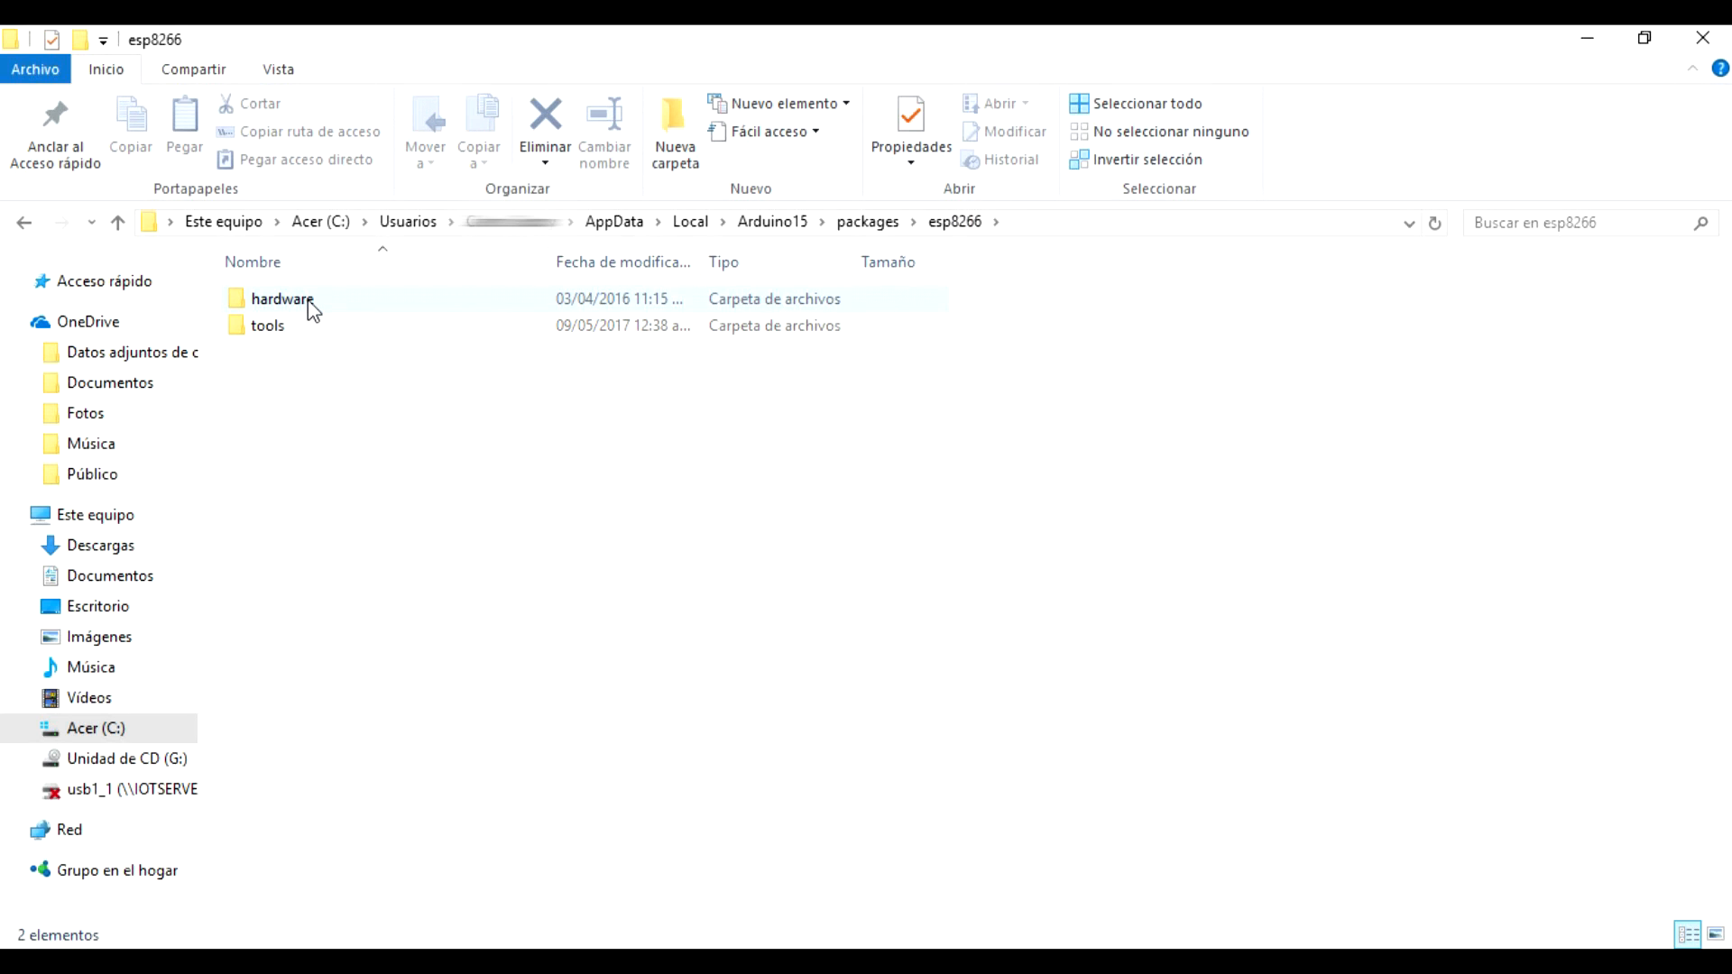
double_click(282, 298)
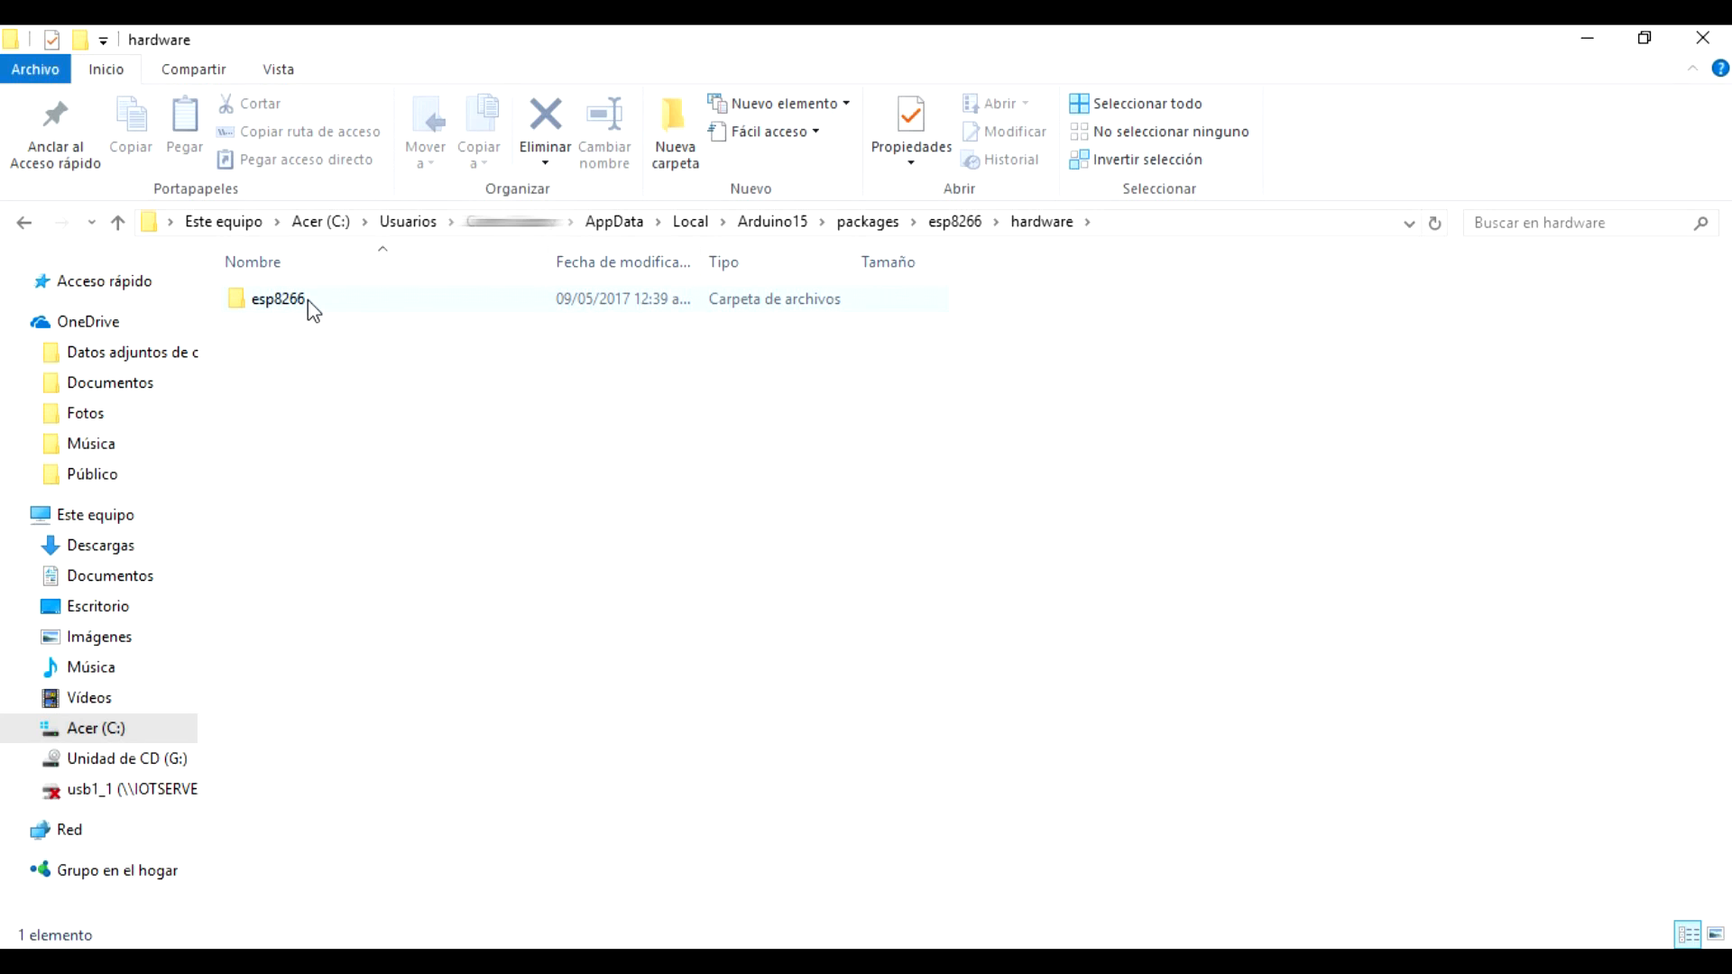
double_click(279, 299)
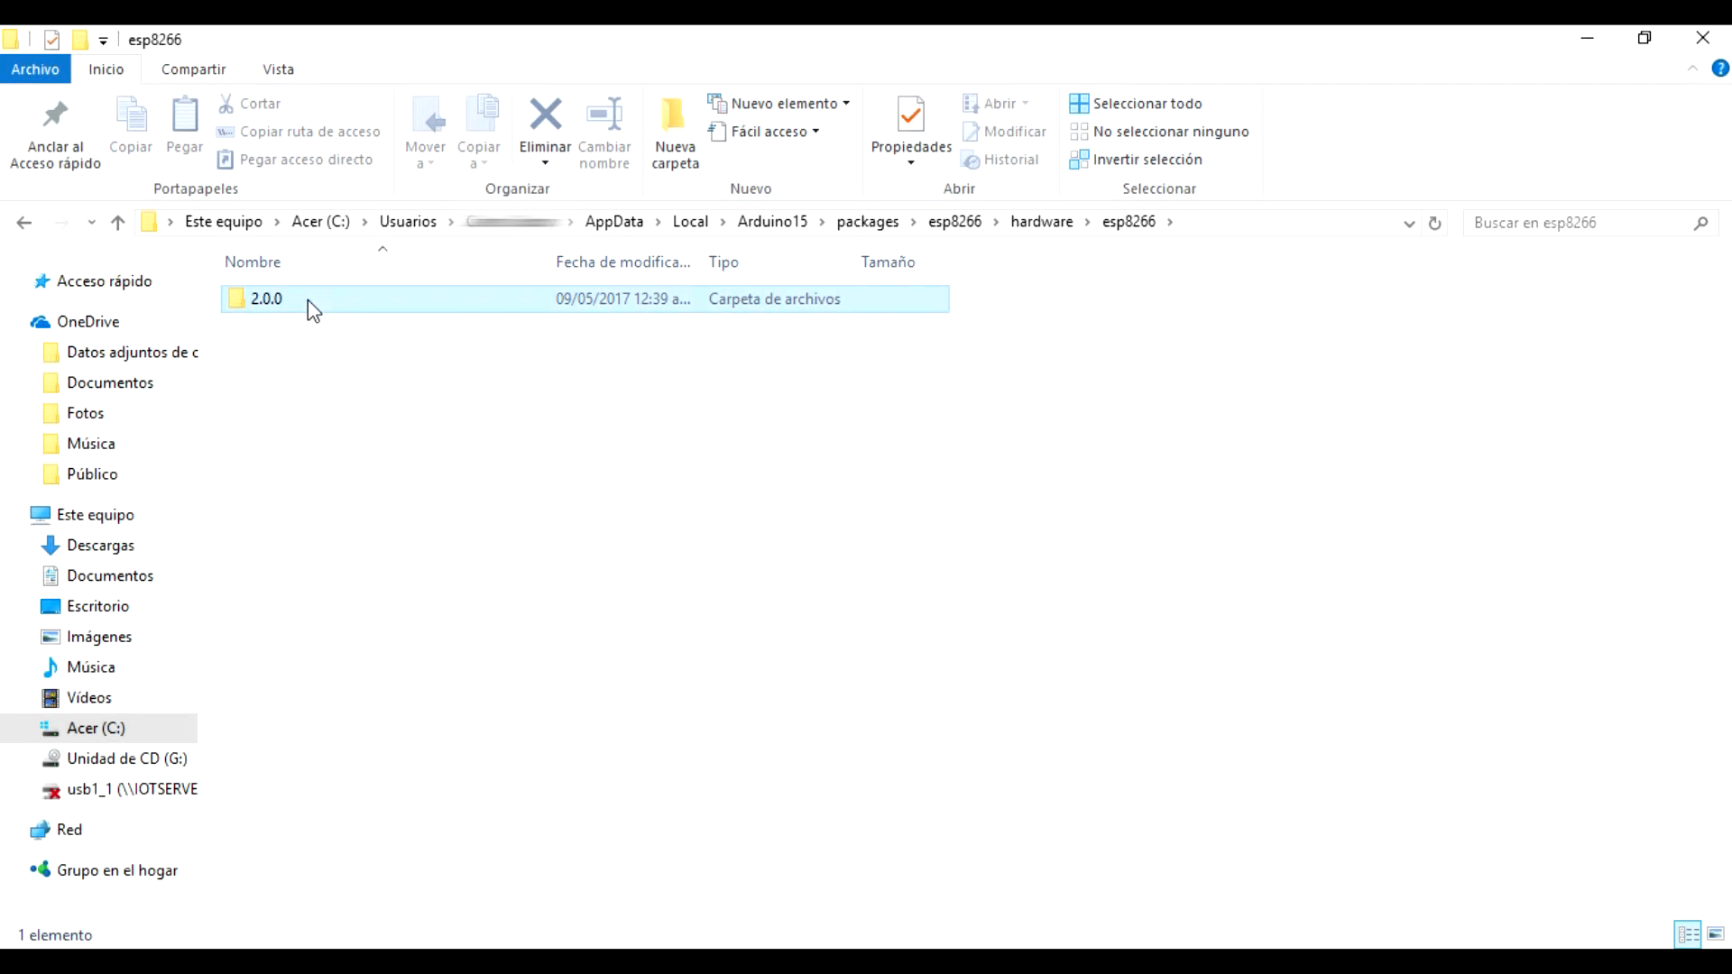
double_click(265, 299)
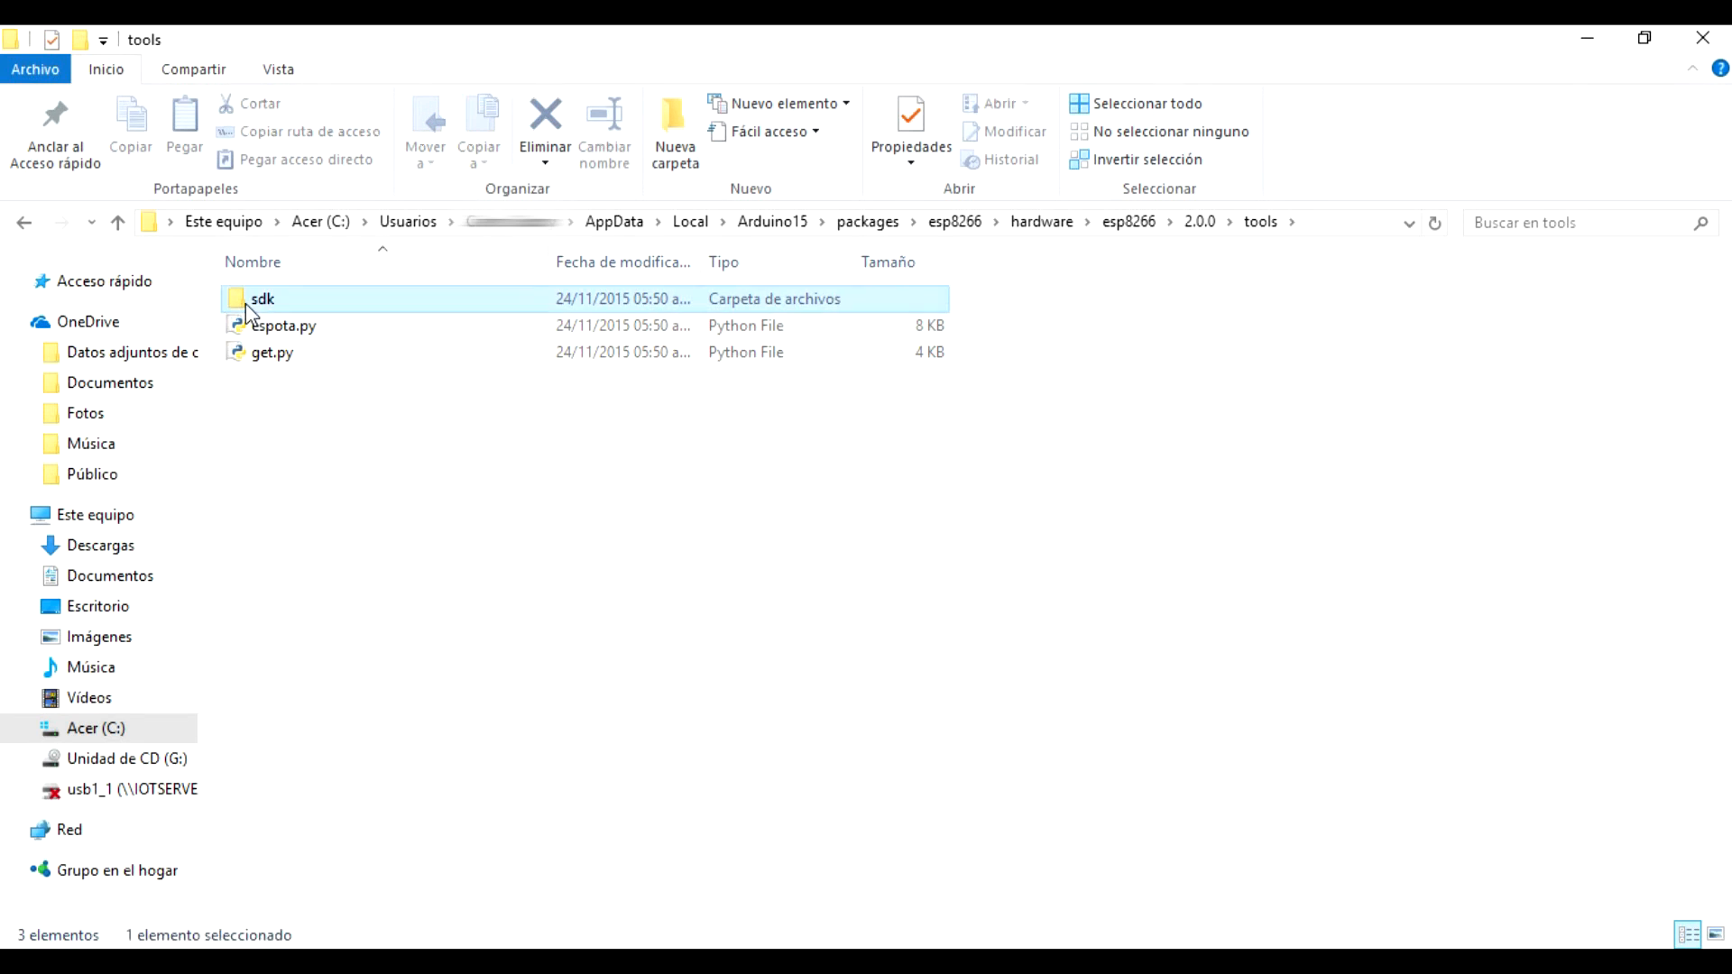
double_click(262, 299)
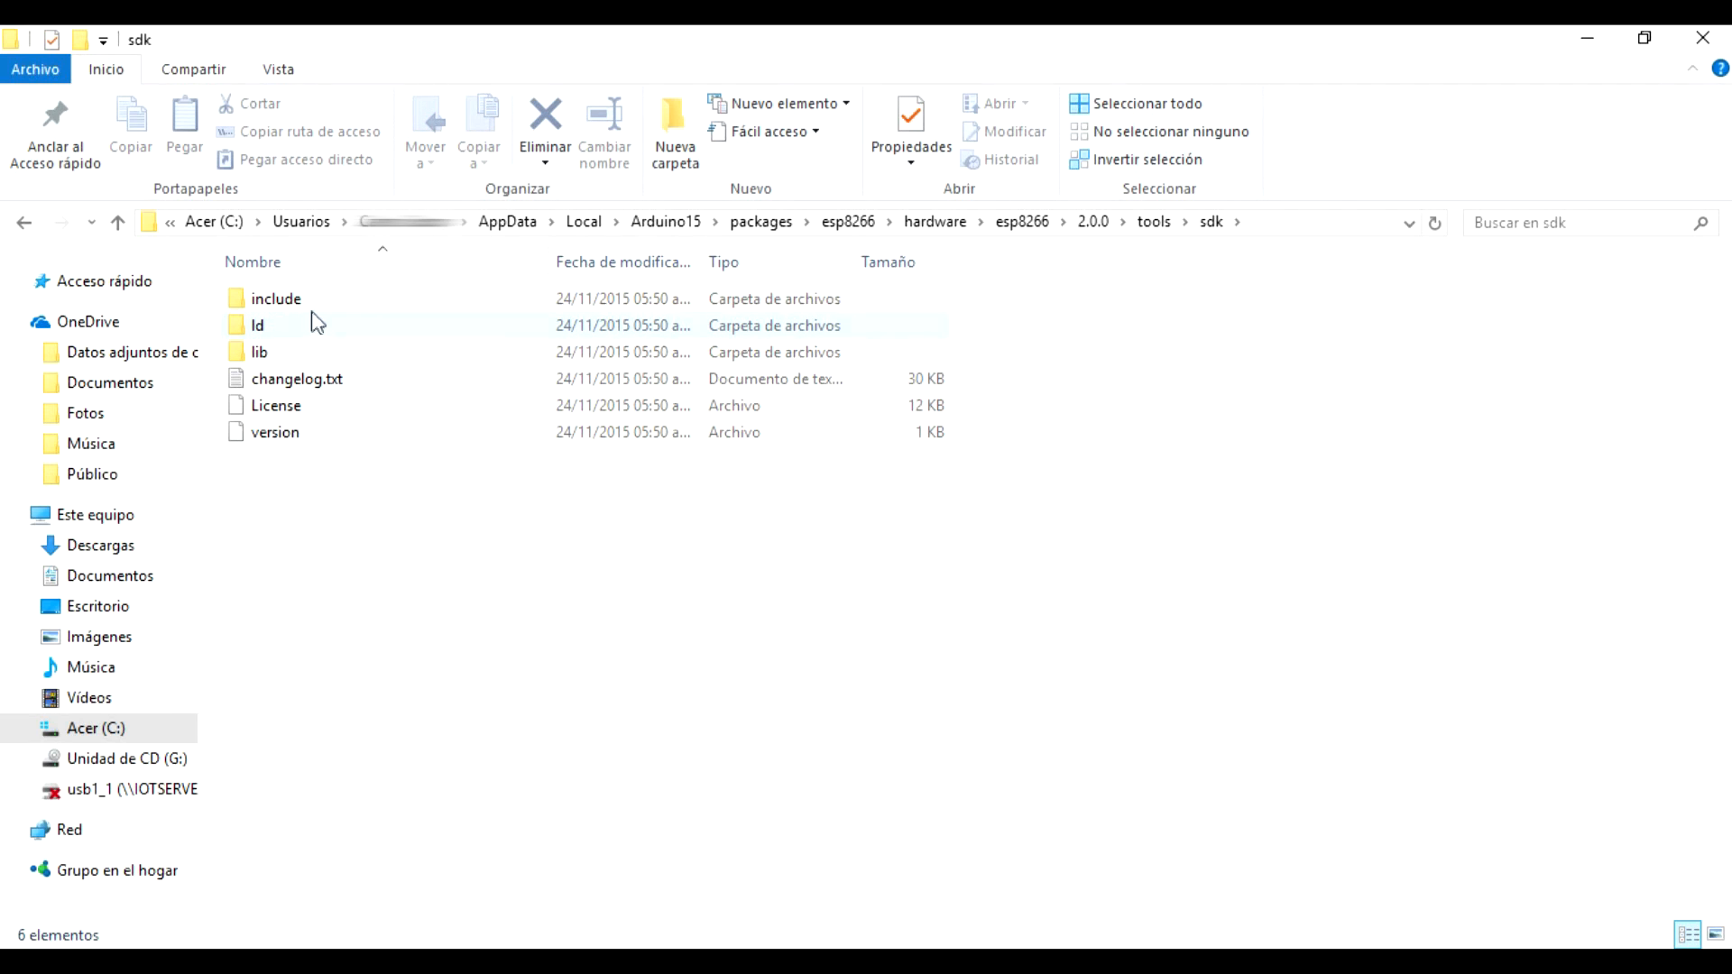
click(275, 299)
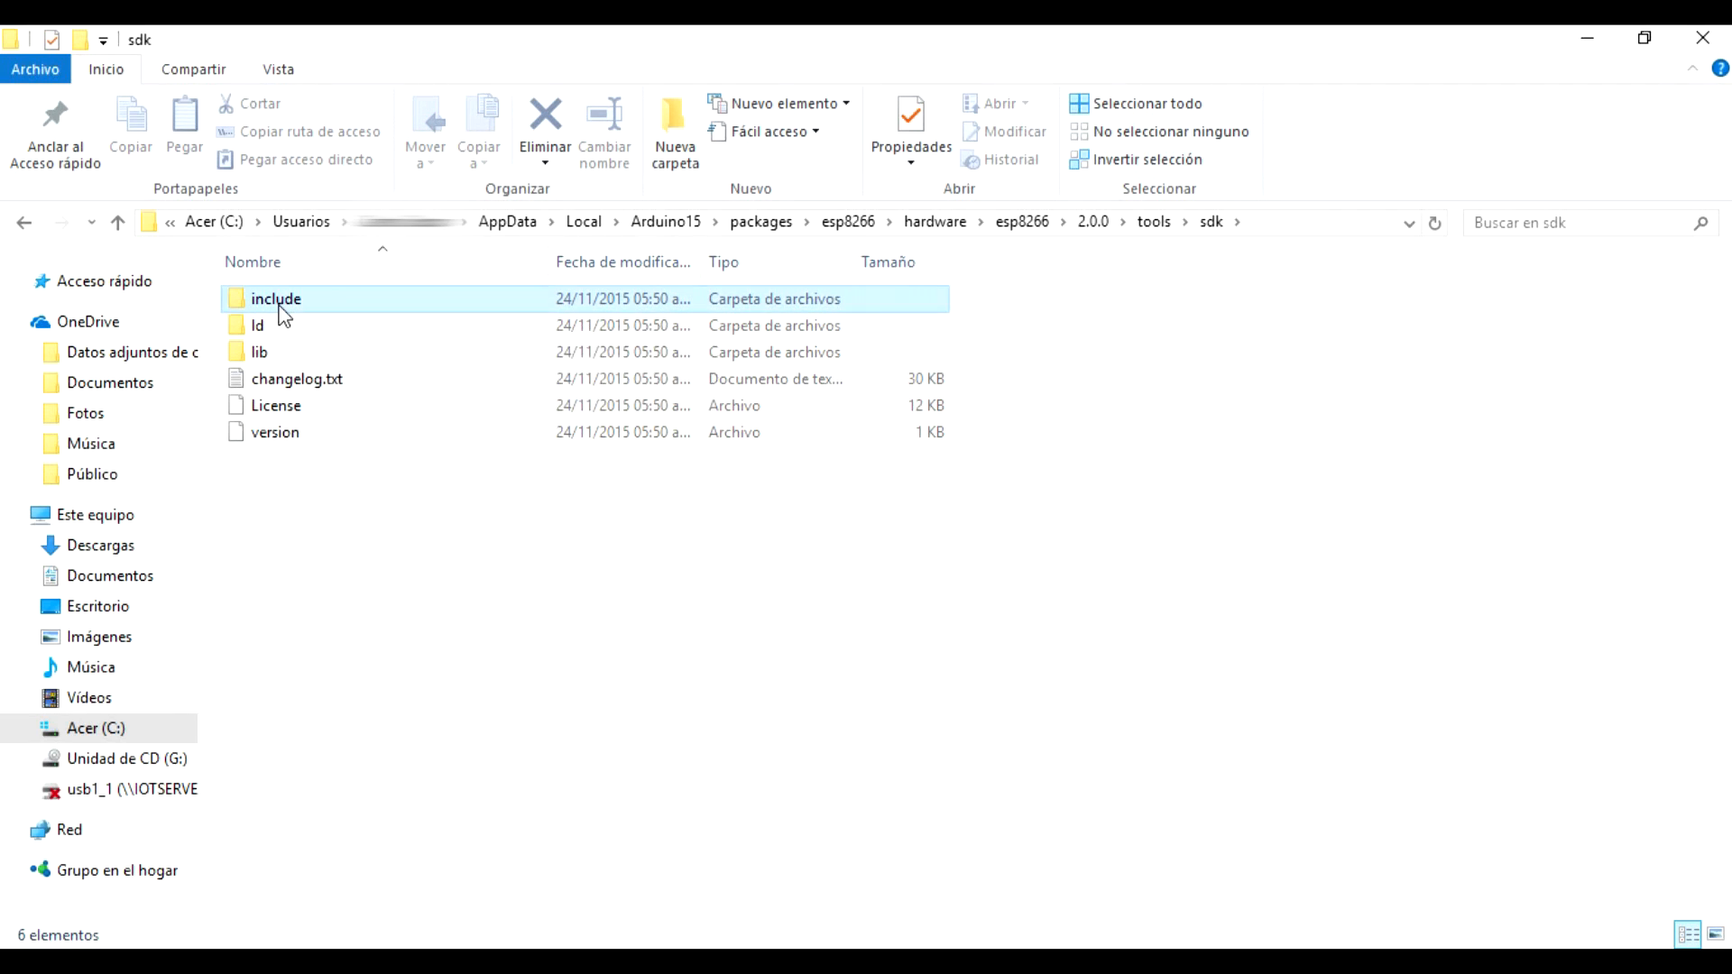
double_click(275, 298)
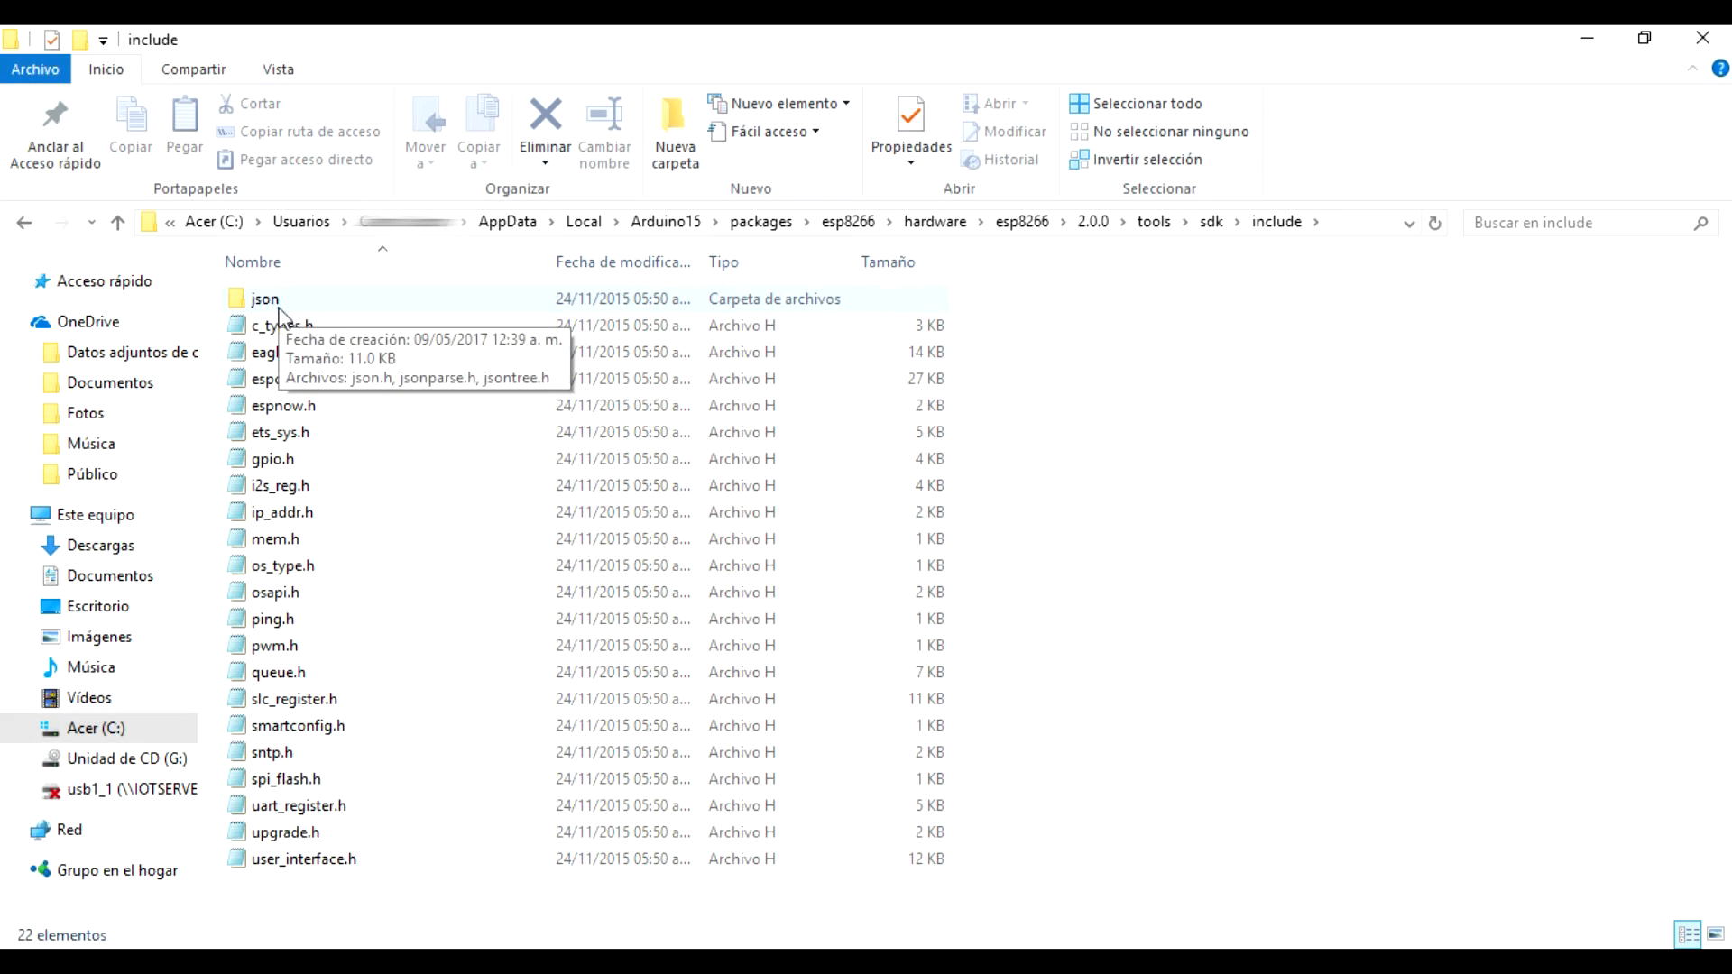
mouse_move(334, 864)
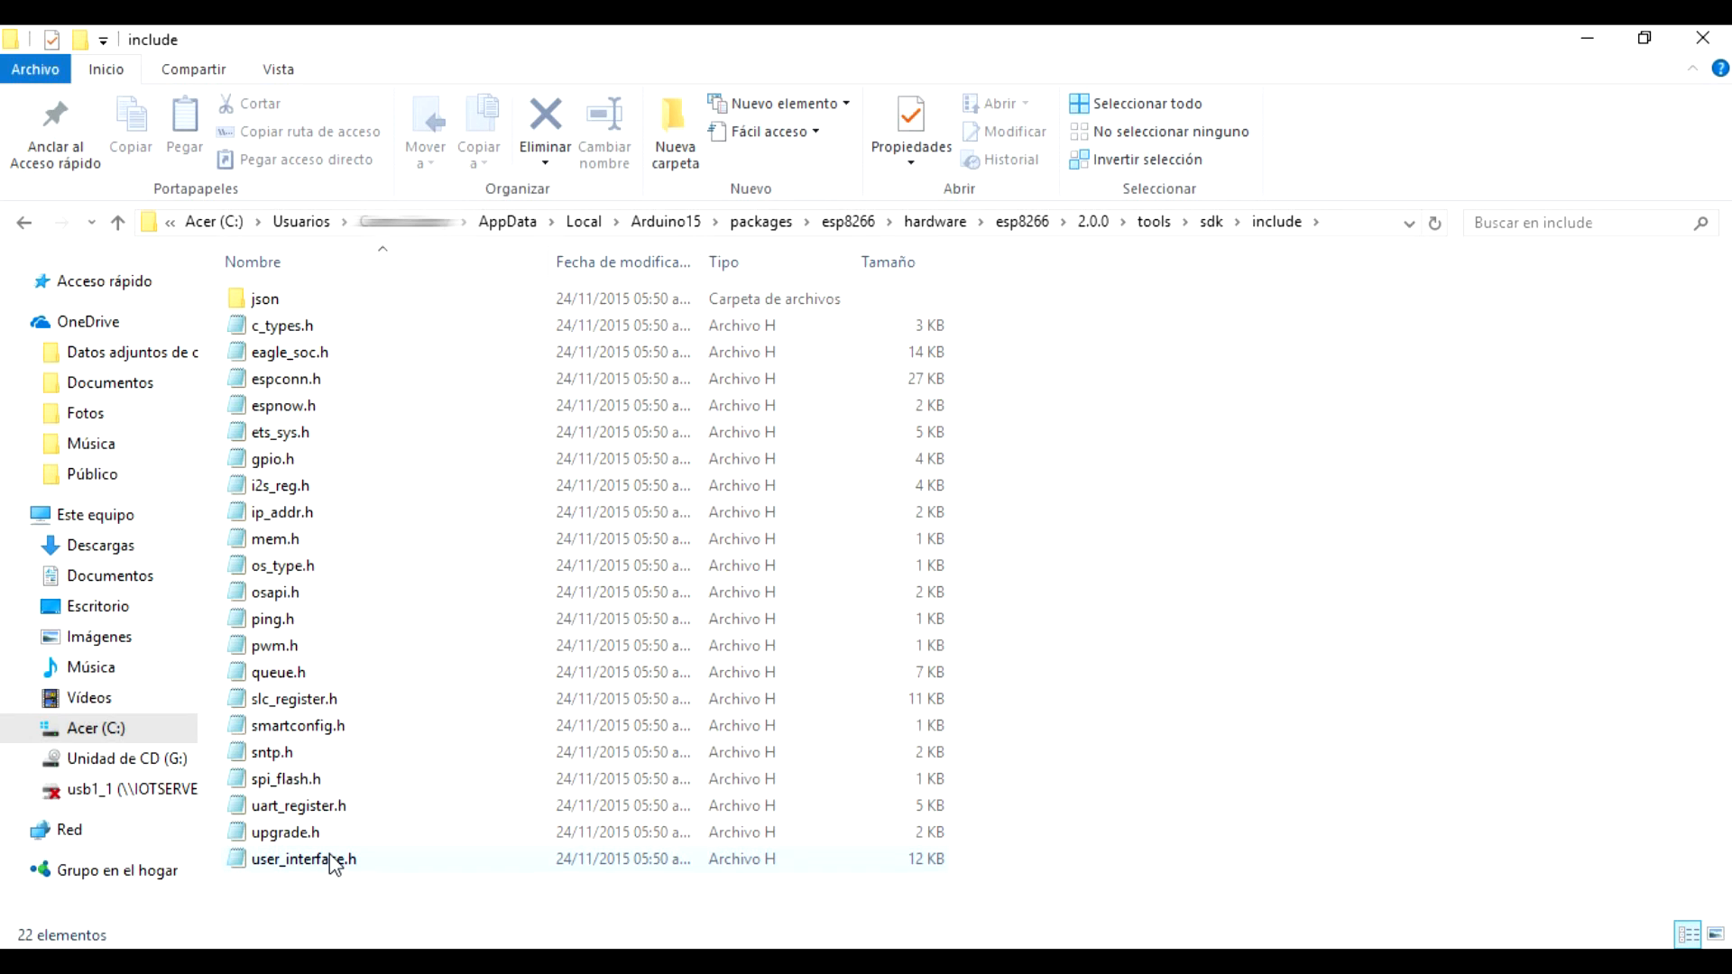
mouse_move(305, 860)
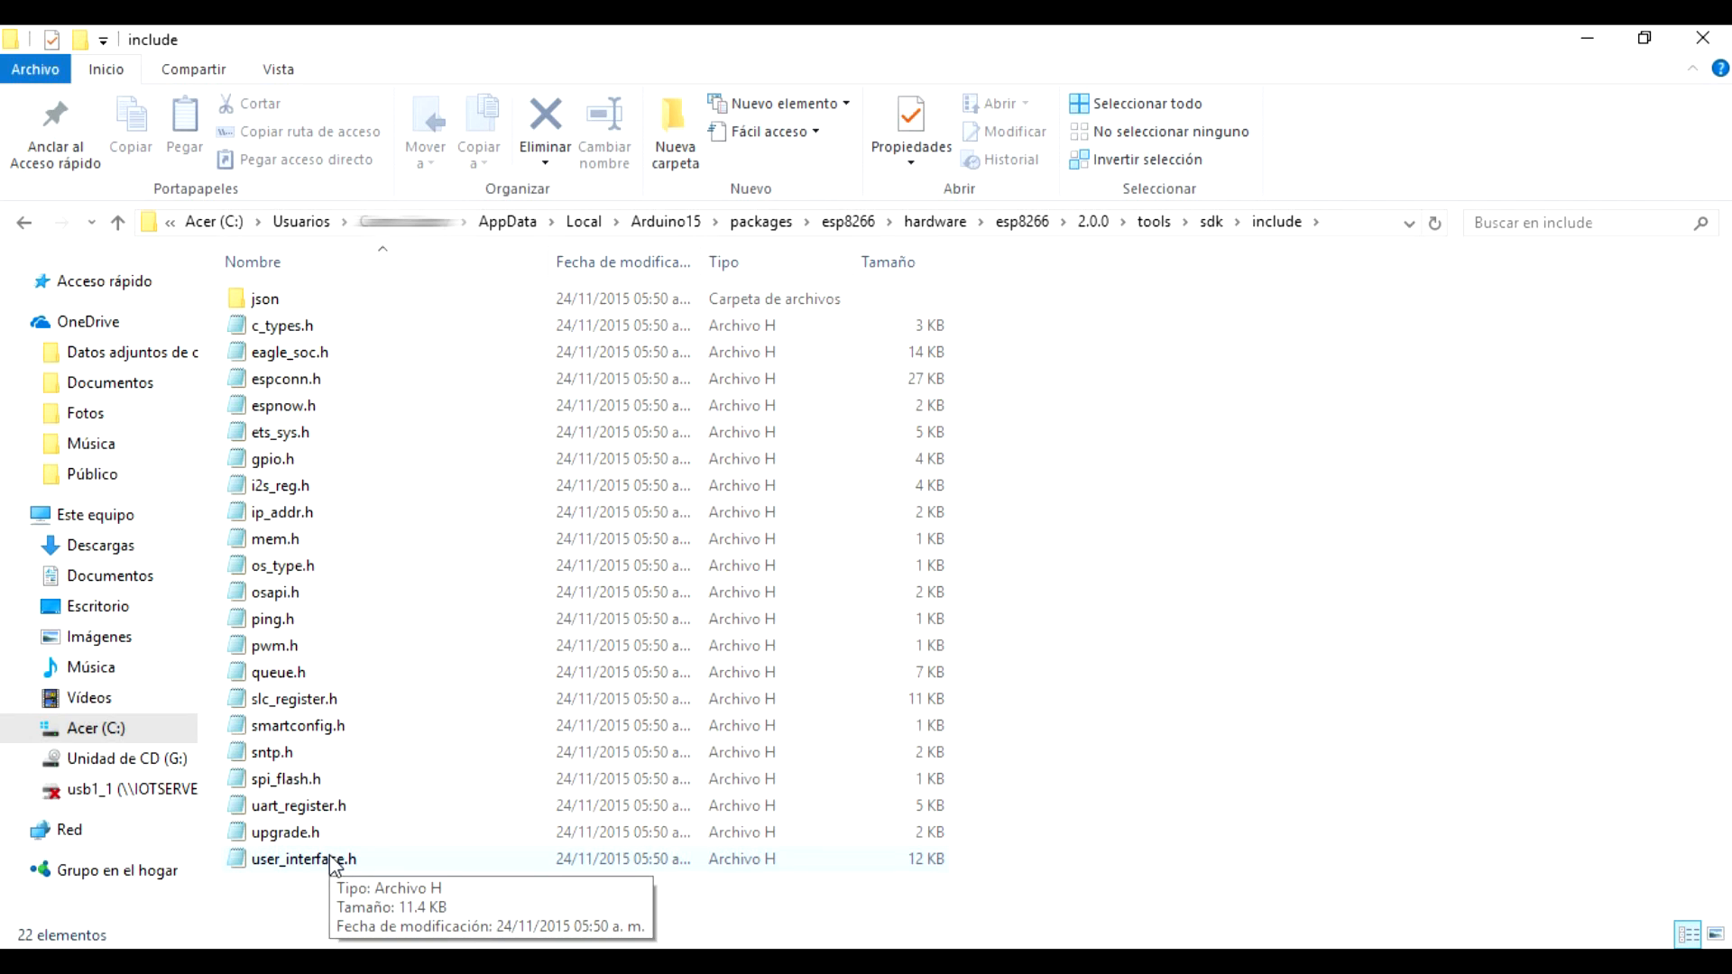
Open user_interface.h for editing and confirm the Arduino preferences with Ok
right_click(303, 860)
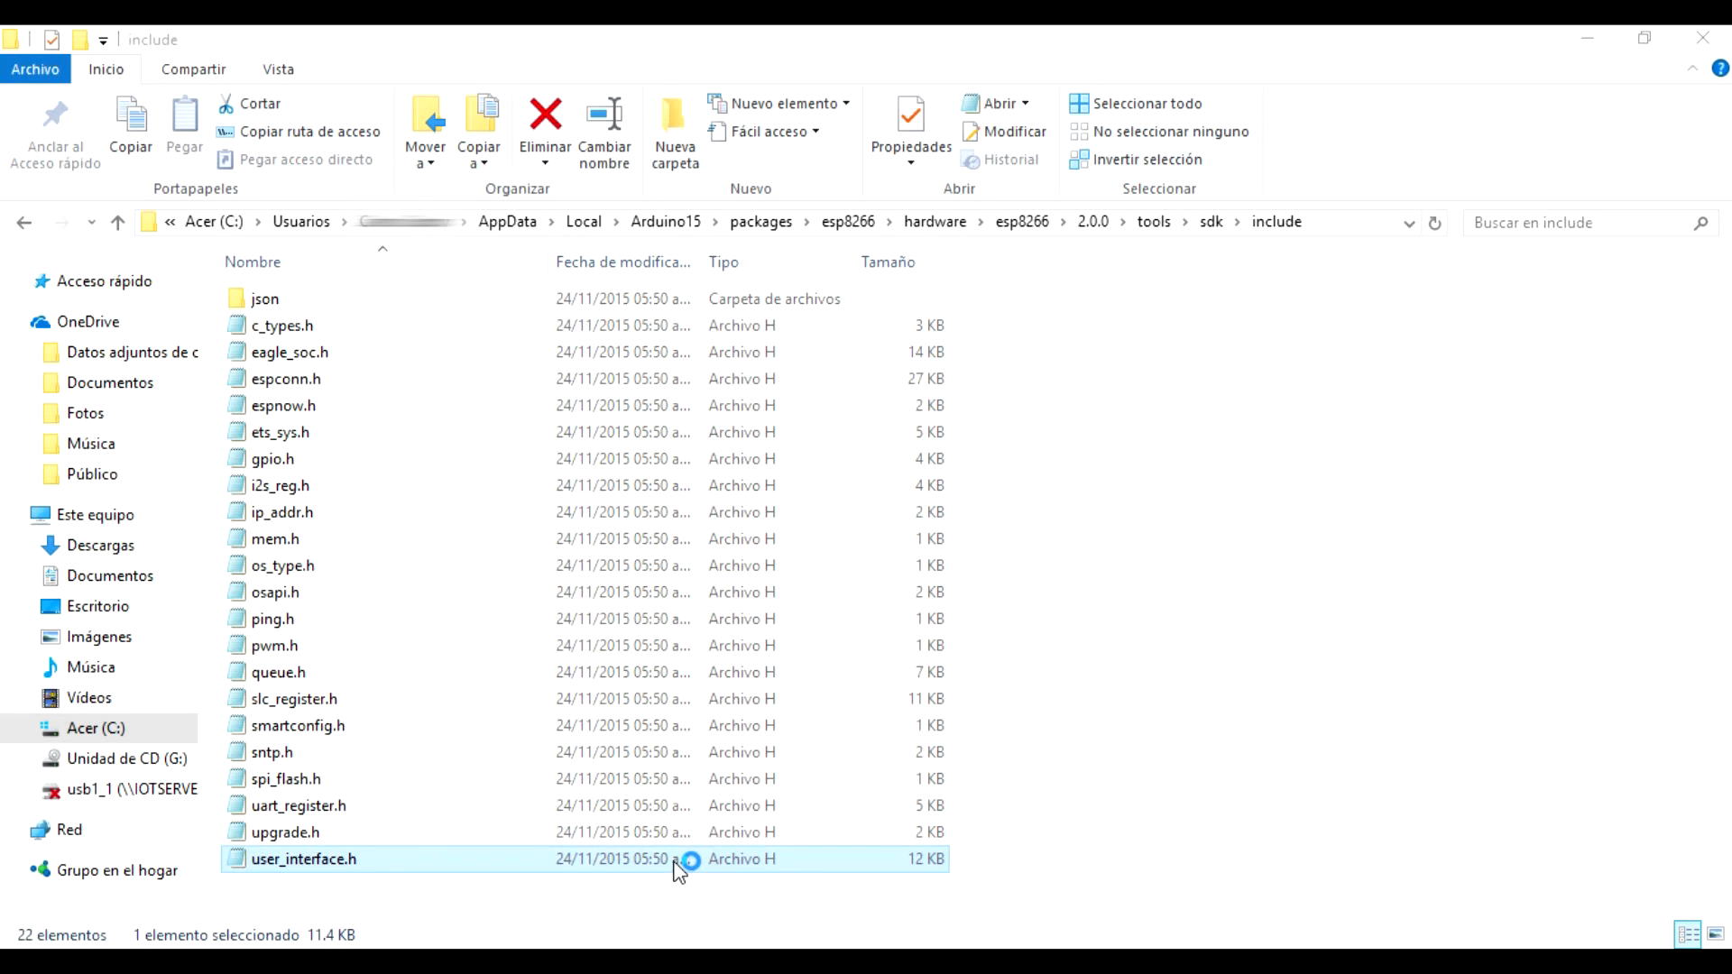
double_click(304, 858)
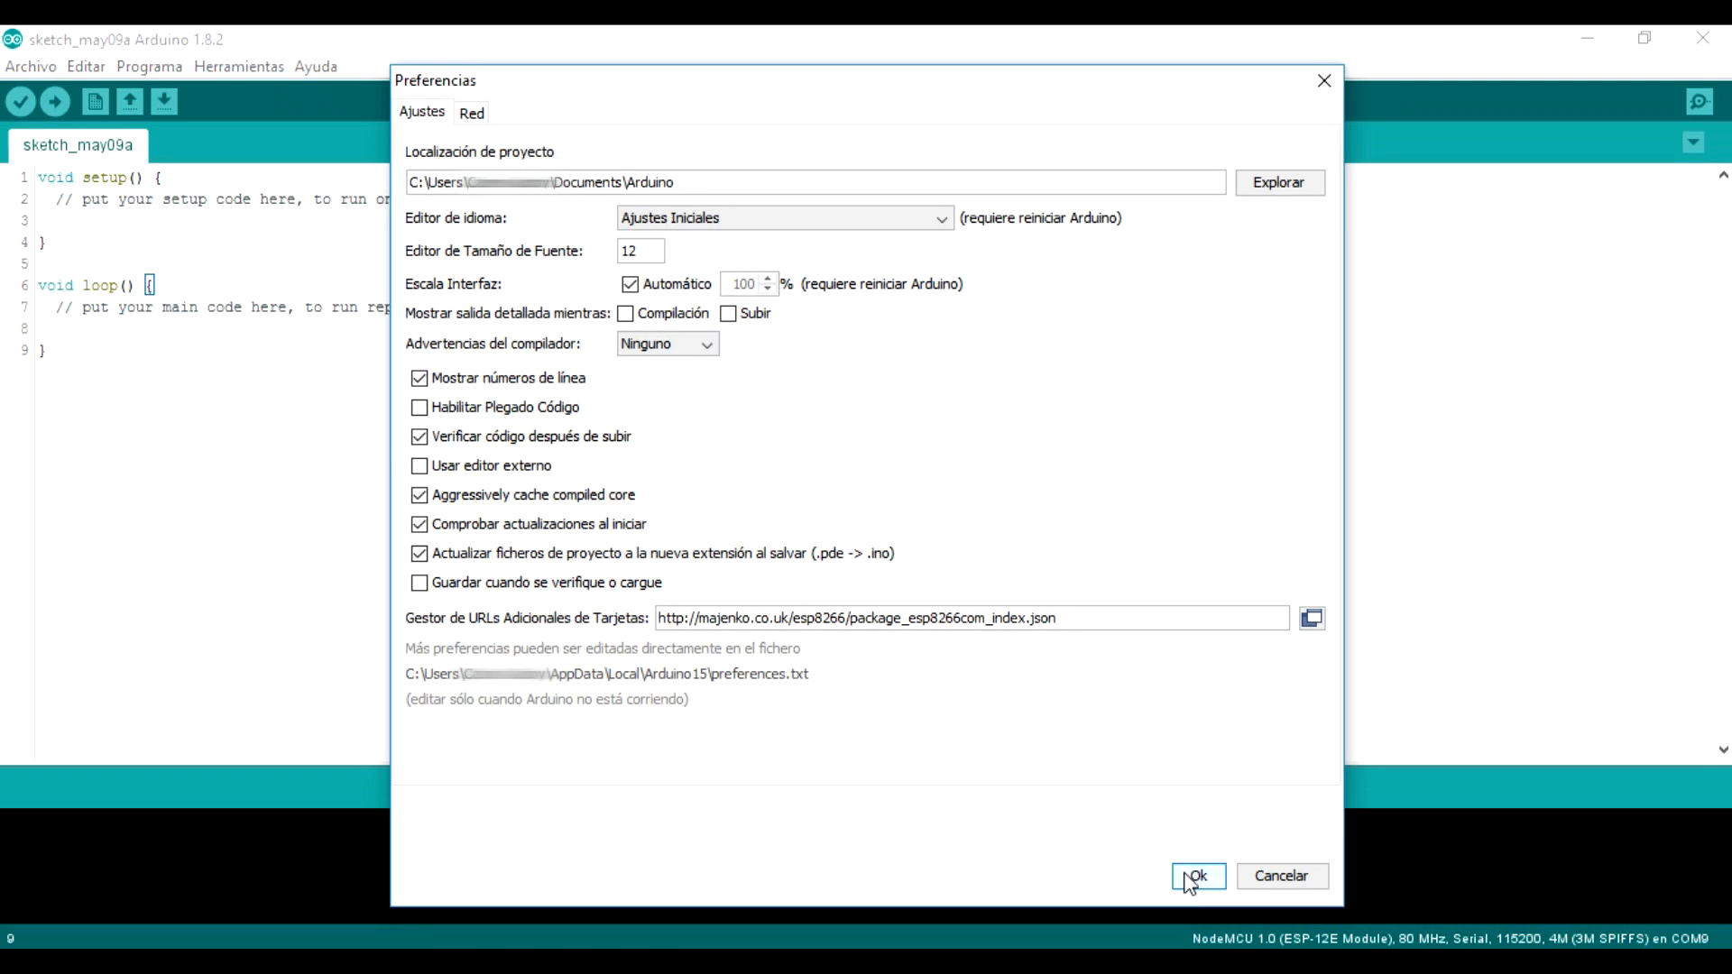
click(1197, 876)
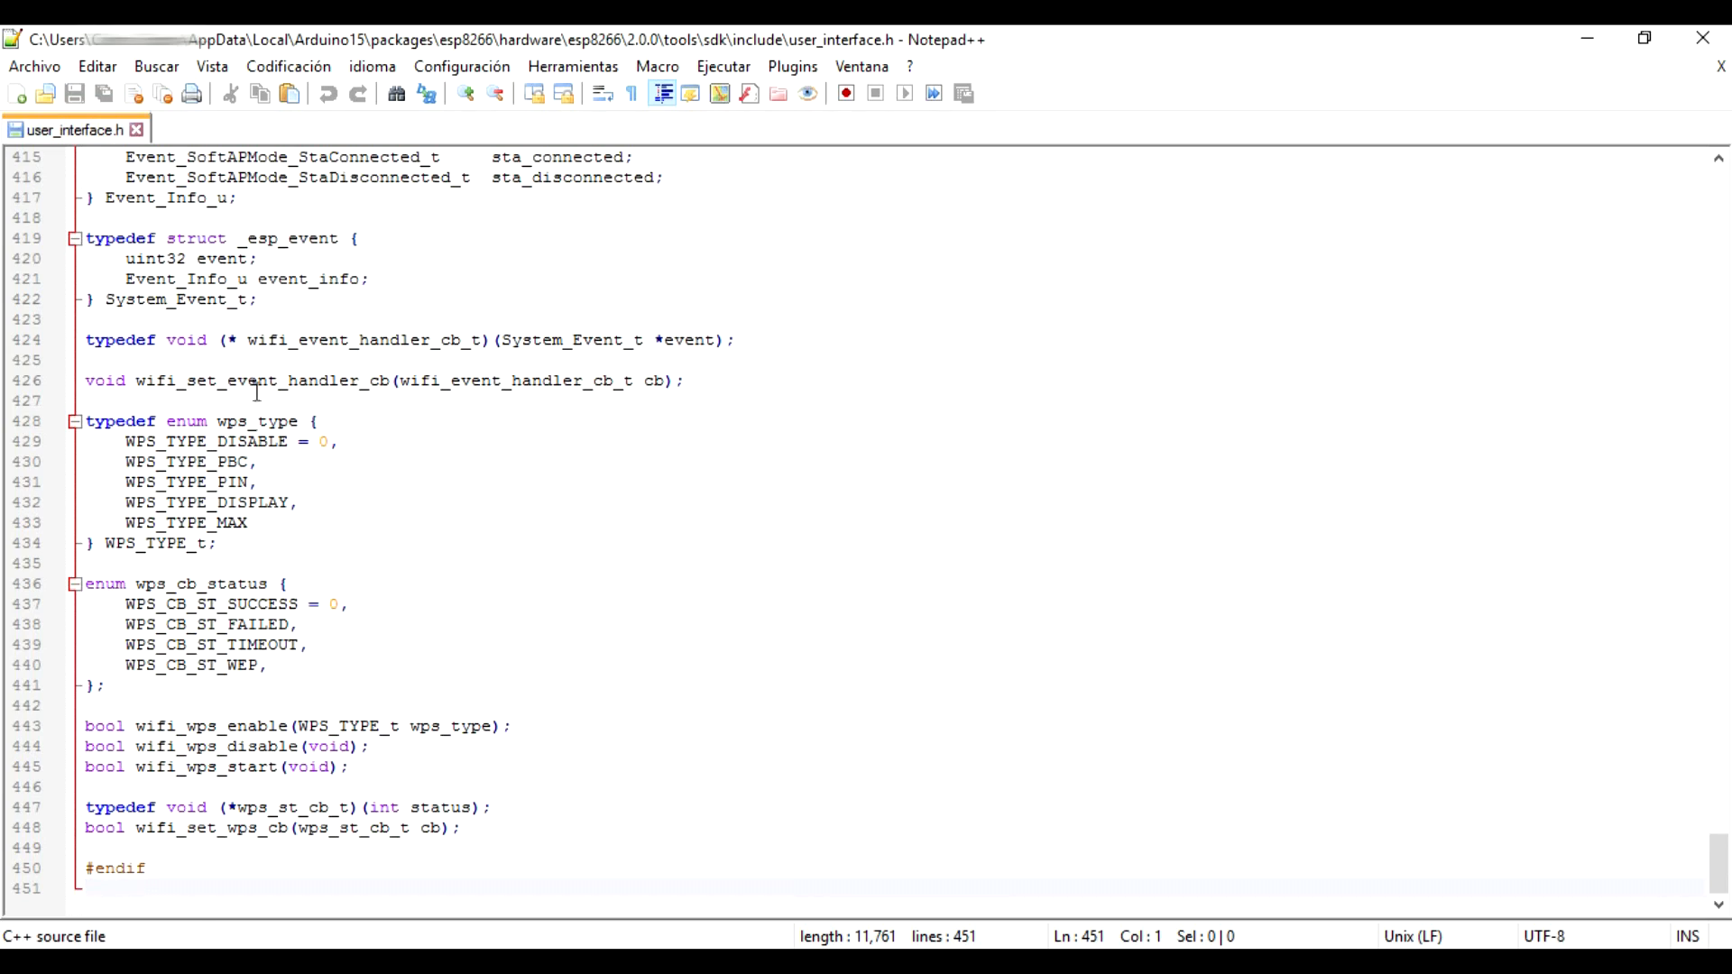
Paste the four wifi_send_pkt_freedom declarations above #endif in user_interface.h and start saving
scroll(up, 3)
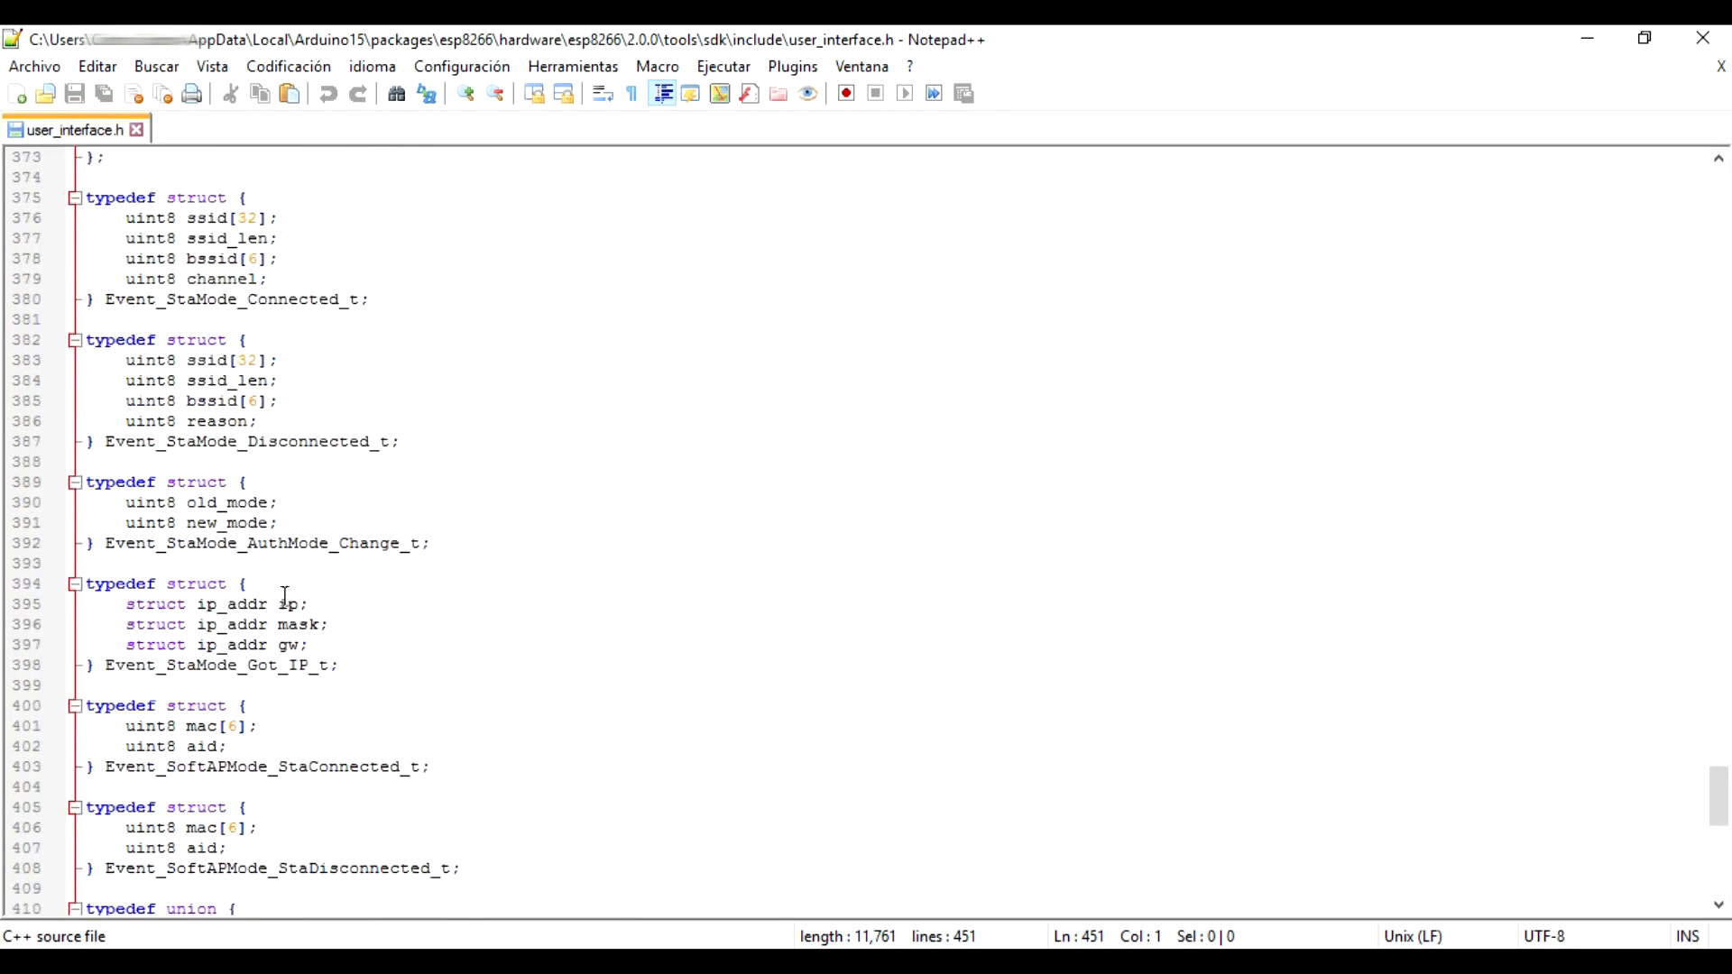
scroll(down, 3)
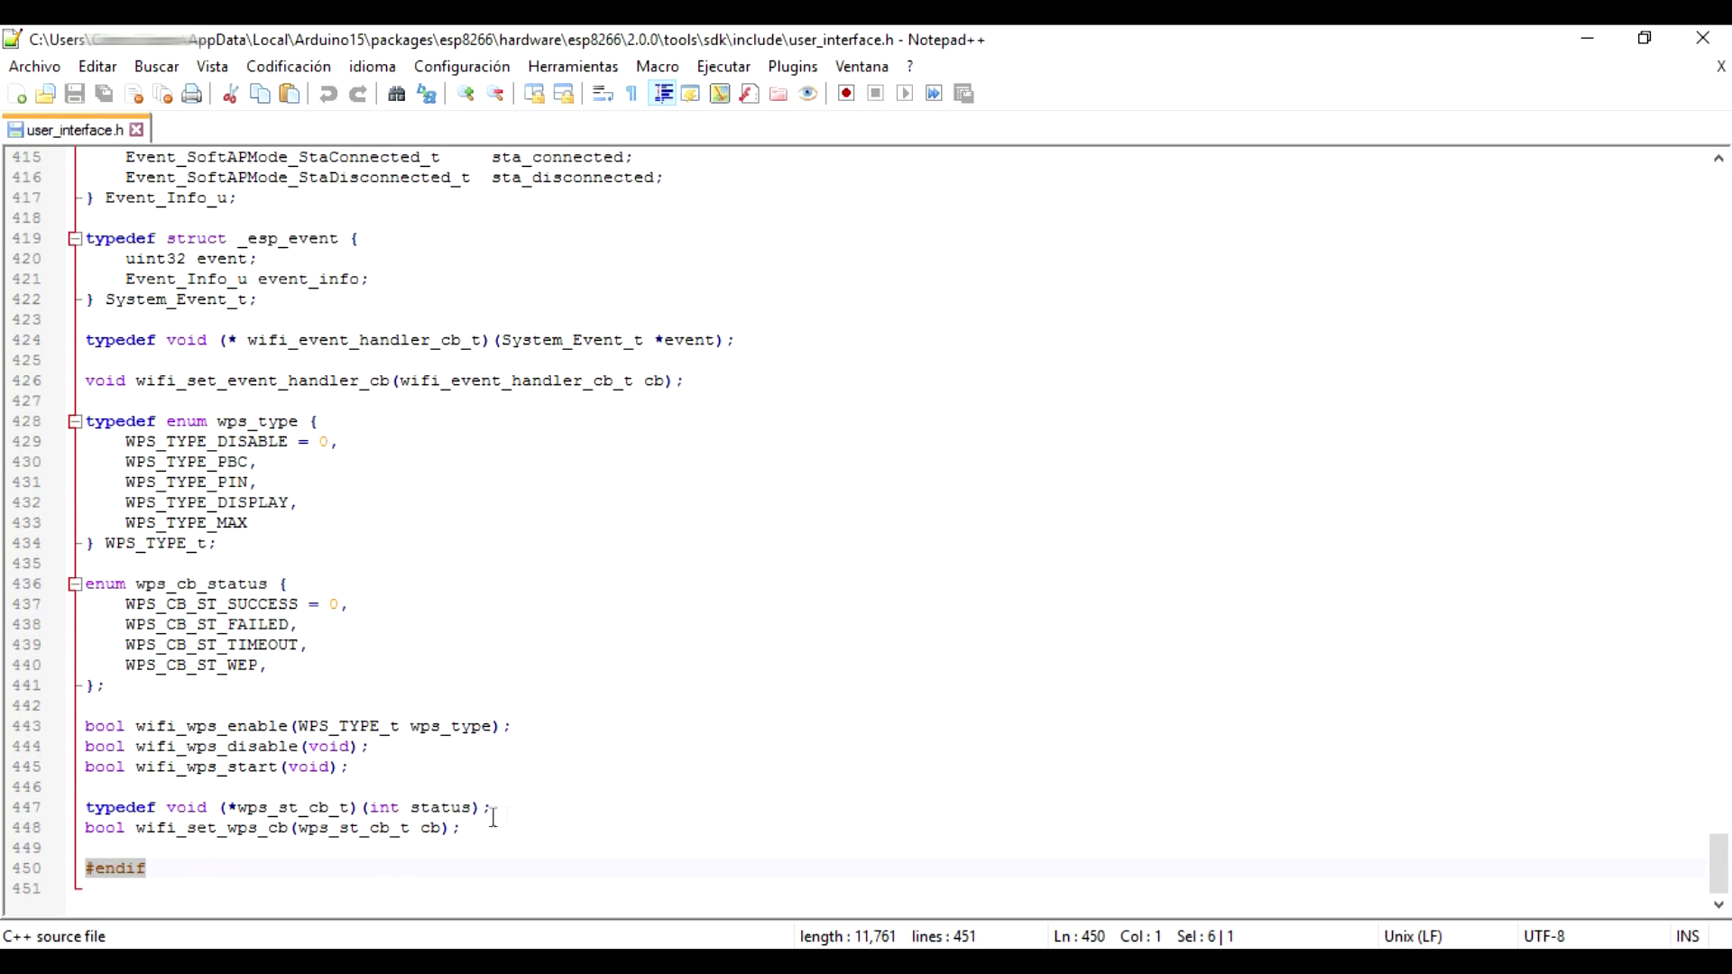
click(462, 827)
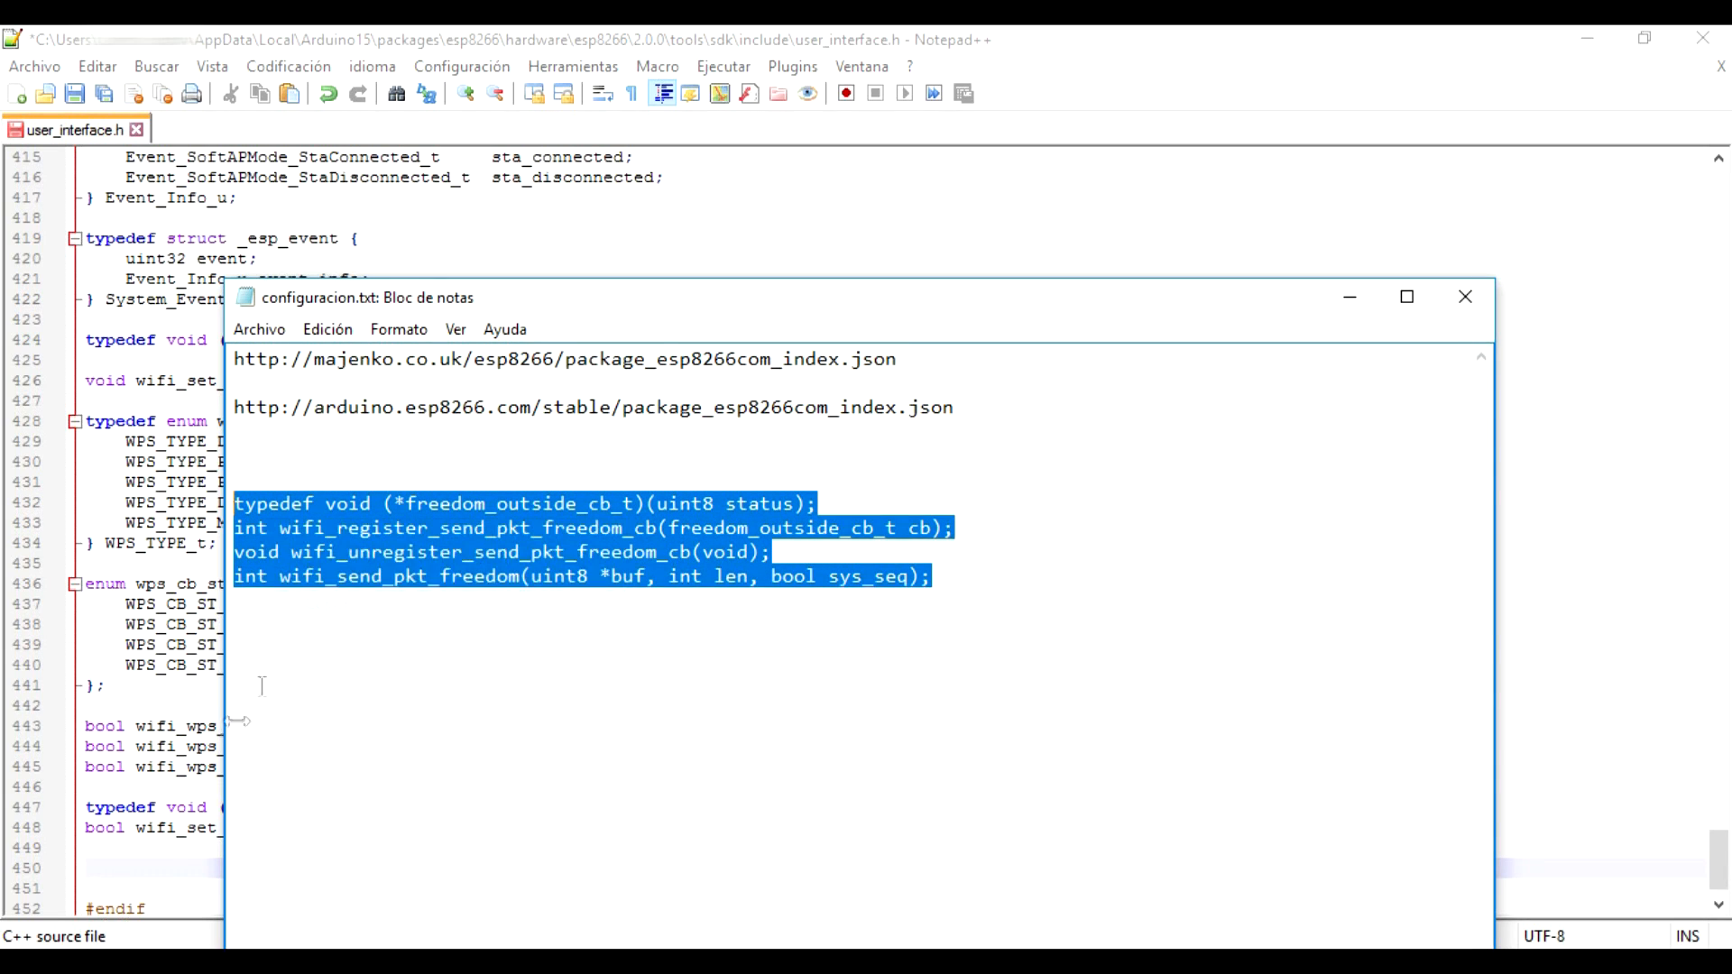
right_click(119, 872)
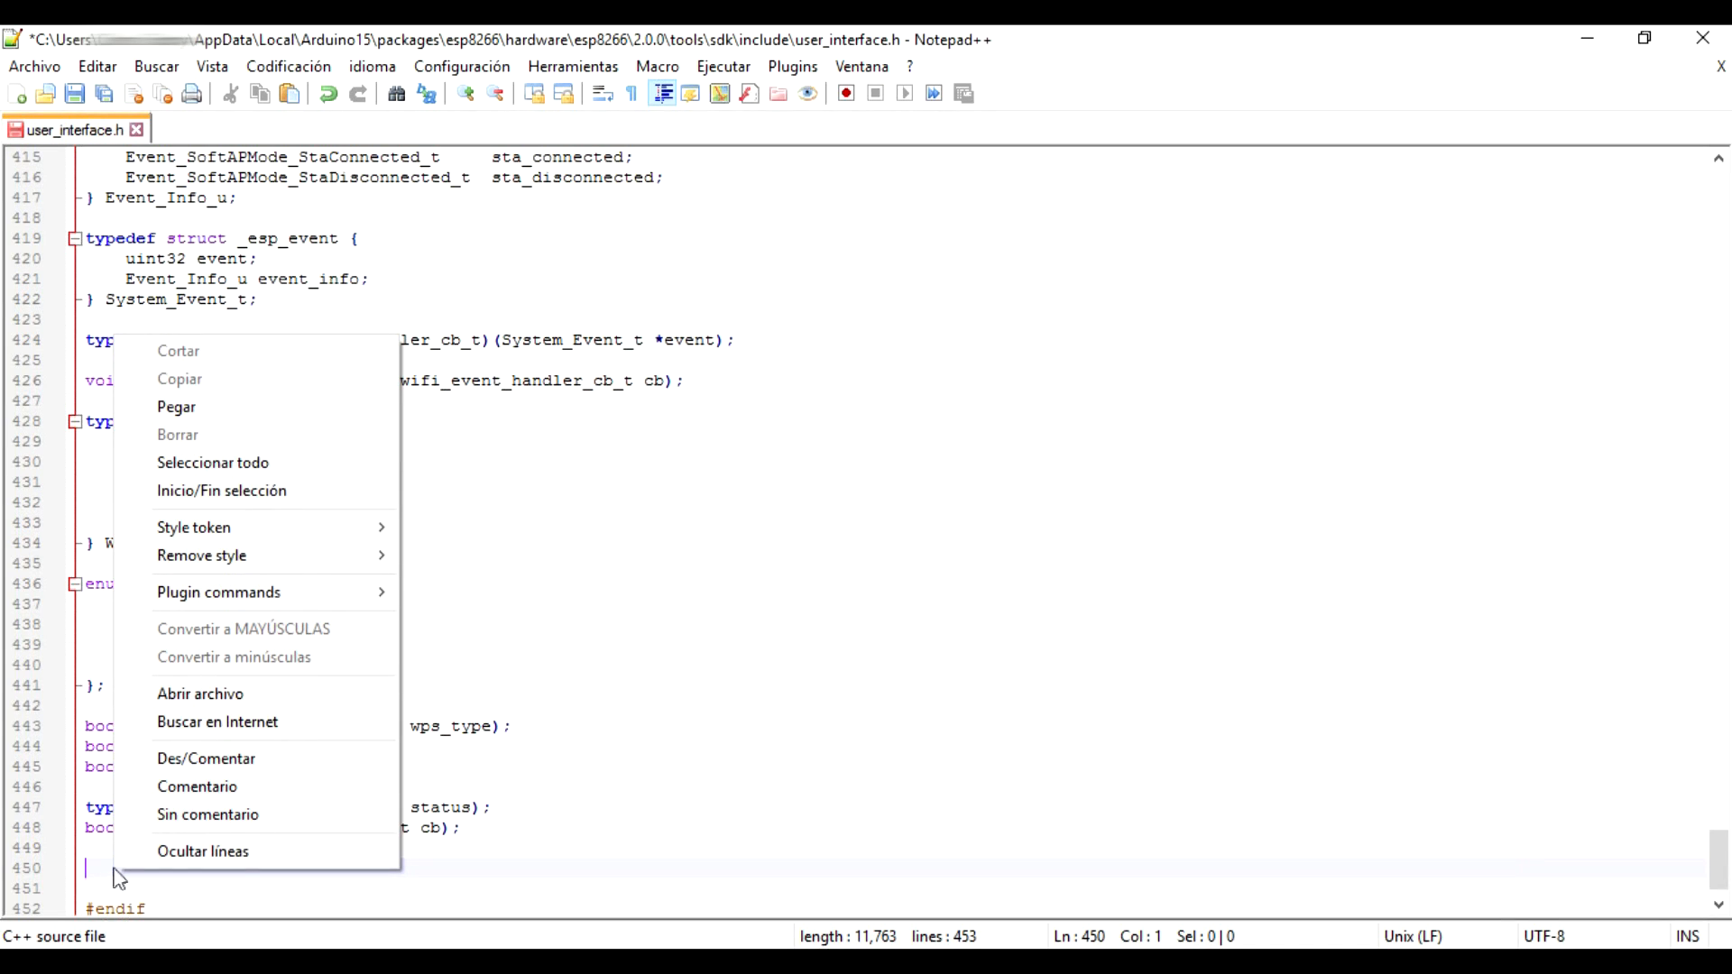
click(176, 407)
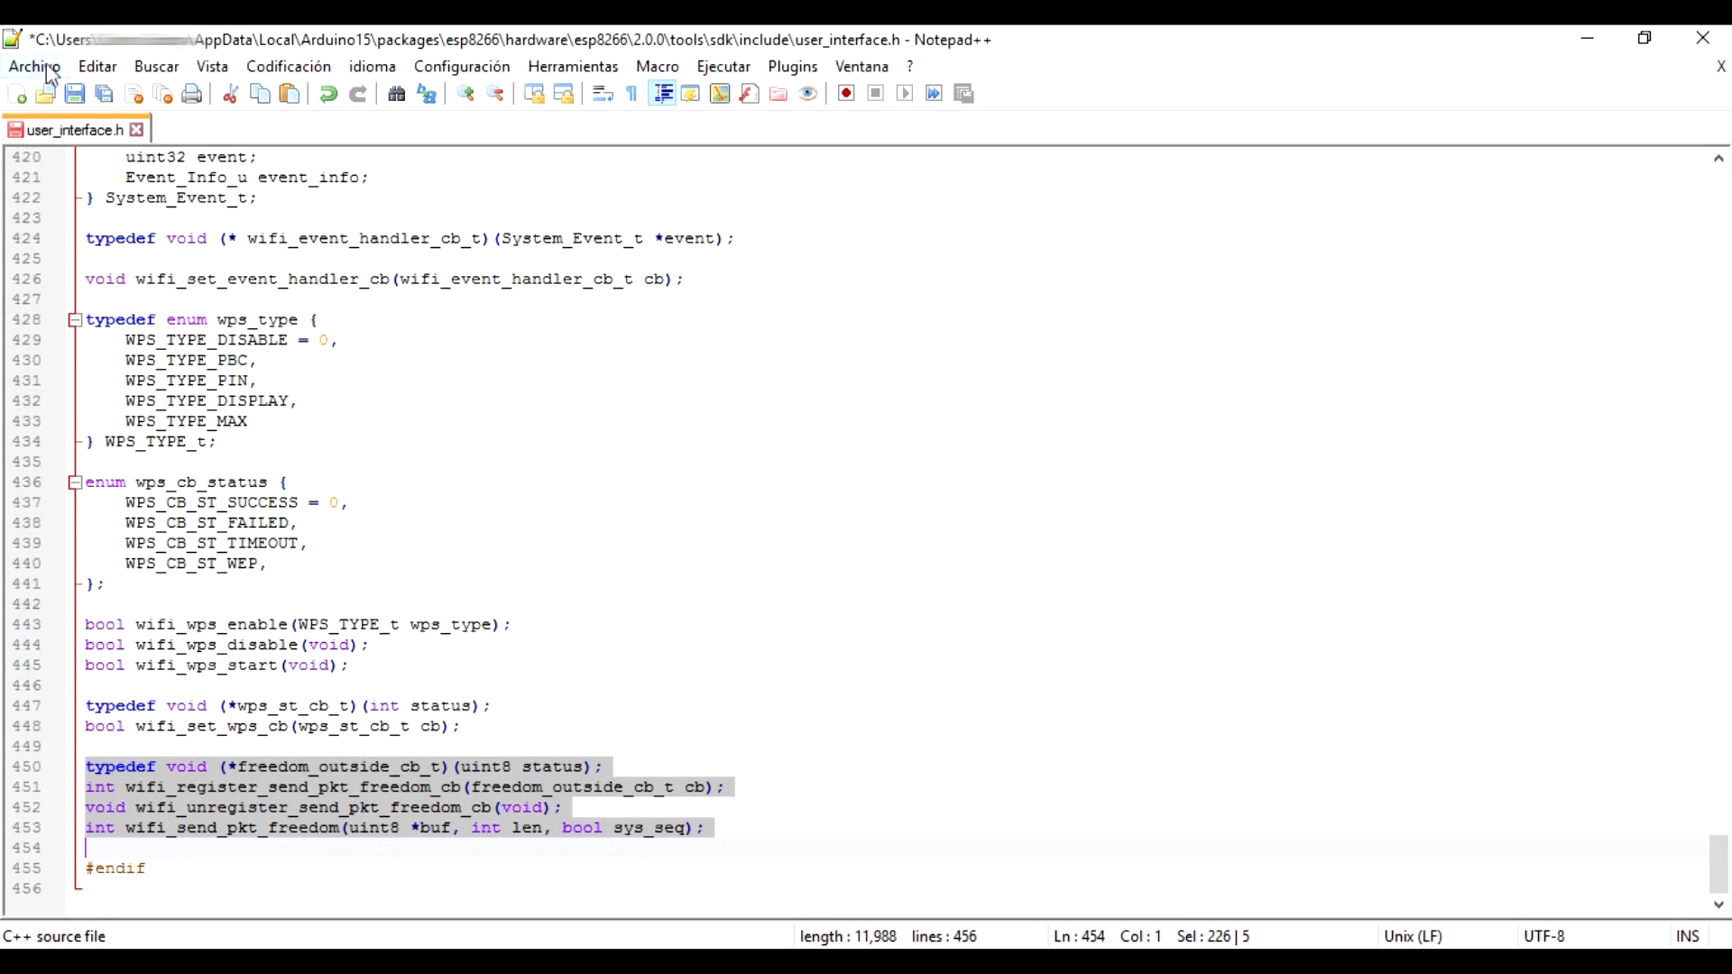
click(33, 66)
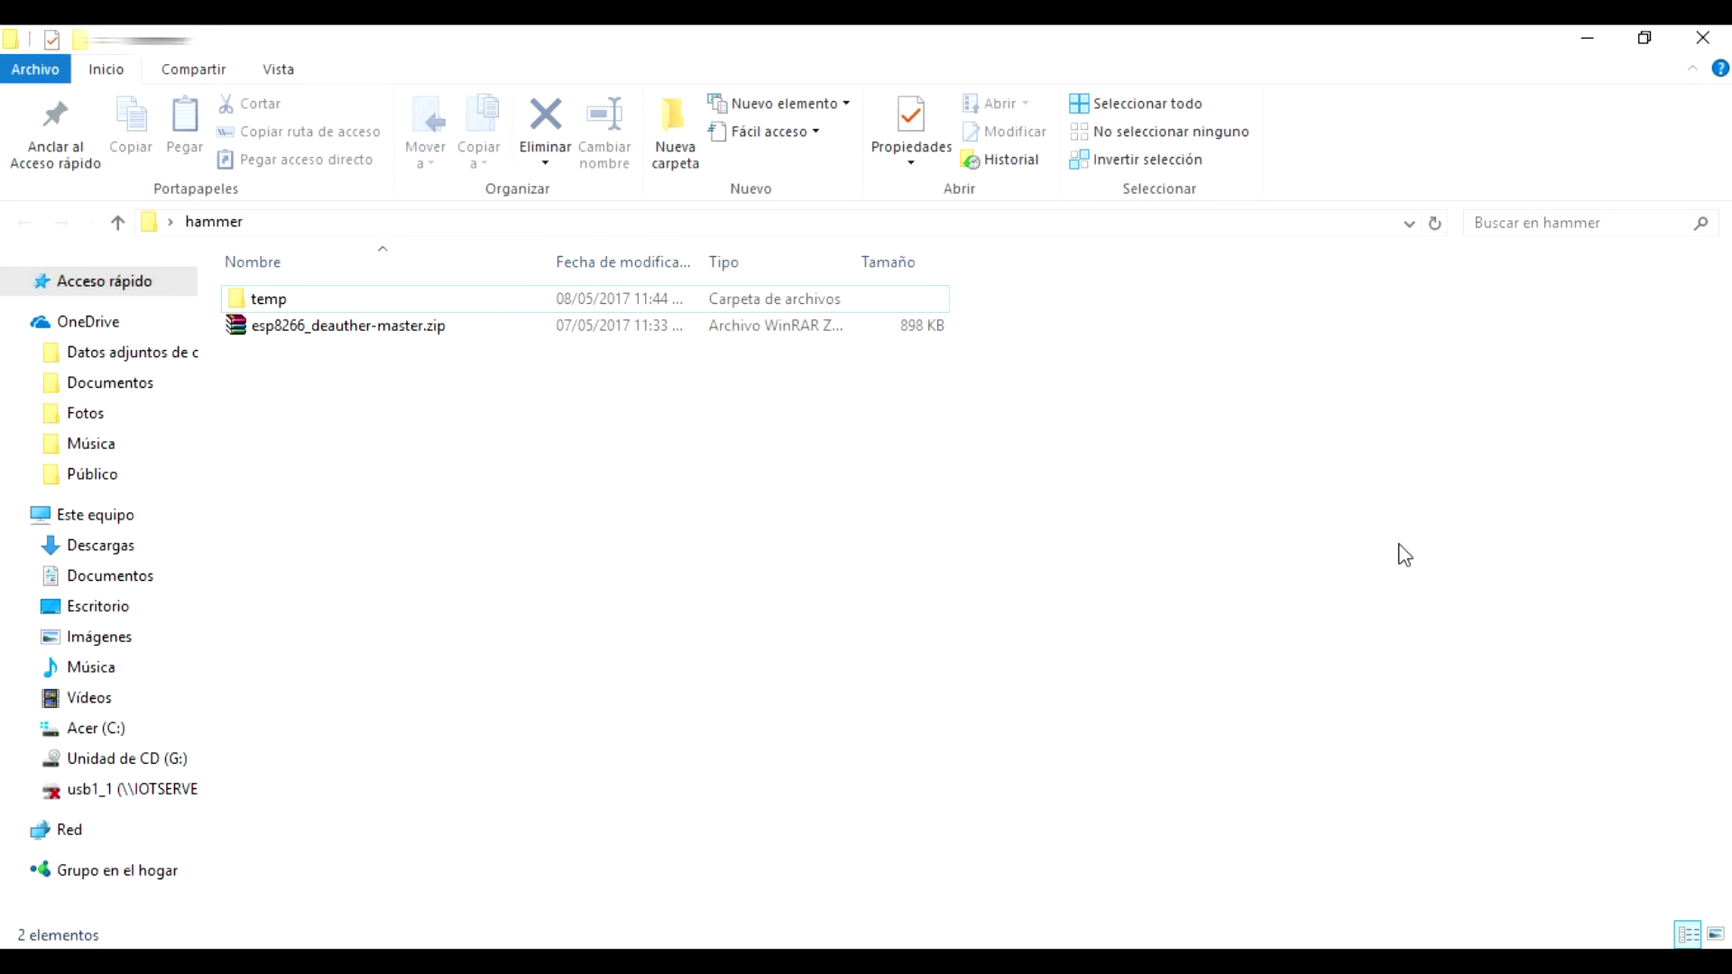
Extract esp8266_deauther-master.zip into the hammer folder and open its sdk_fix folder
click(349, 325)
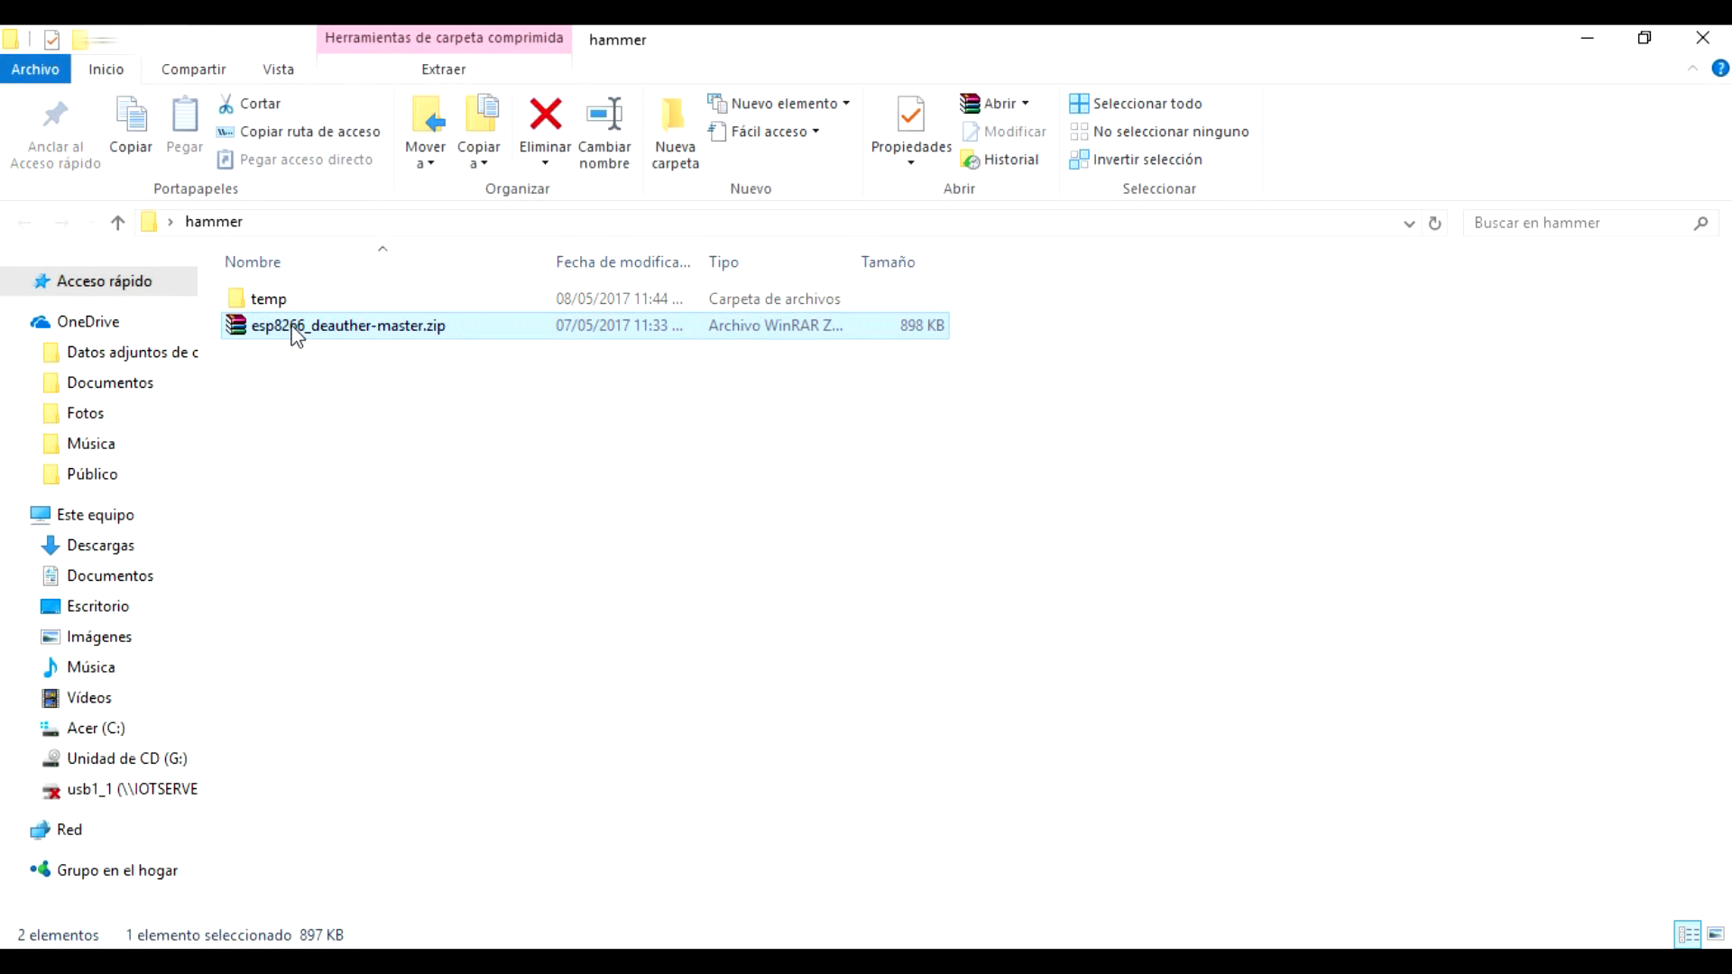
right_click(348, 326)
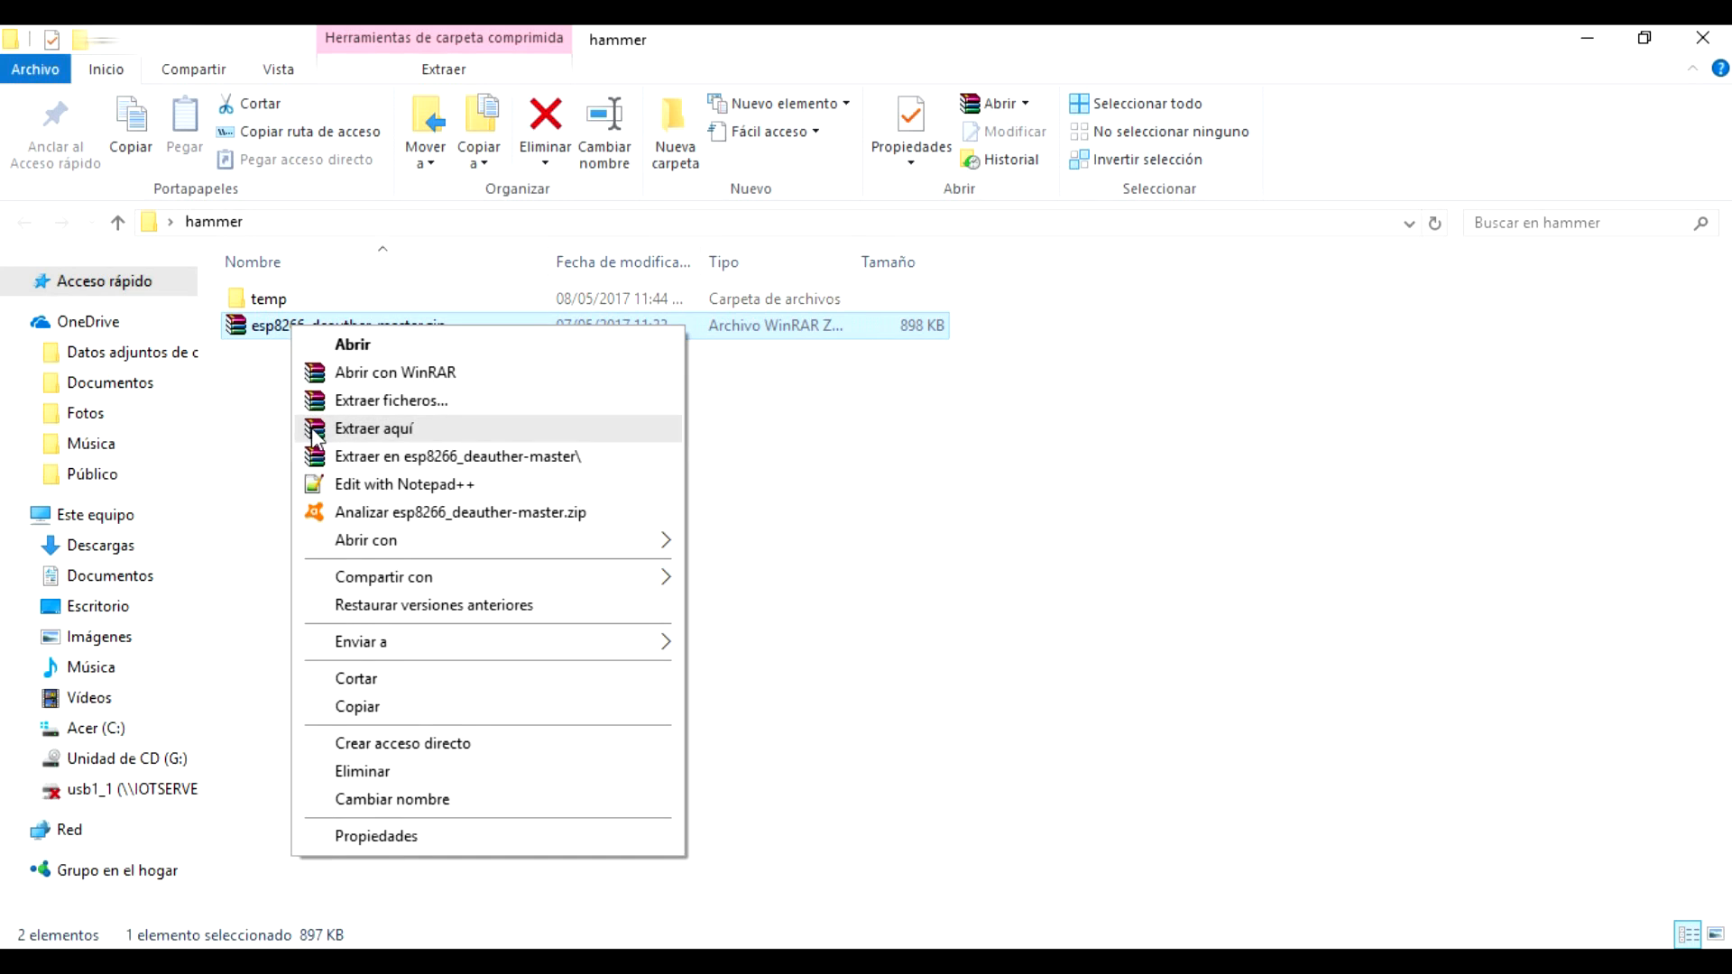
click(375, 428)
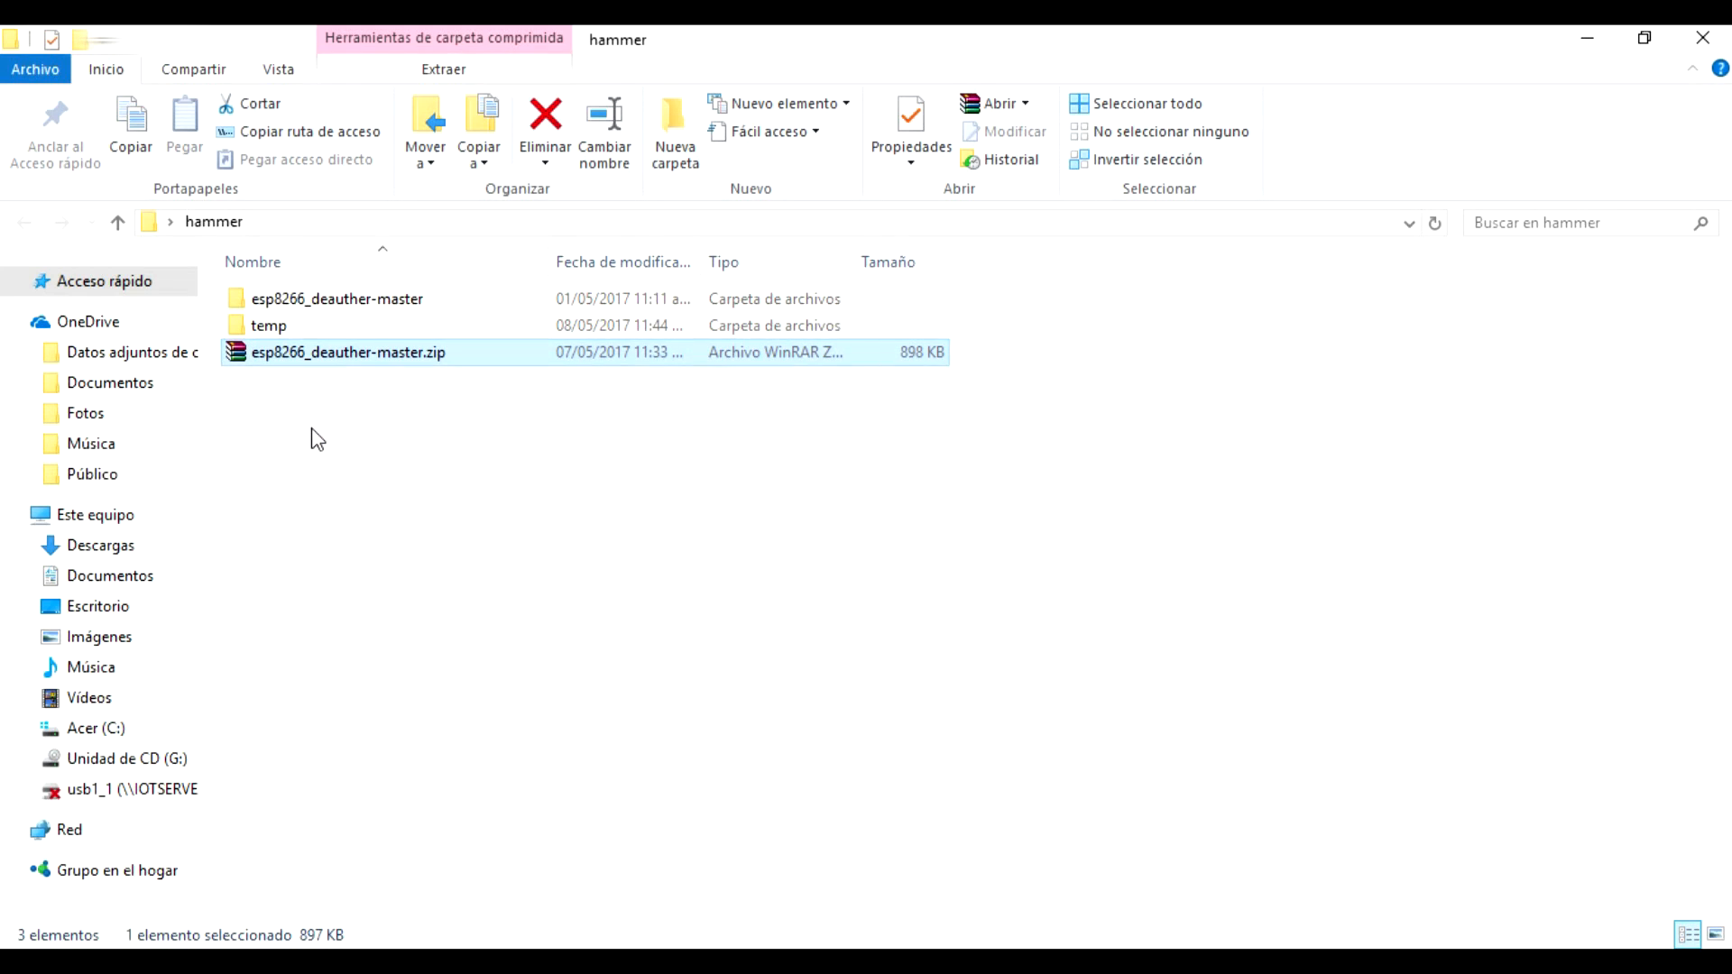
double_click(336, 298)
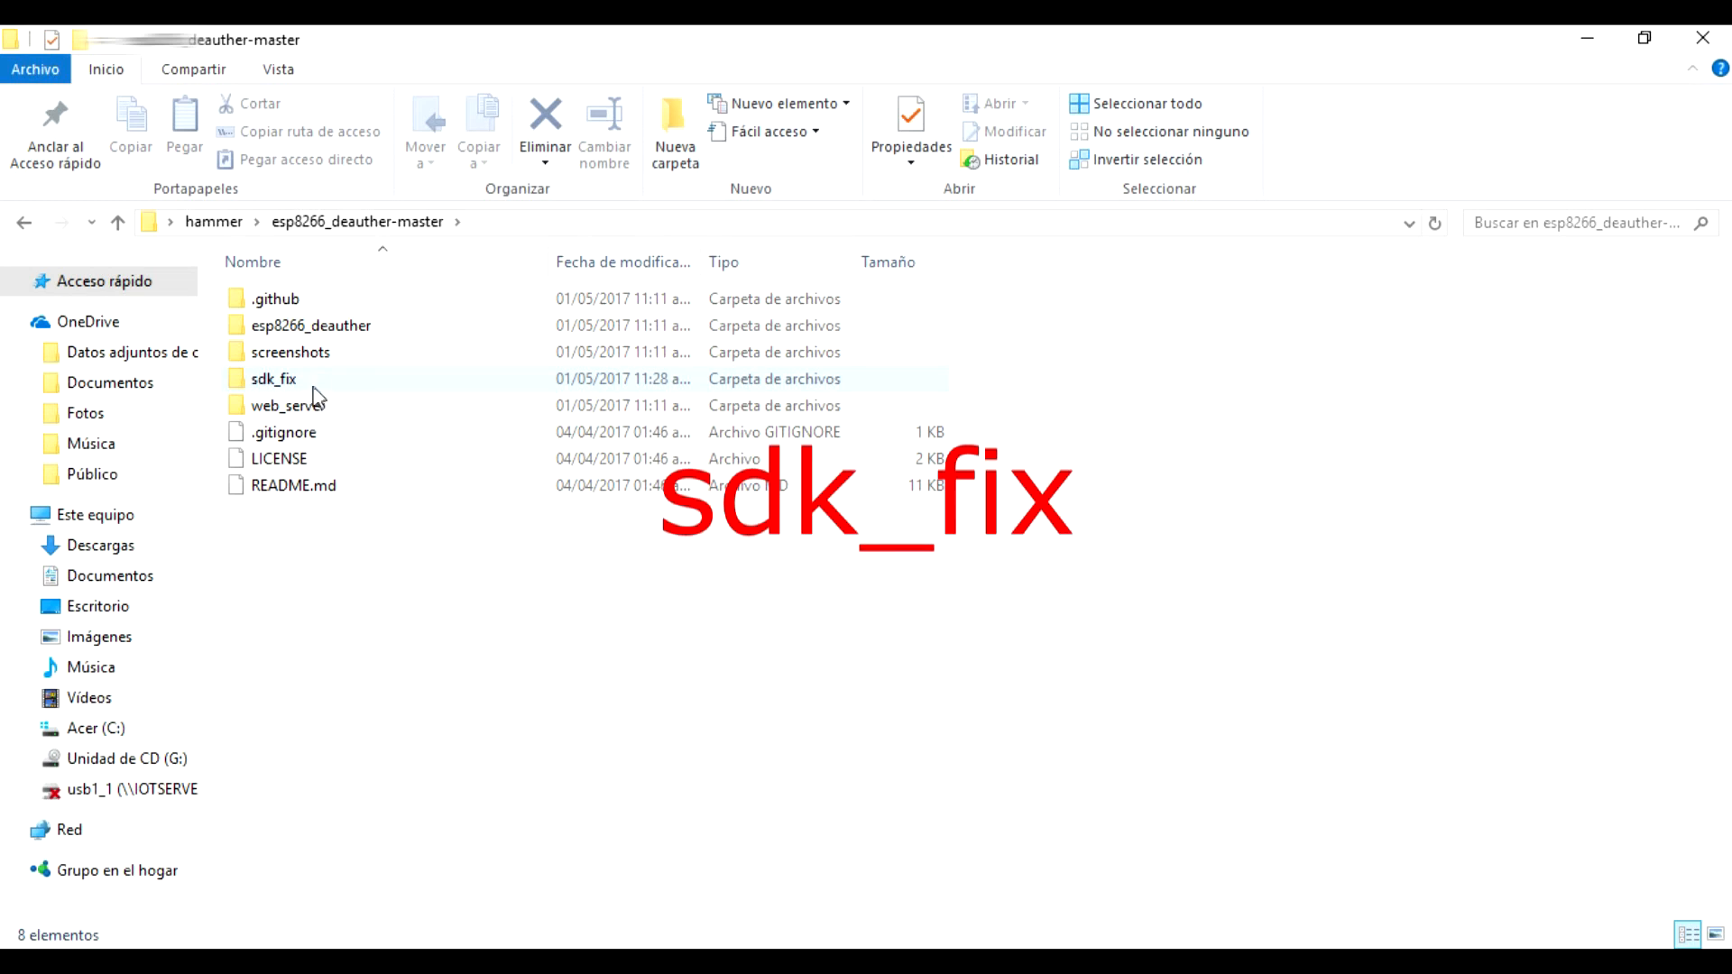
double_click(271, 379)
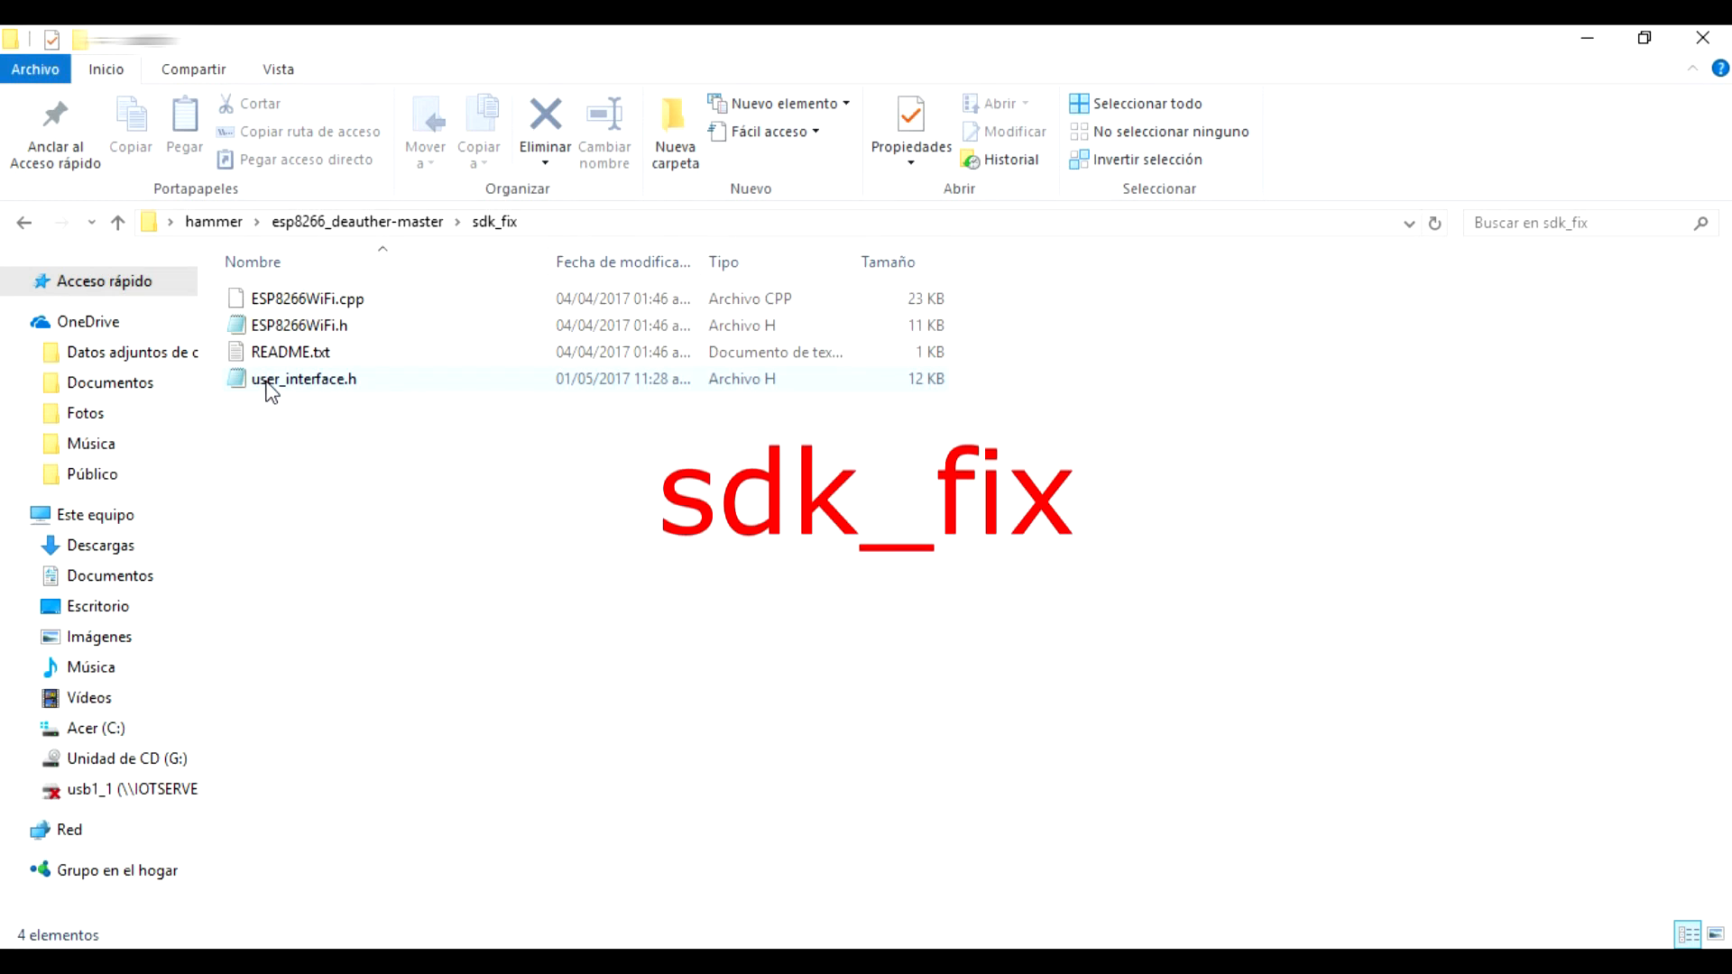
Select ESP8266WiFi.cpp and ESP8266WiFi.h together and copy them
click(307, 298)
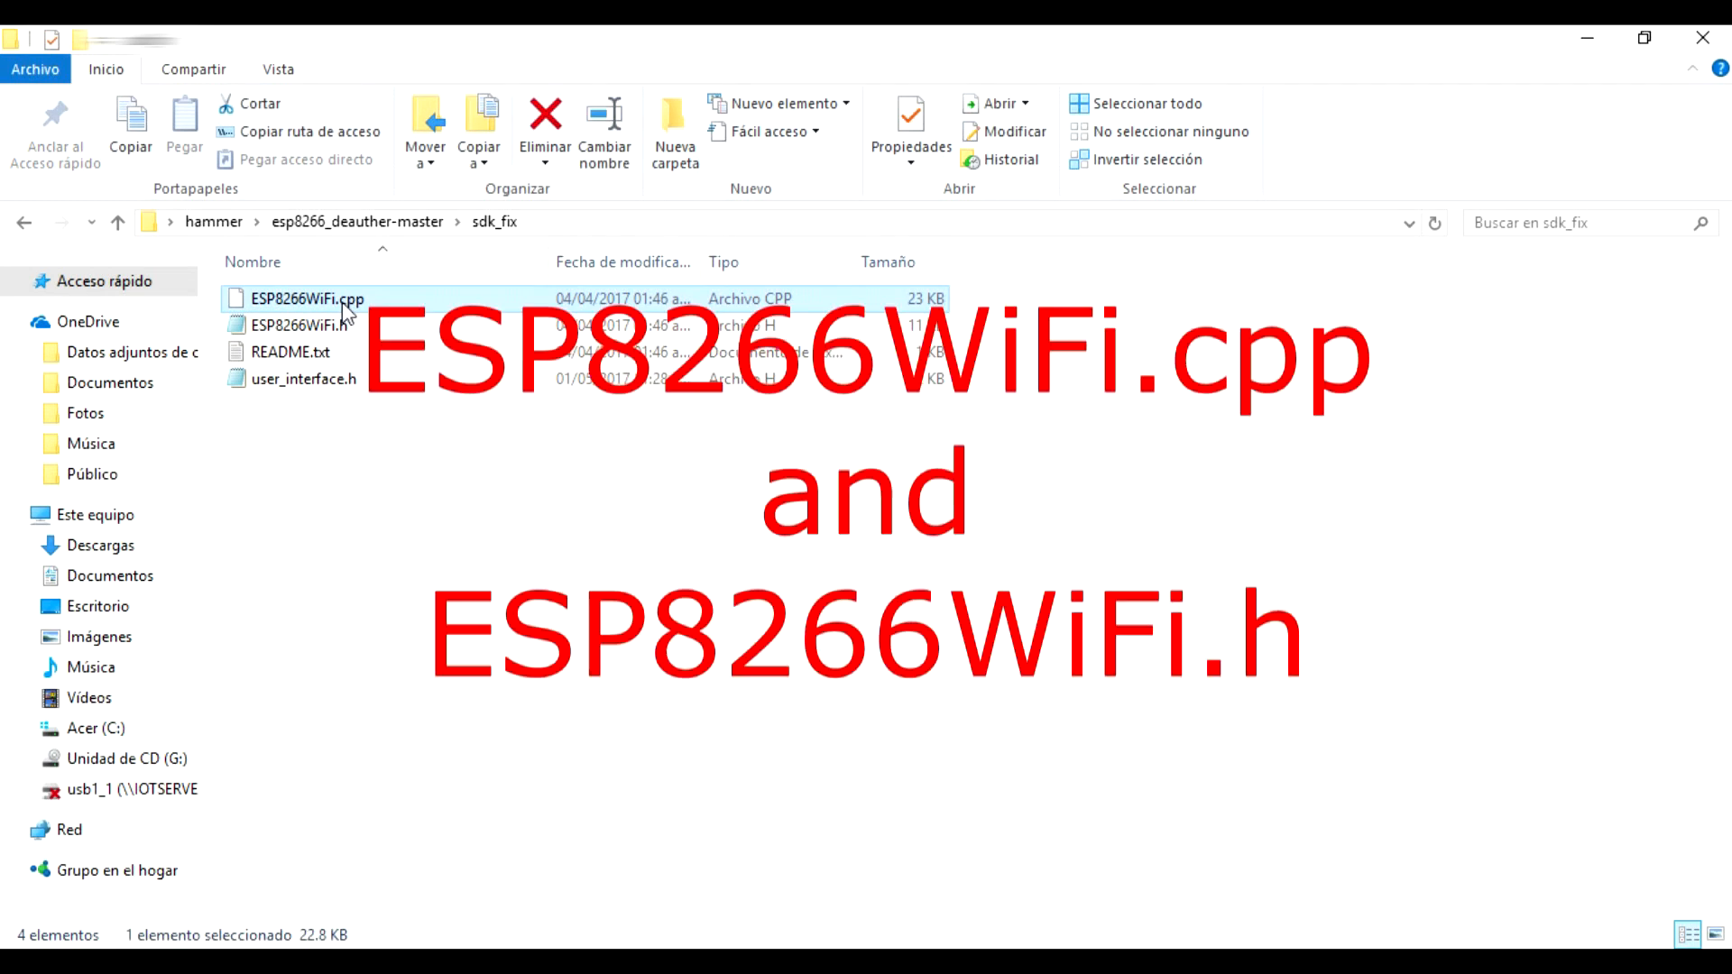
click(304, 325)
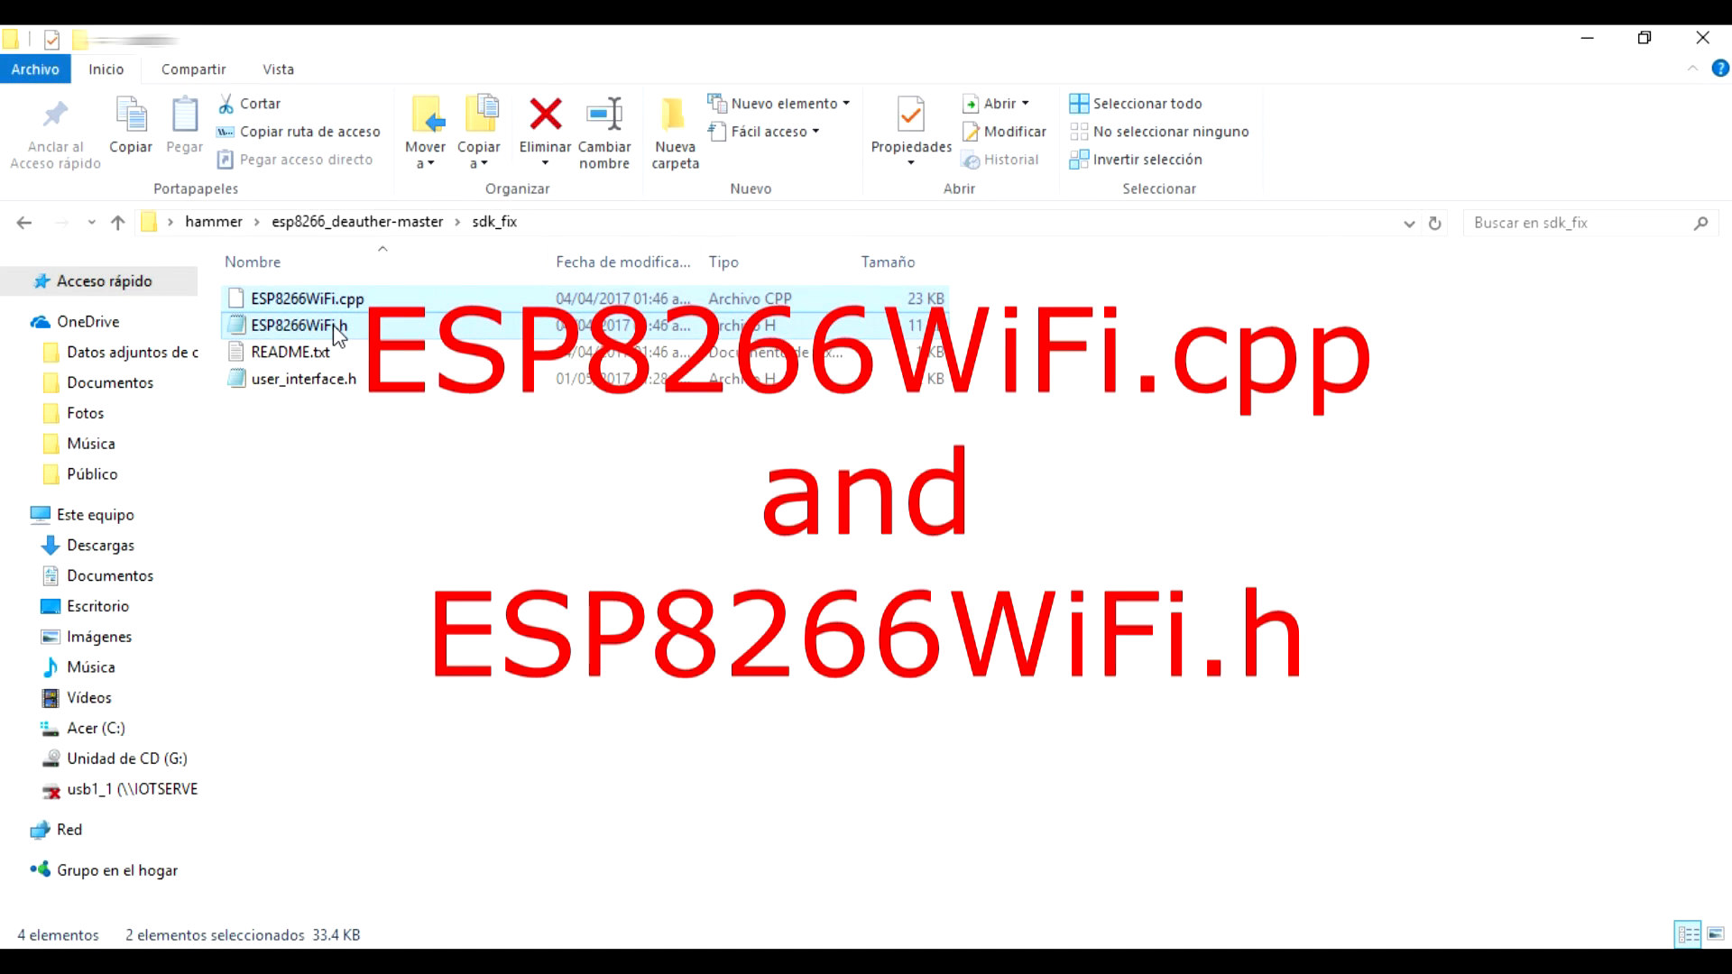
right_click(296, 325)
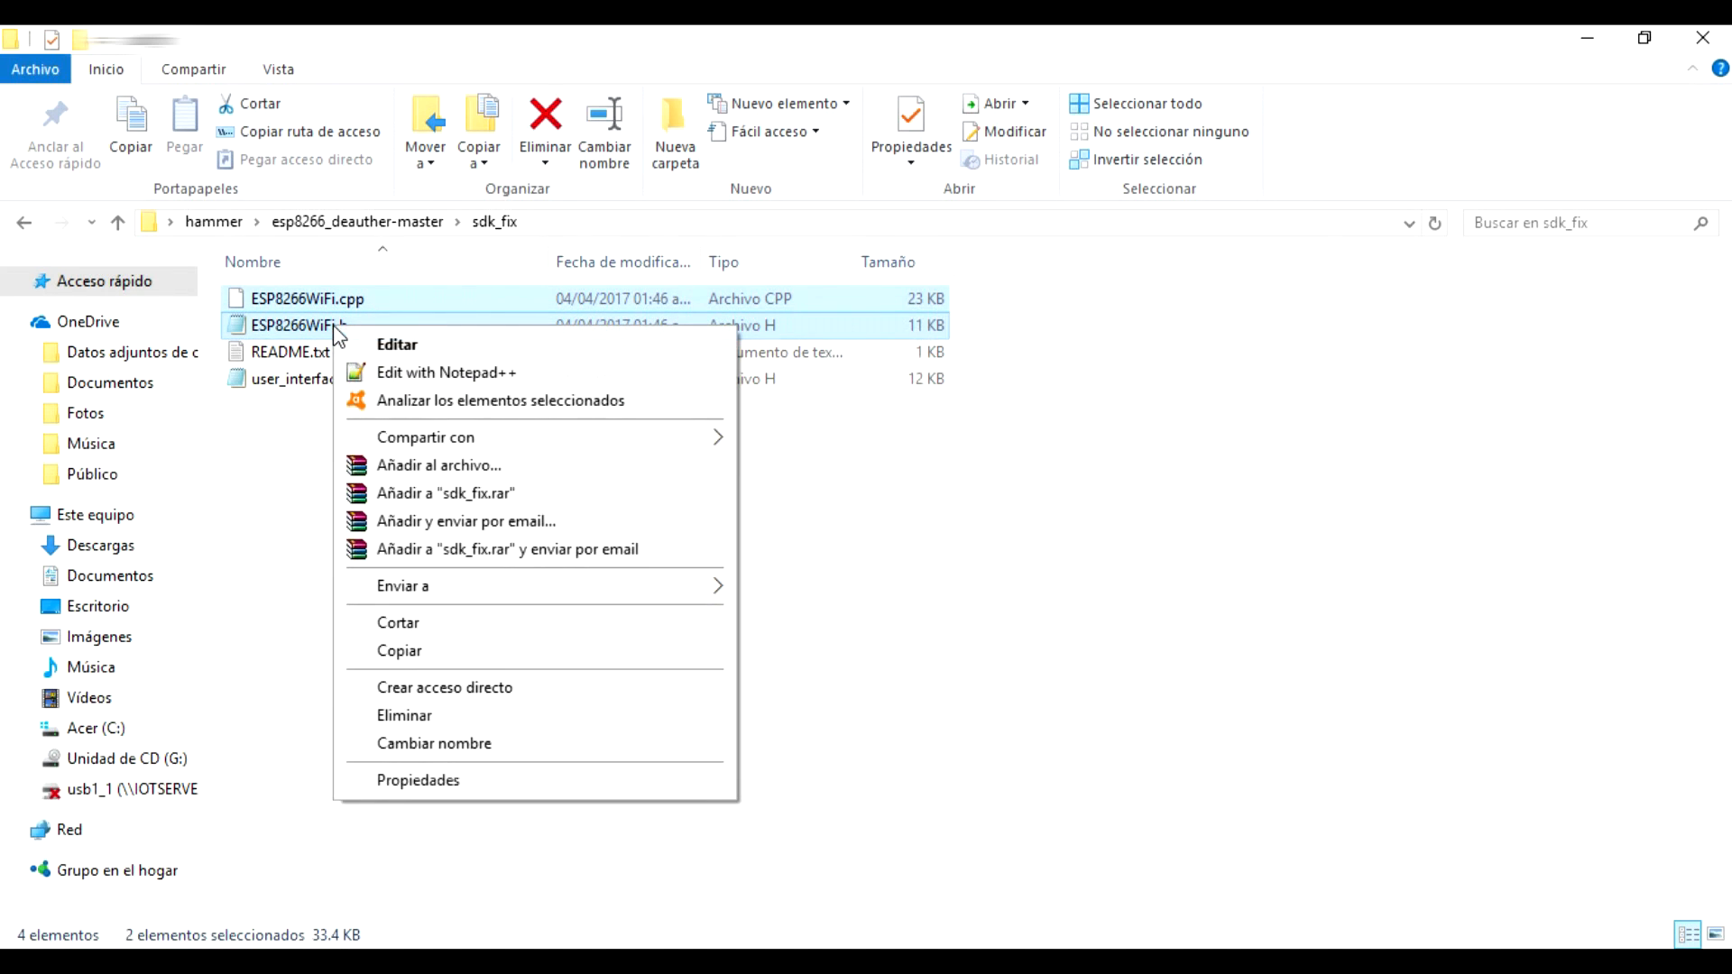
mouse_move(437, 650)
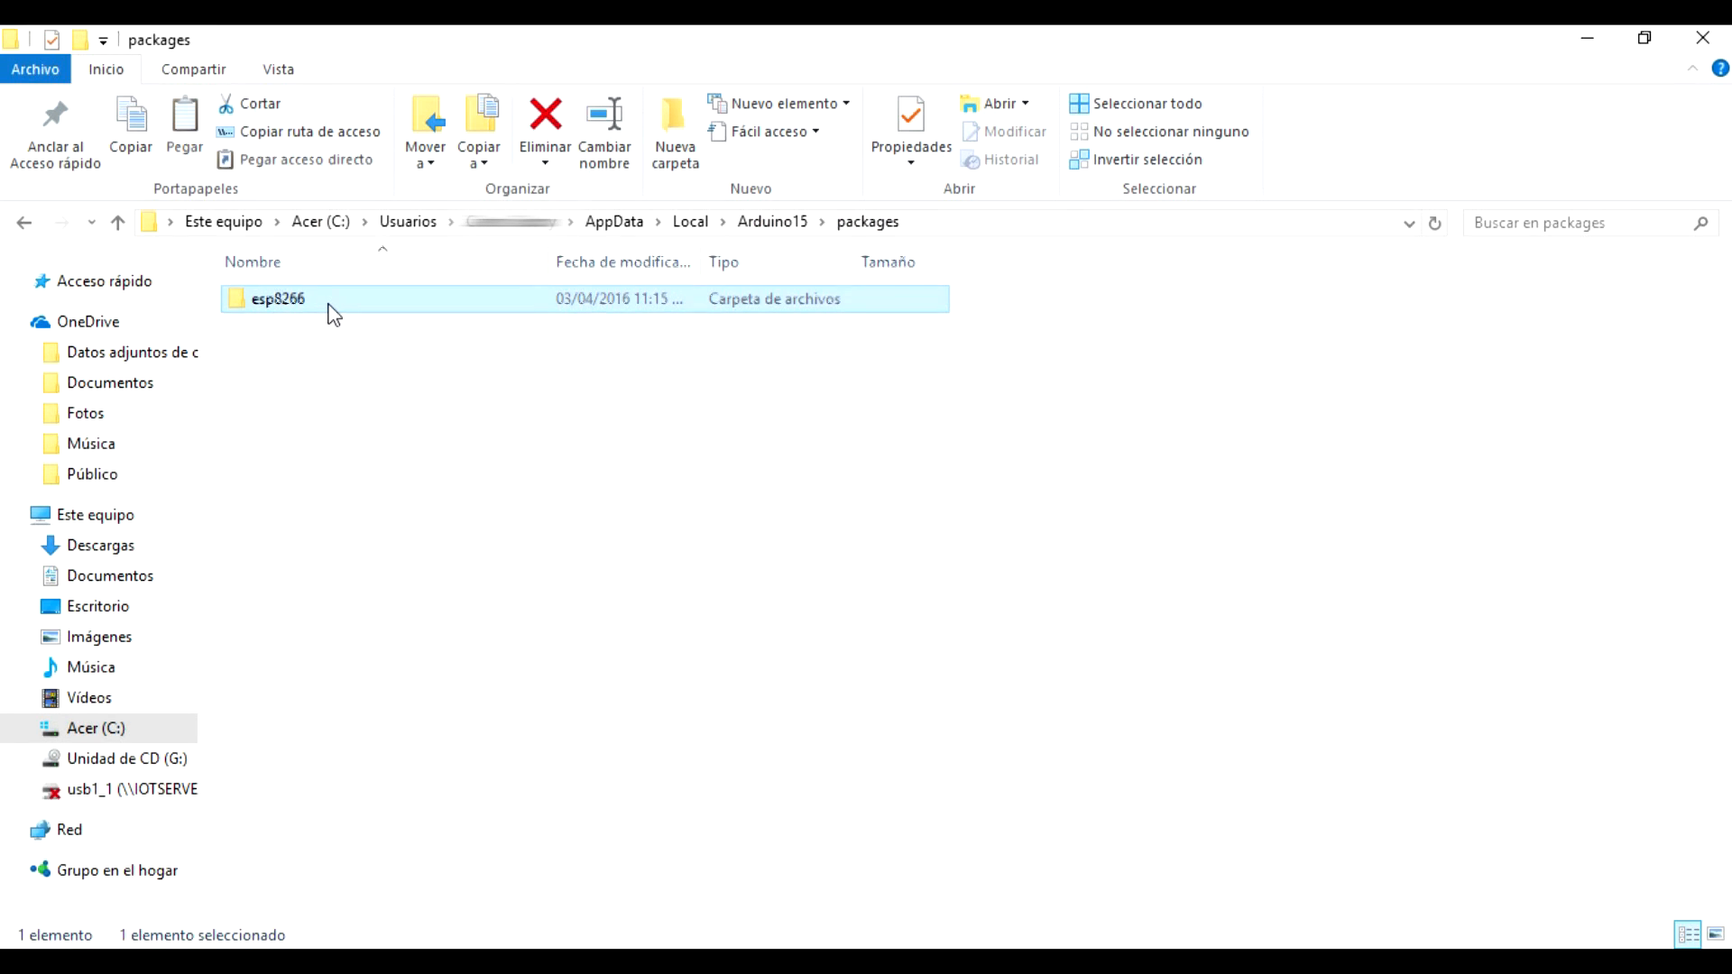
Navigate to esp8266 2.0.0 > libraries > ESP8266WiFi > src and paste the fix files there
double_click(277, 298)
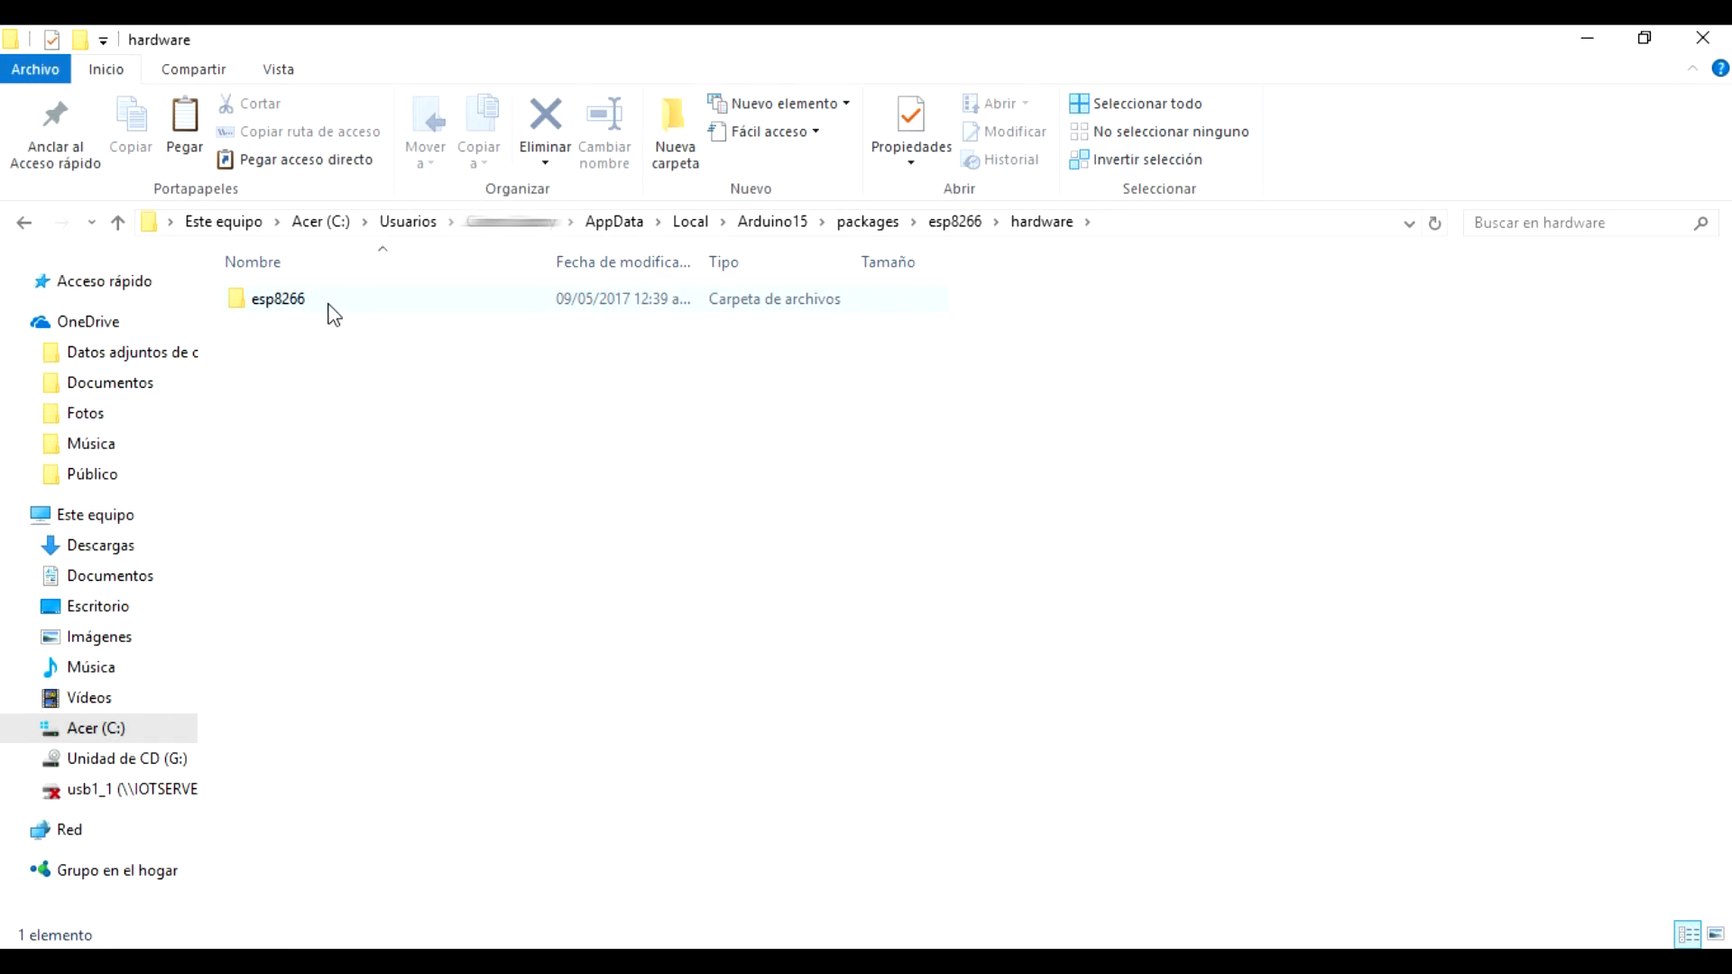
double_click(277, 298)
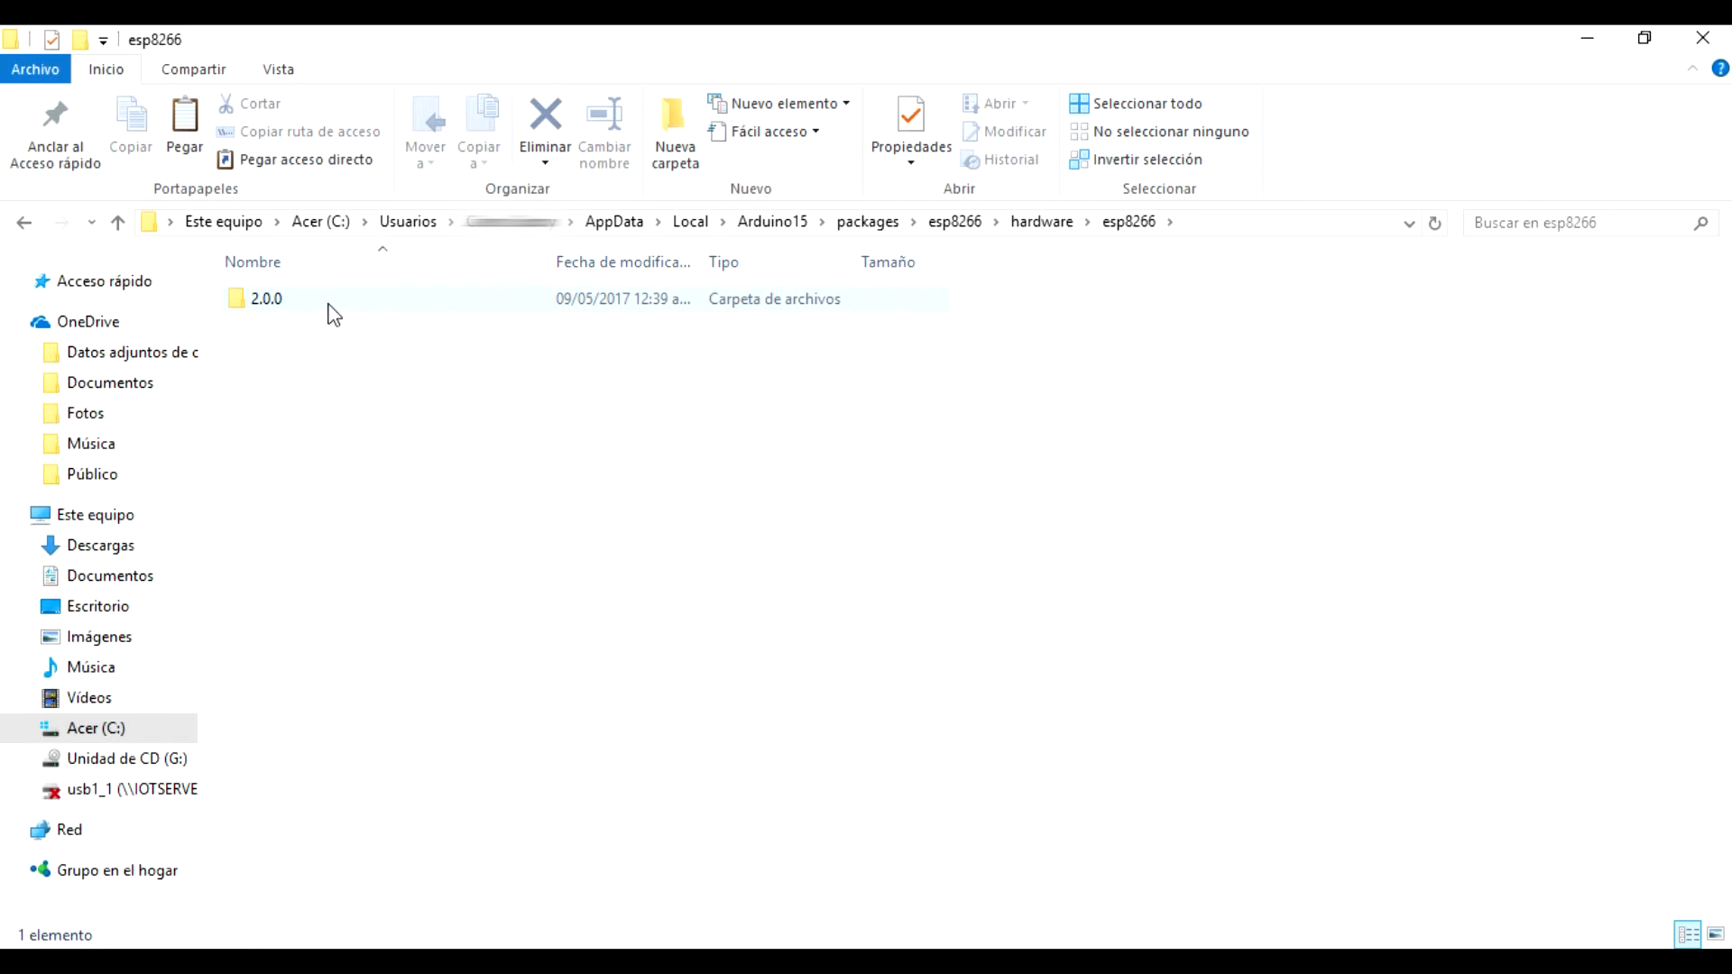
double_click(266, 299)
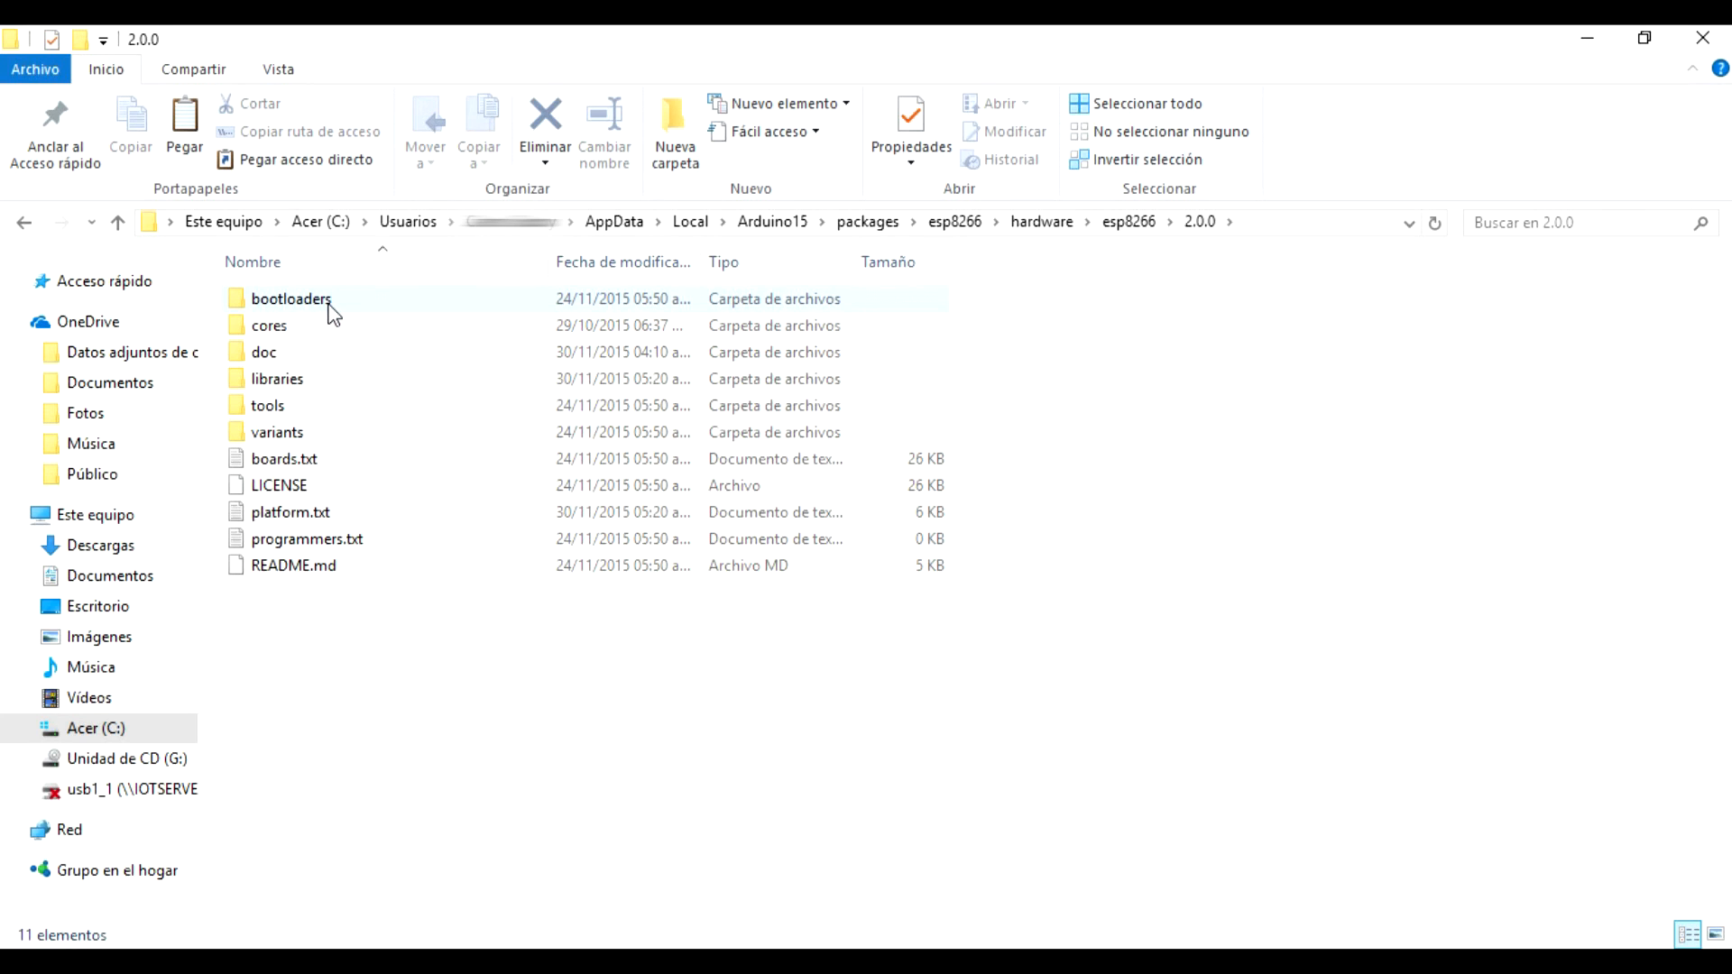
mouse_move(291, 299)
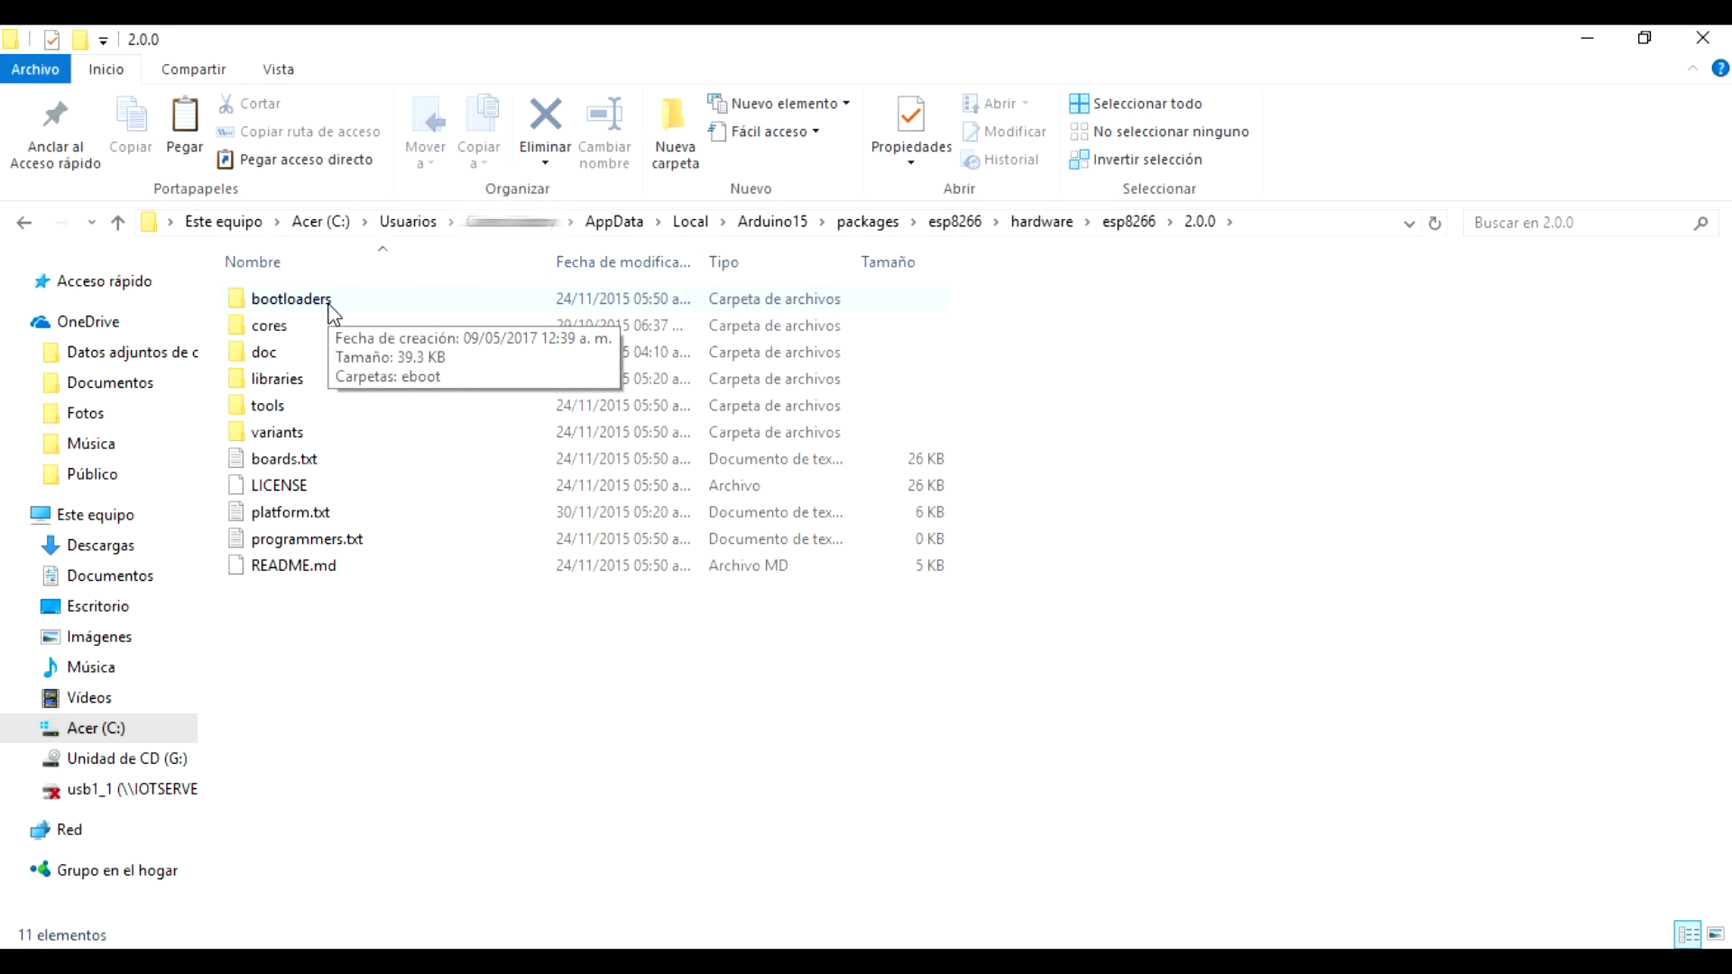
double_click(276, 378)
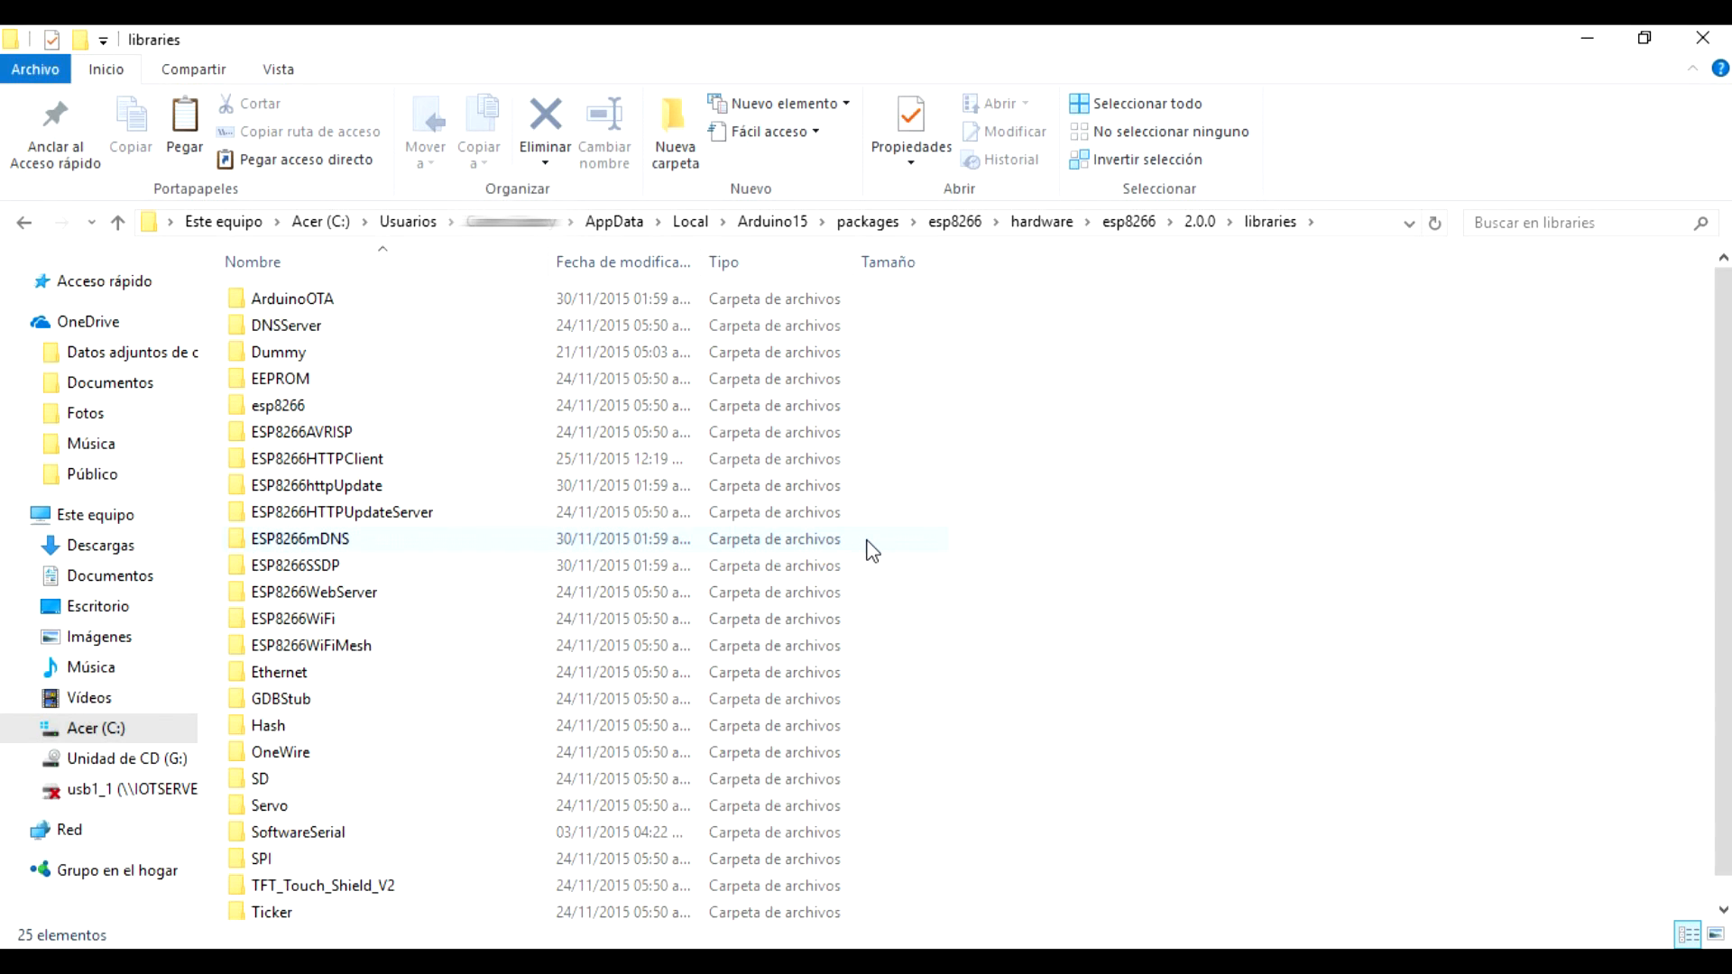
click(292, 618)
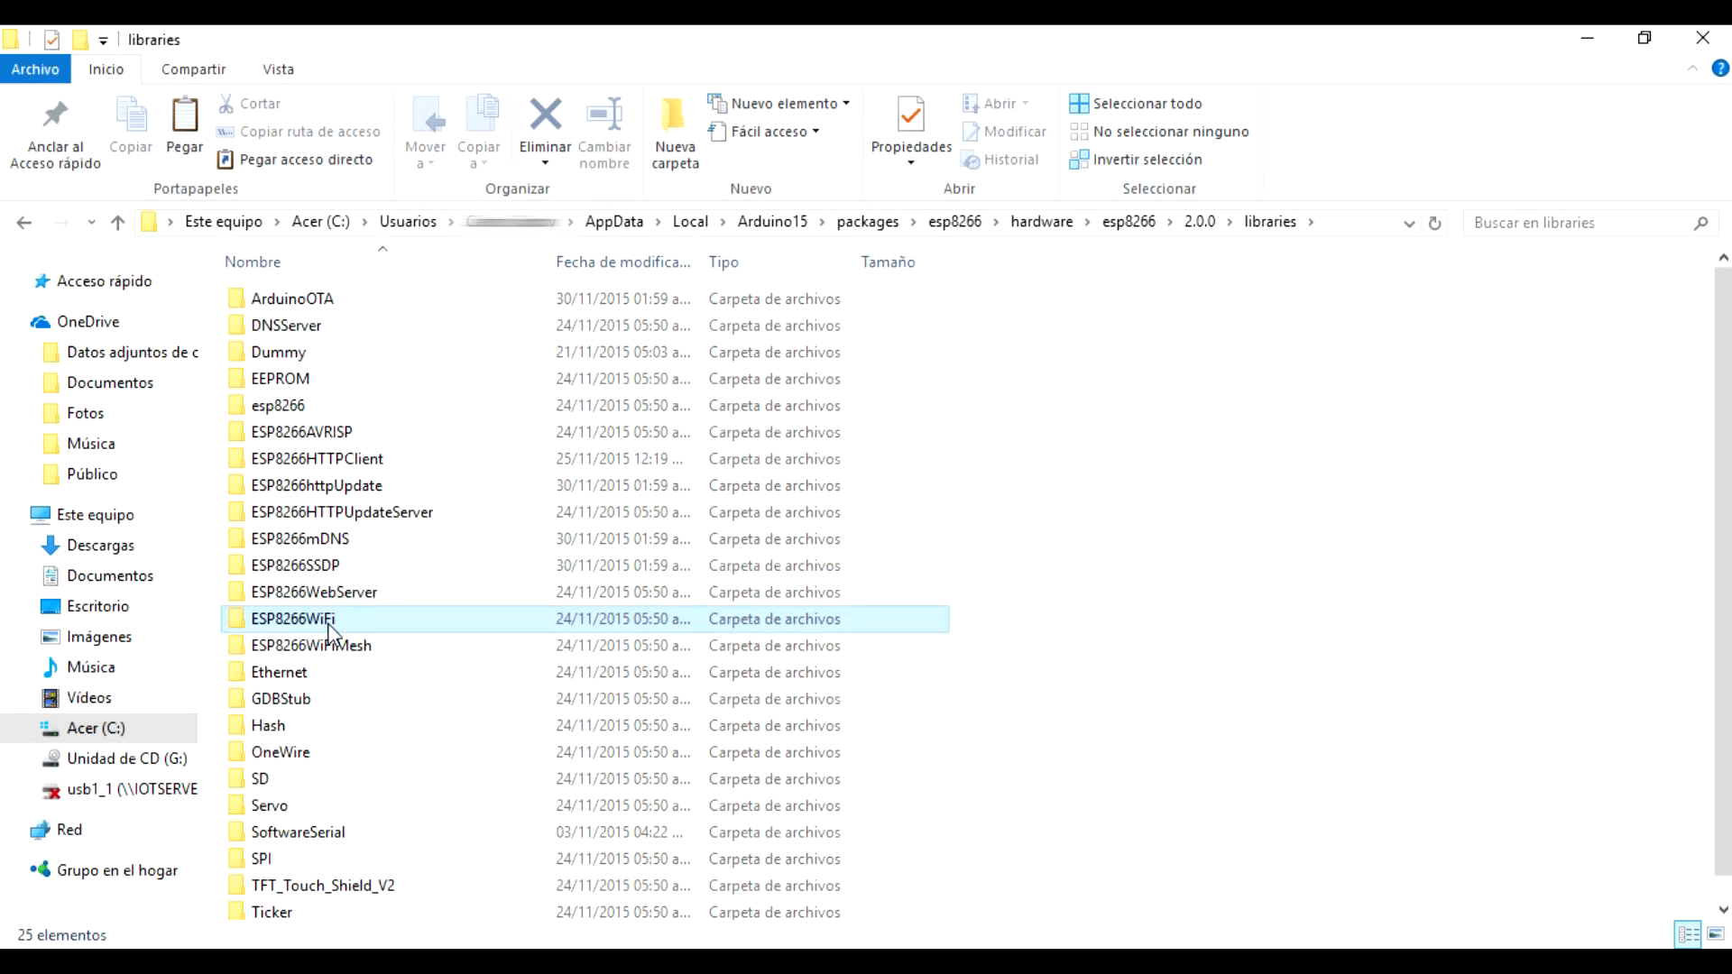
double_click(292, 619)
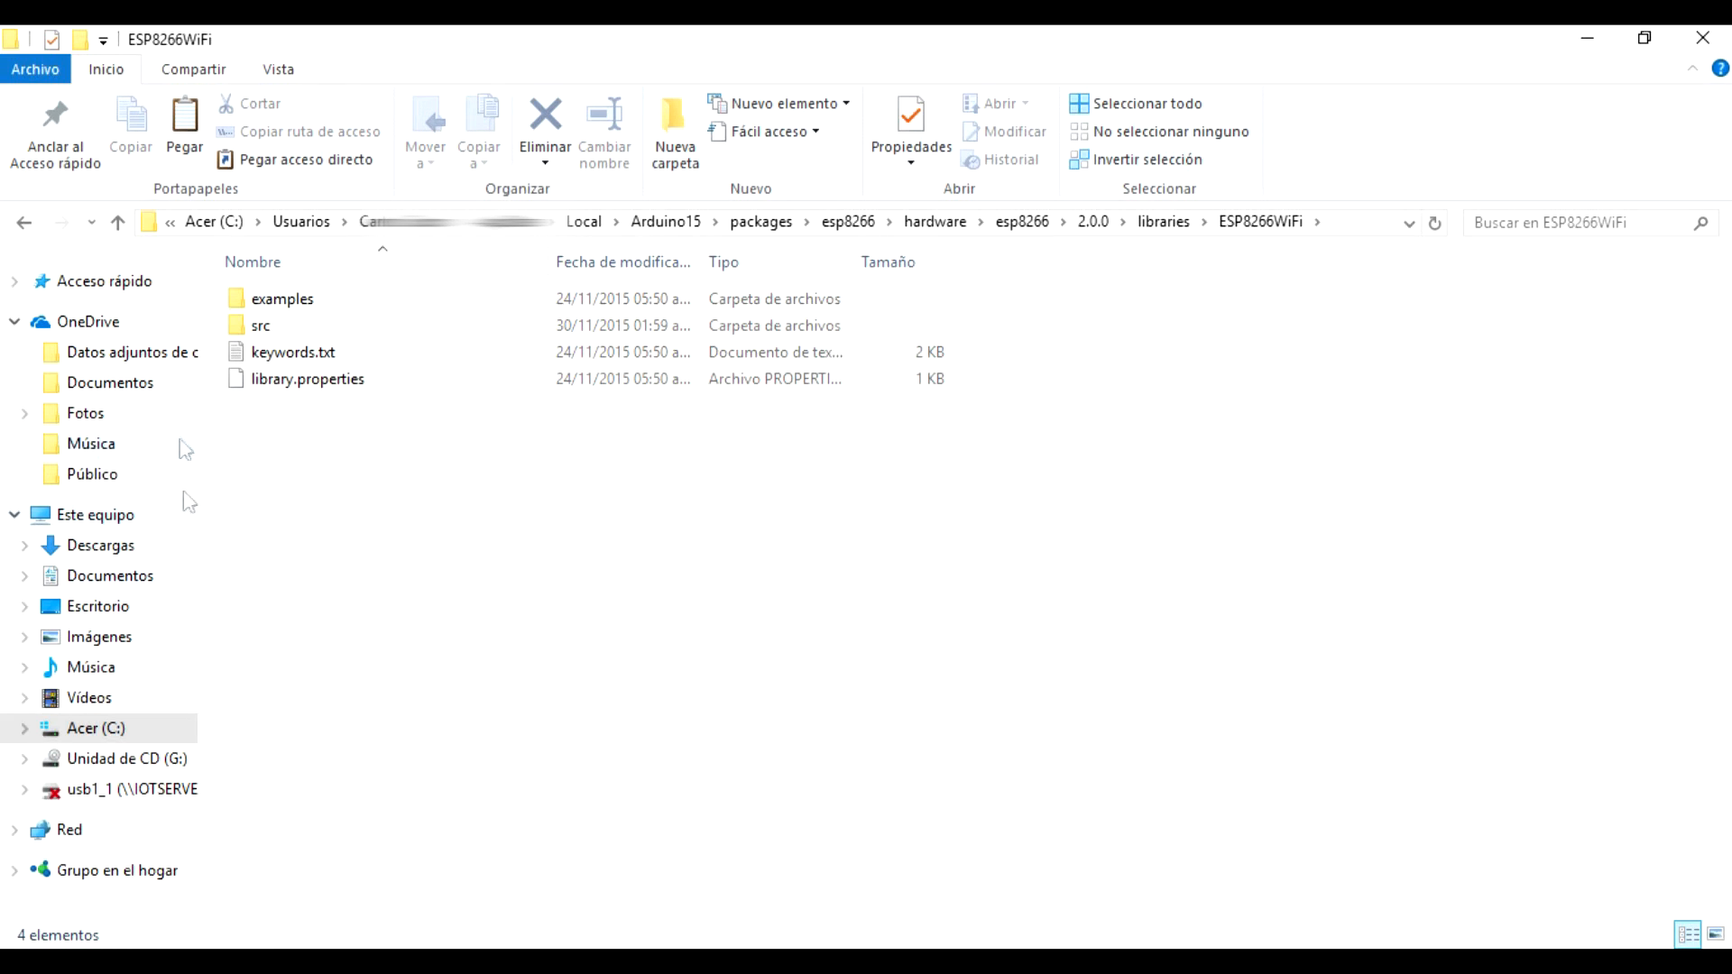
double_click(261, 325)
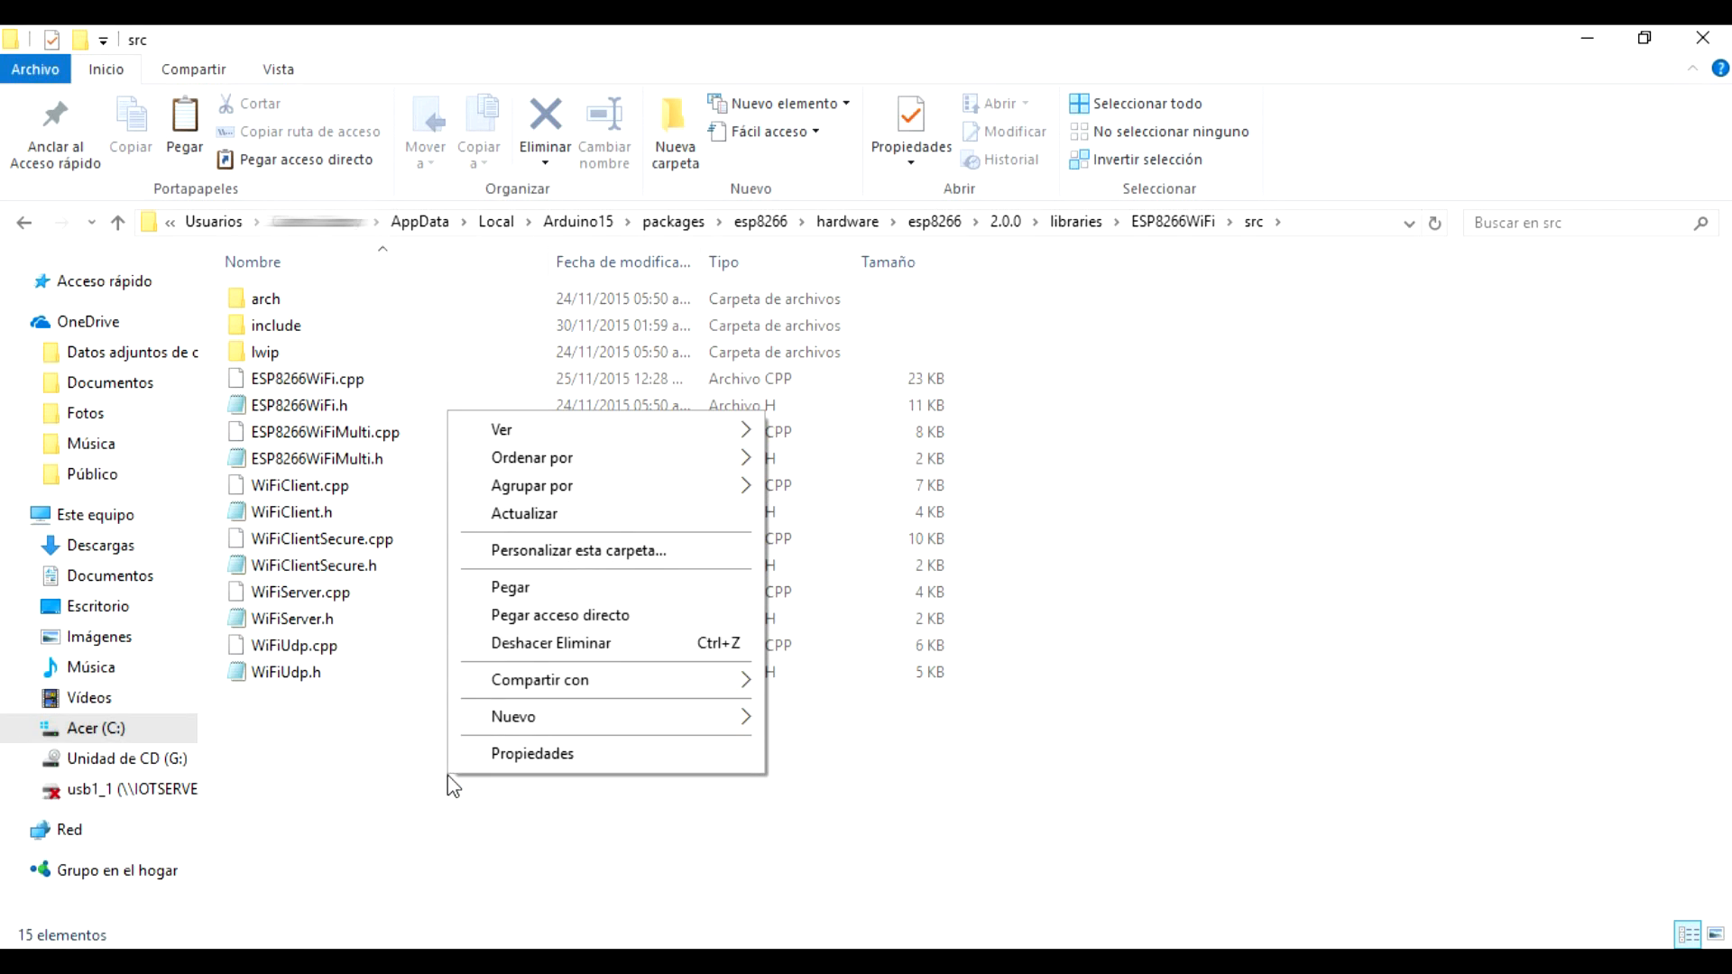
mouse_move(511, 586)
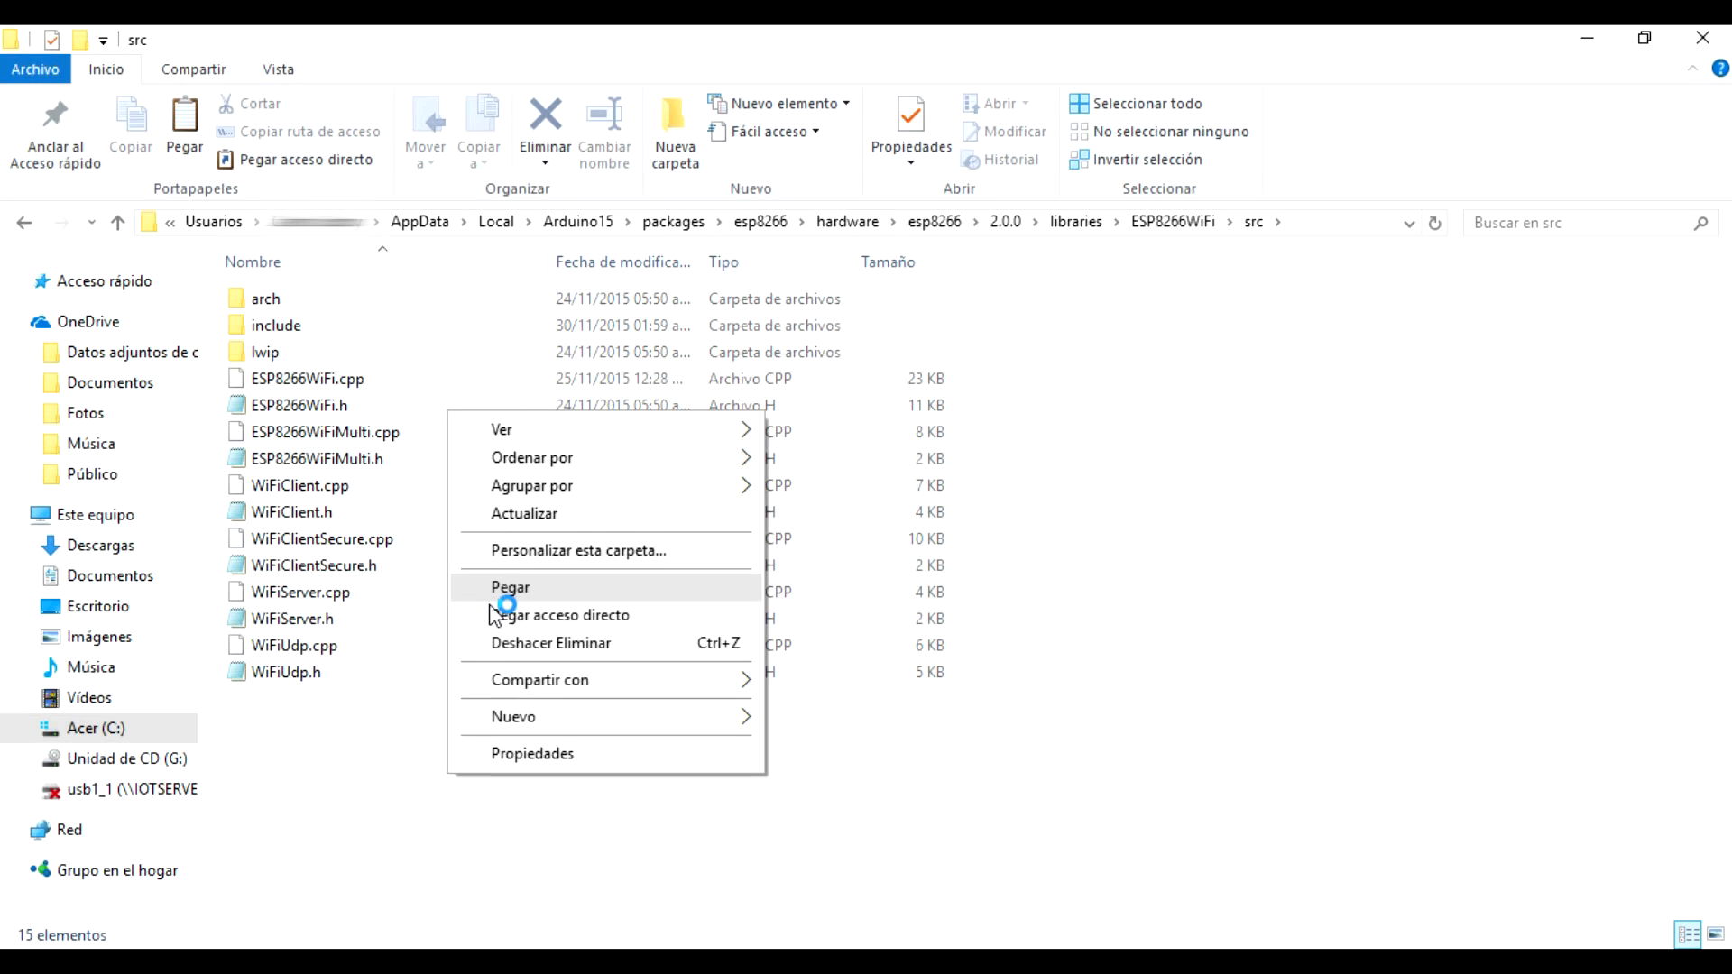
click(511, 586)
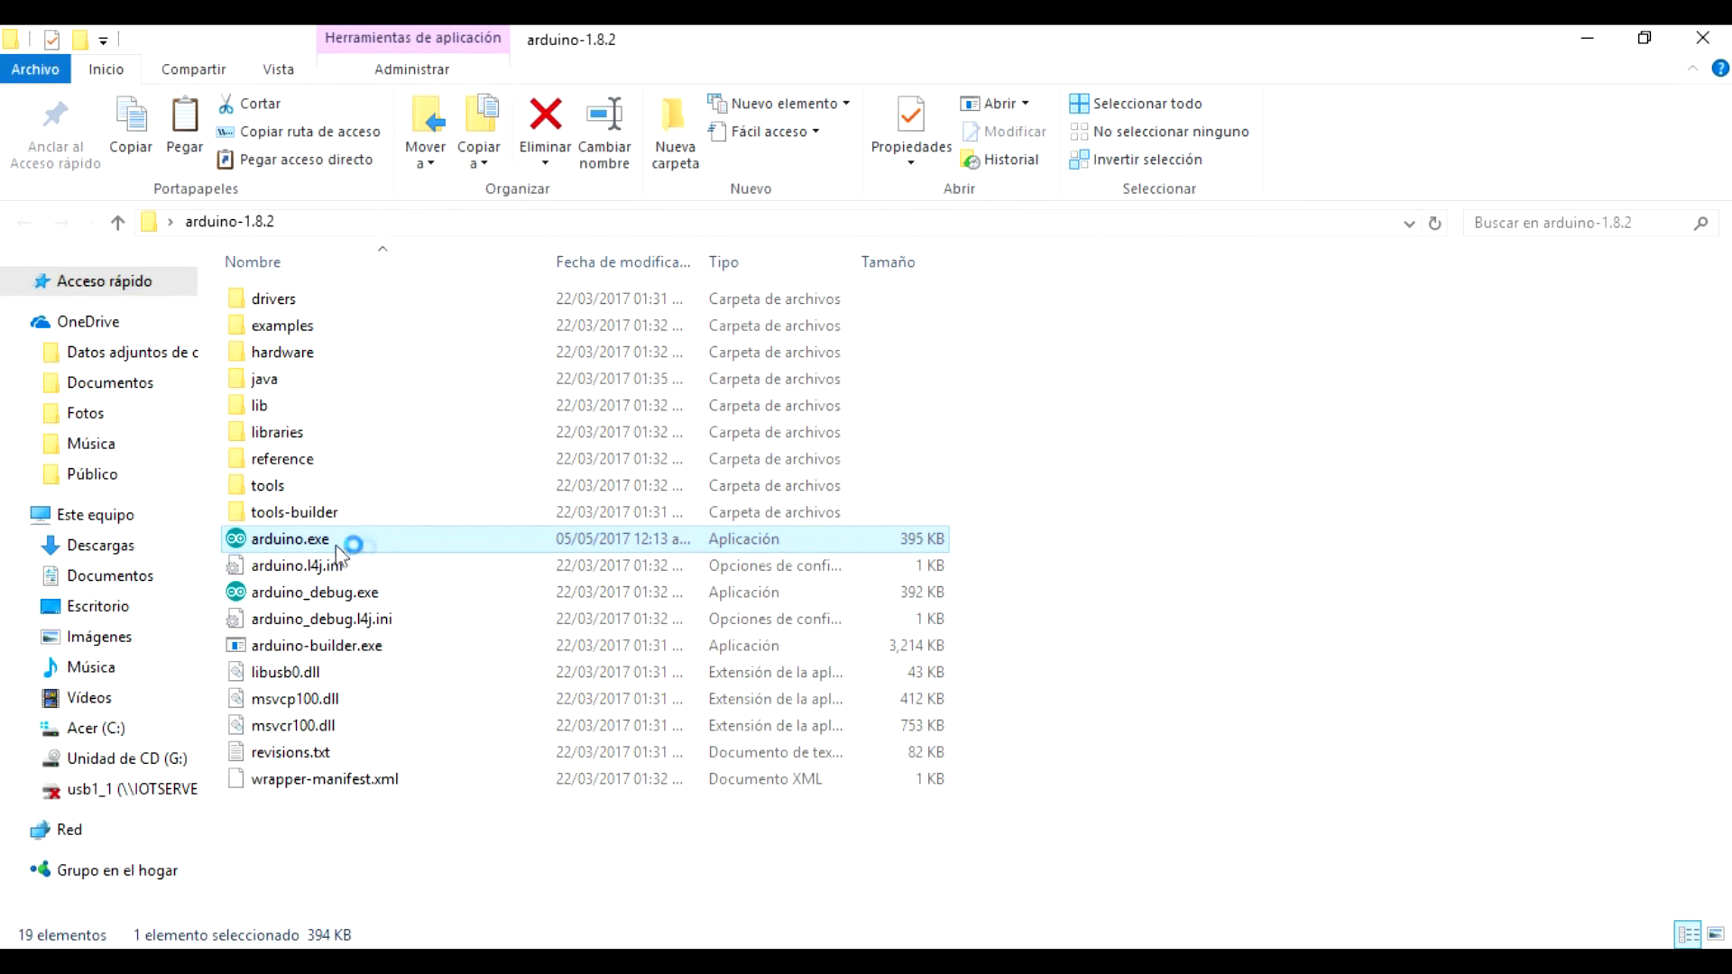
Relaunch Arduino IDE, maximize it, and open esp8266_deauther.ino from its project folder
double_click(290, 537)
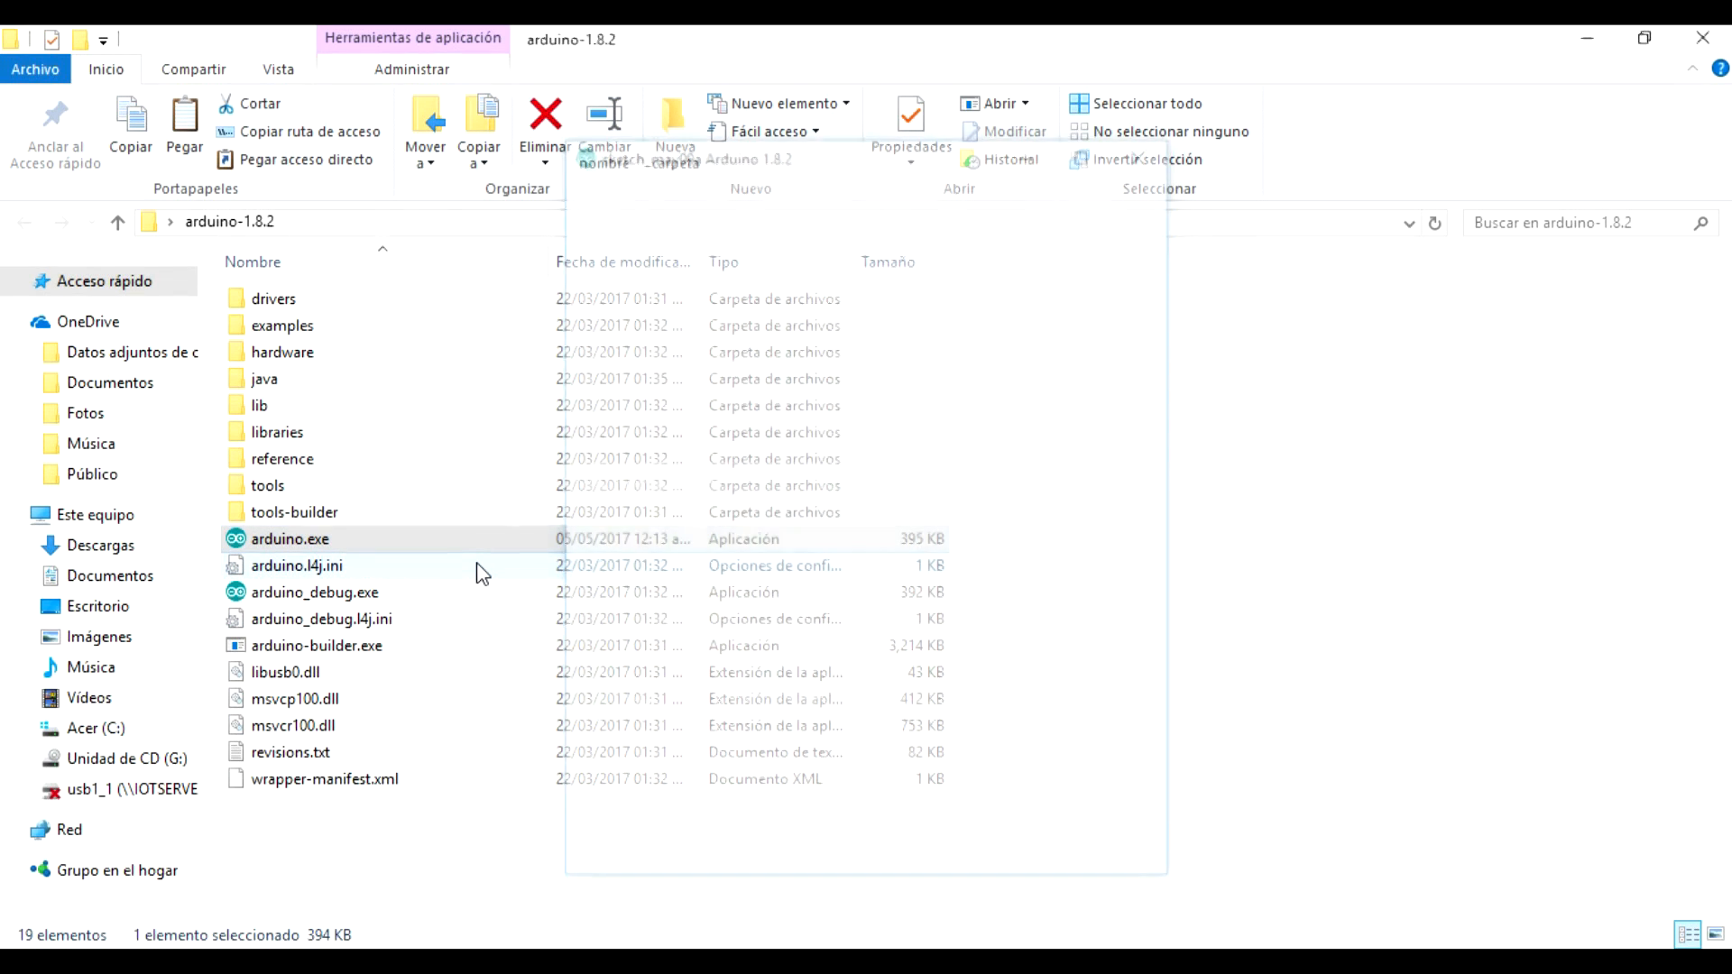
double_click(289, 538)
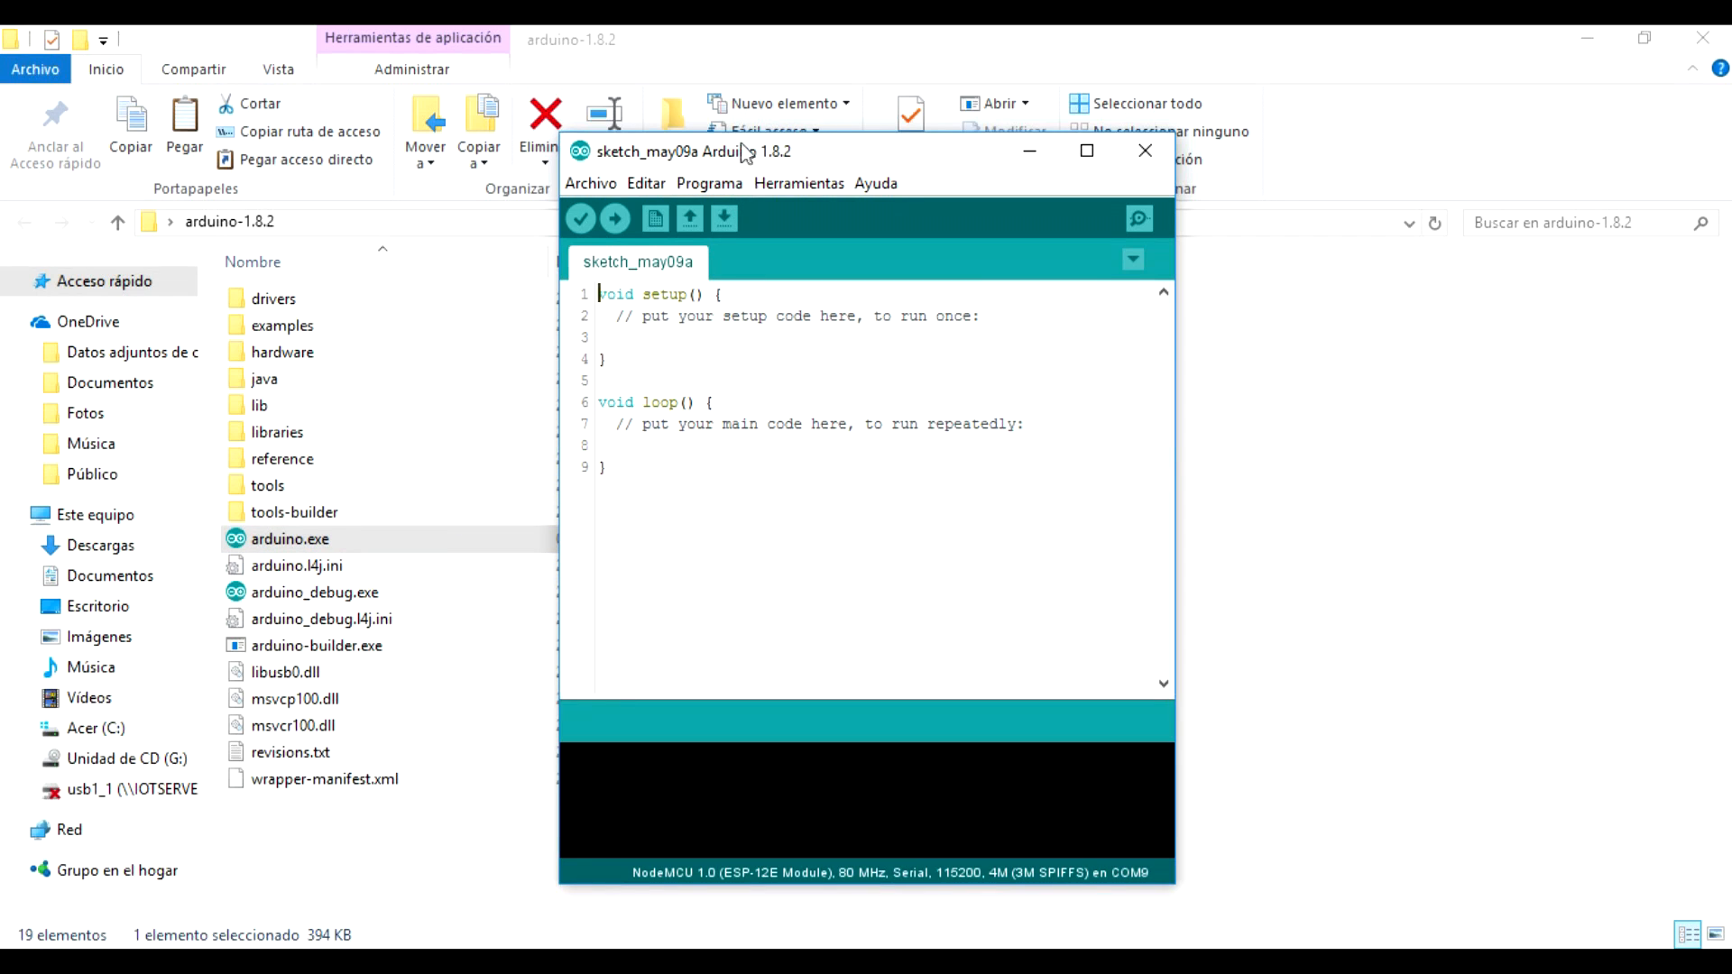
click(1086, 150)
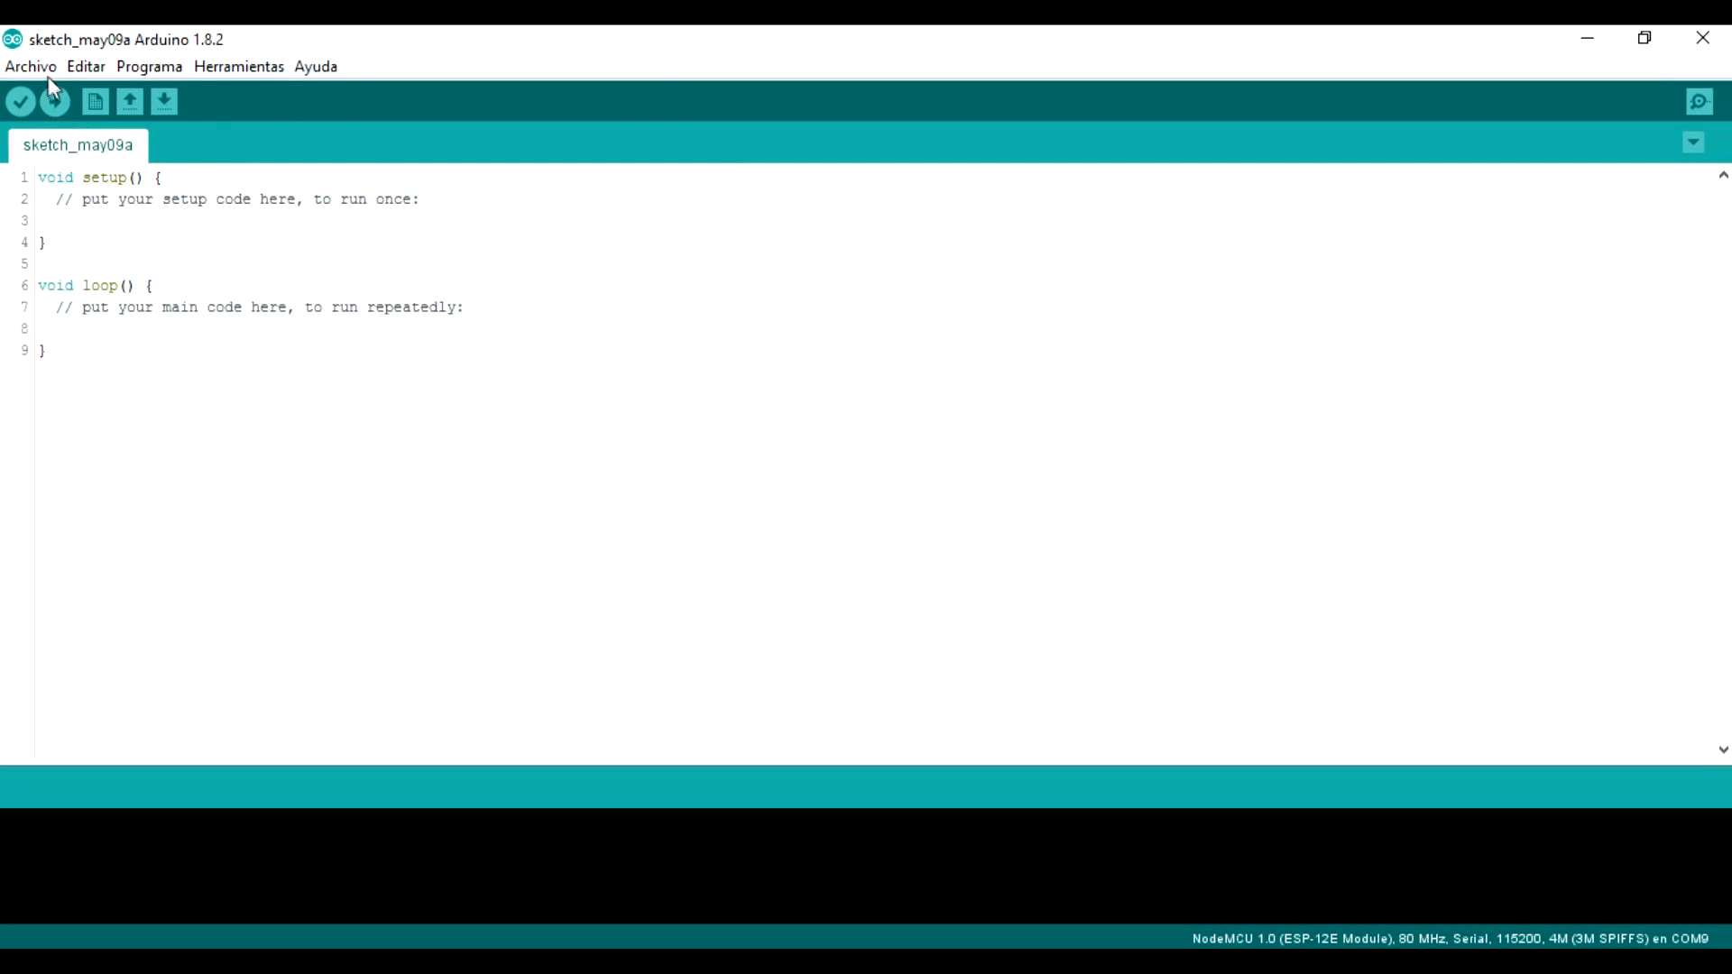
click(29, 65)
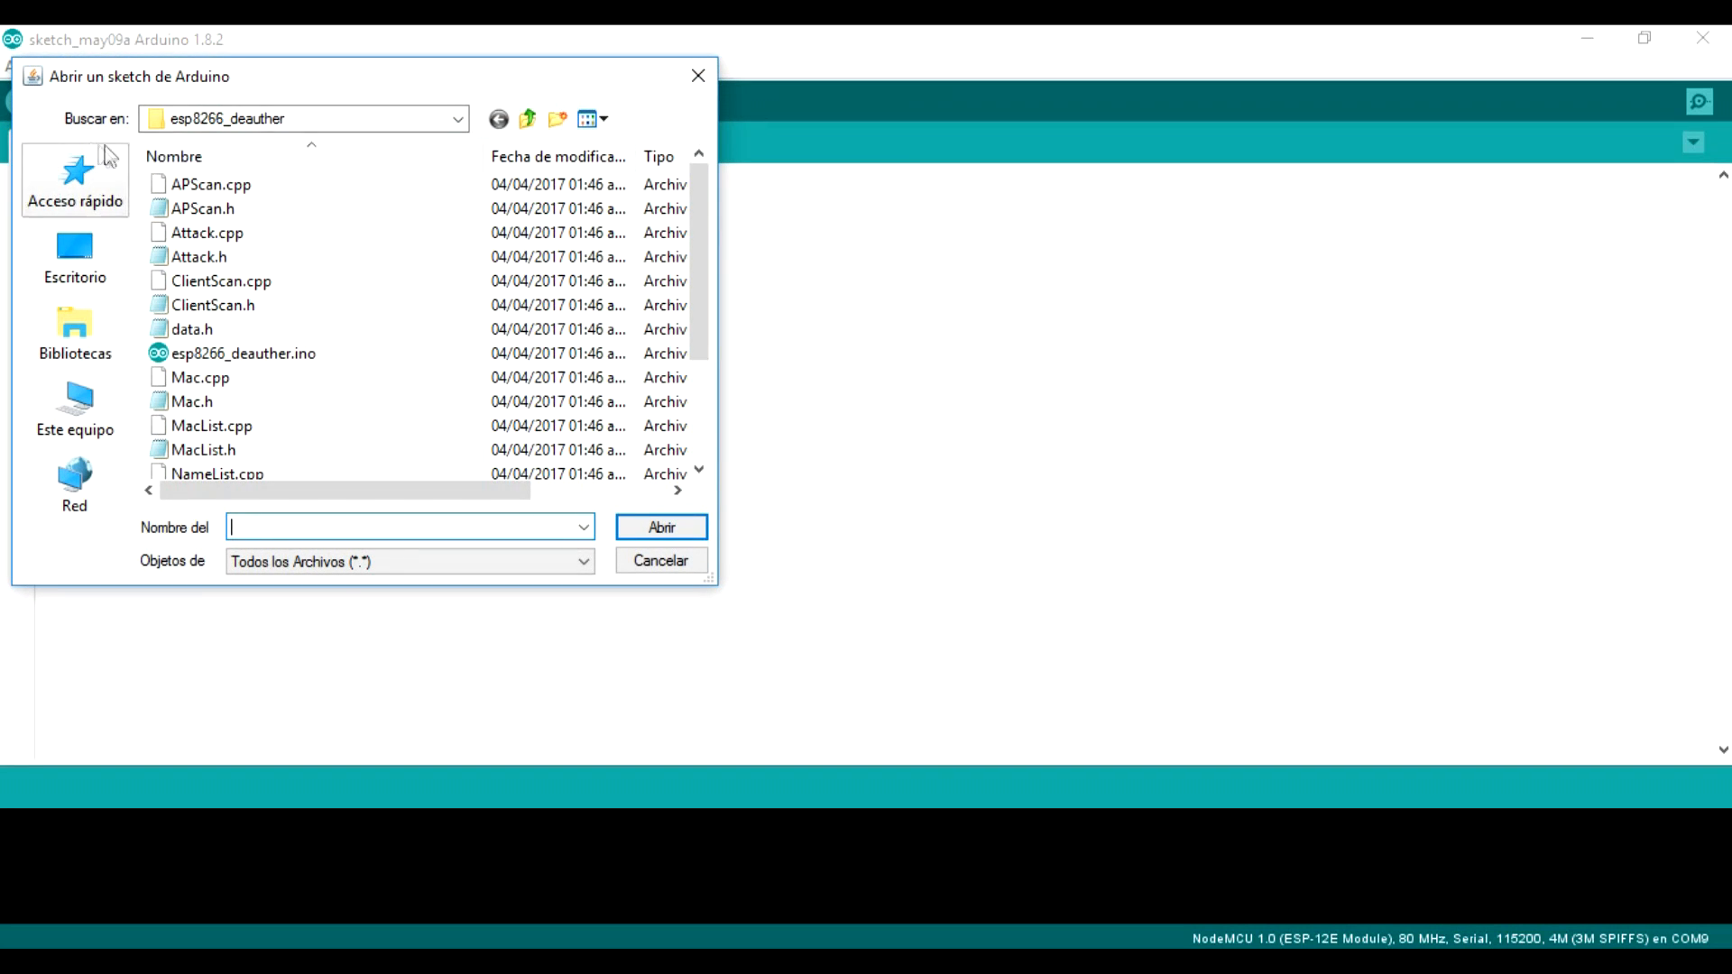
click(245, 352)
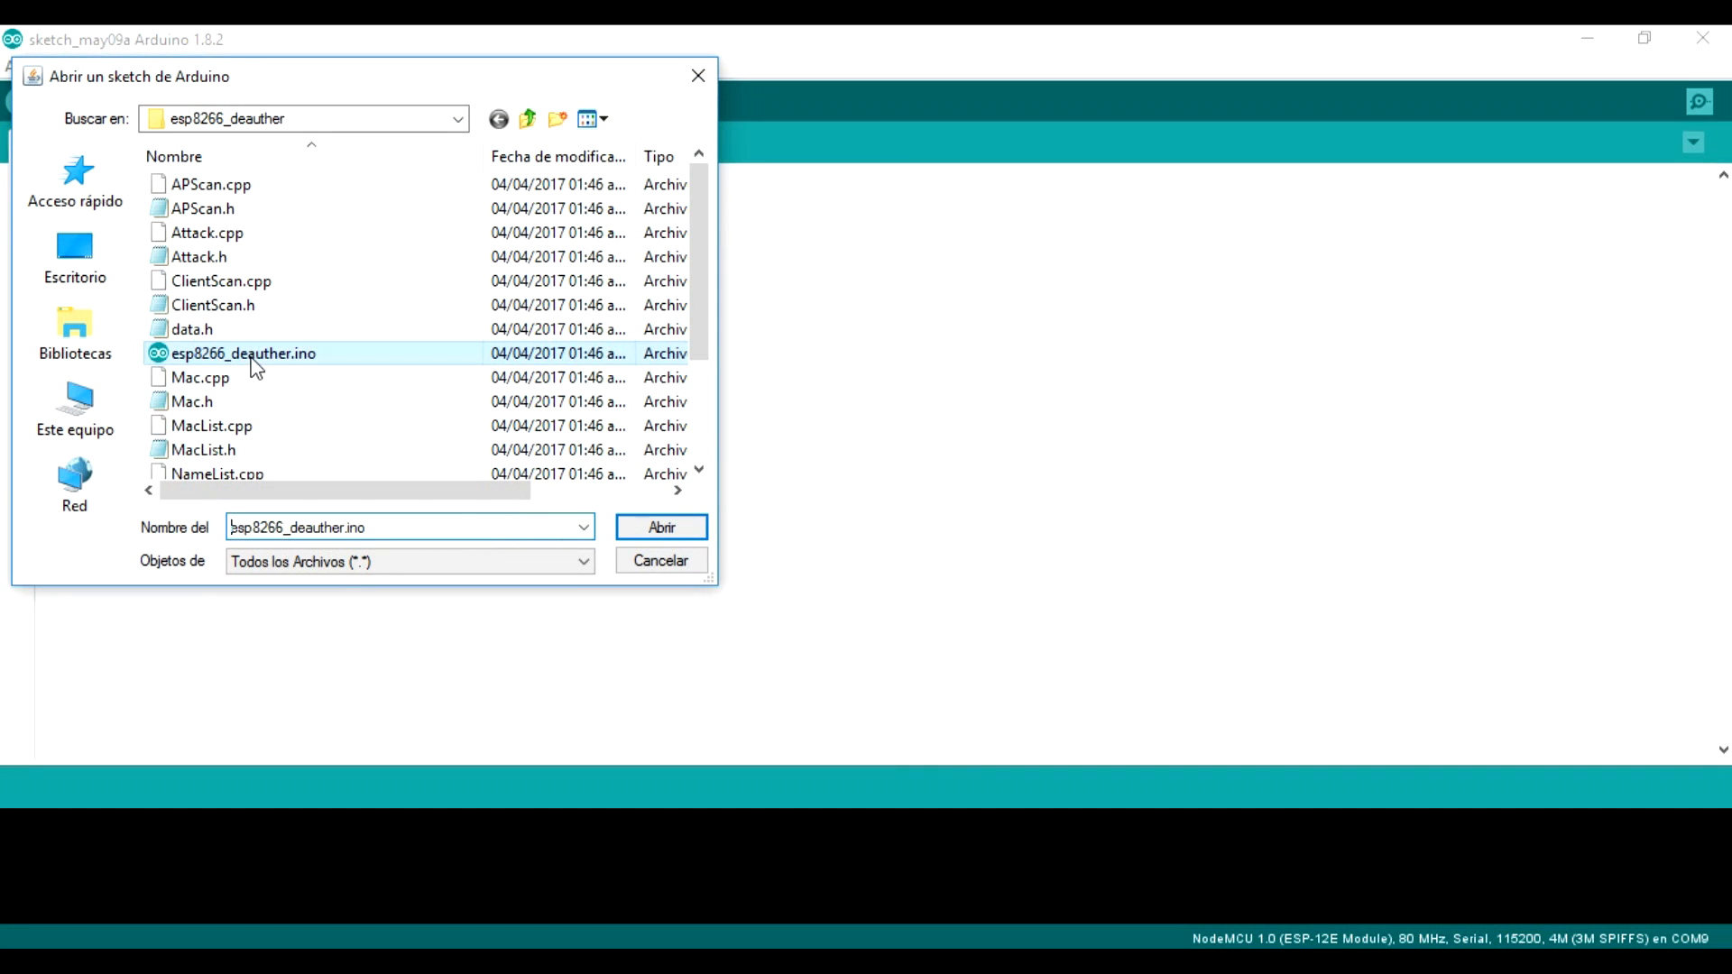
mouse_move(660, 526)
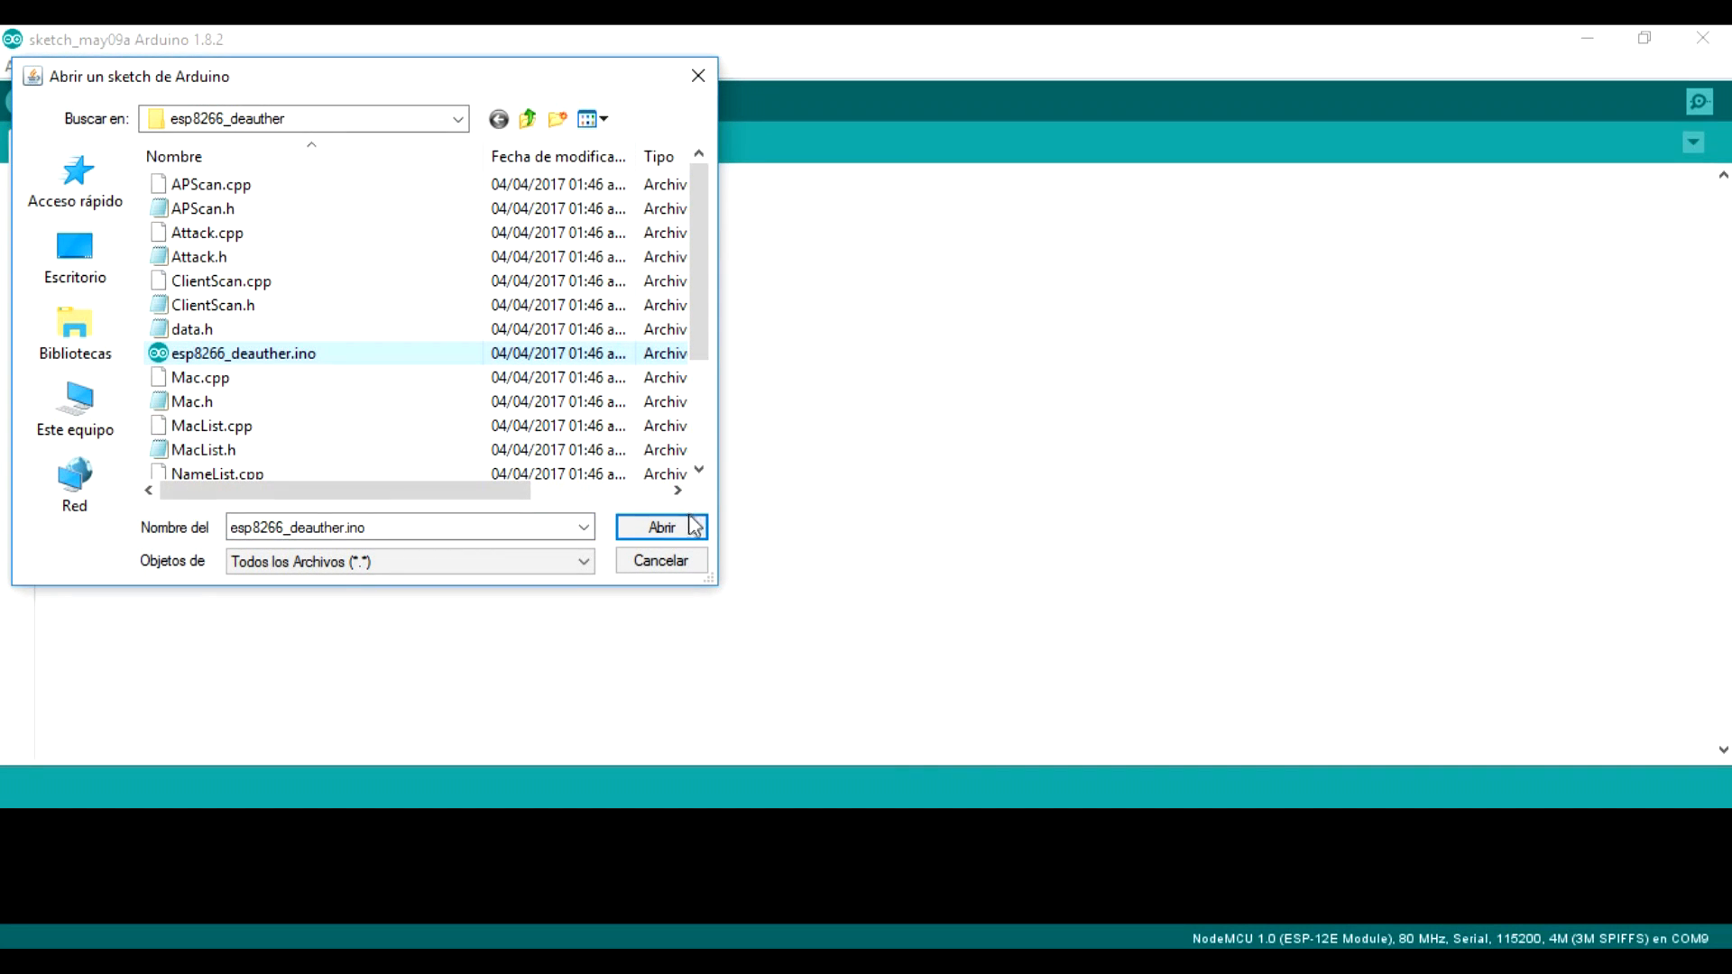
click(659, 527)
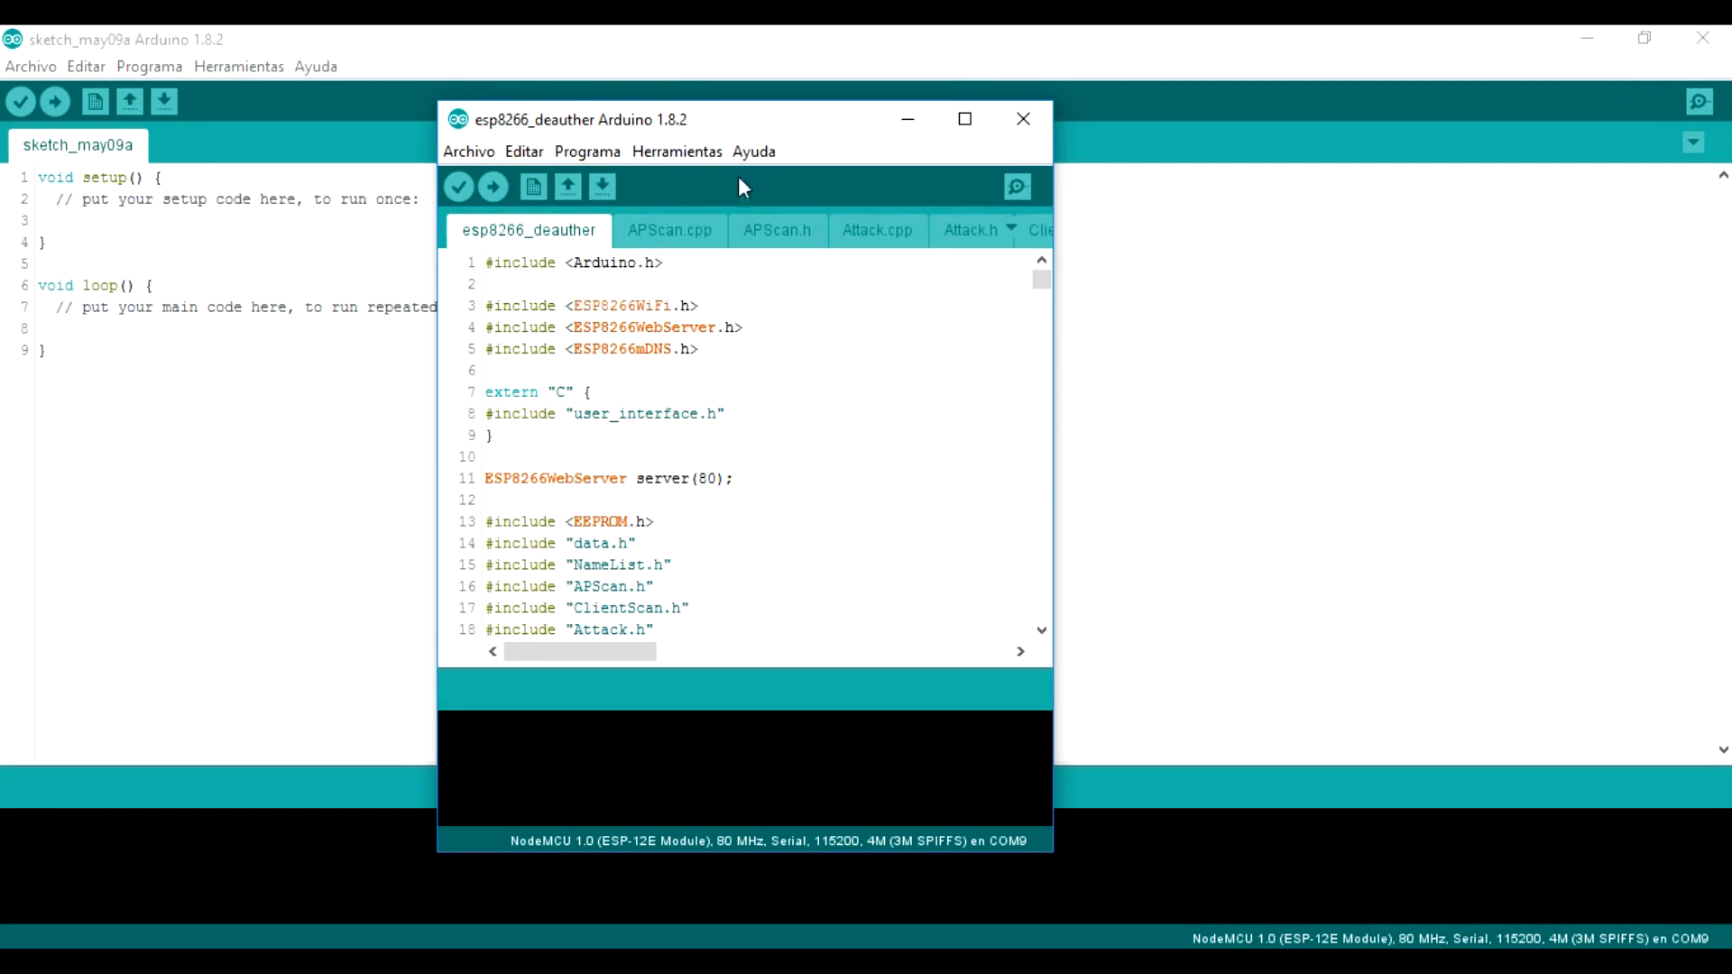
Maximize the deauther sketch and verify Placa is NodeMCU 1.0 under Herramientas
click(963, 118)
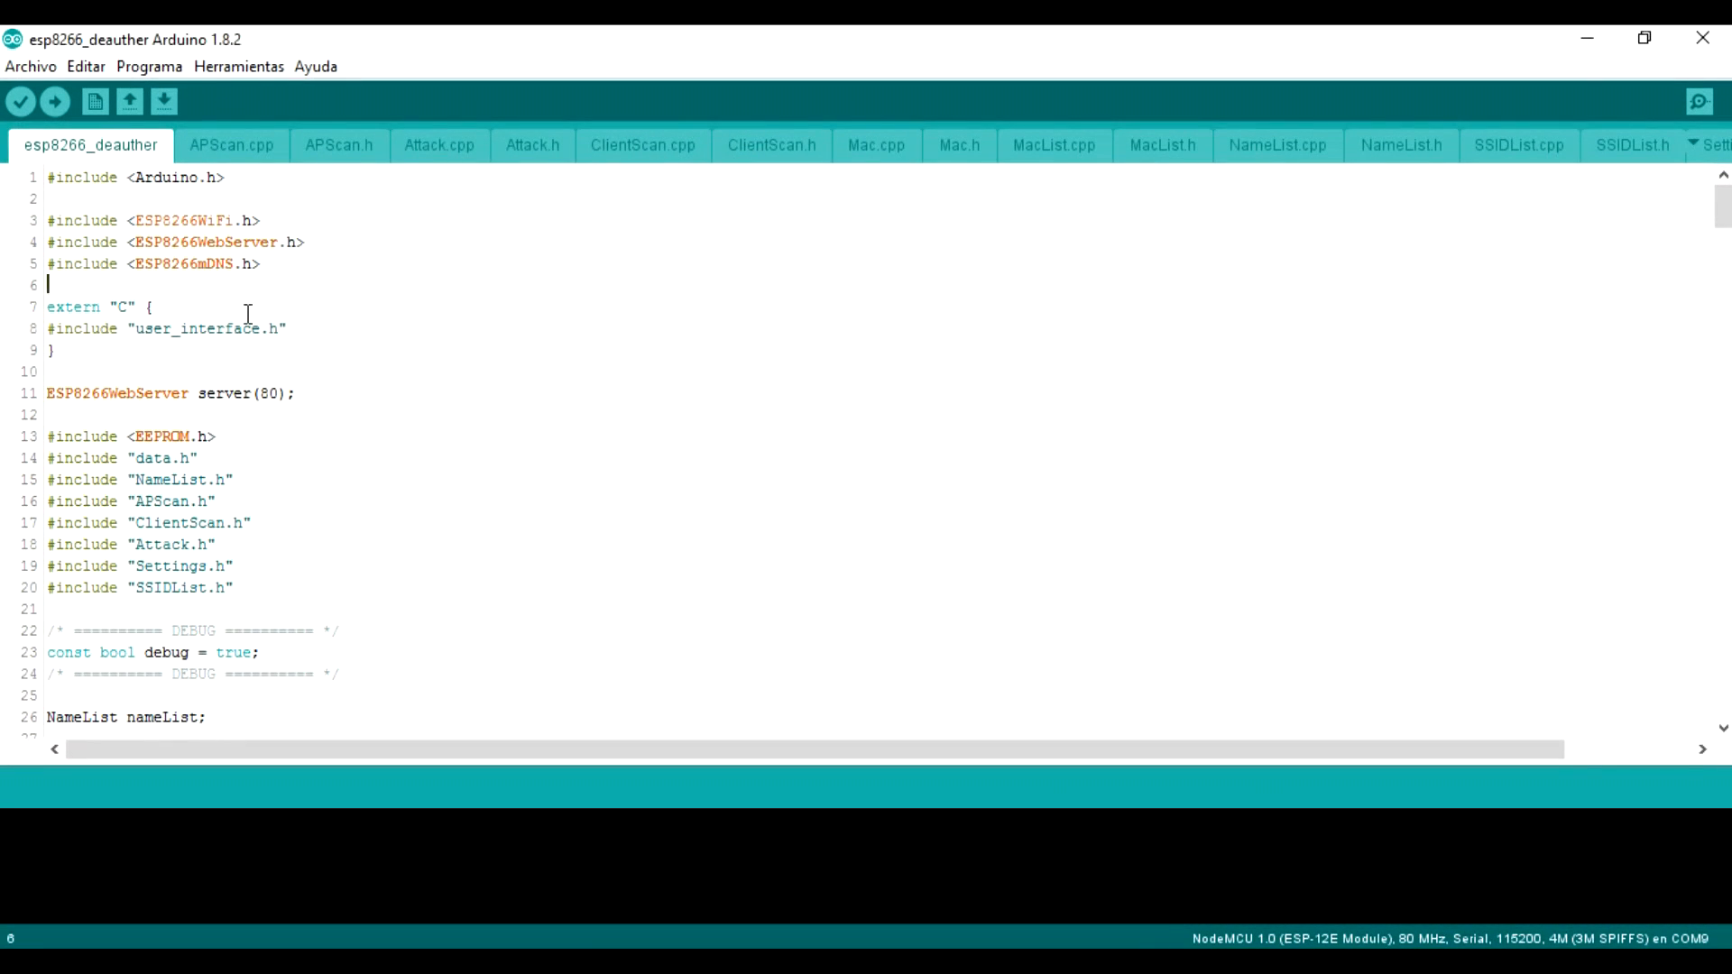
click(237, 66)
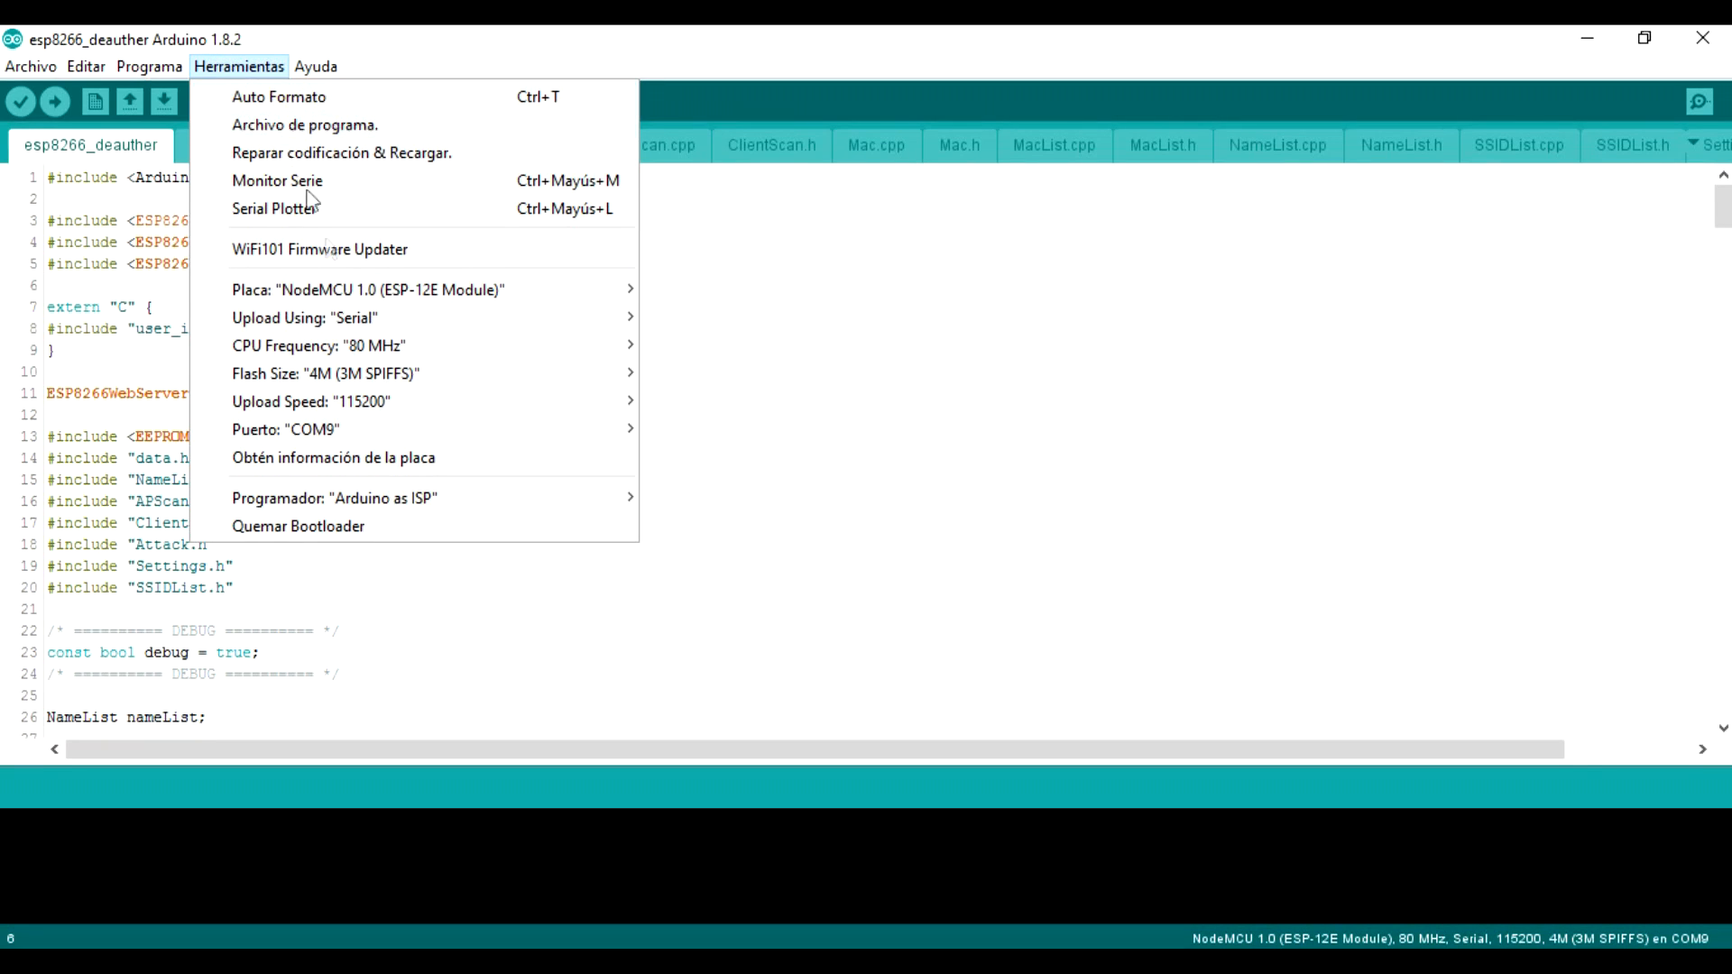
click(368, 290)
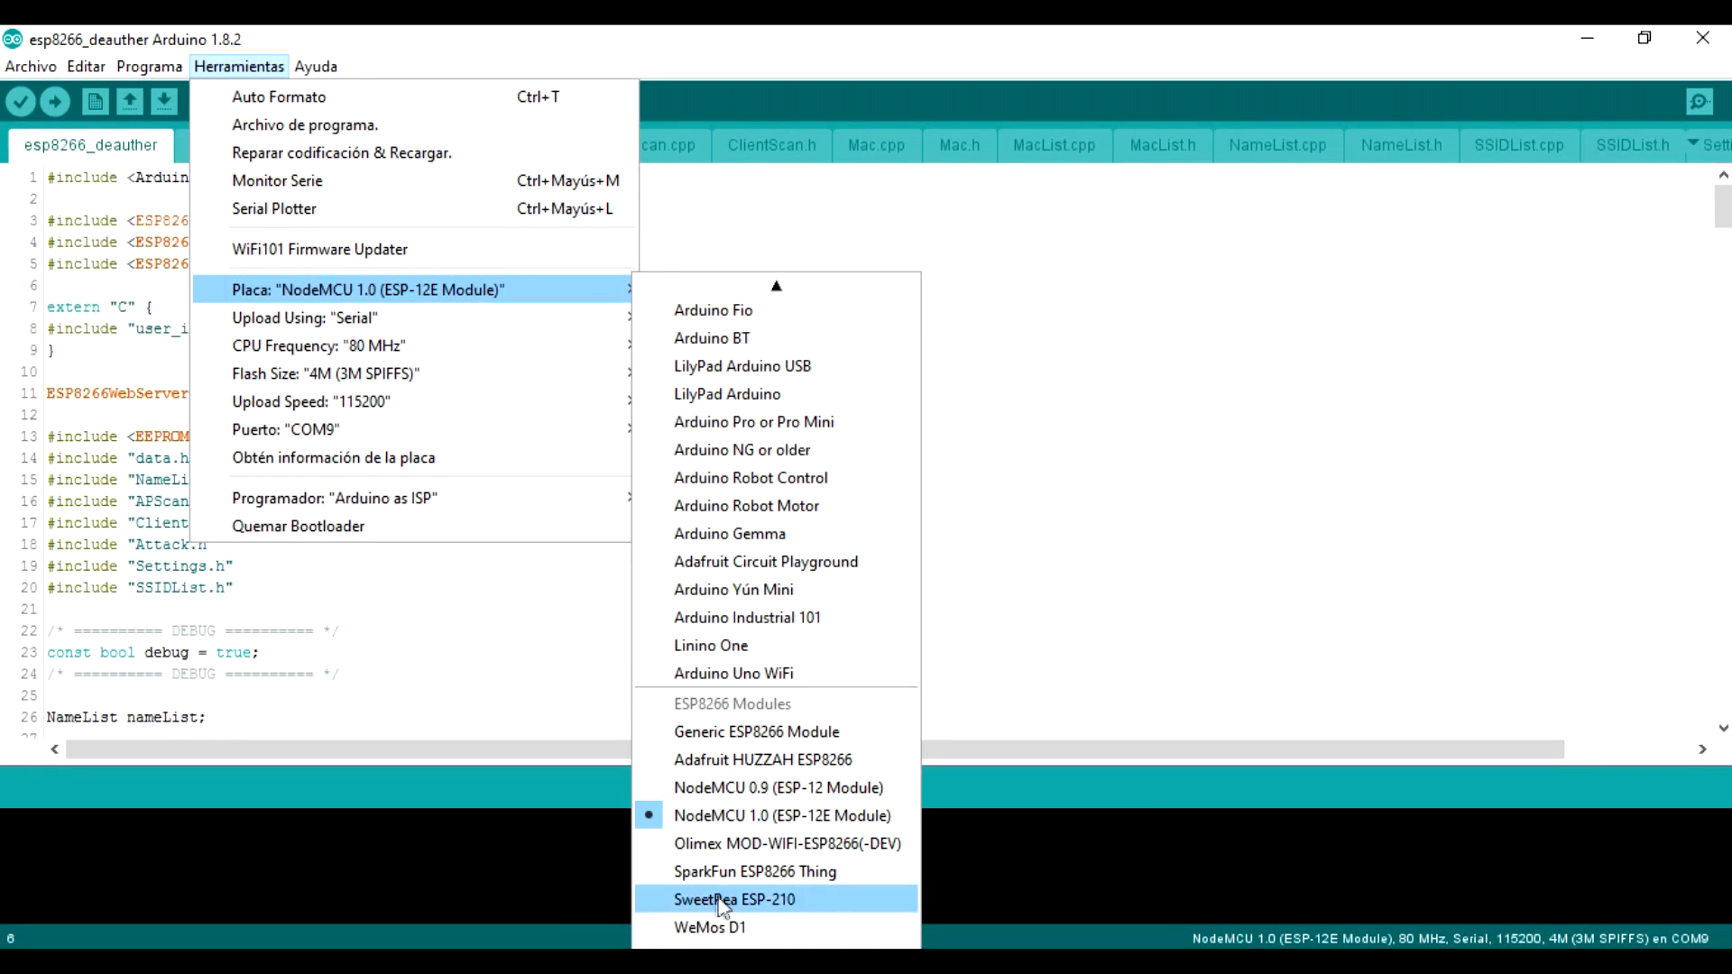
mouse_move(807, 816)
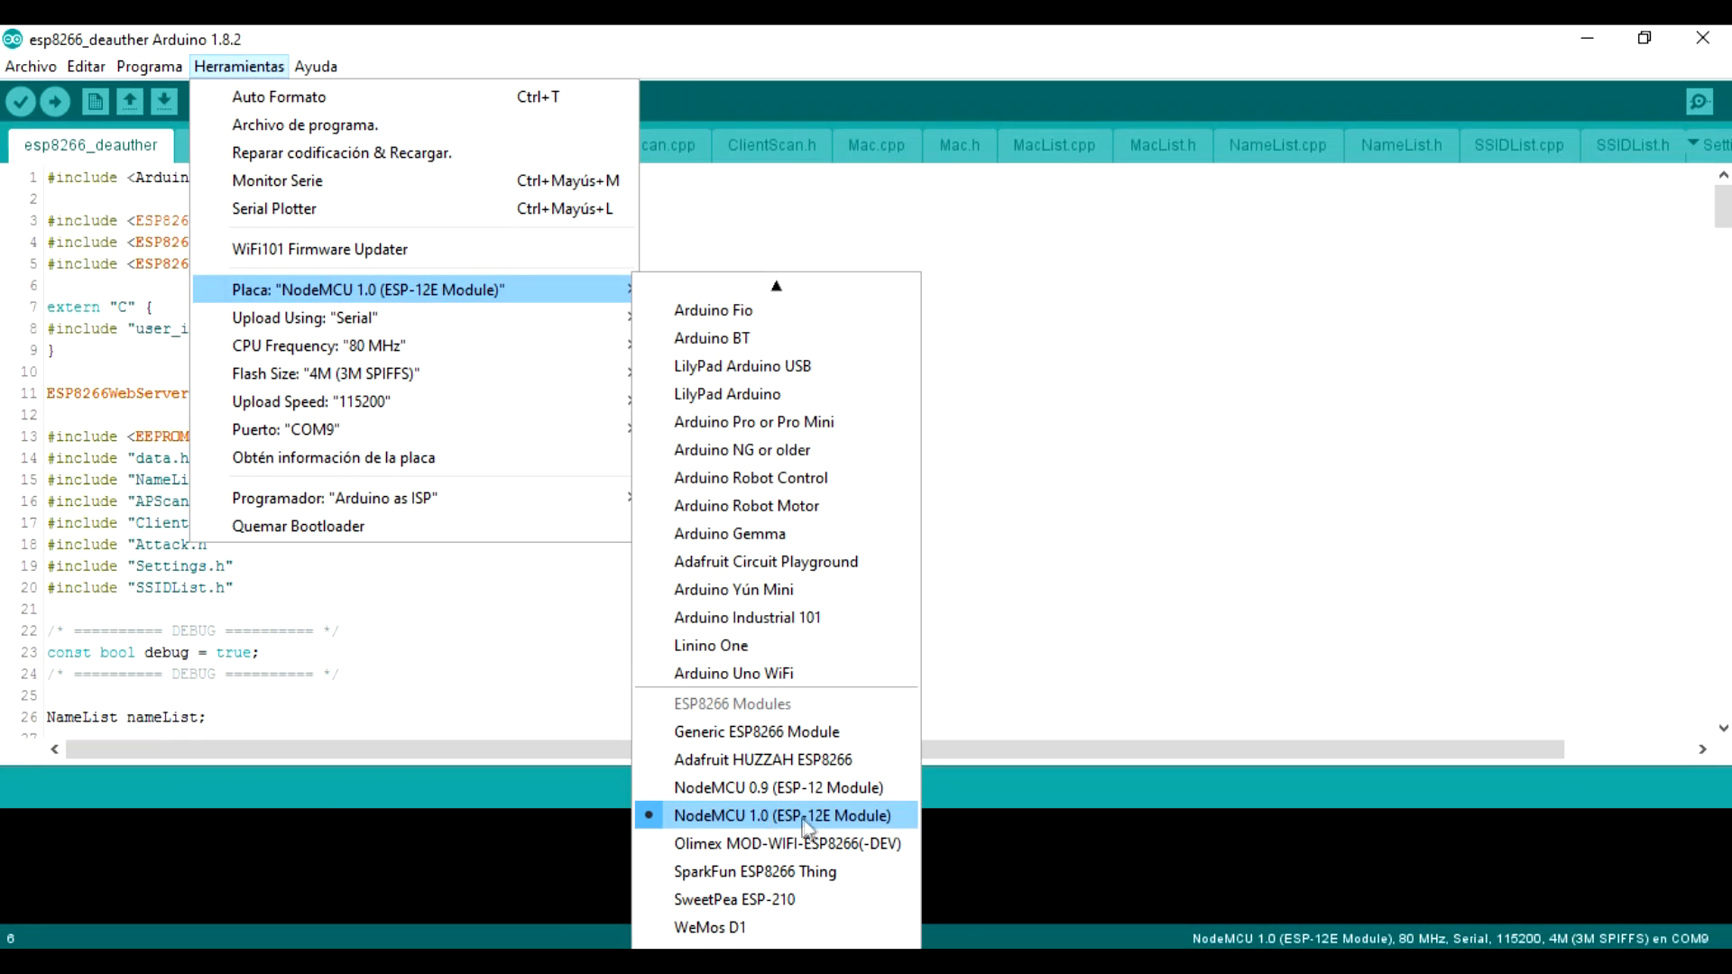
mouse_move(713, 336)
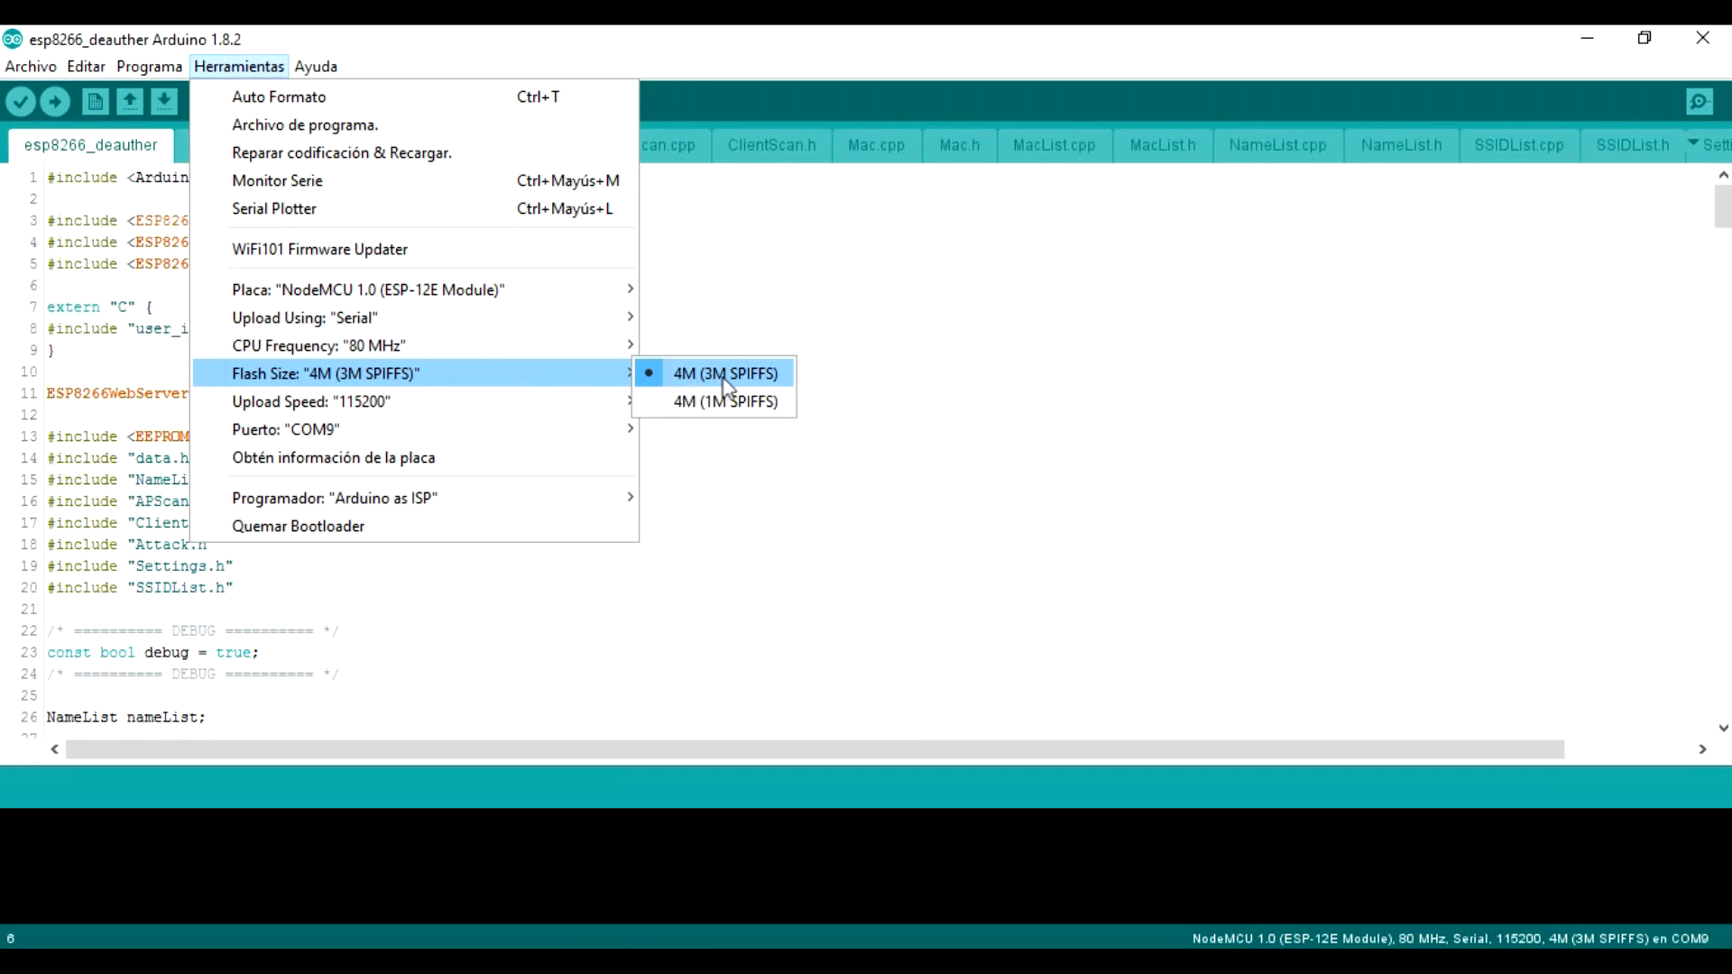
mouse_move(698, 383)
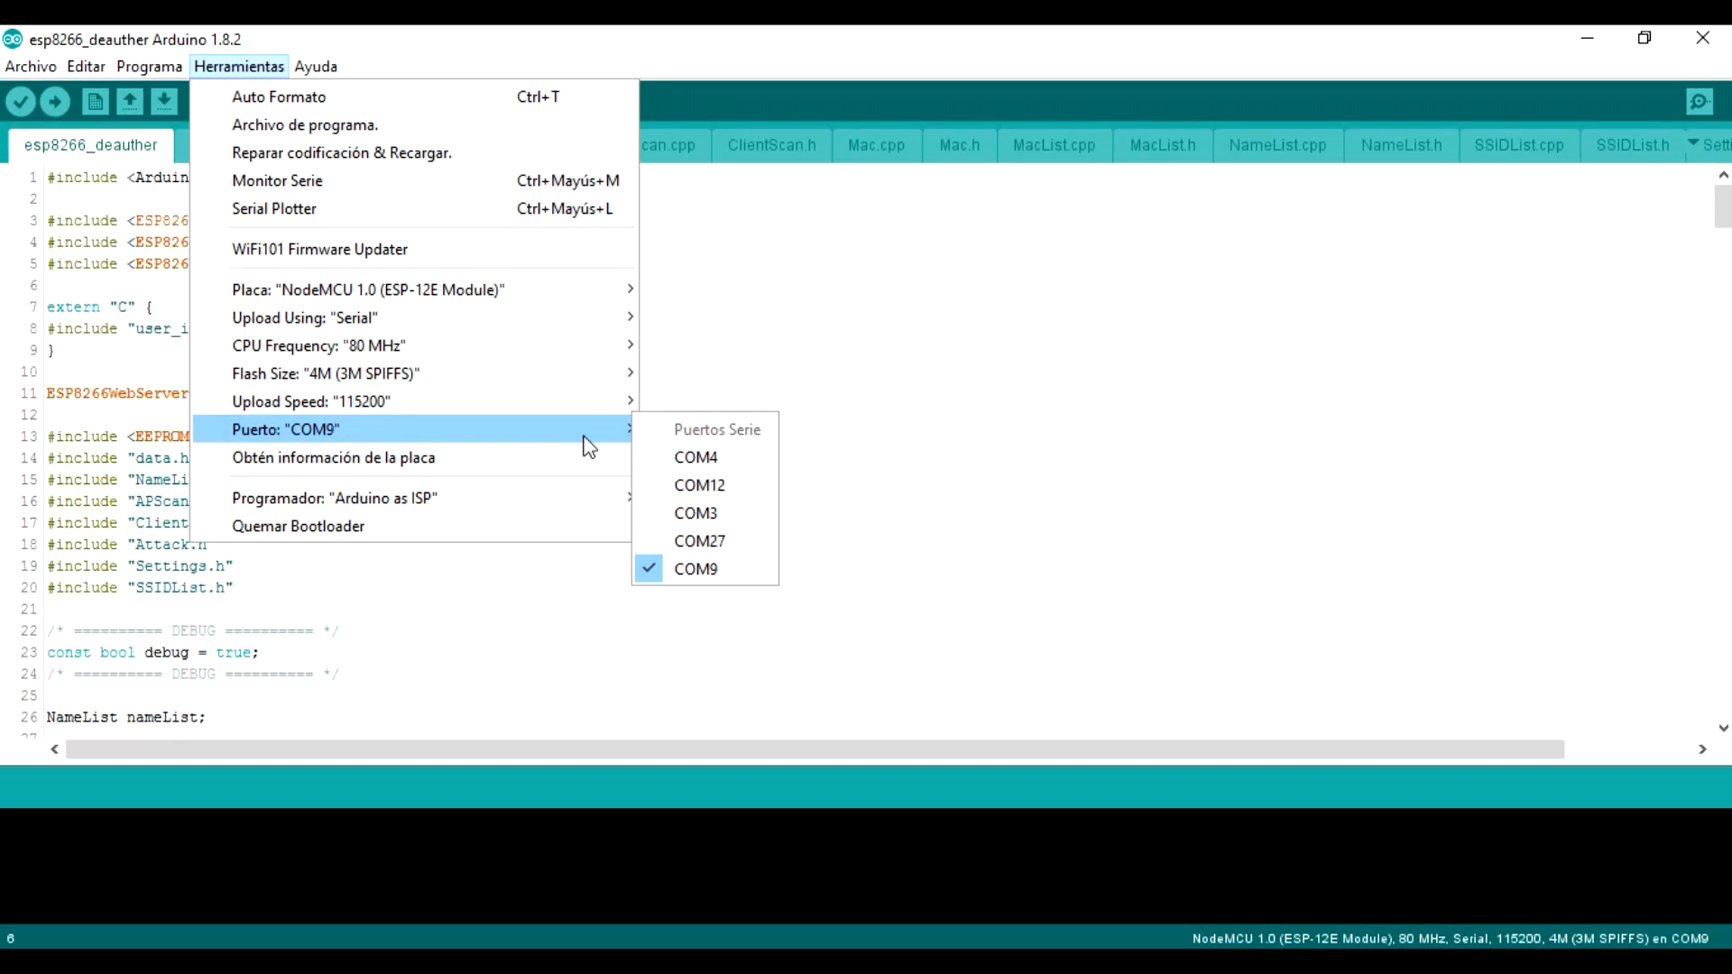
mouse_move(696, 569)
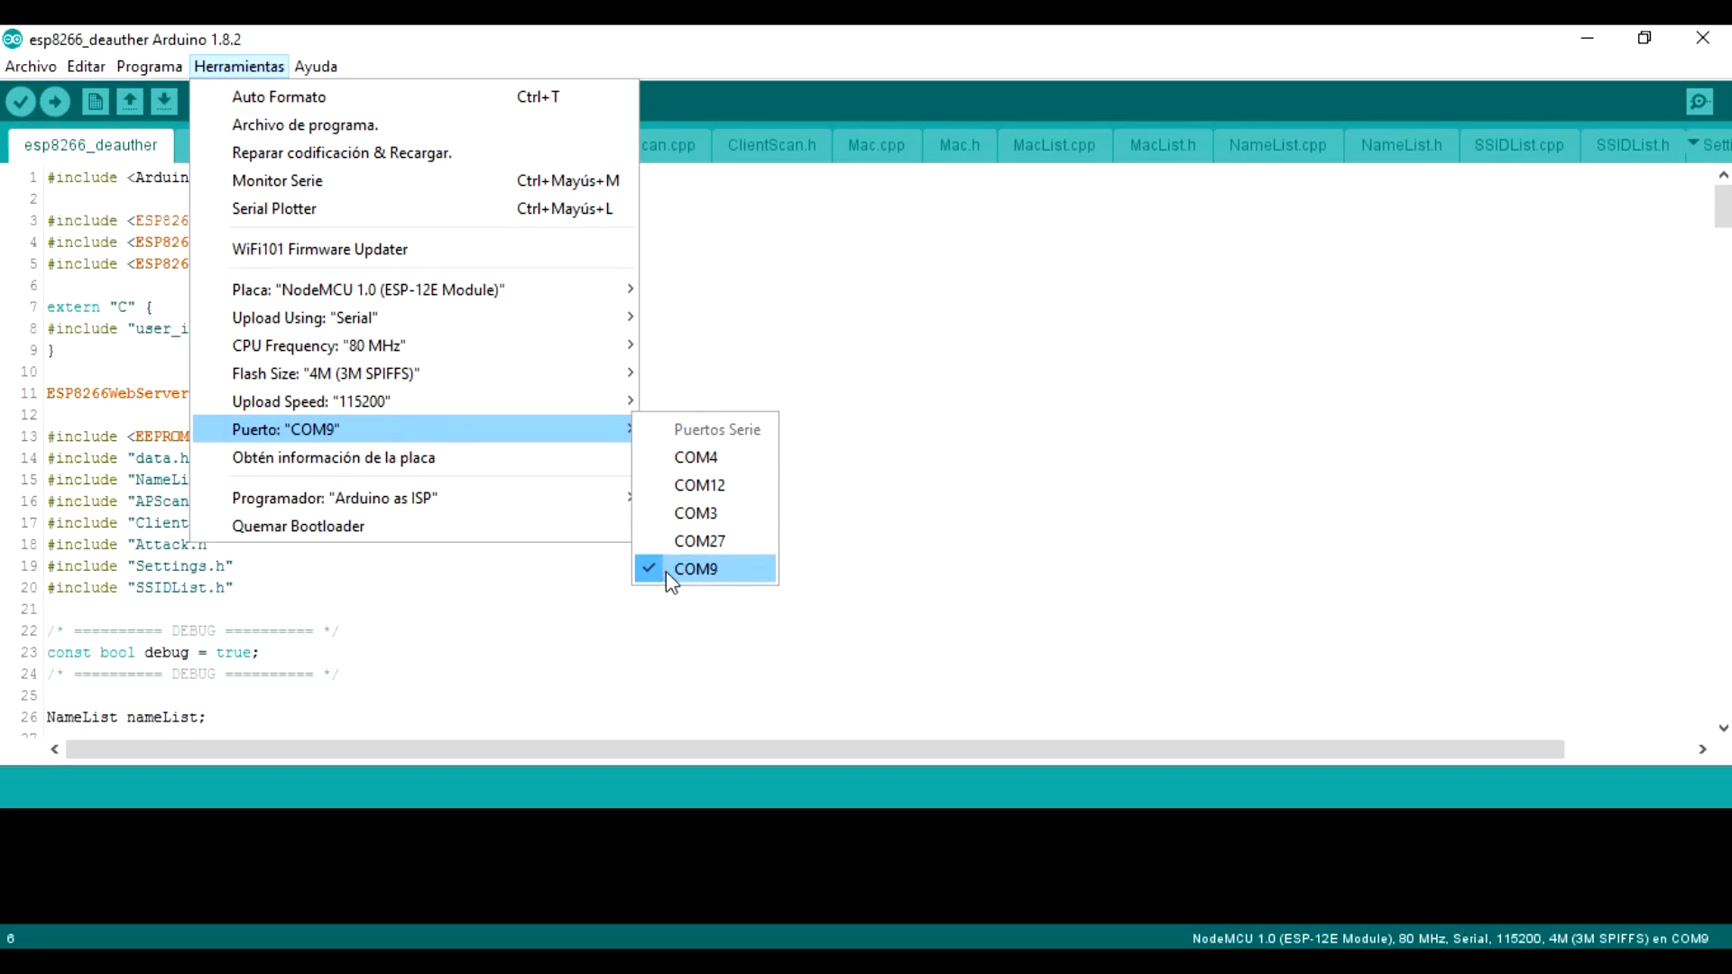
mouse_move(960, 555)
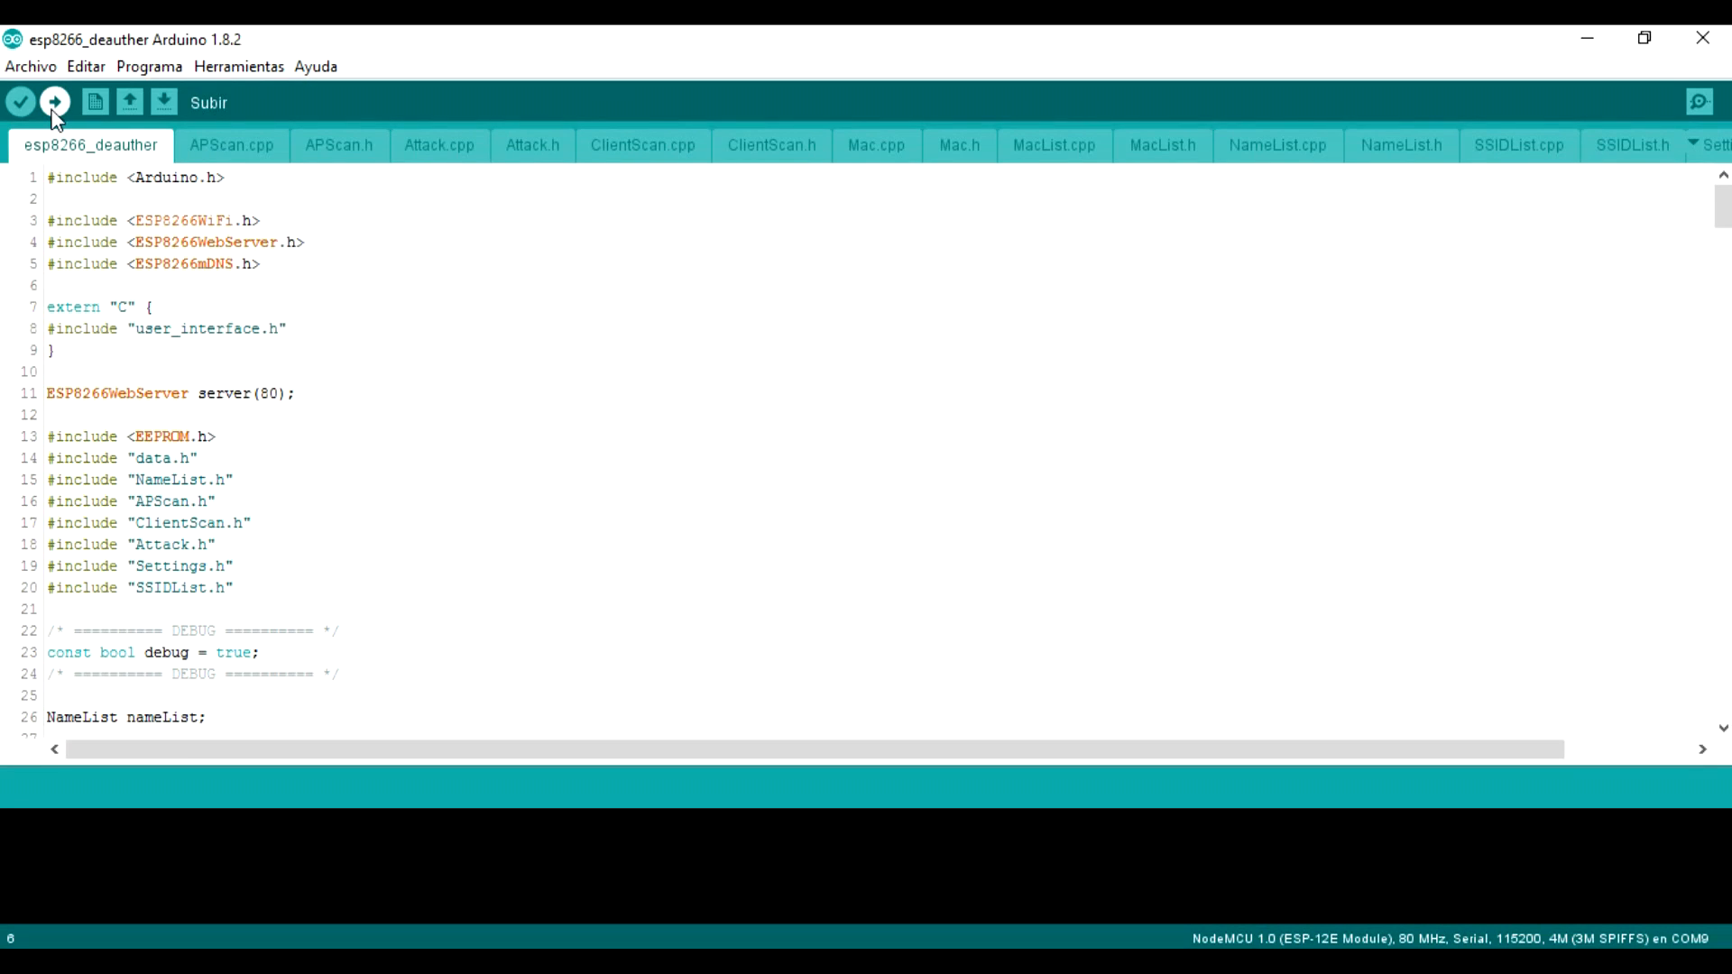
Upload the esp8266_deauther sketch to the NodeMCU via the Subir button
click(53, 102)
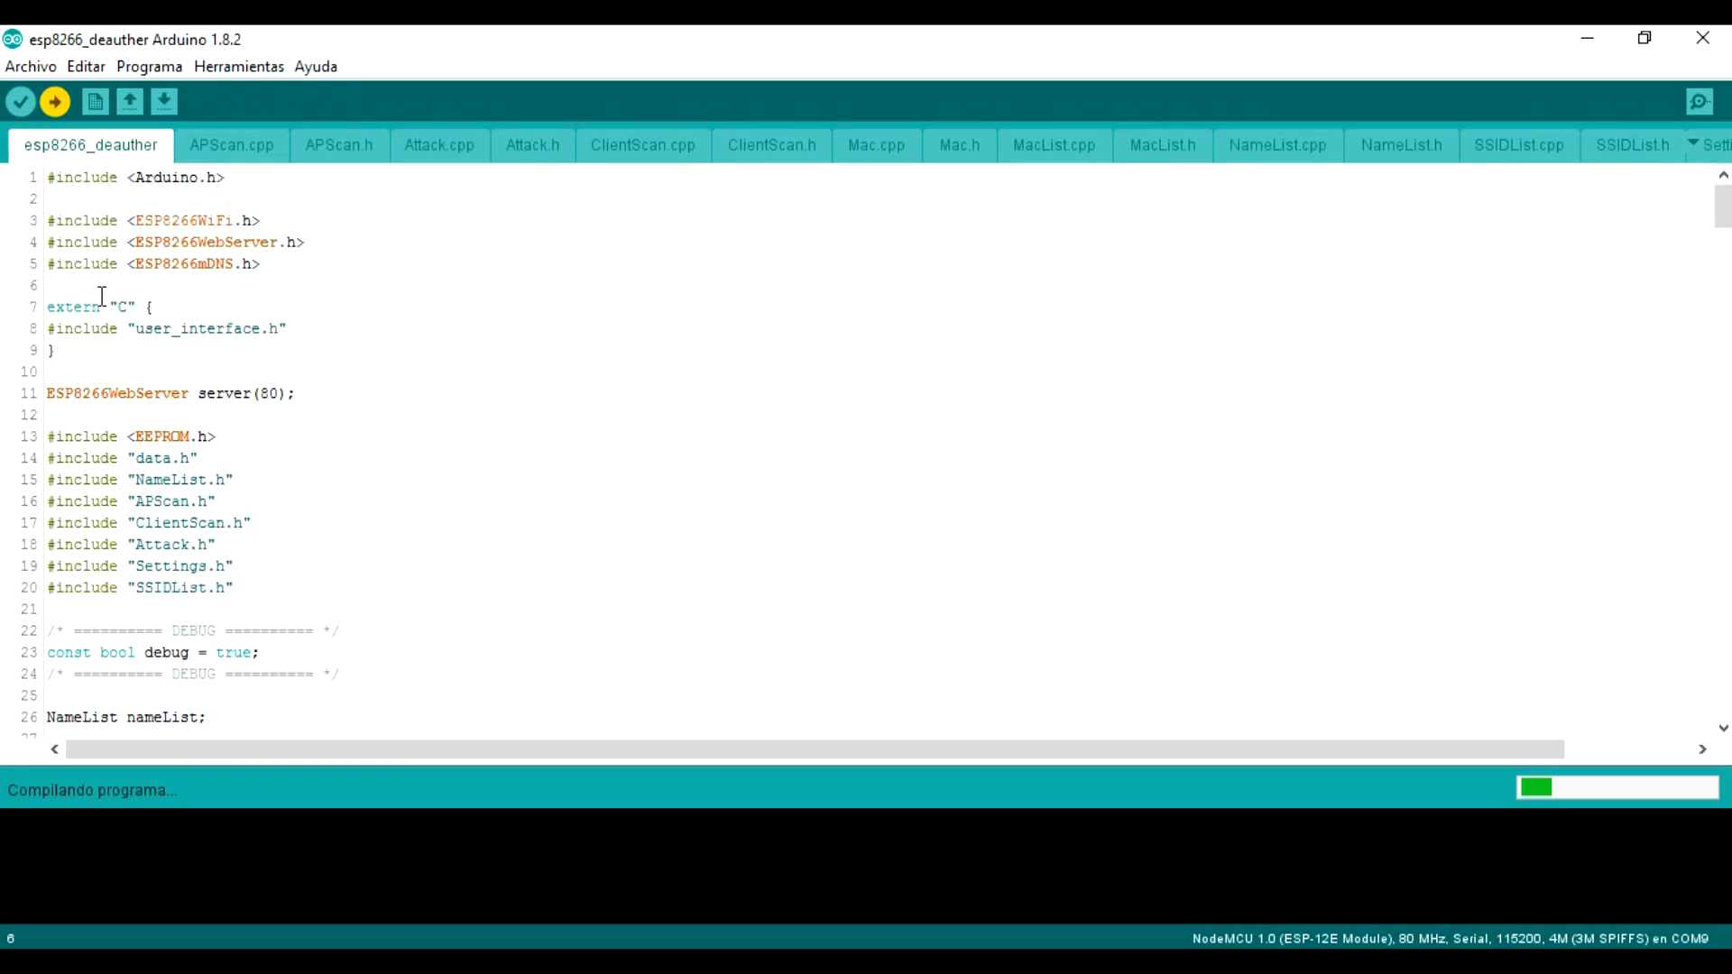
mouse_move(110, 355)
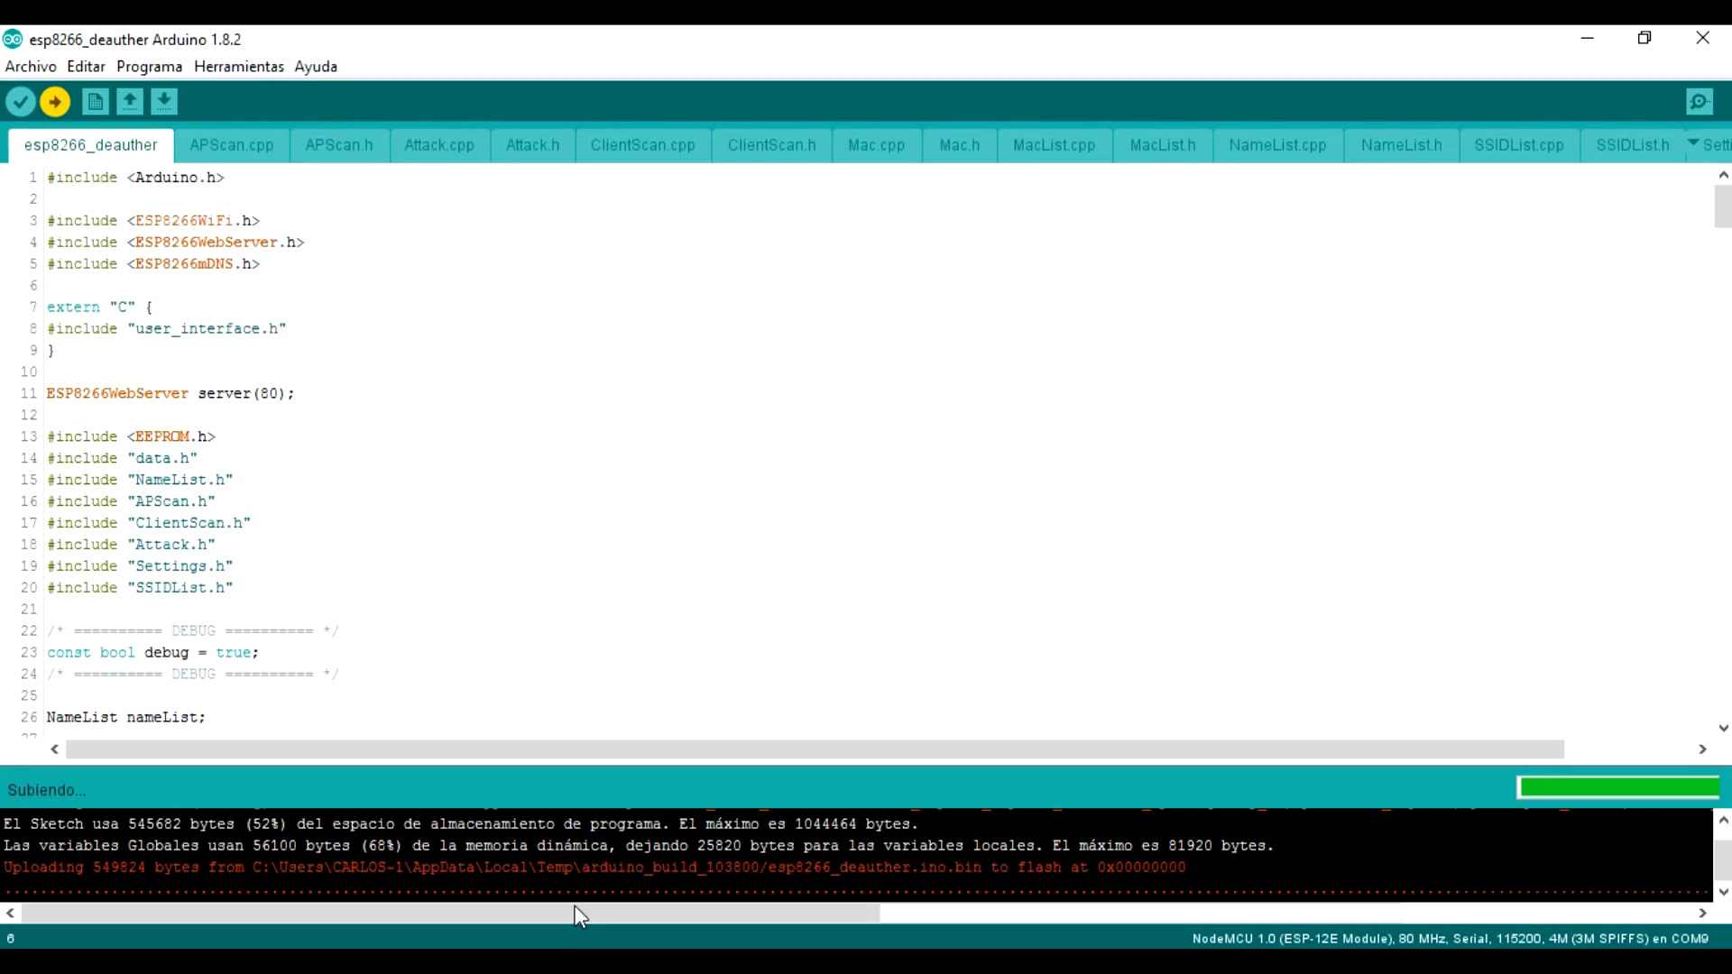
mouse_move(751, 865)
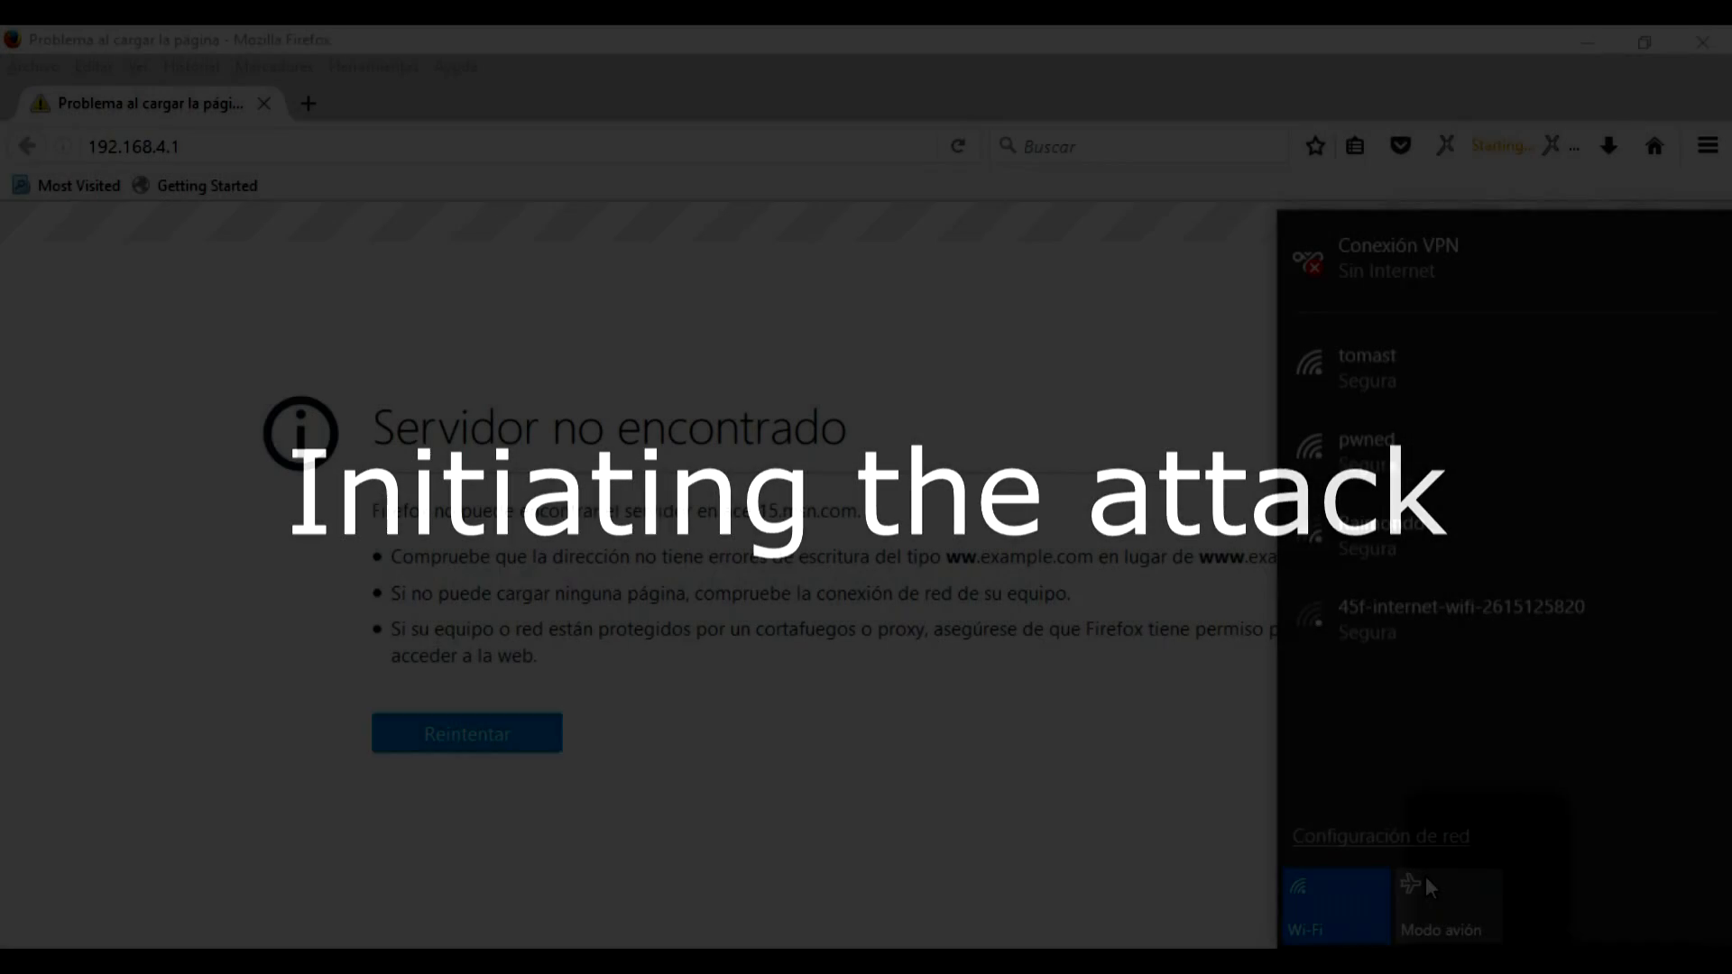
Connect the laptop to the 'pwned' Wi-Fi network with its security key
click(1369, 451)
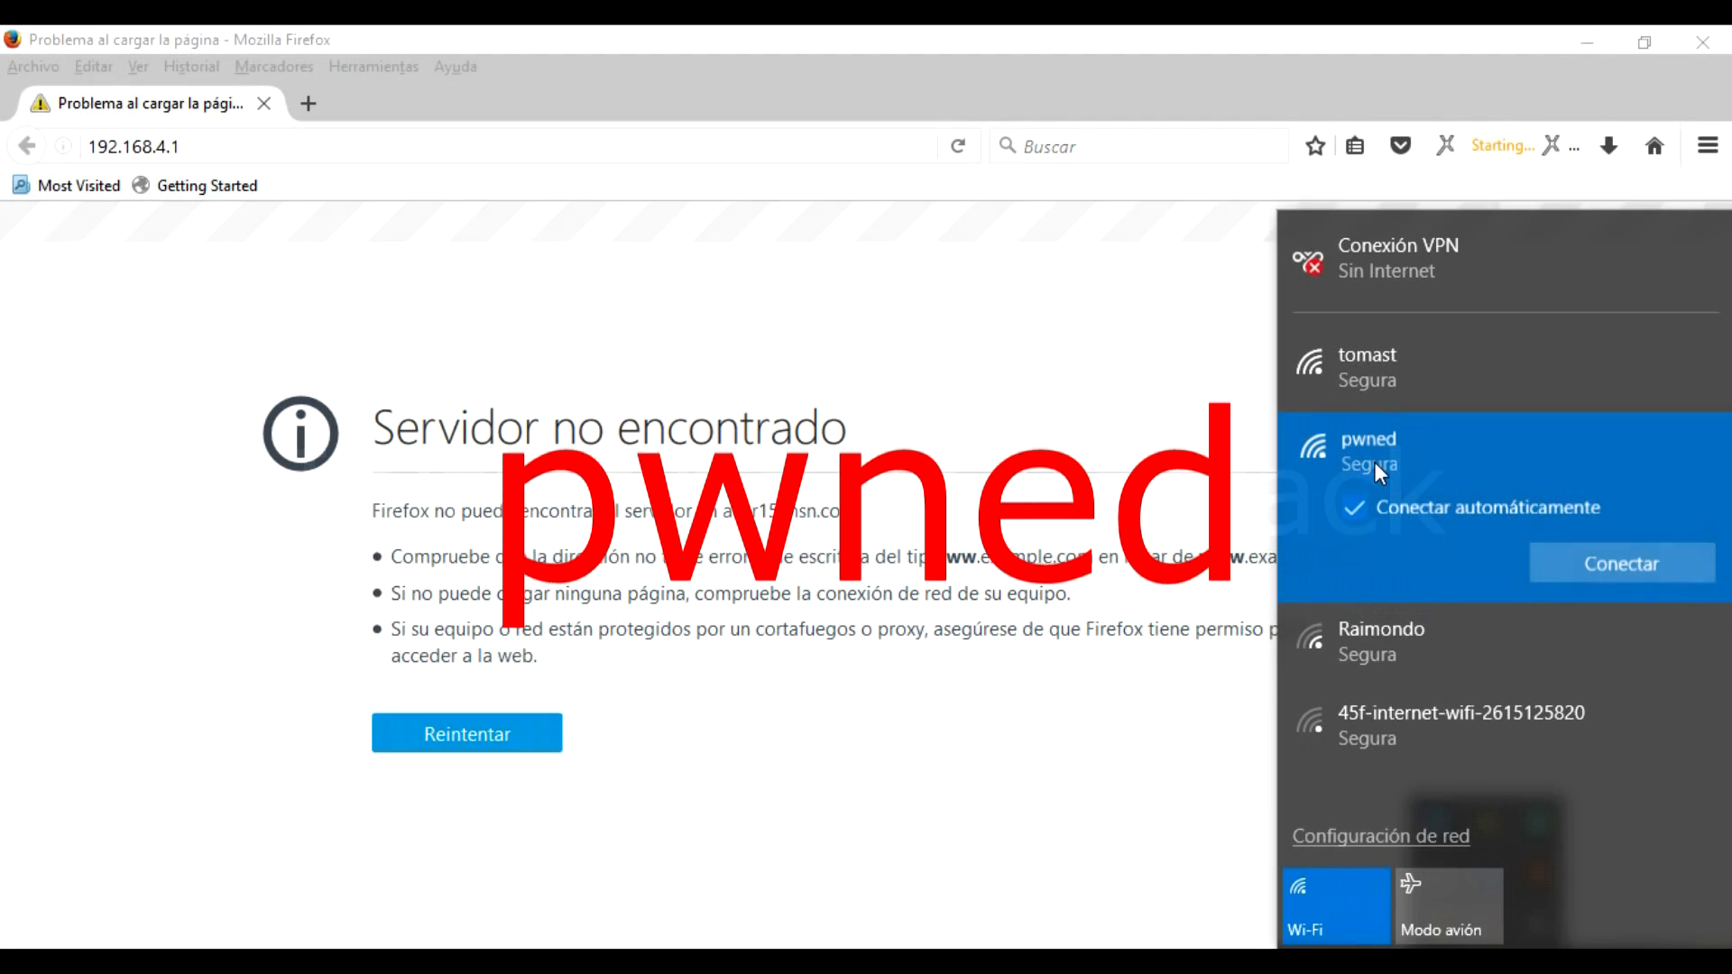
click(1619, 563)
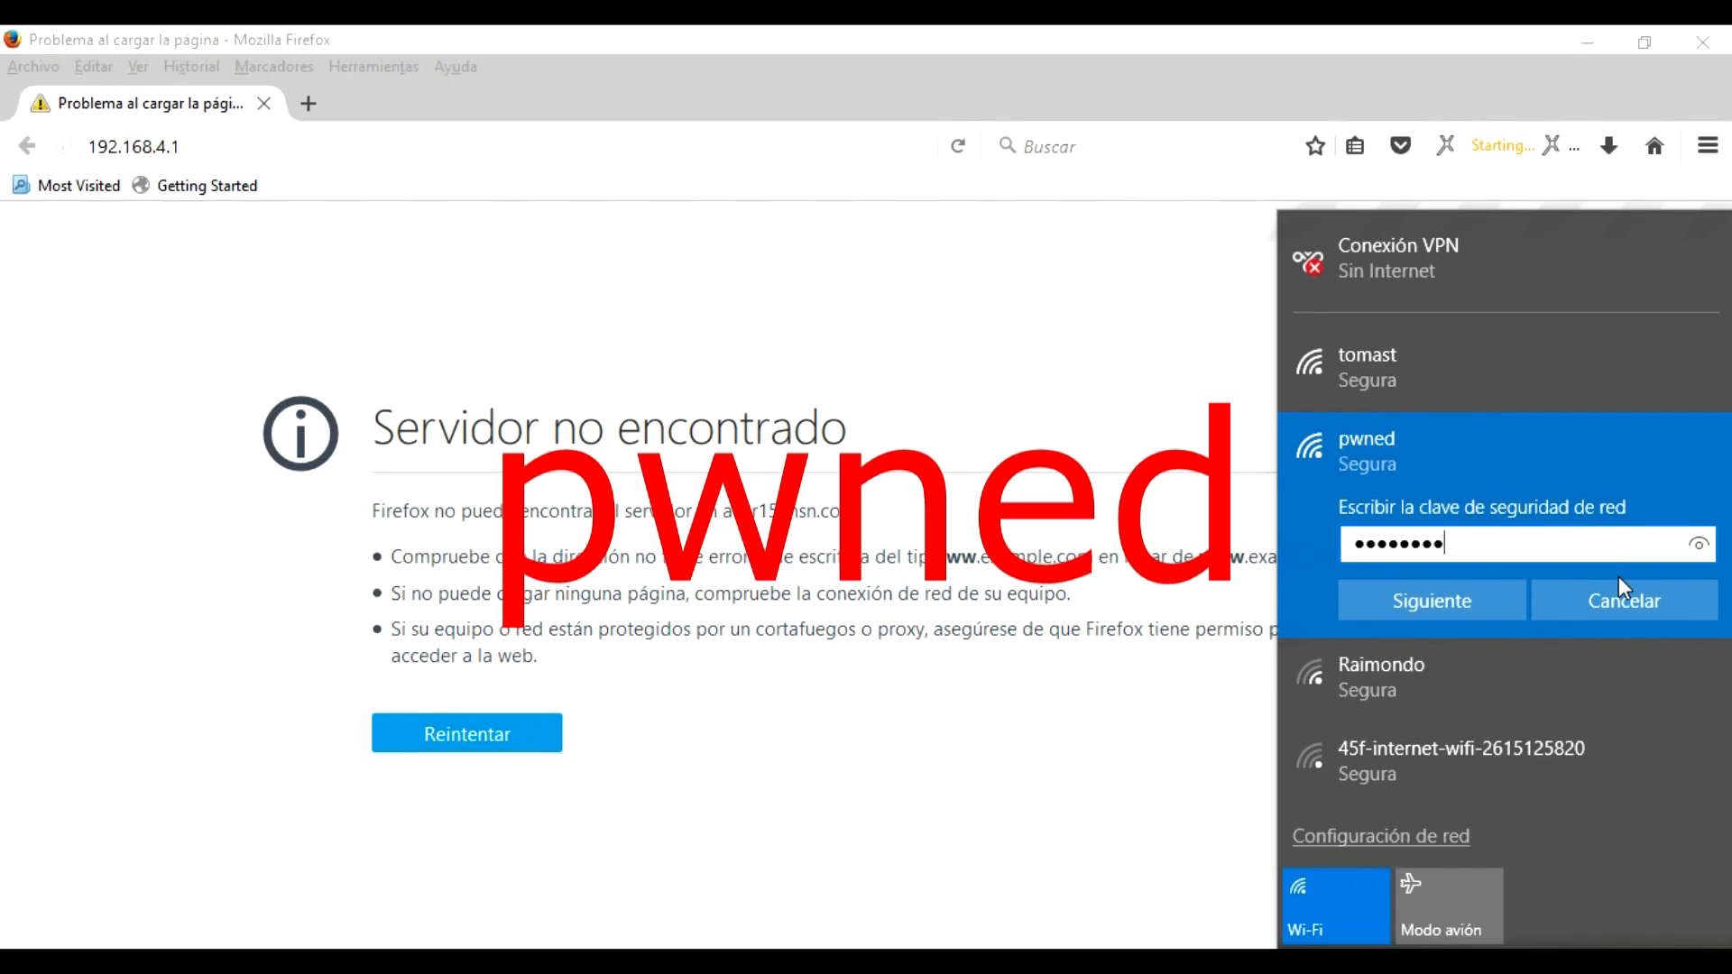
click(1699, 542)
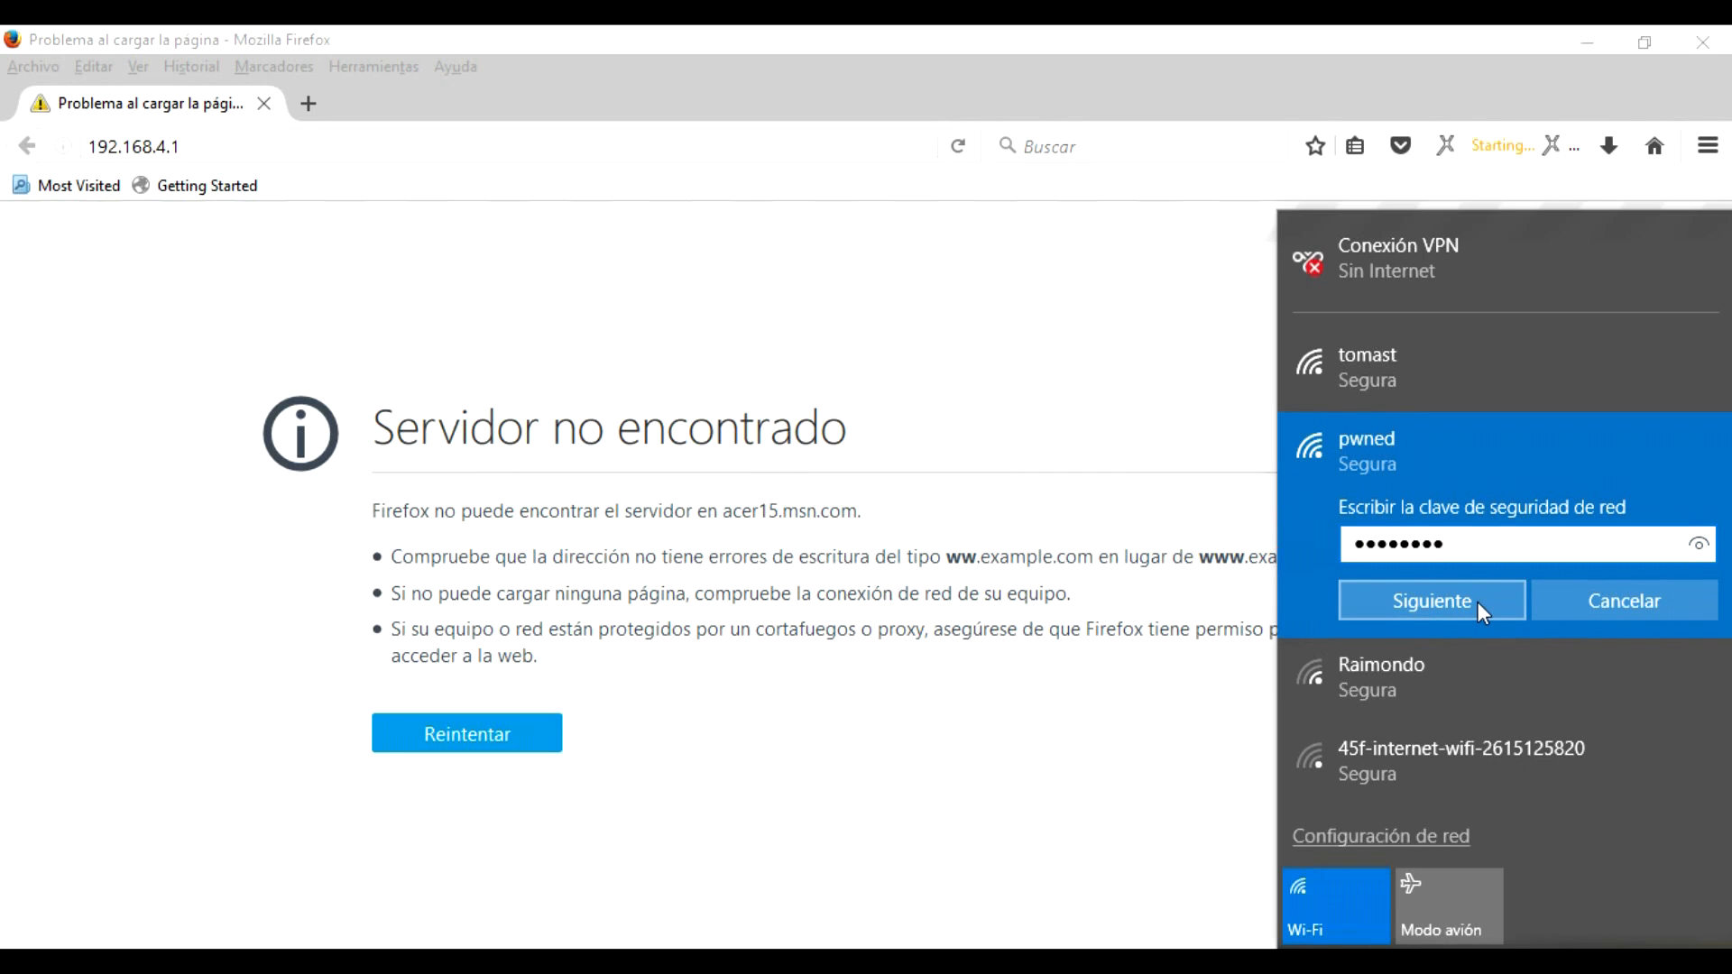
click(1429, 600)
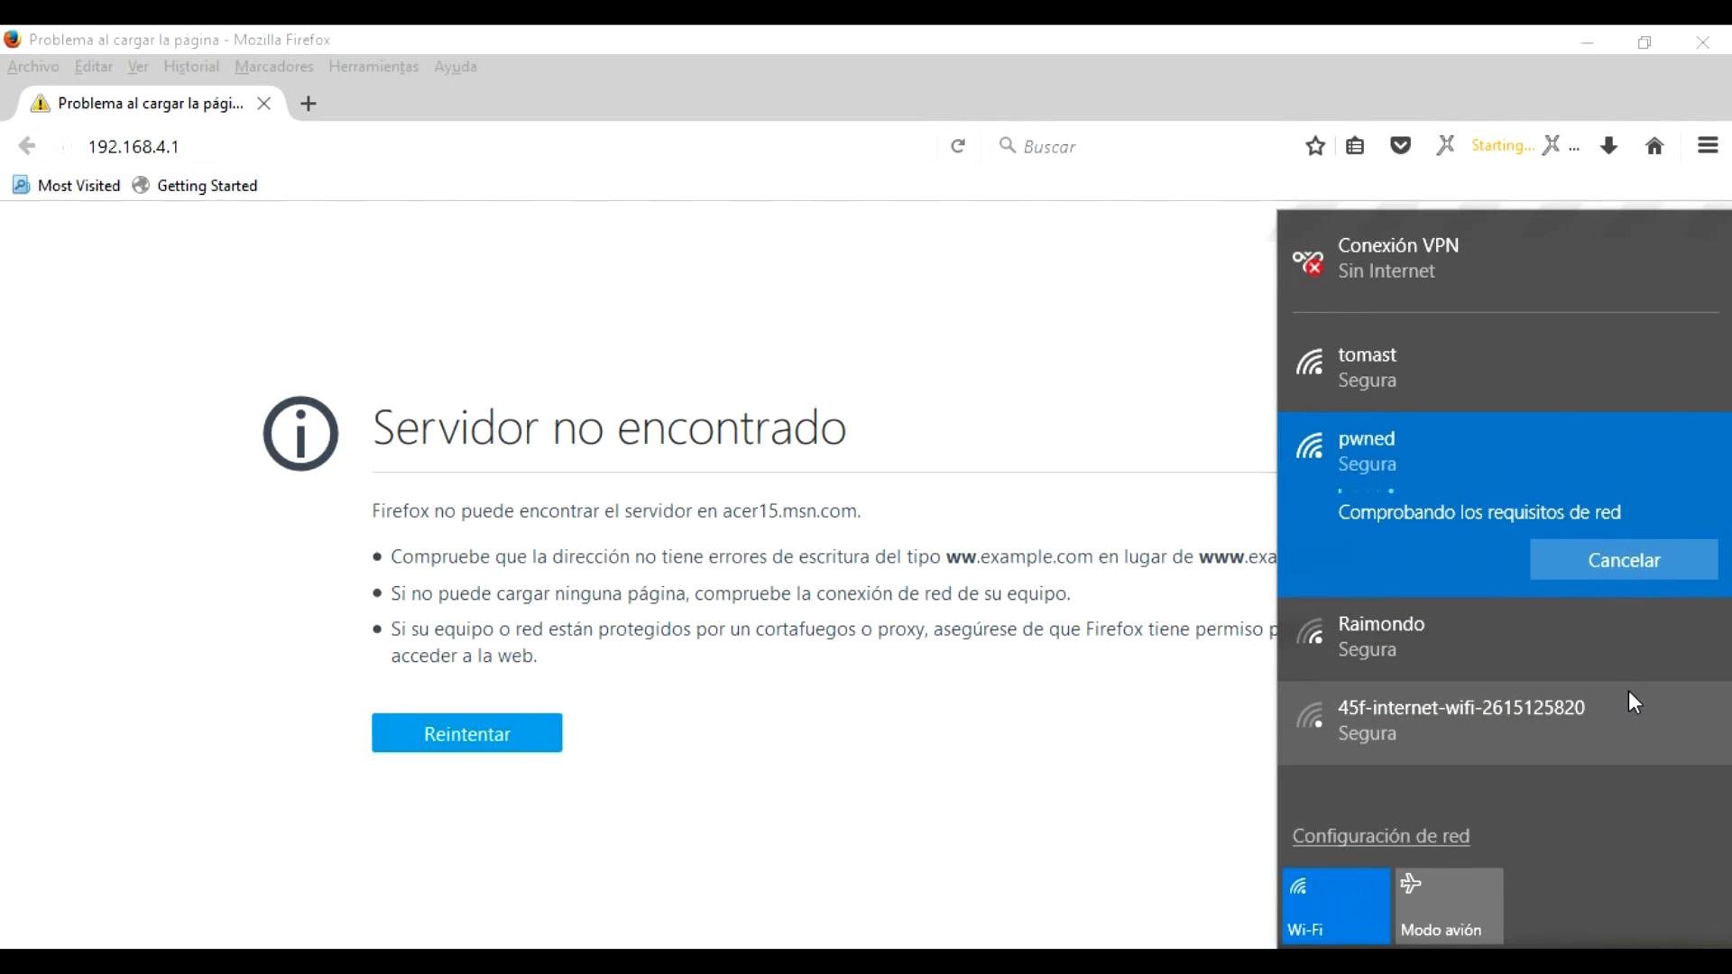
click(1621, 560)
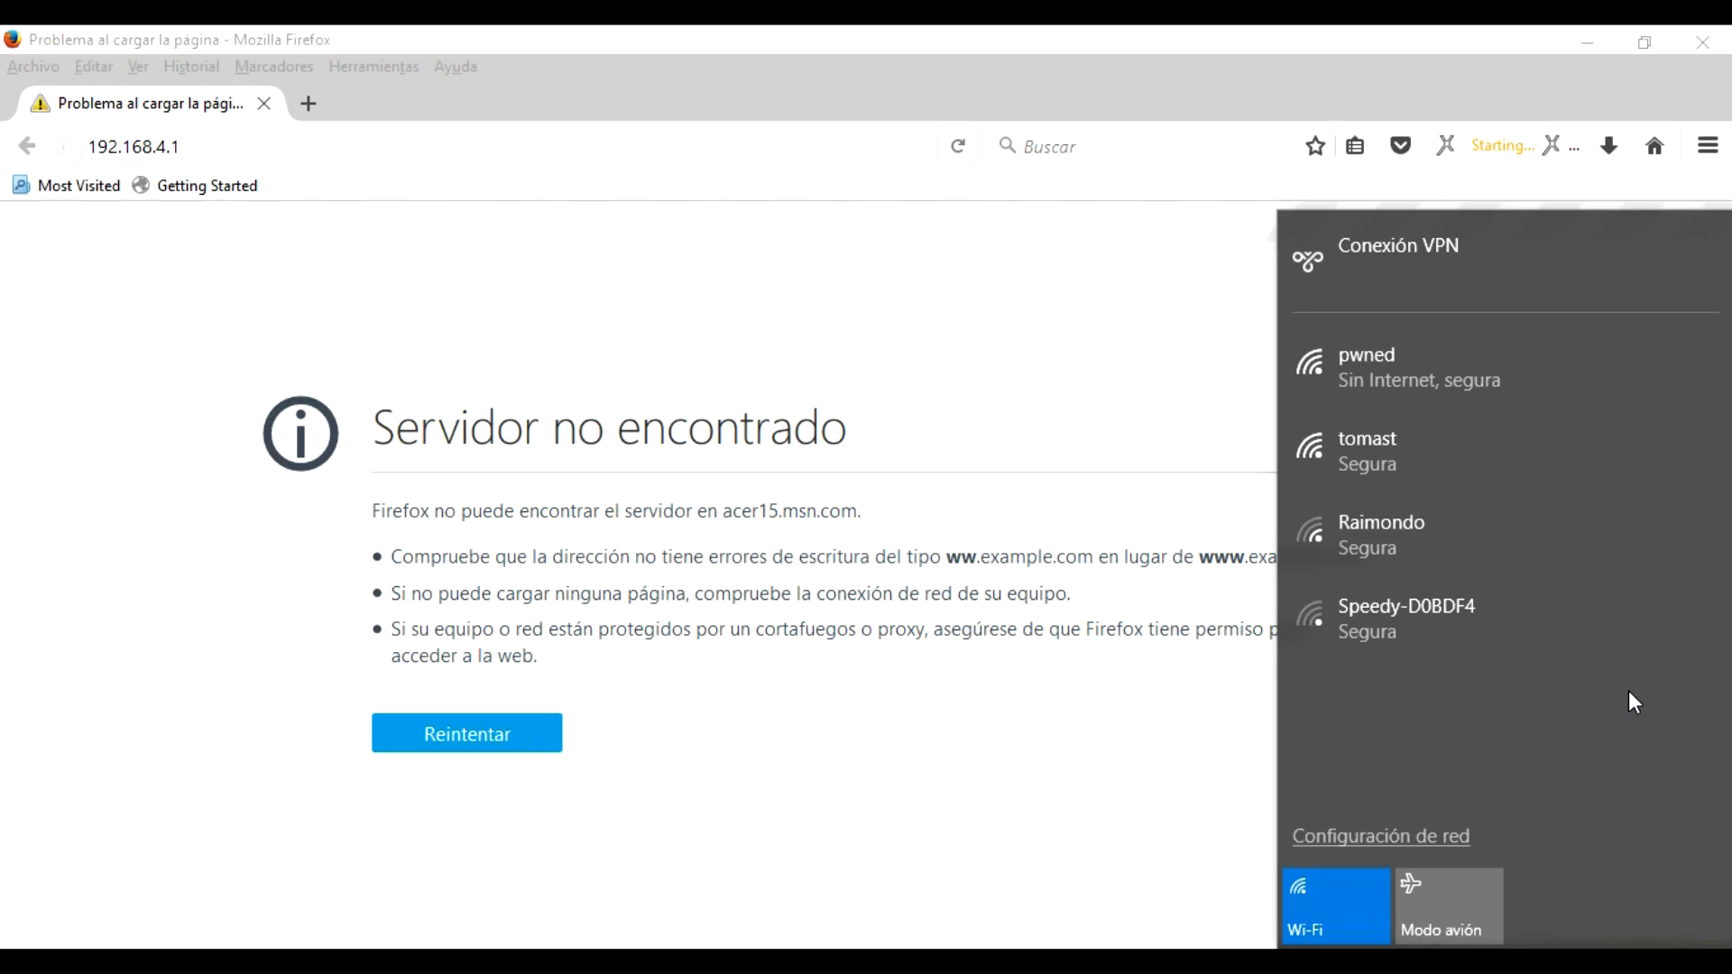
mouse_move(488, 197)
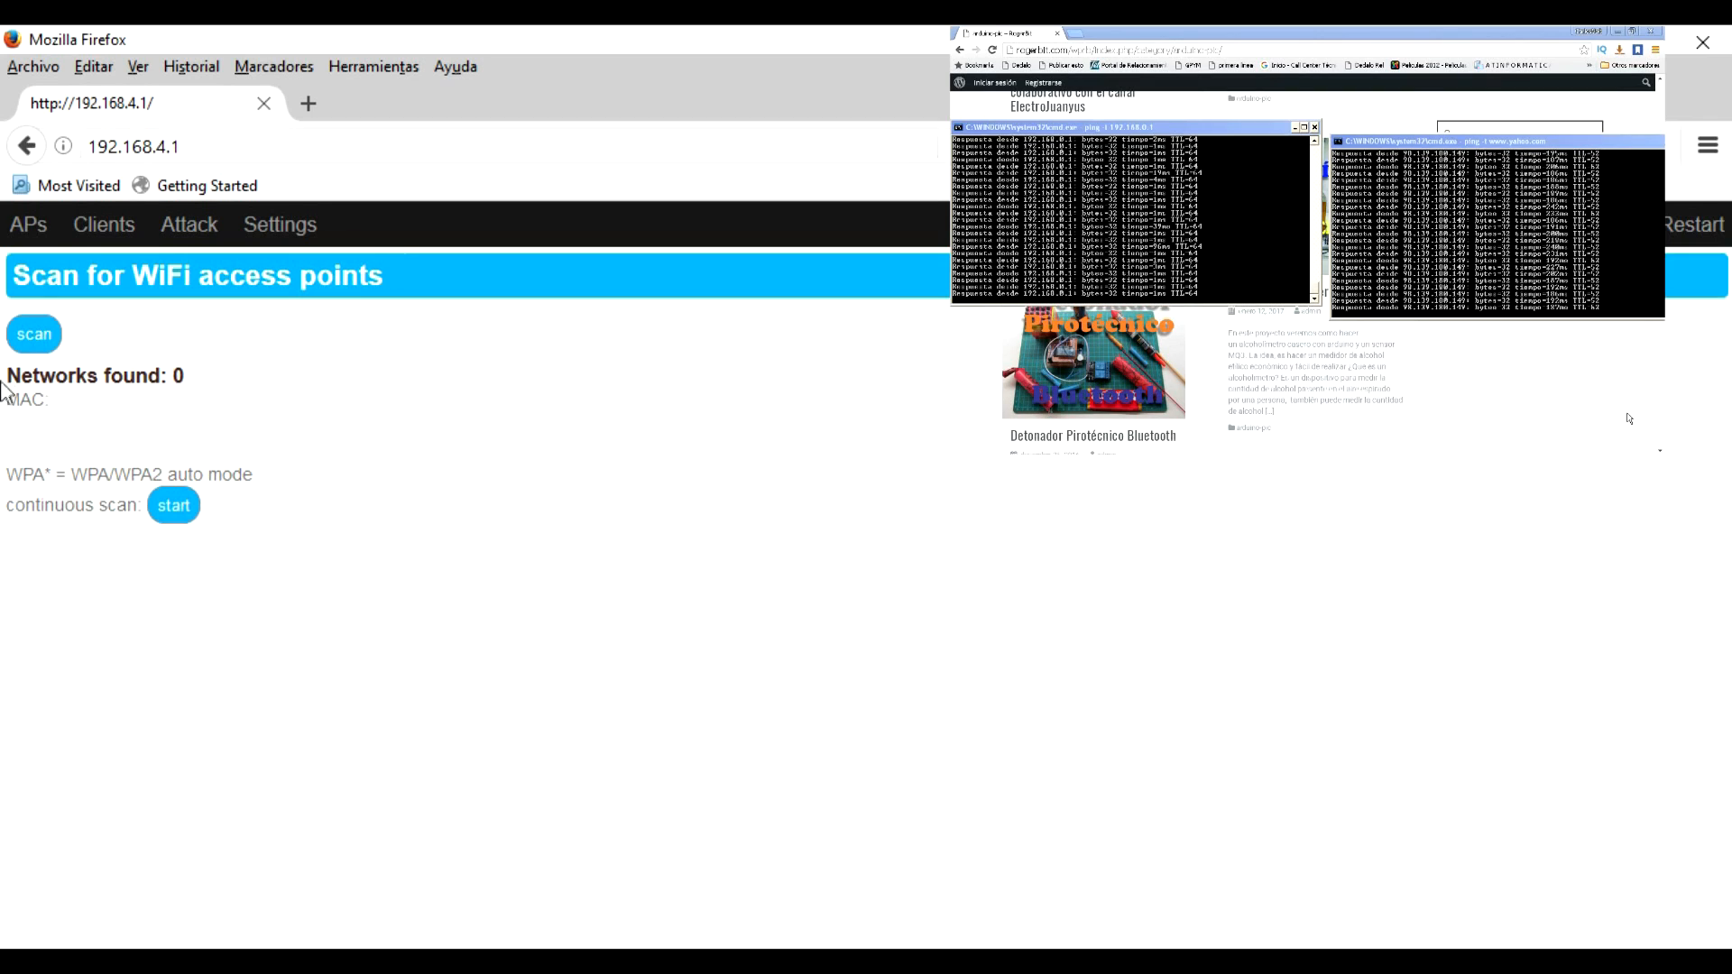
Scan for access points, listing tomast on channel 1 and Raimondo on channel 6
click(34, 334)
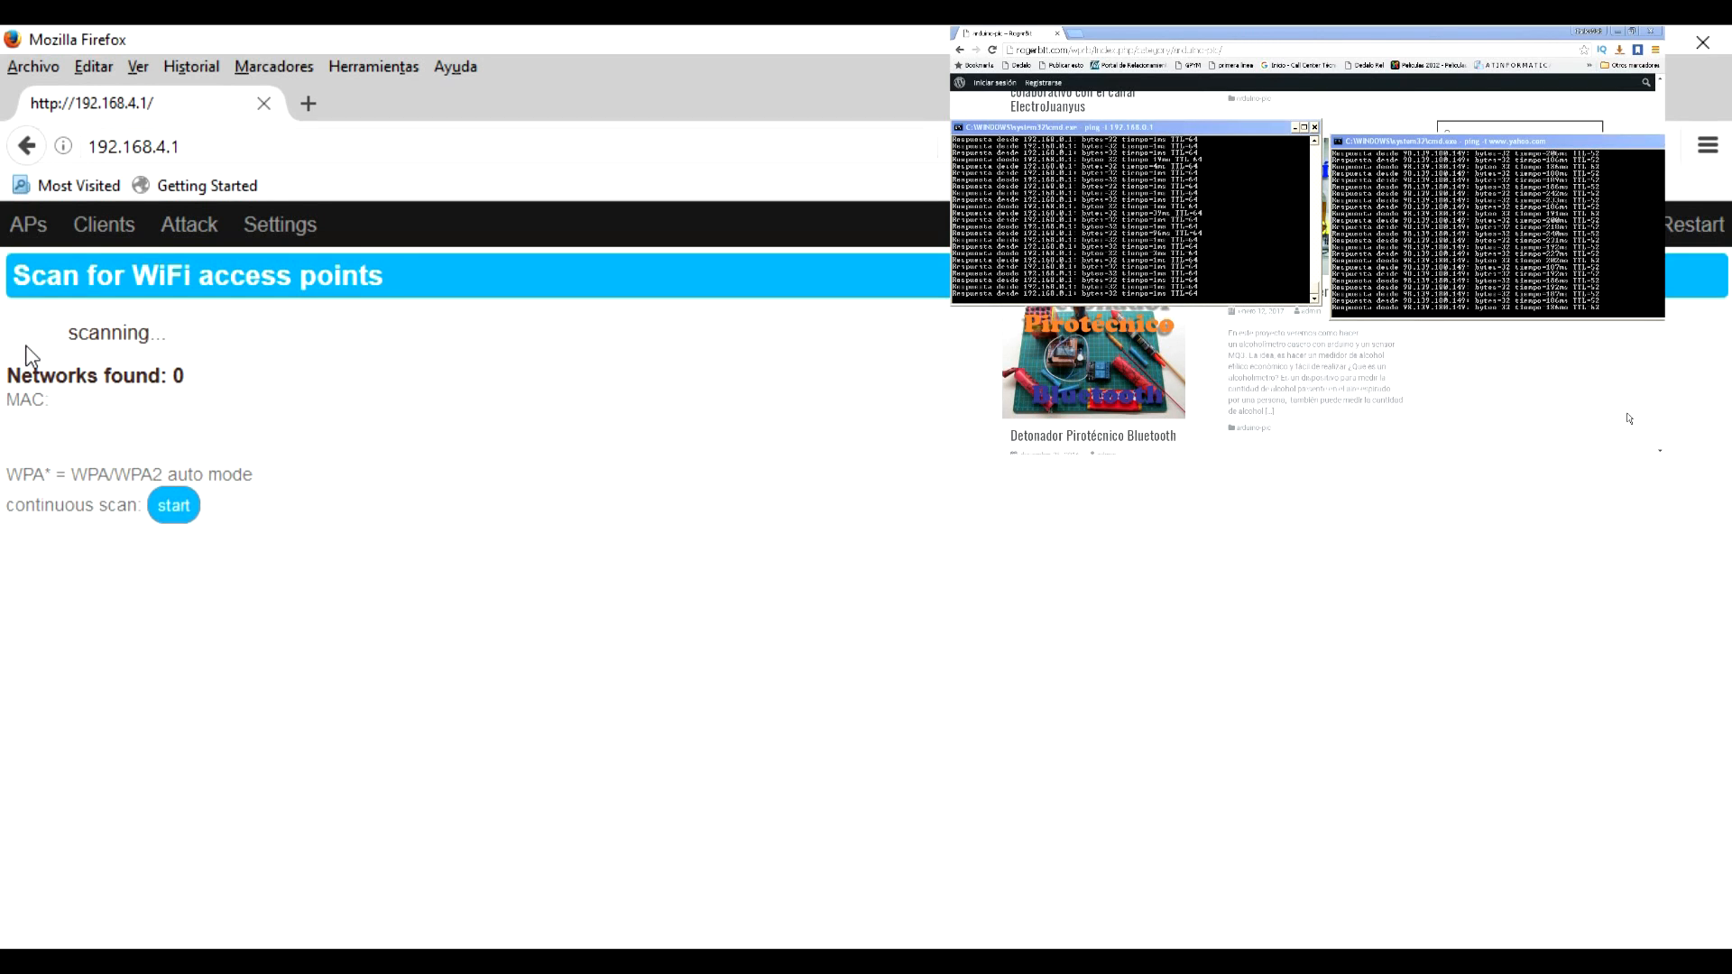
click(32, 333)
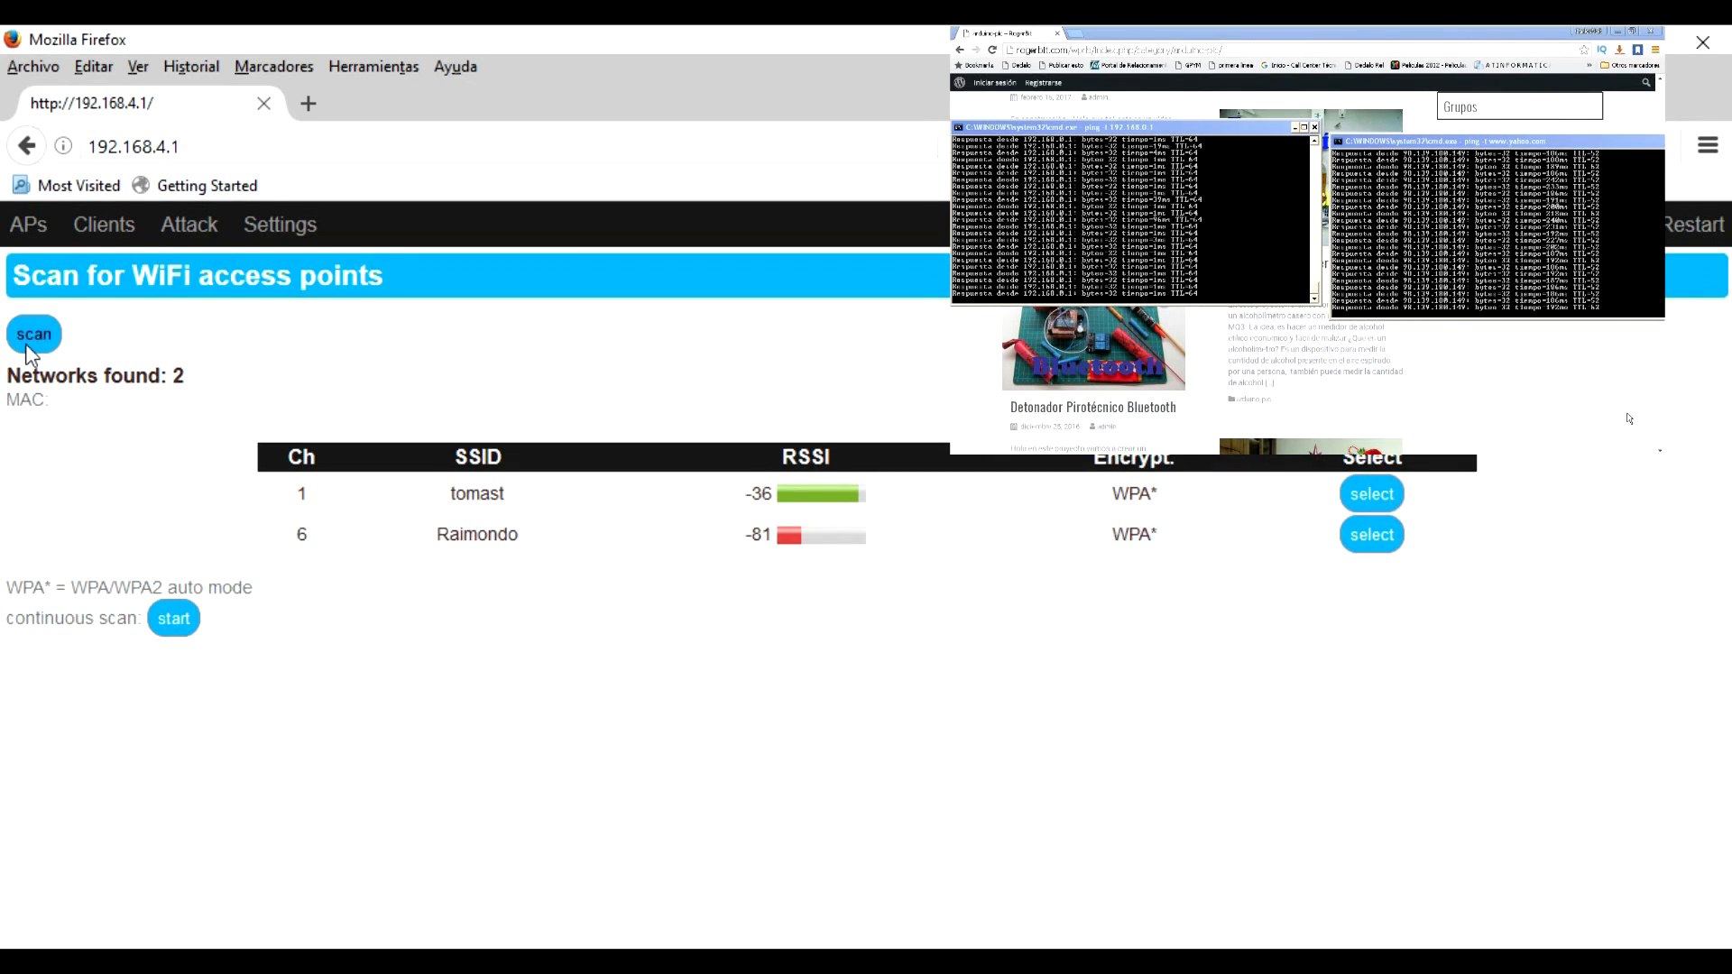
mouse_move(860, 487)
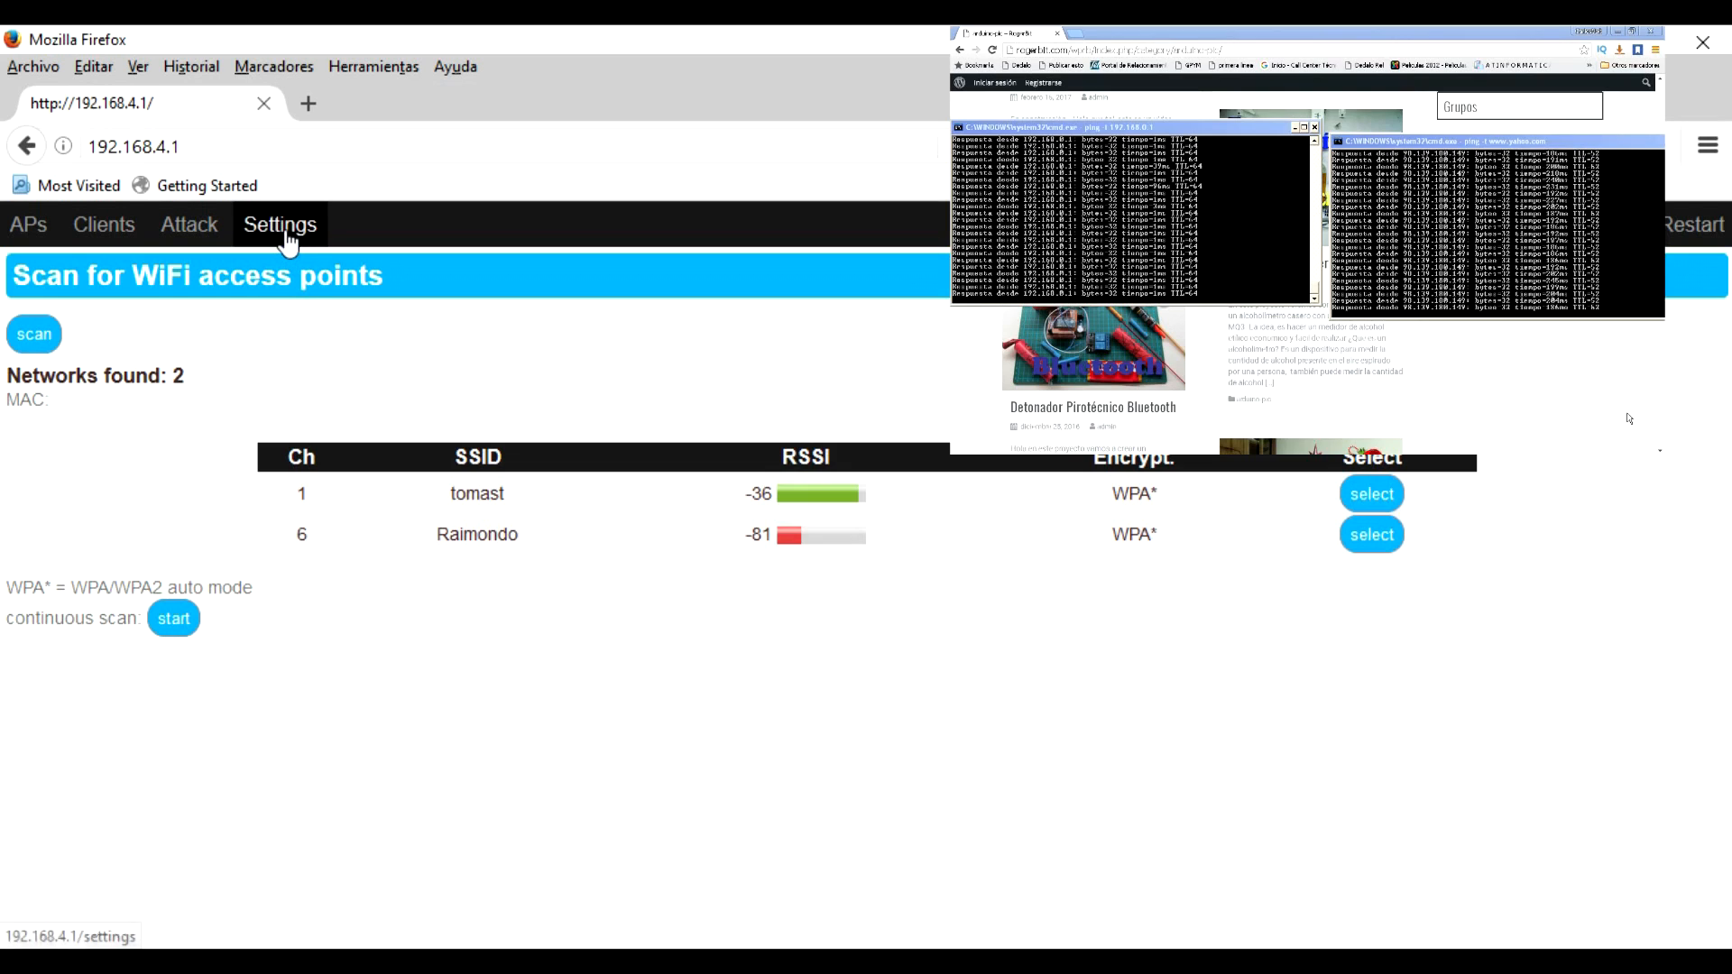
Enable channel hopping and use LED in the deauther settings and save them
click(279, 224)
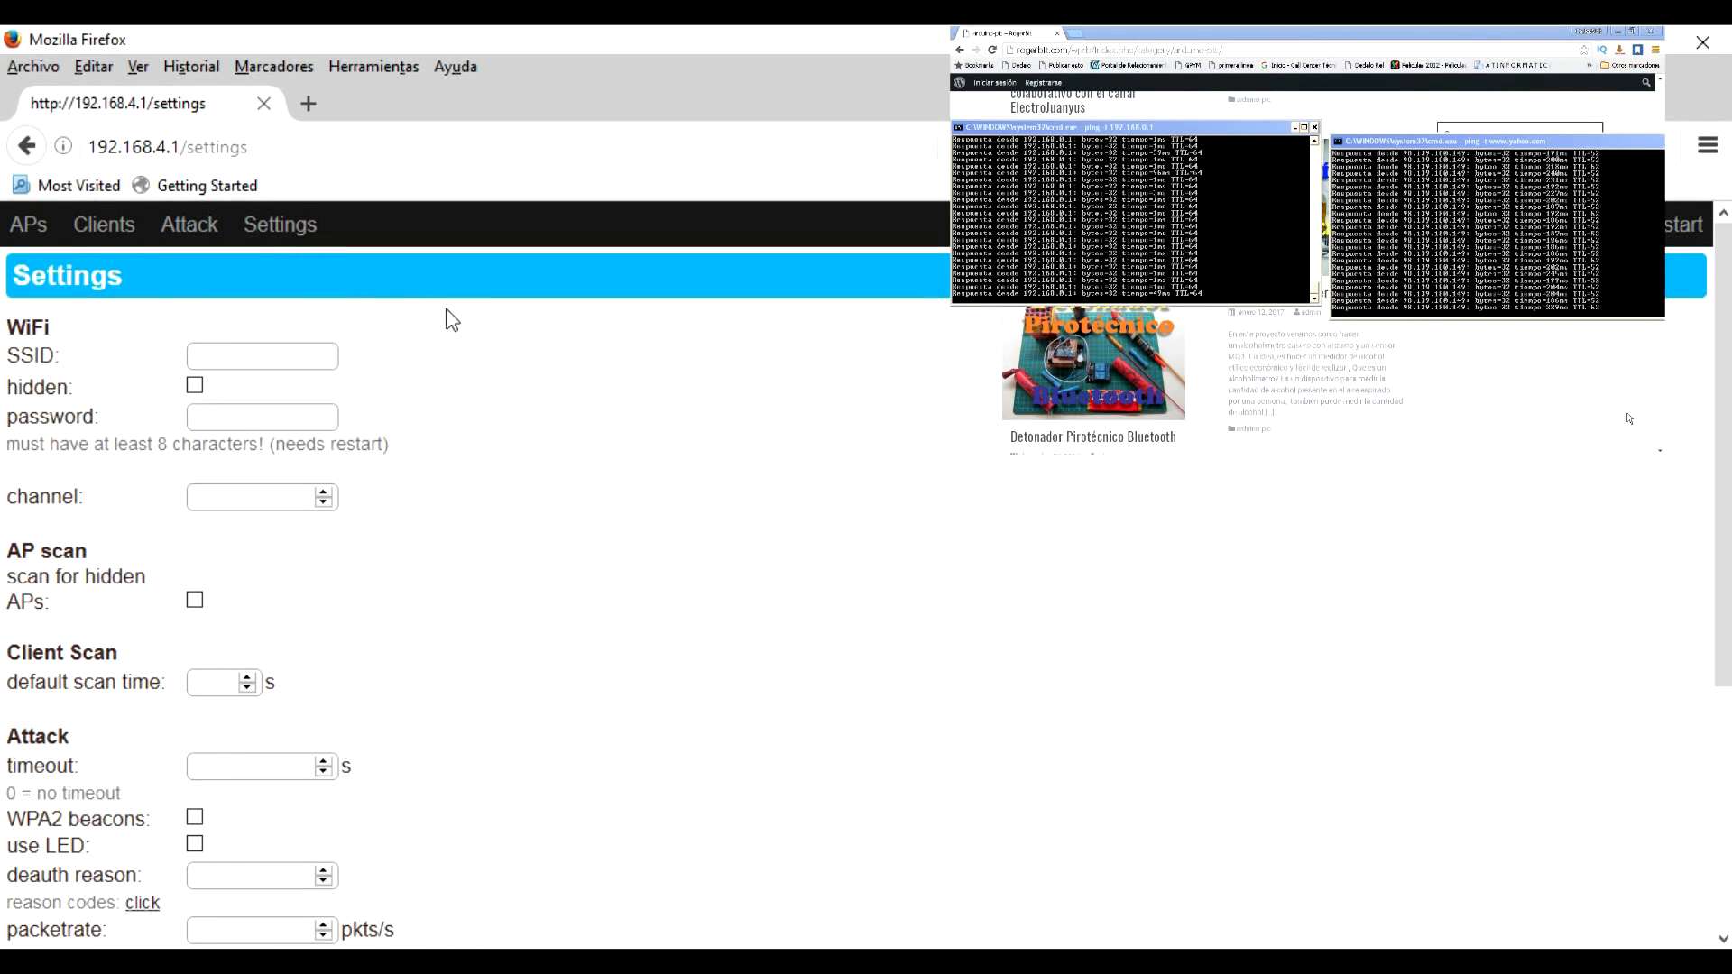
scroll(down, 3)
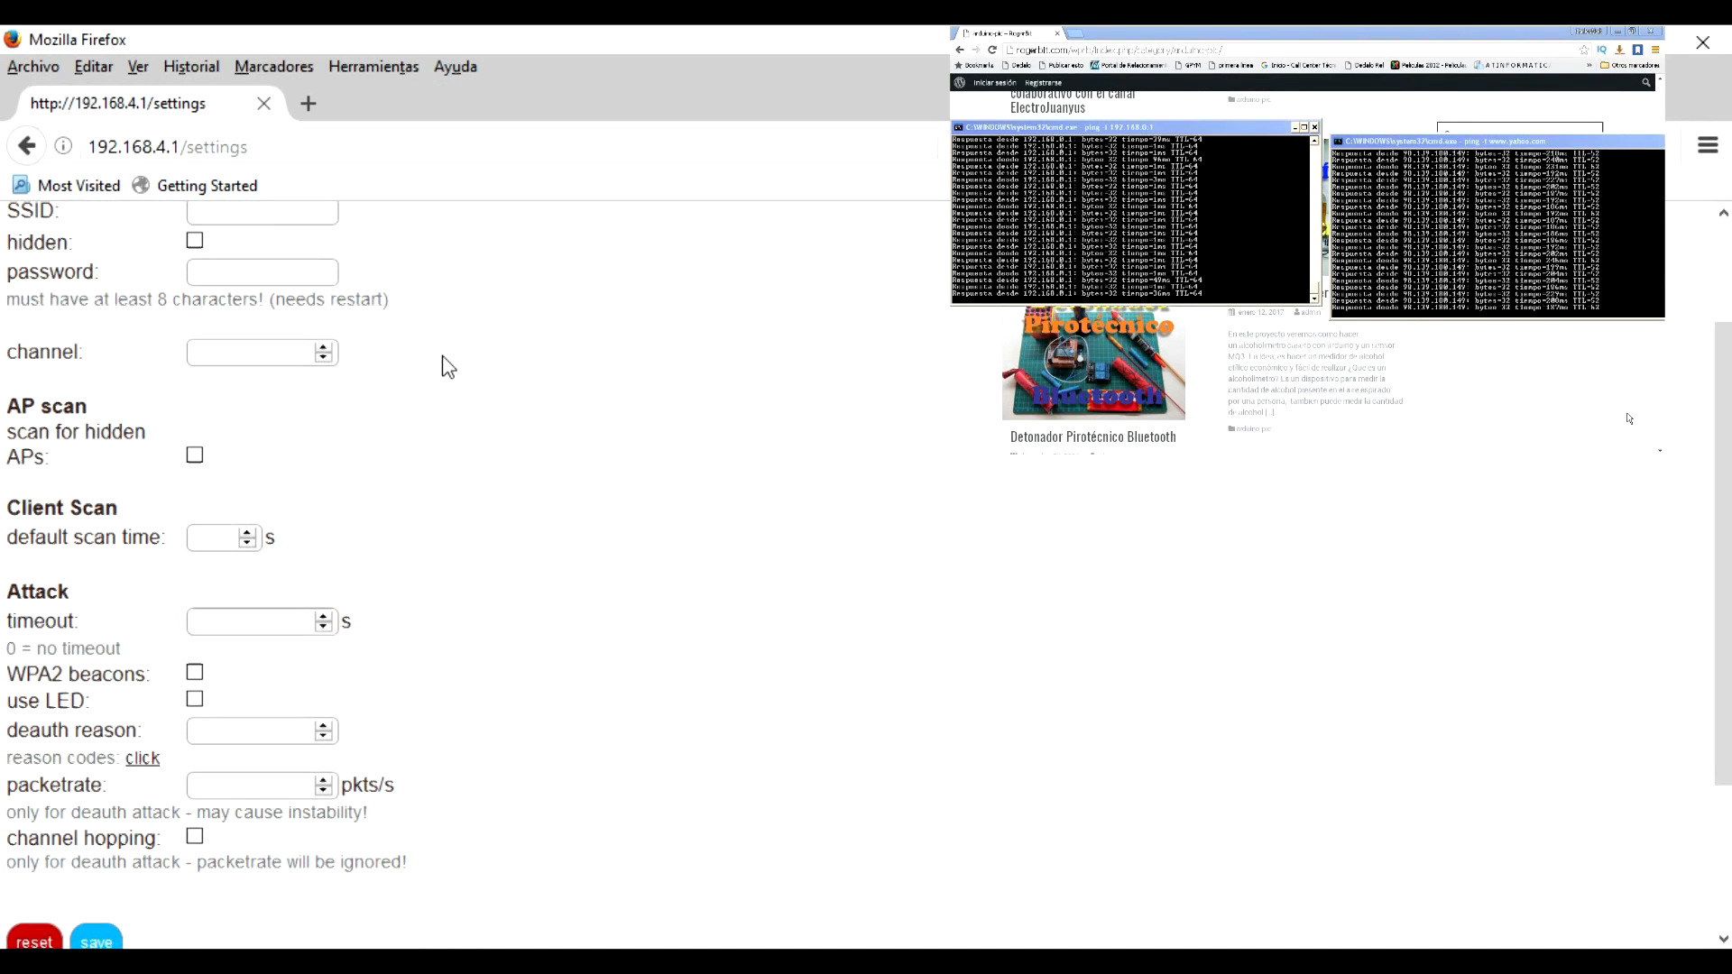
scroll(down, 3)
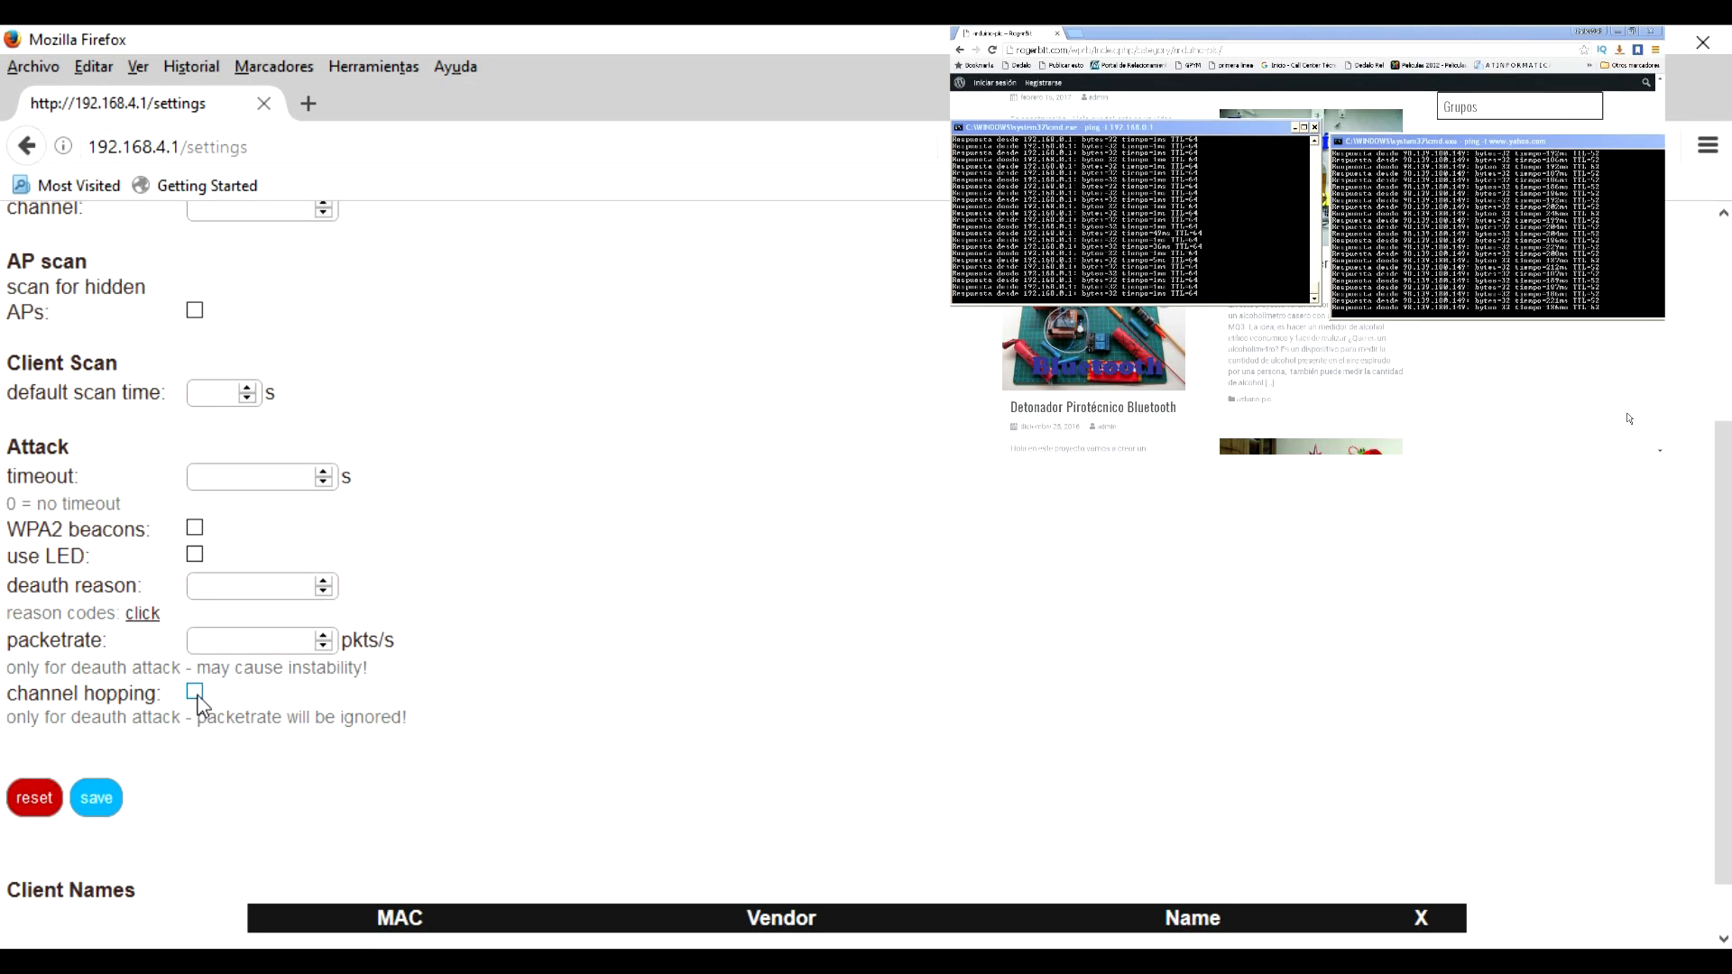
click(195, 692)
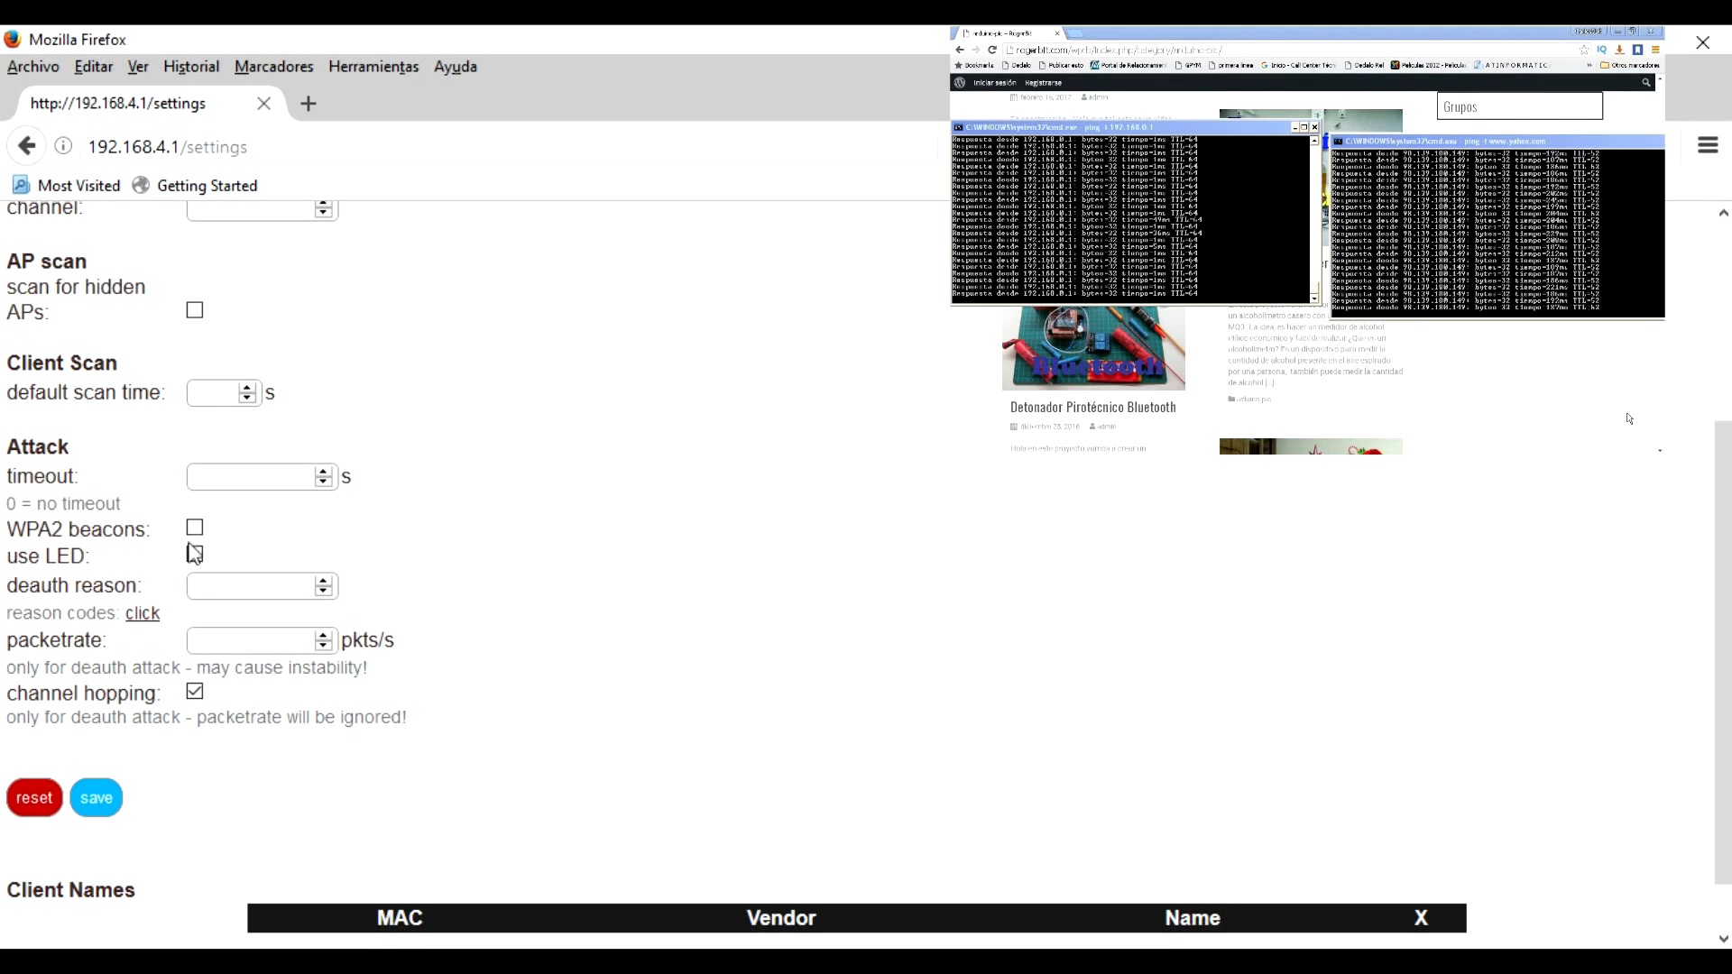
click(196, 554)
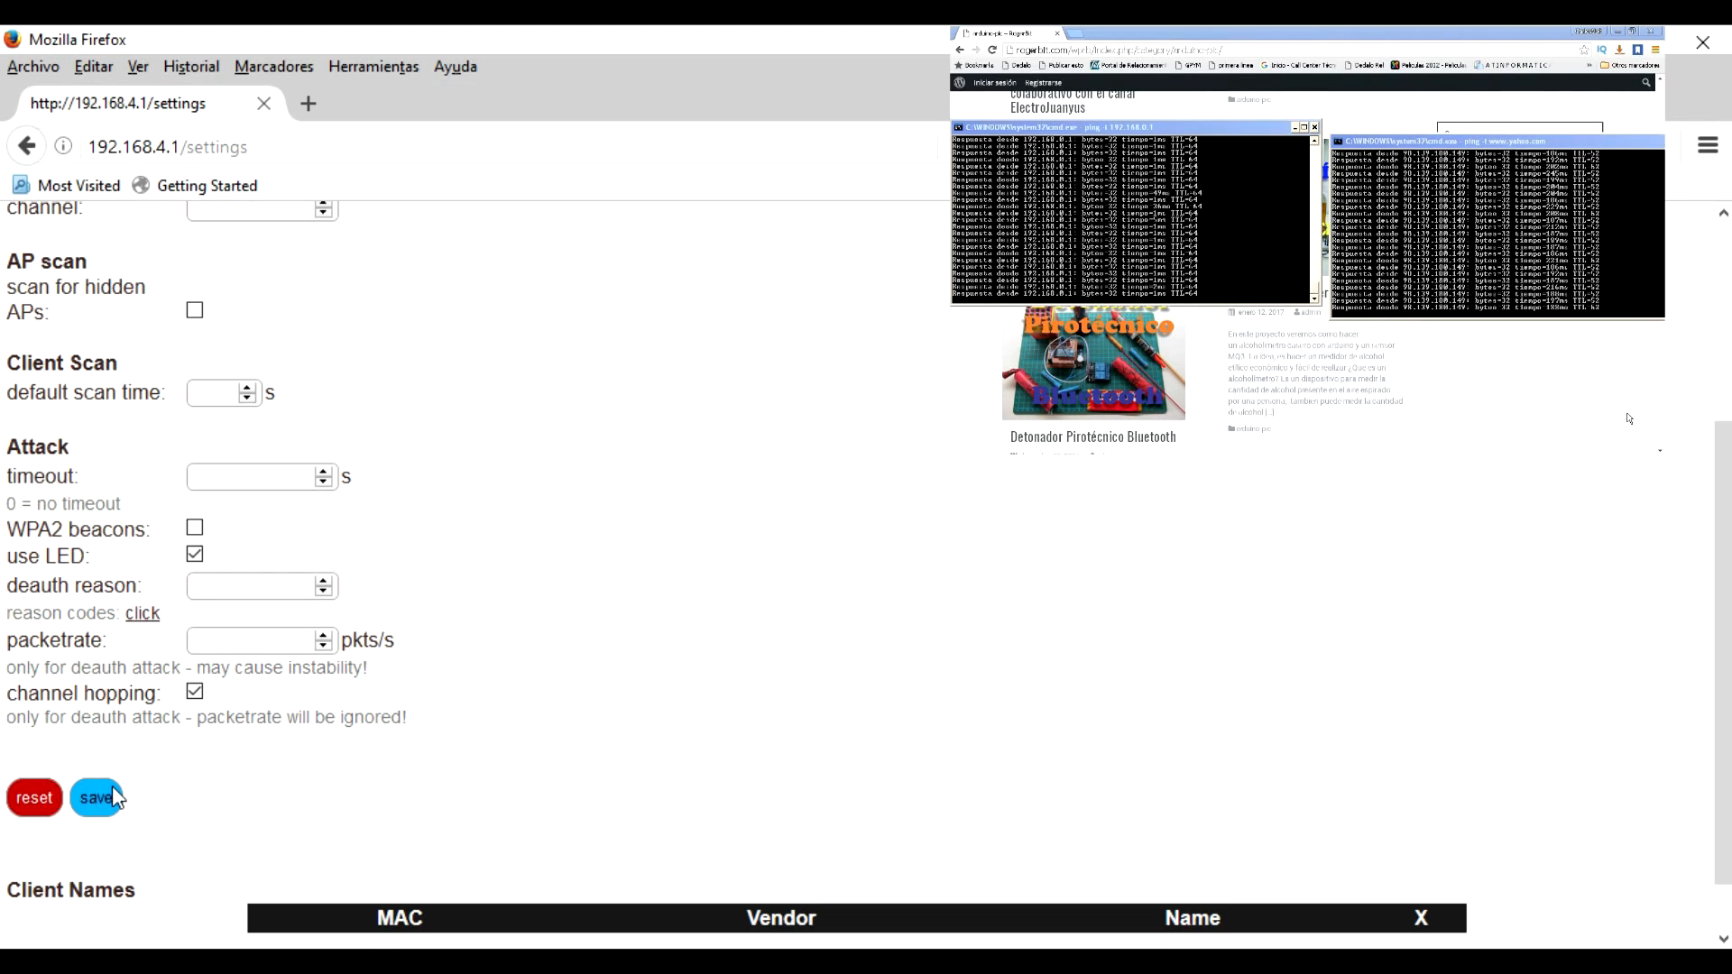
click(97, 797)
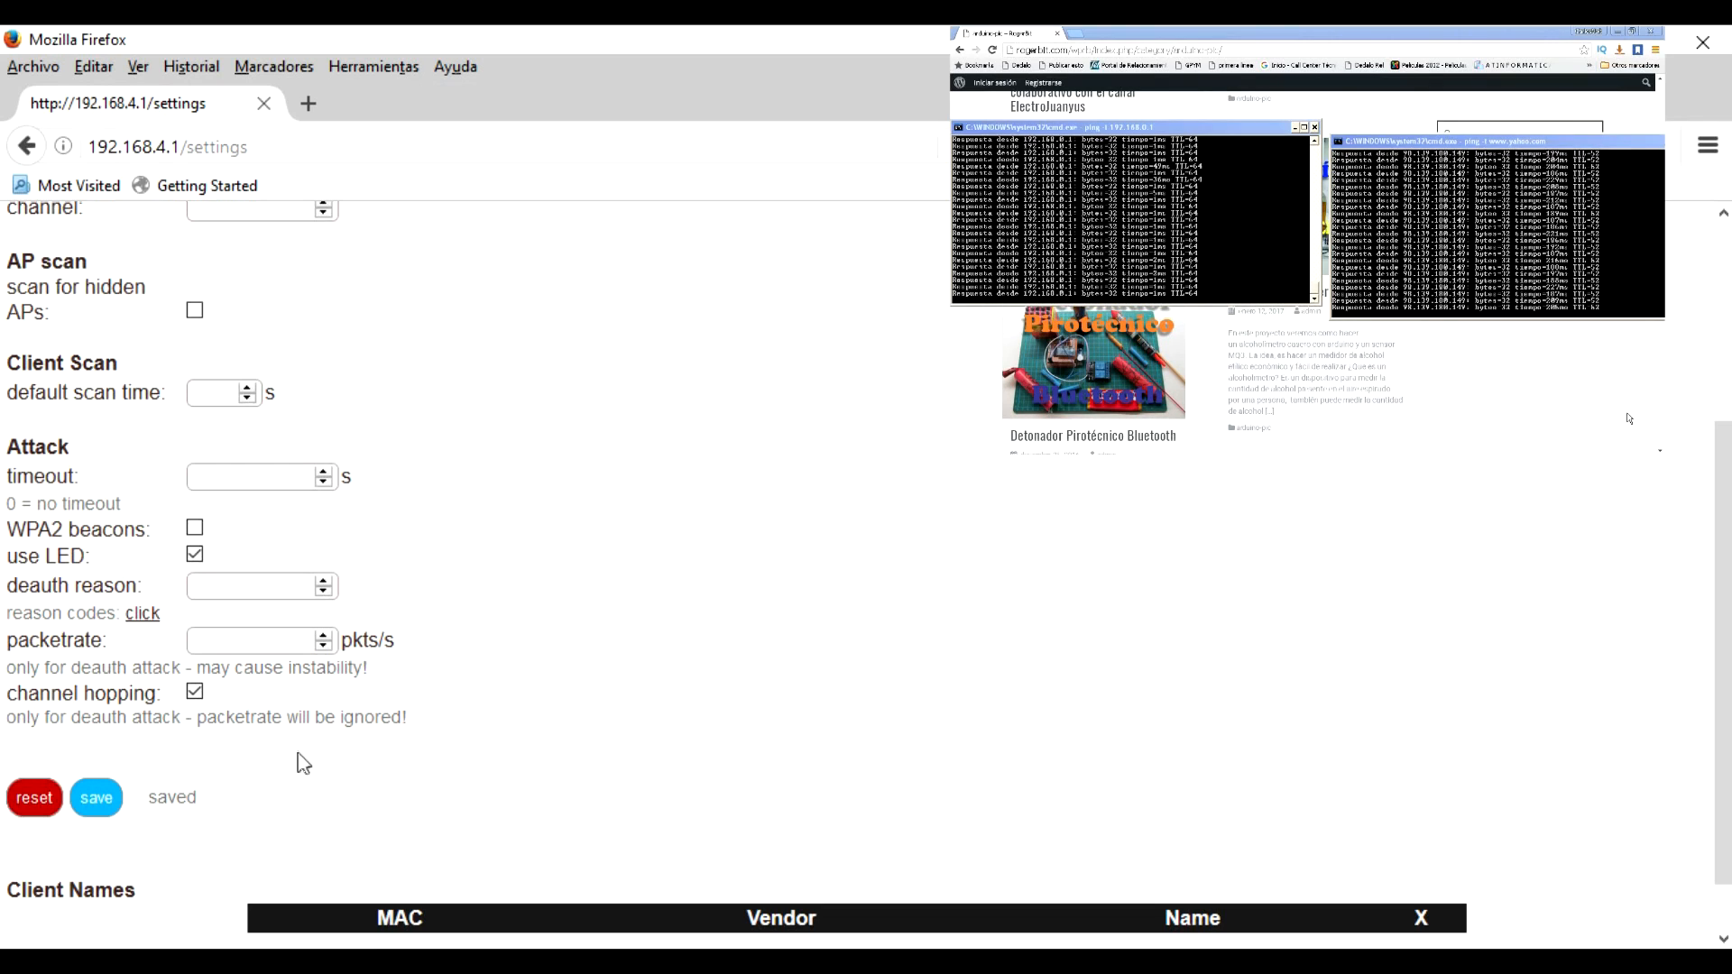
scroll(up, 3)
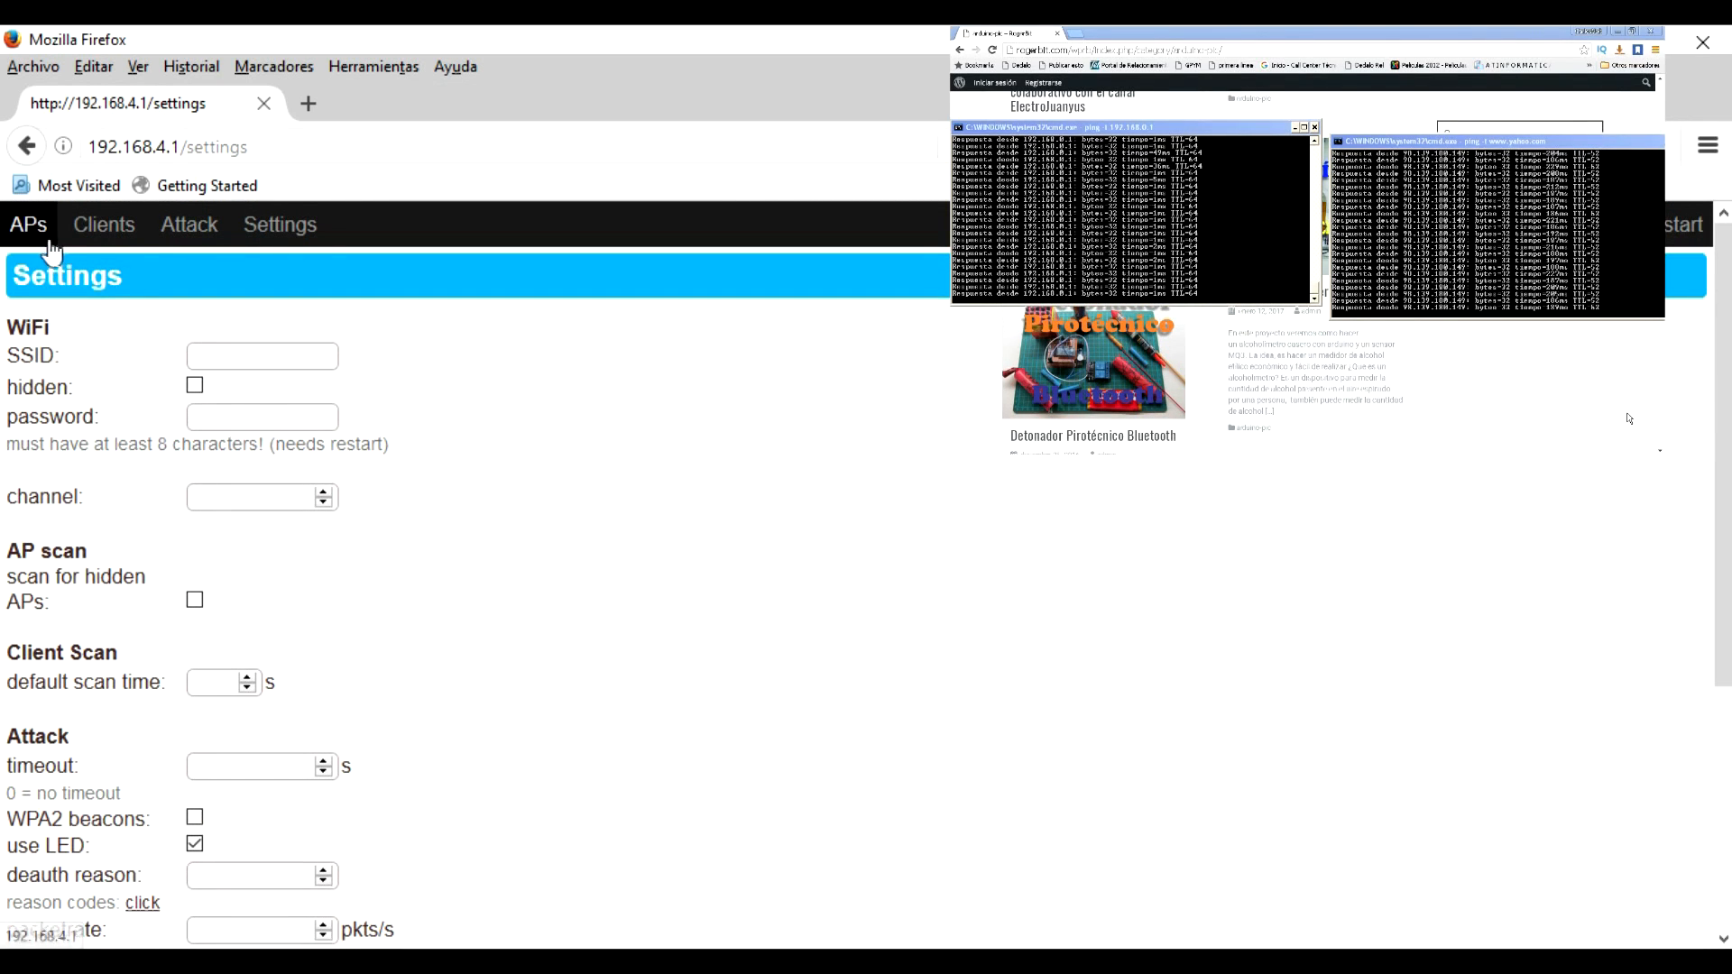
Select tomast as target and start a 15-second scan for its client devices
click(28, 225)
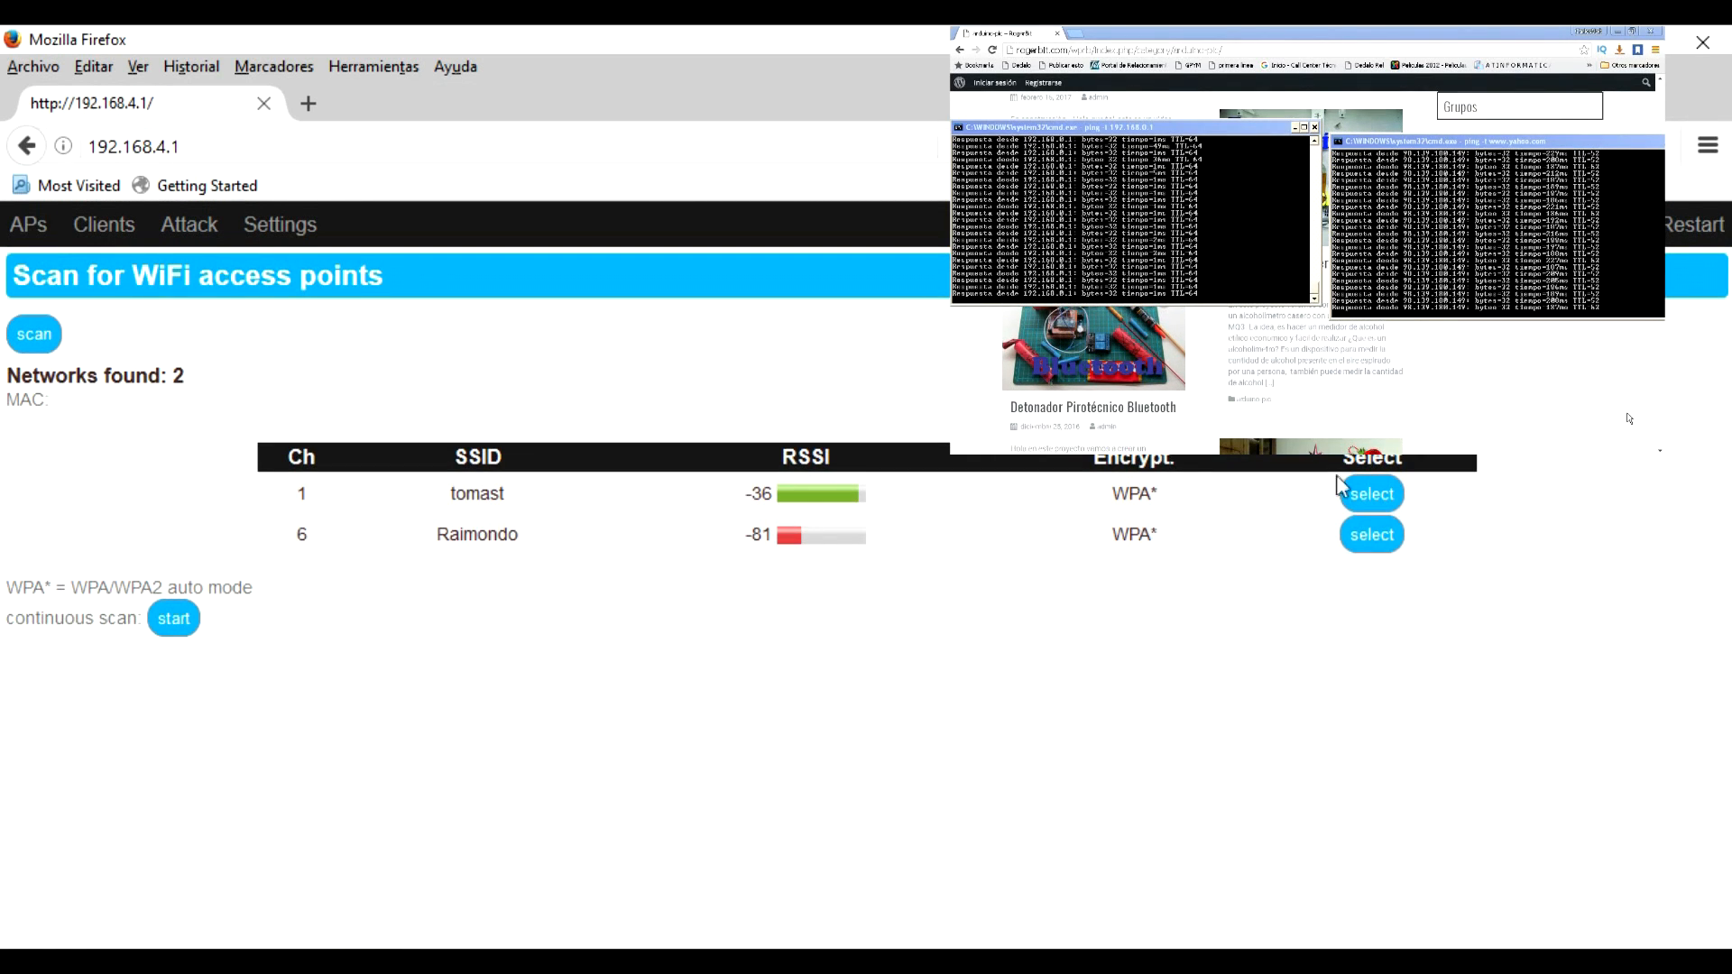
click(1371, 494)
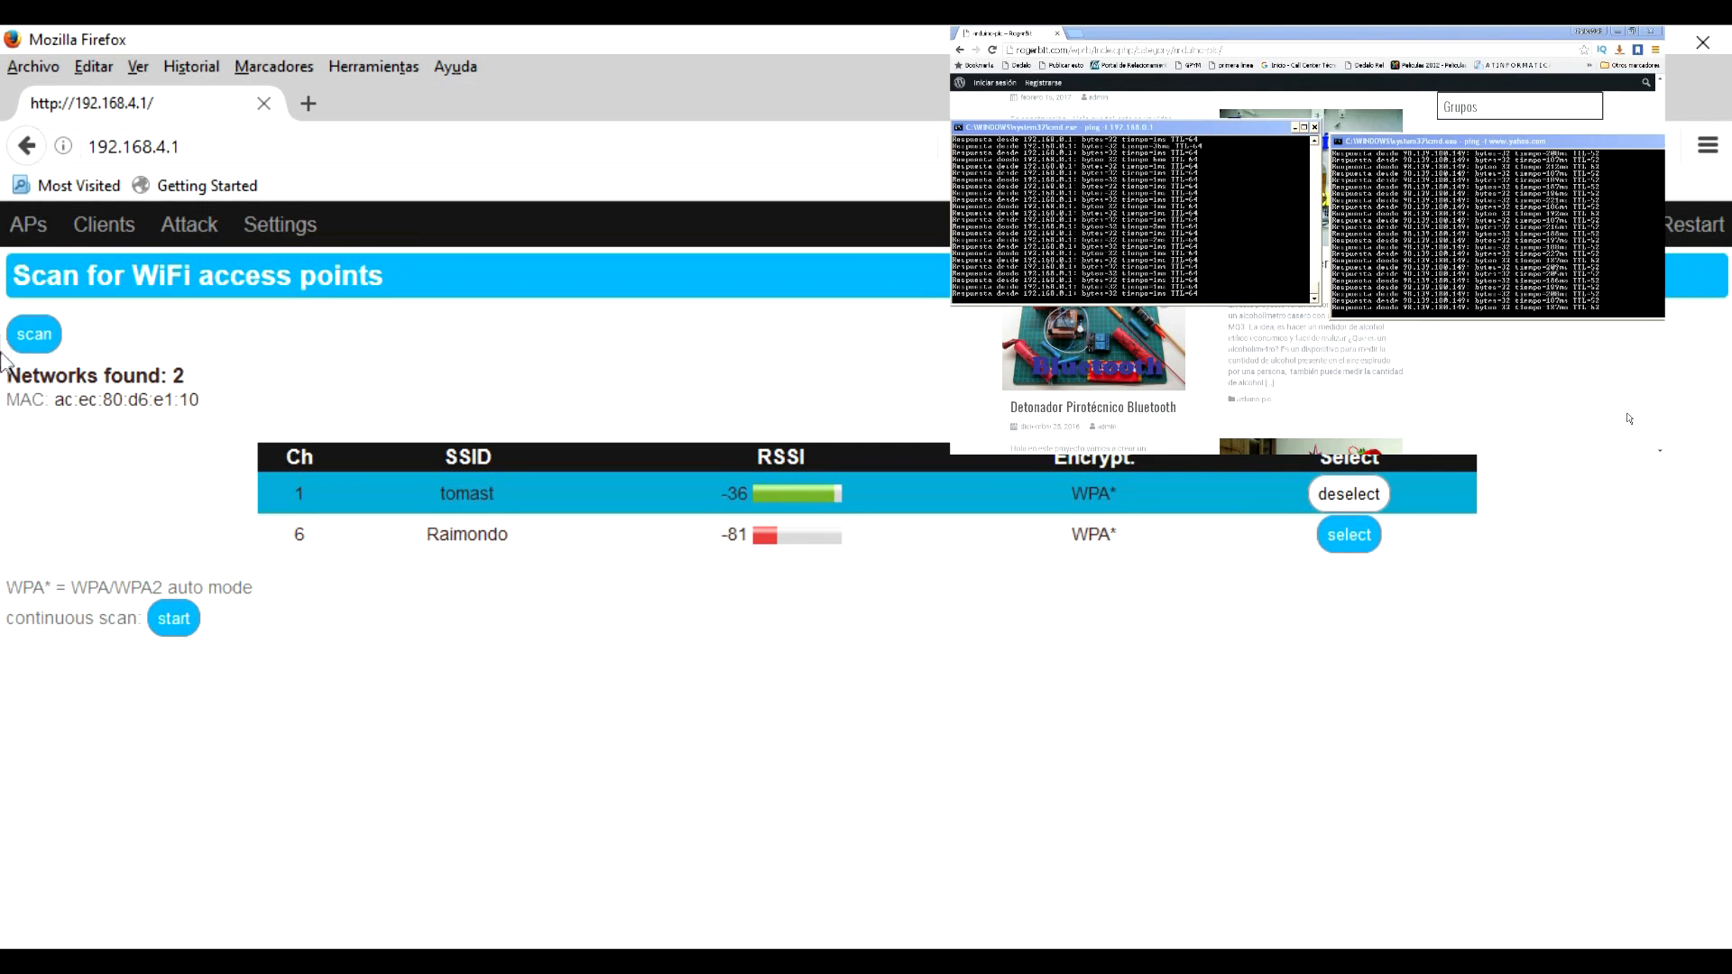
click(103, 224)
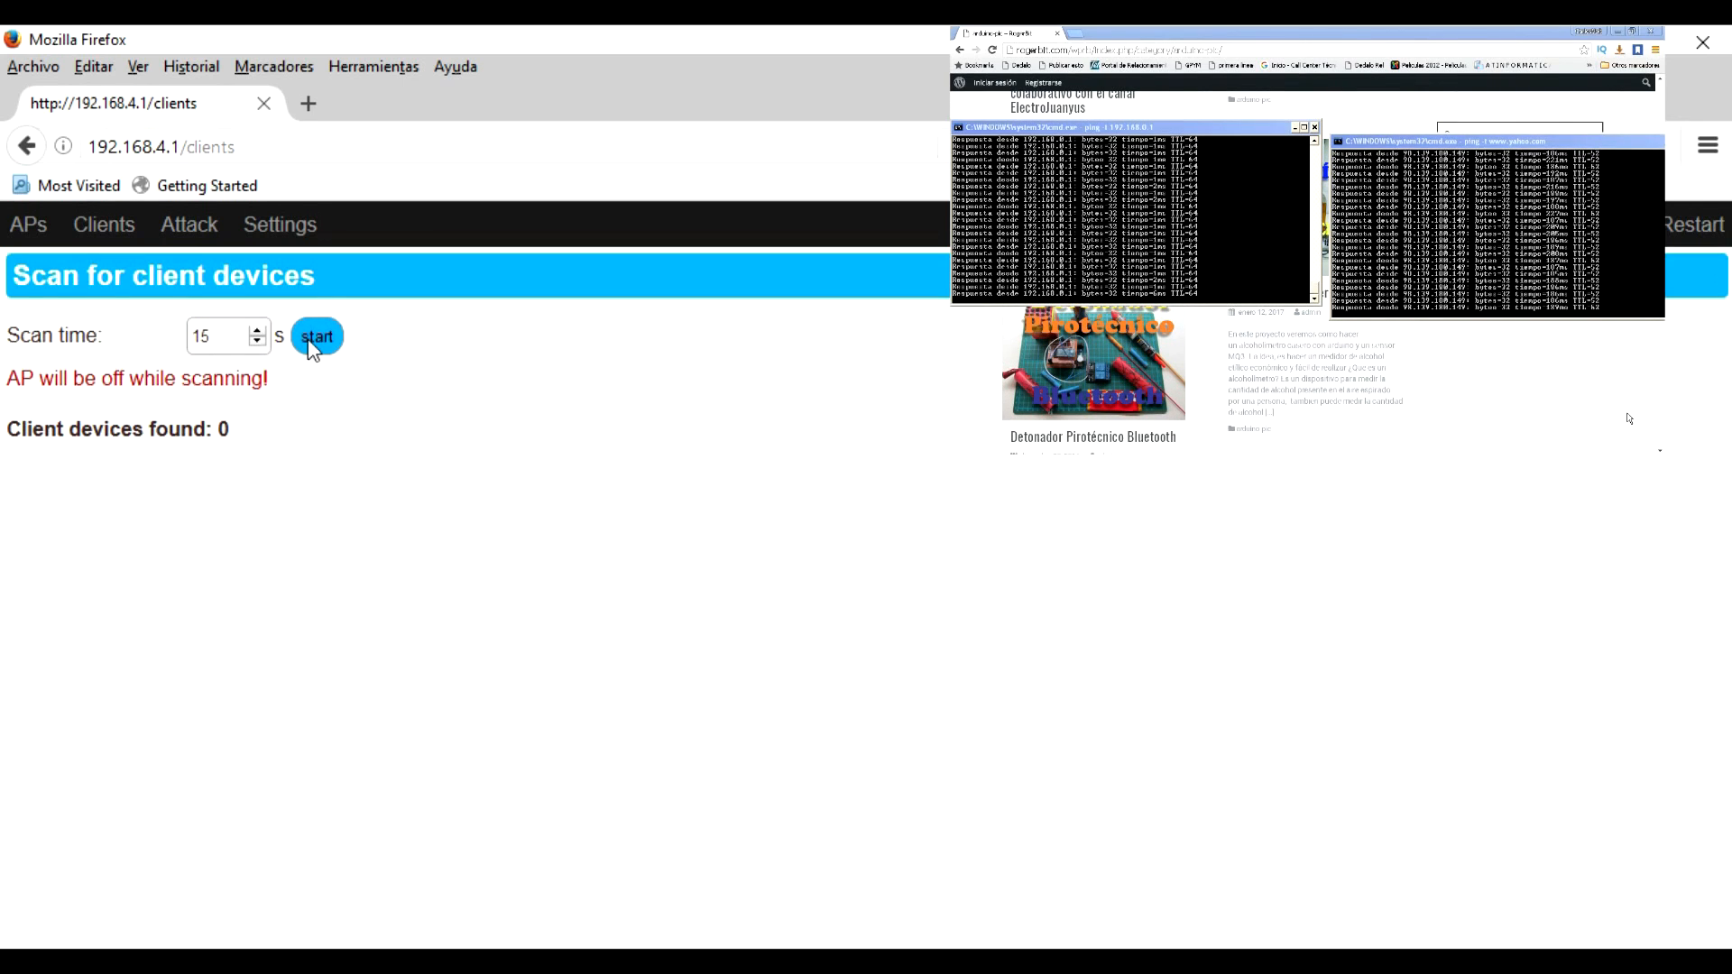
click(317, 335)
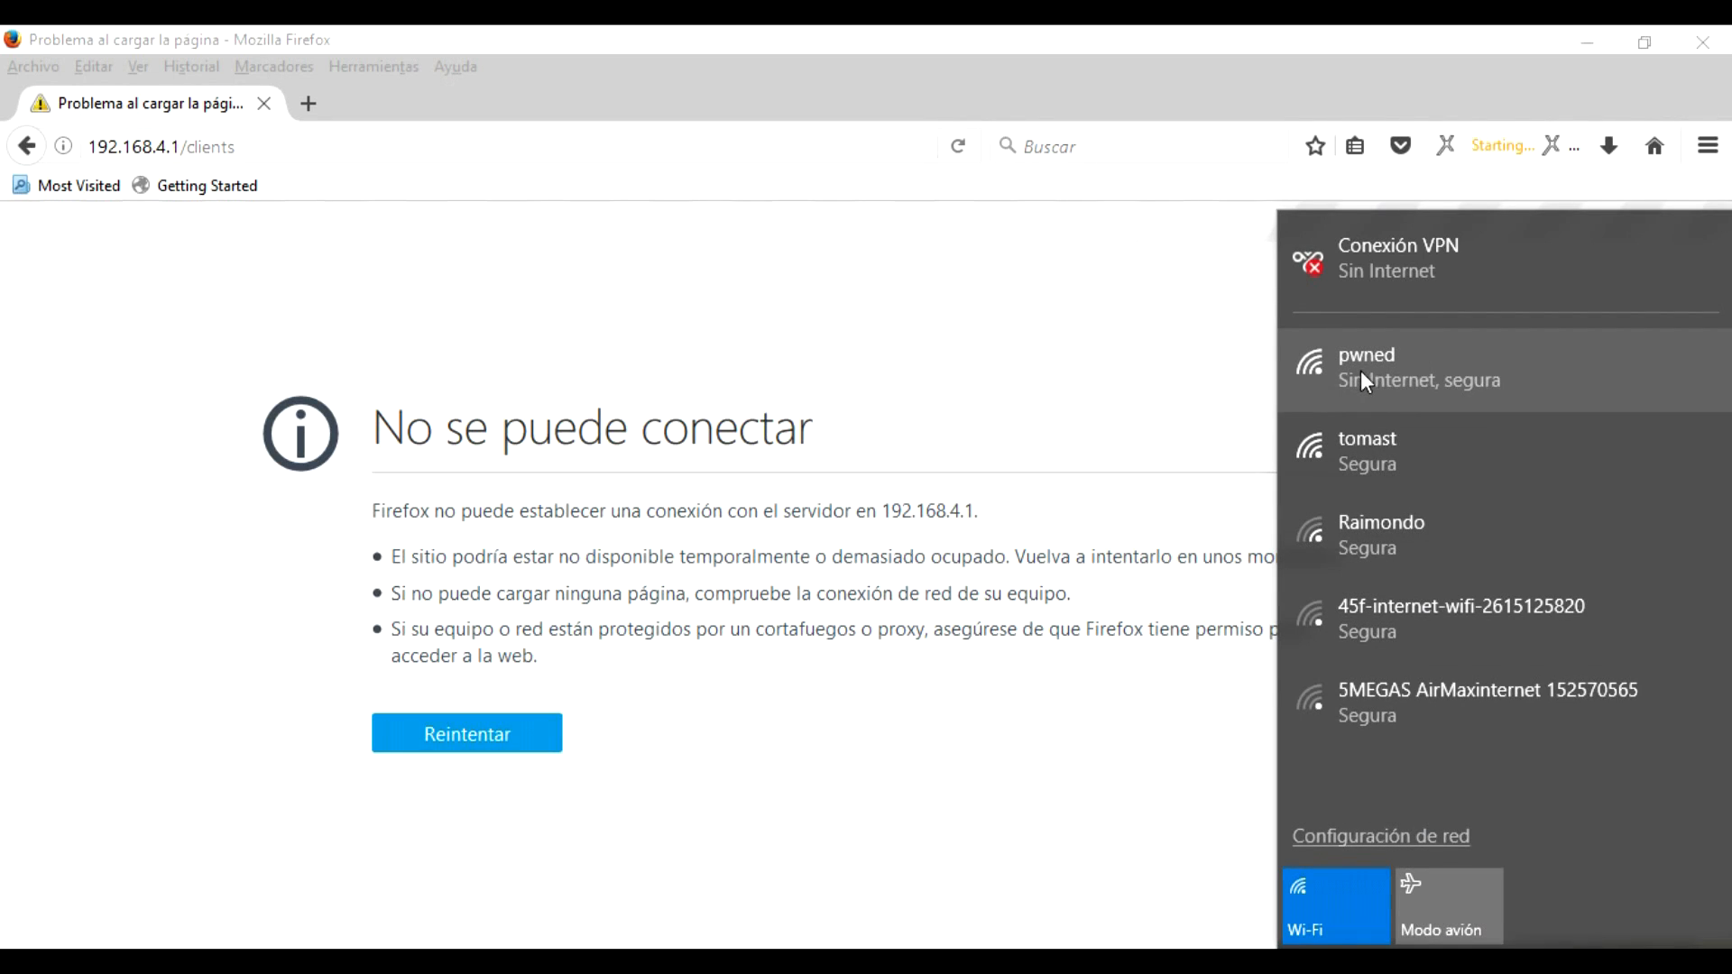
Rejoin 'pwned', reload the three found clients and select the HonHaiPr client as target
click(160, 146)
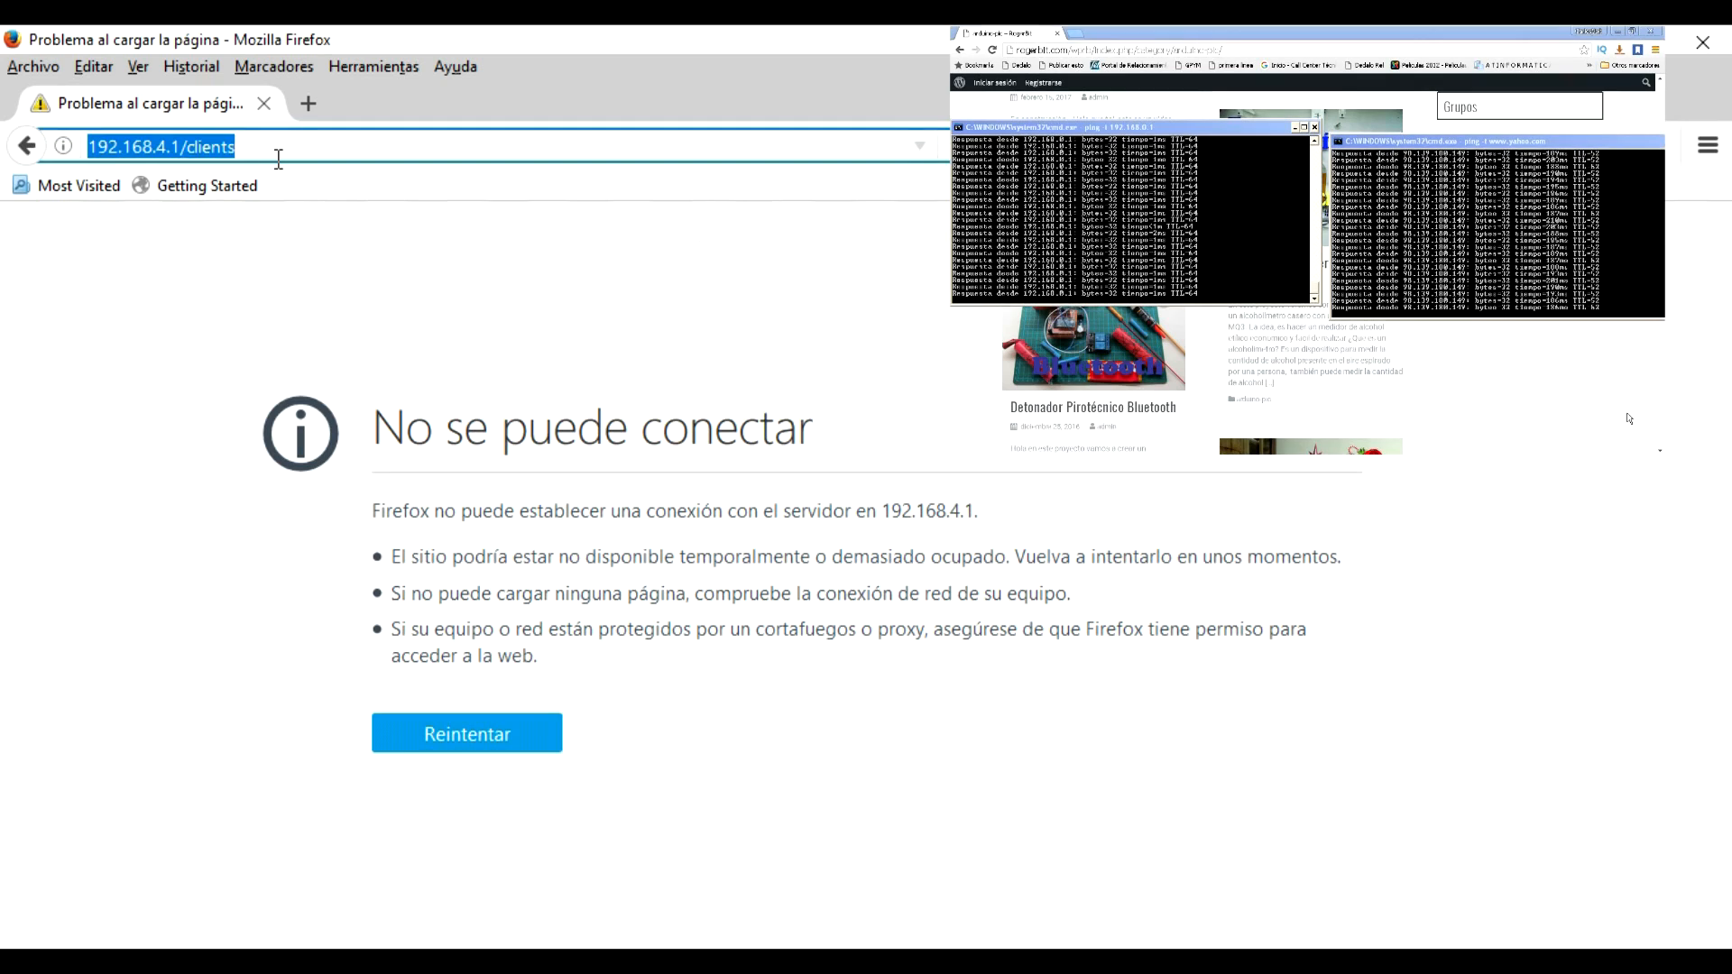
key(Return)
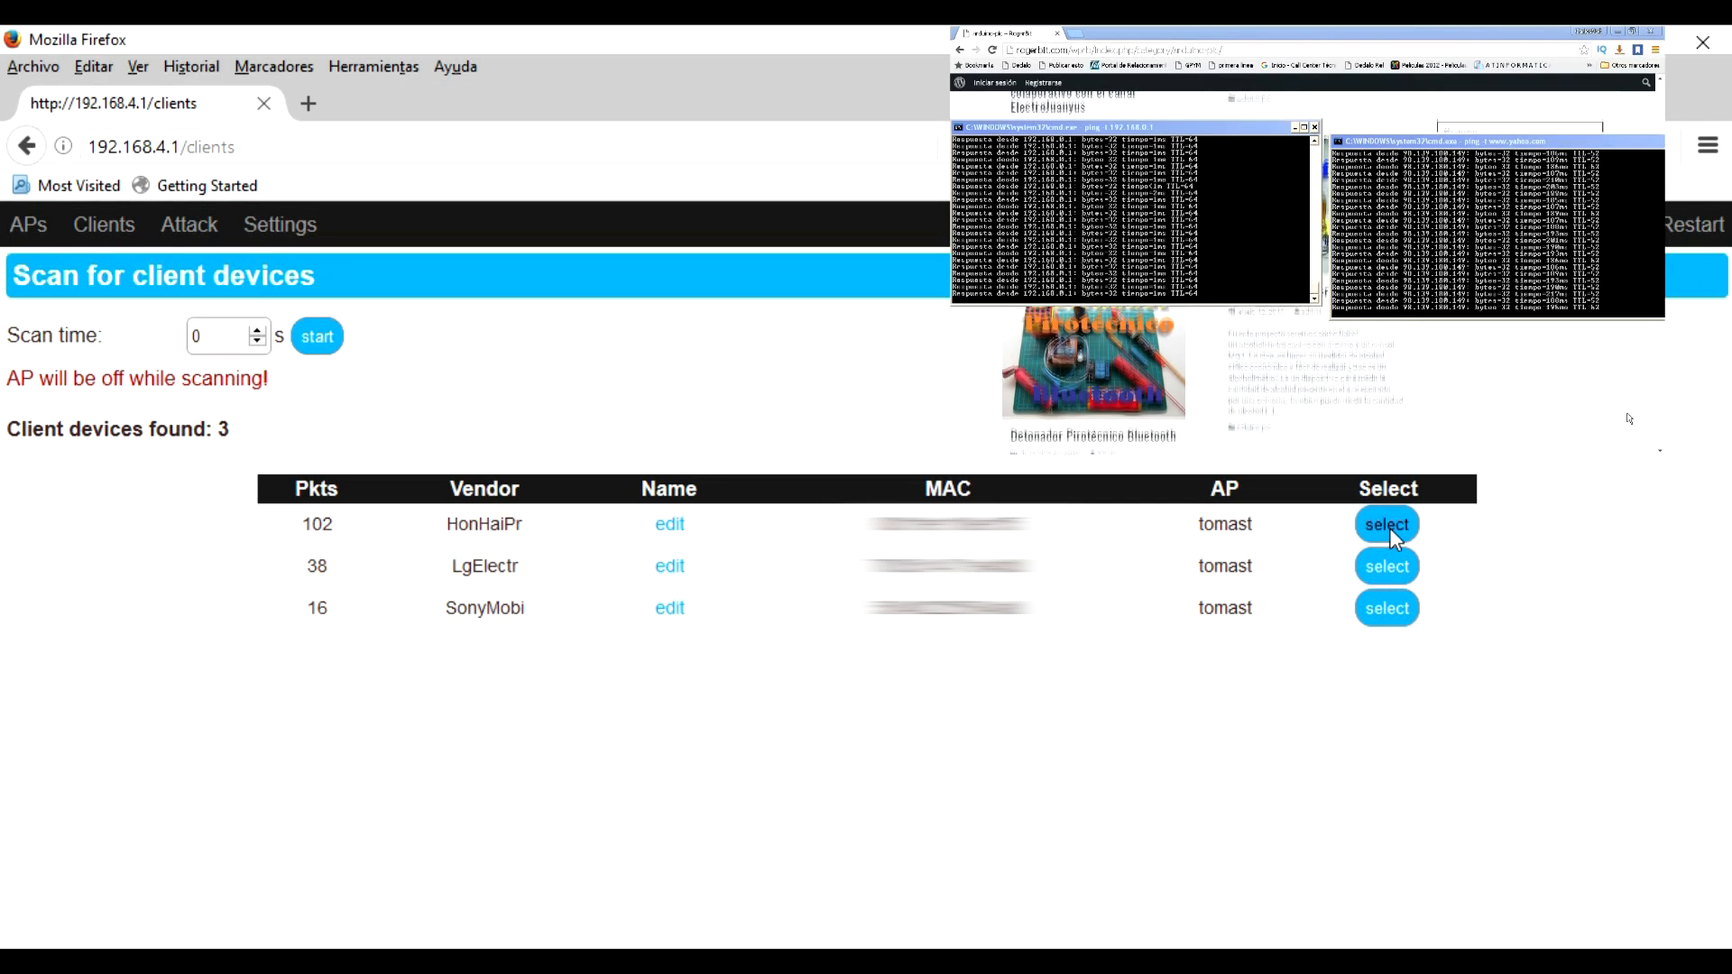
click(1386, 523)
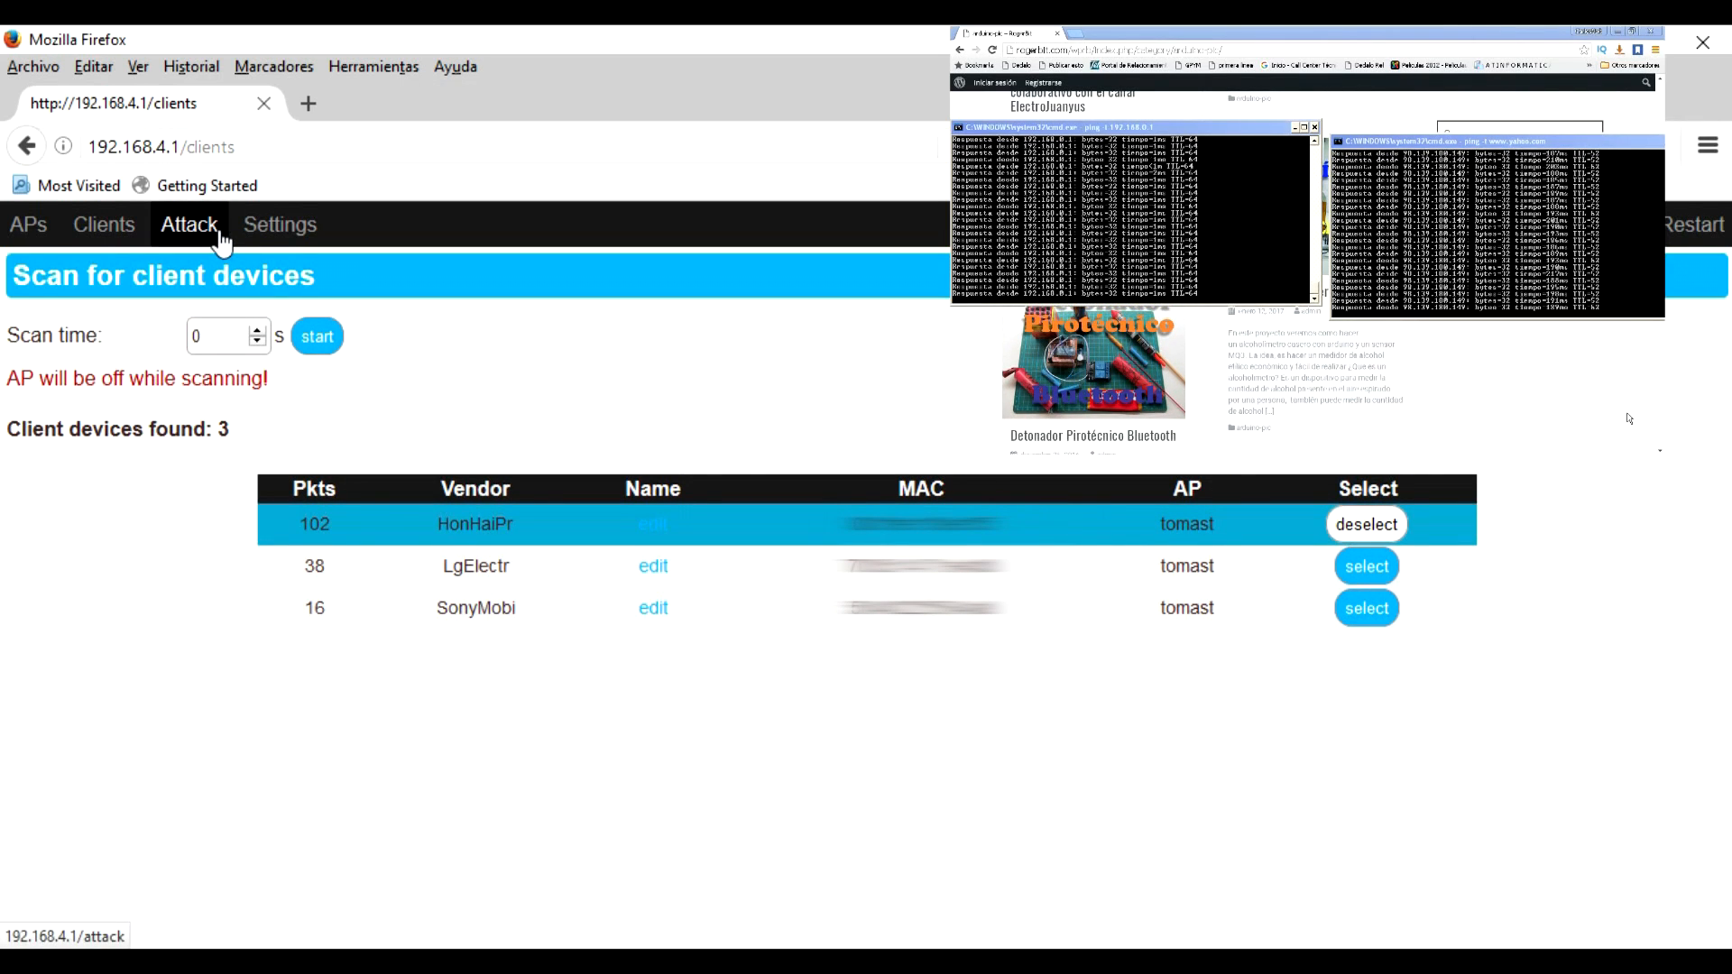
Run the deauth attack against the HonHaiPr client on tomast, then stop it
click(188, 225)
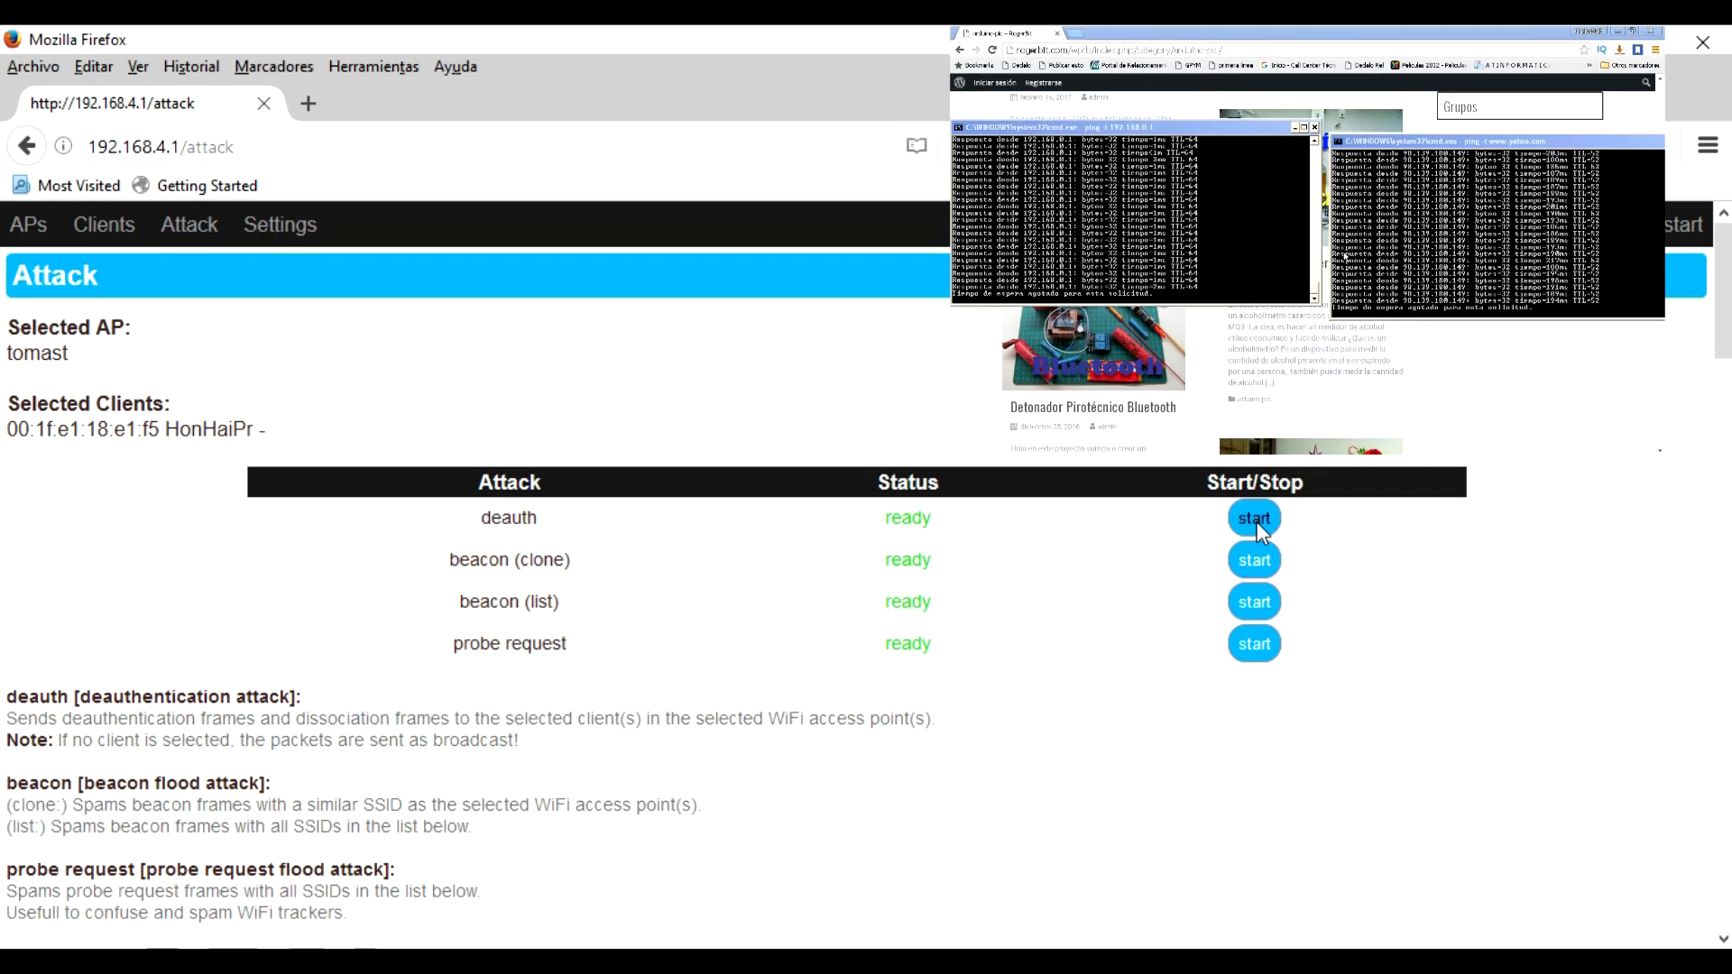
click(1254, 517)
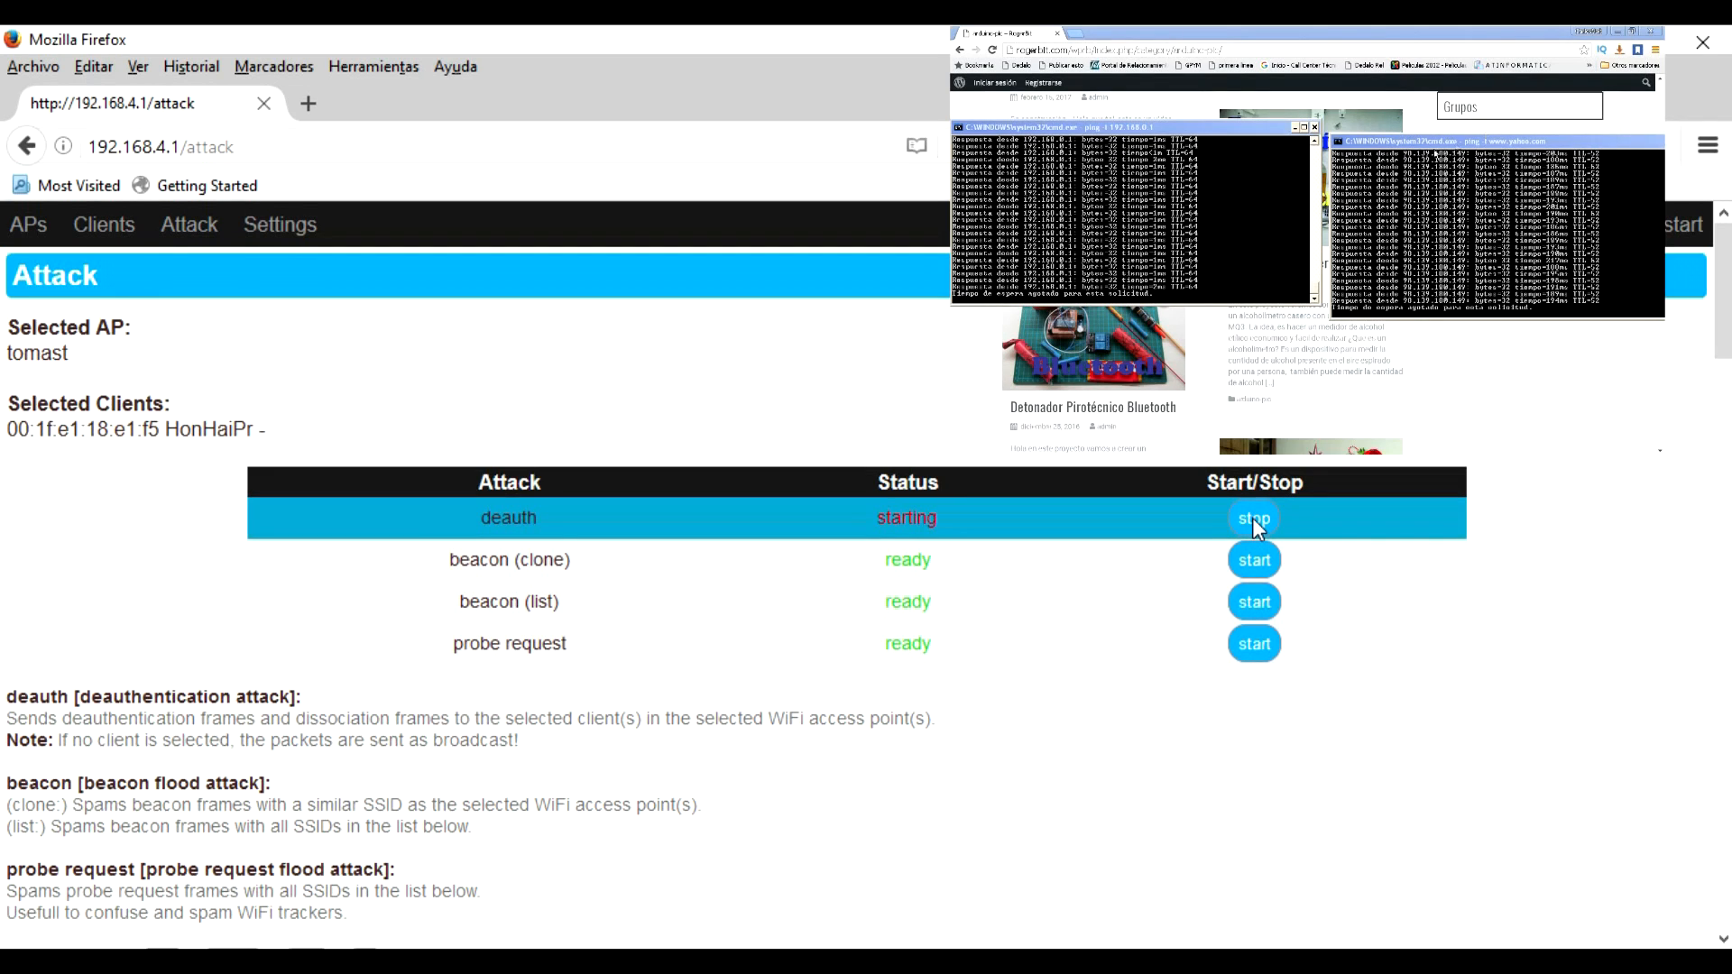
mouse_move(1278, 171)
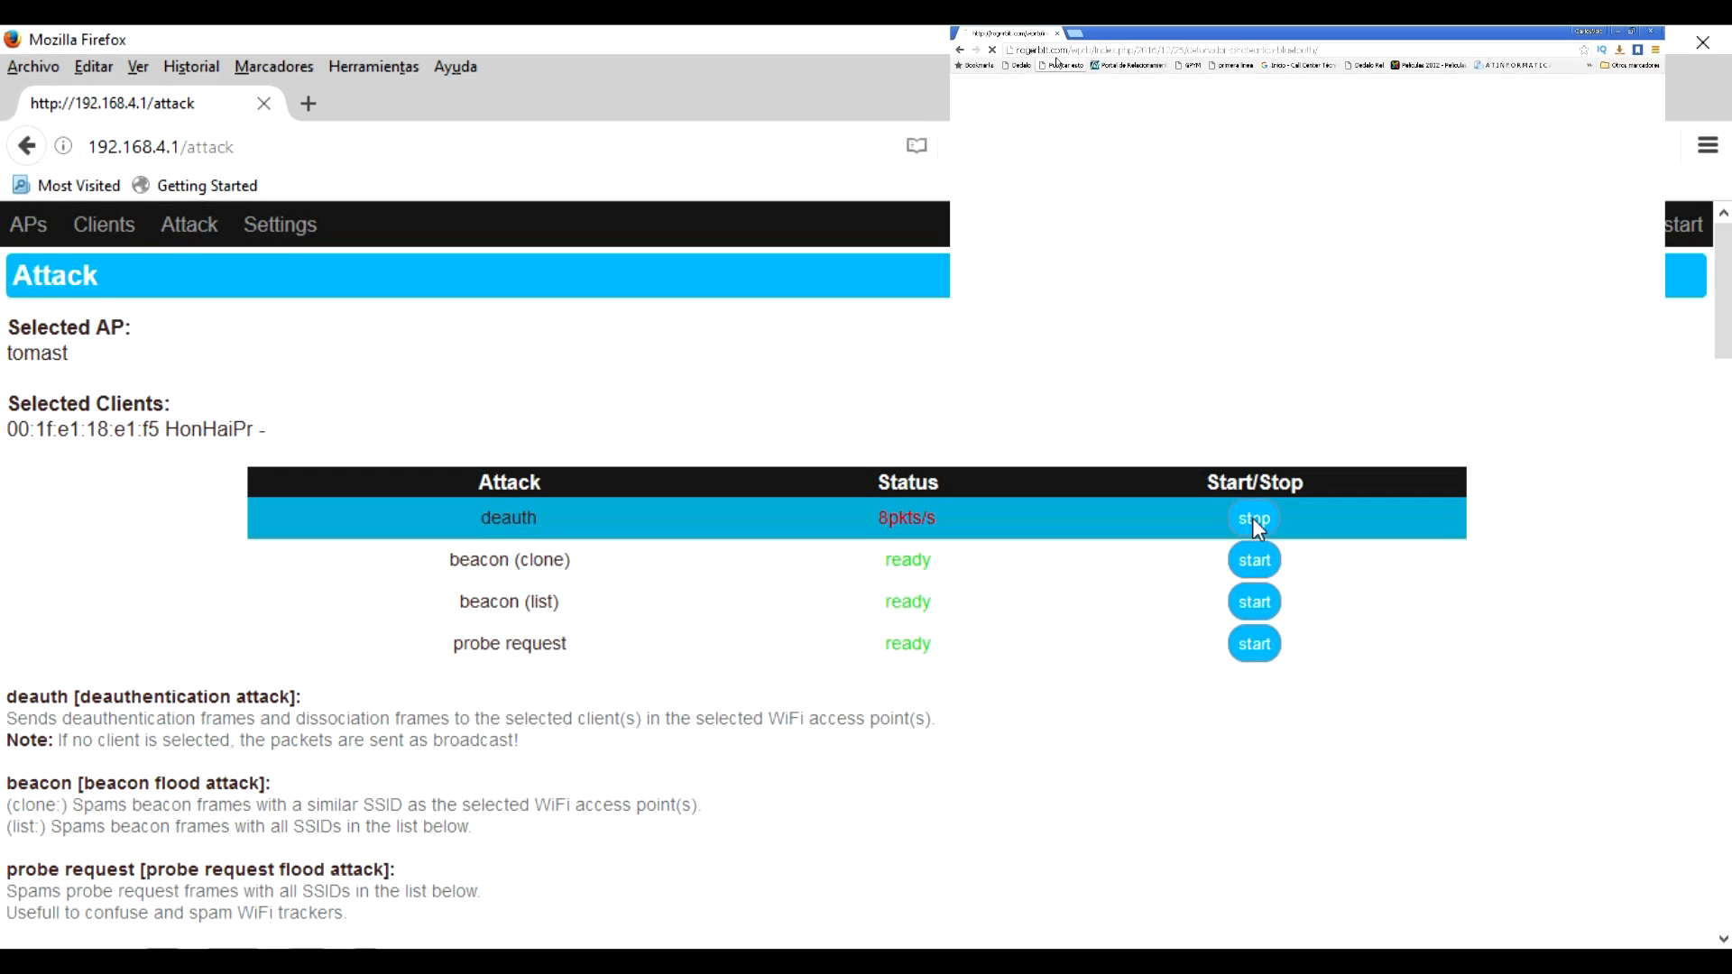
click(1254, 517)
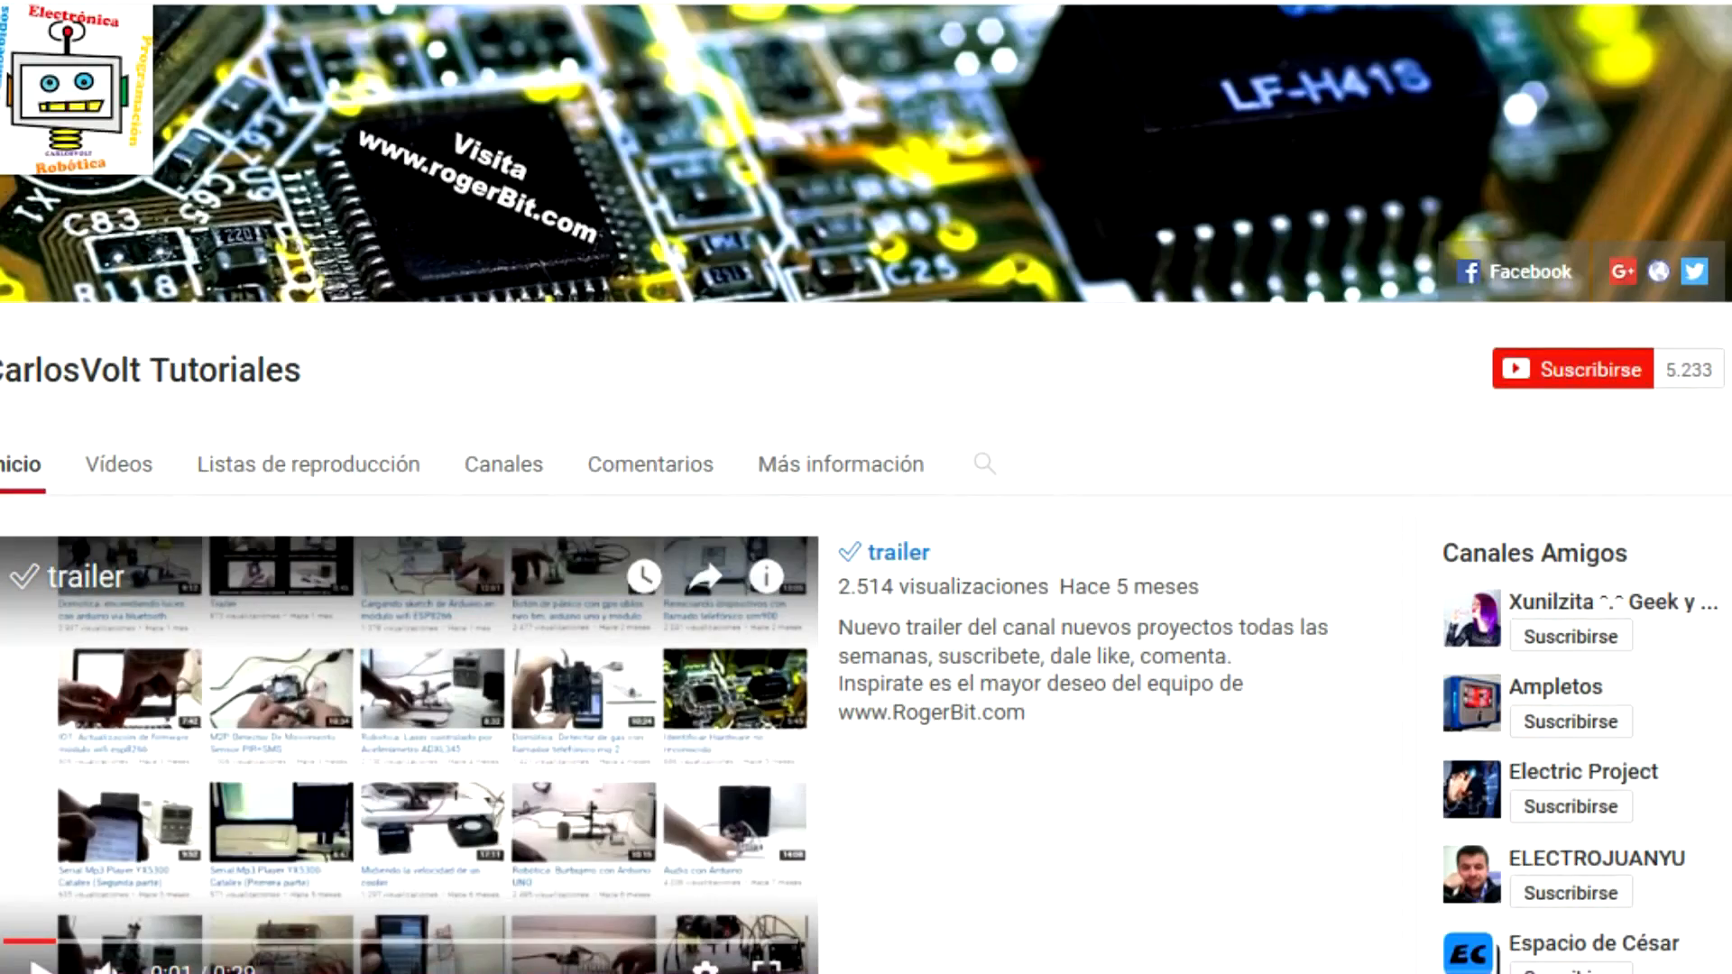
mouse_move(1590, 369)
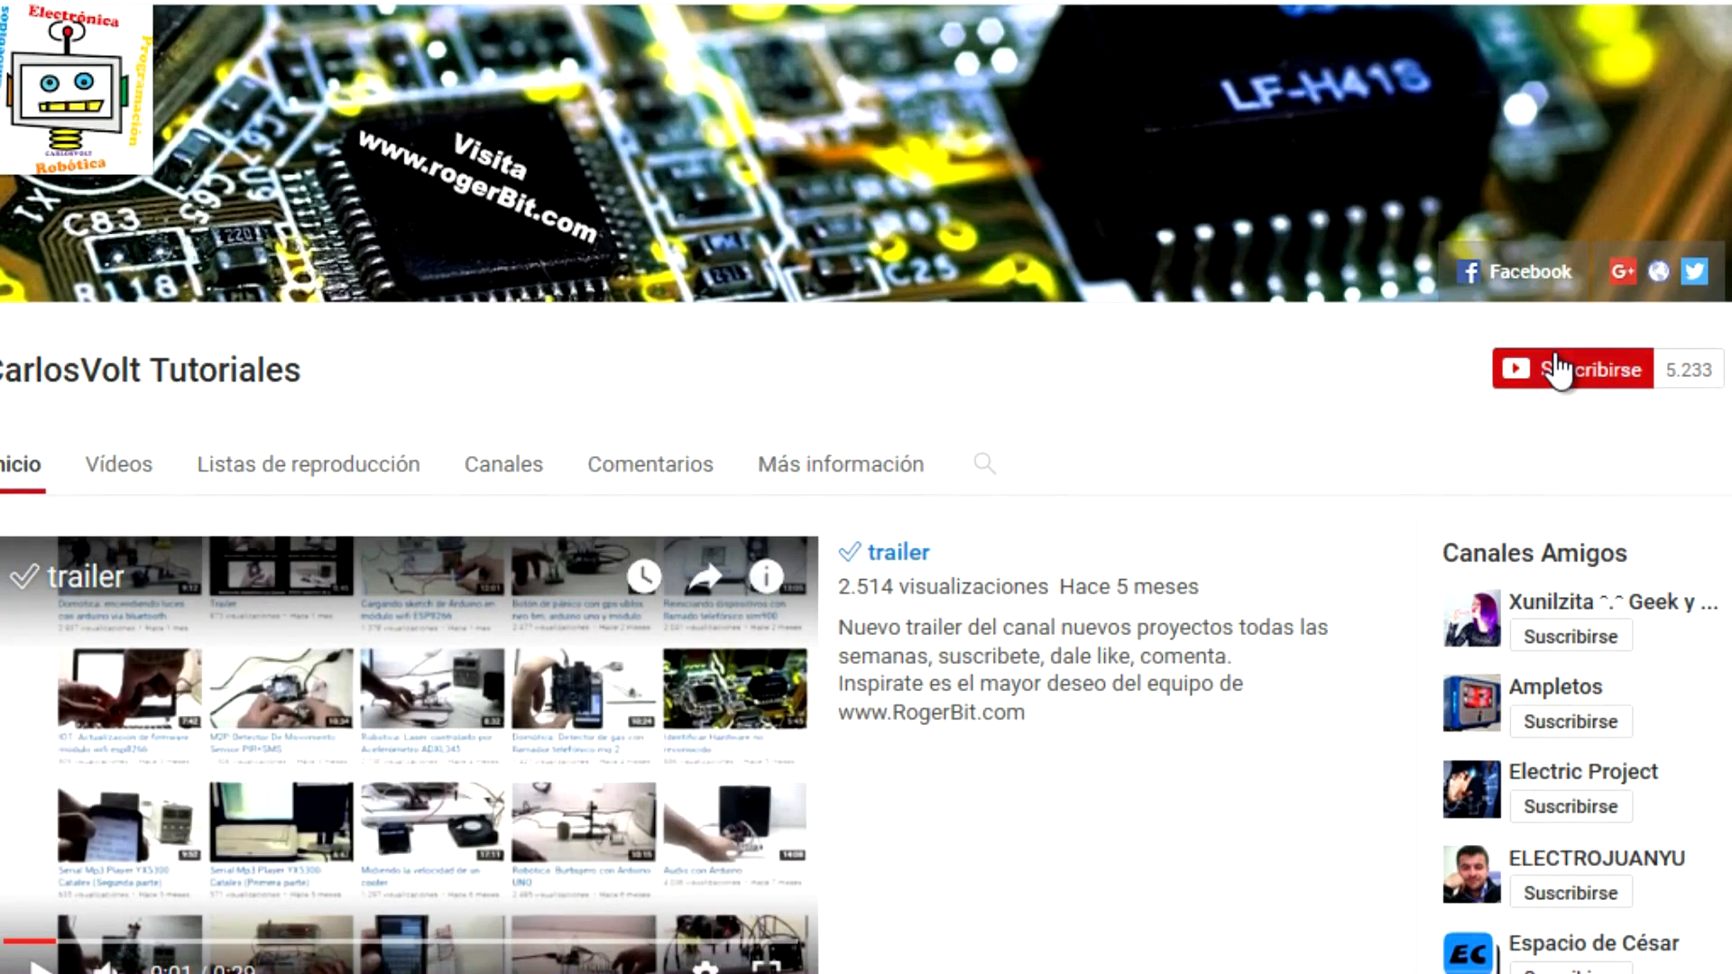
Subscribe to CarlosVolt Tutoriales with all channel notifications turned on
click(1570, 369)
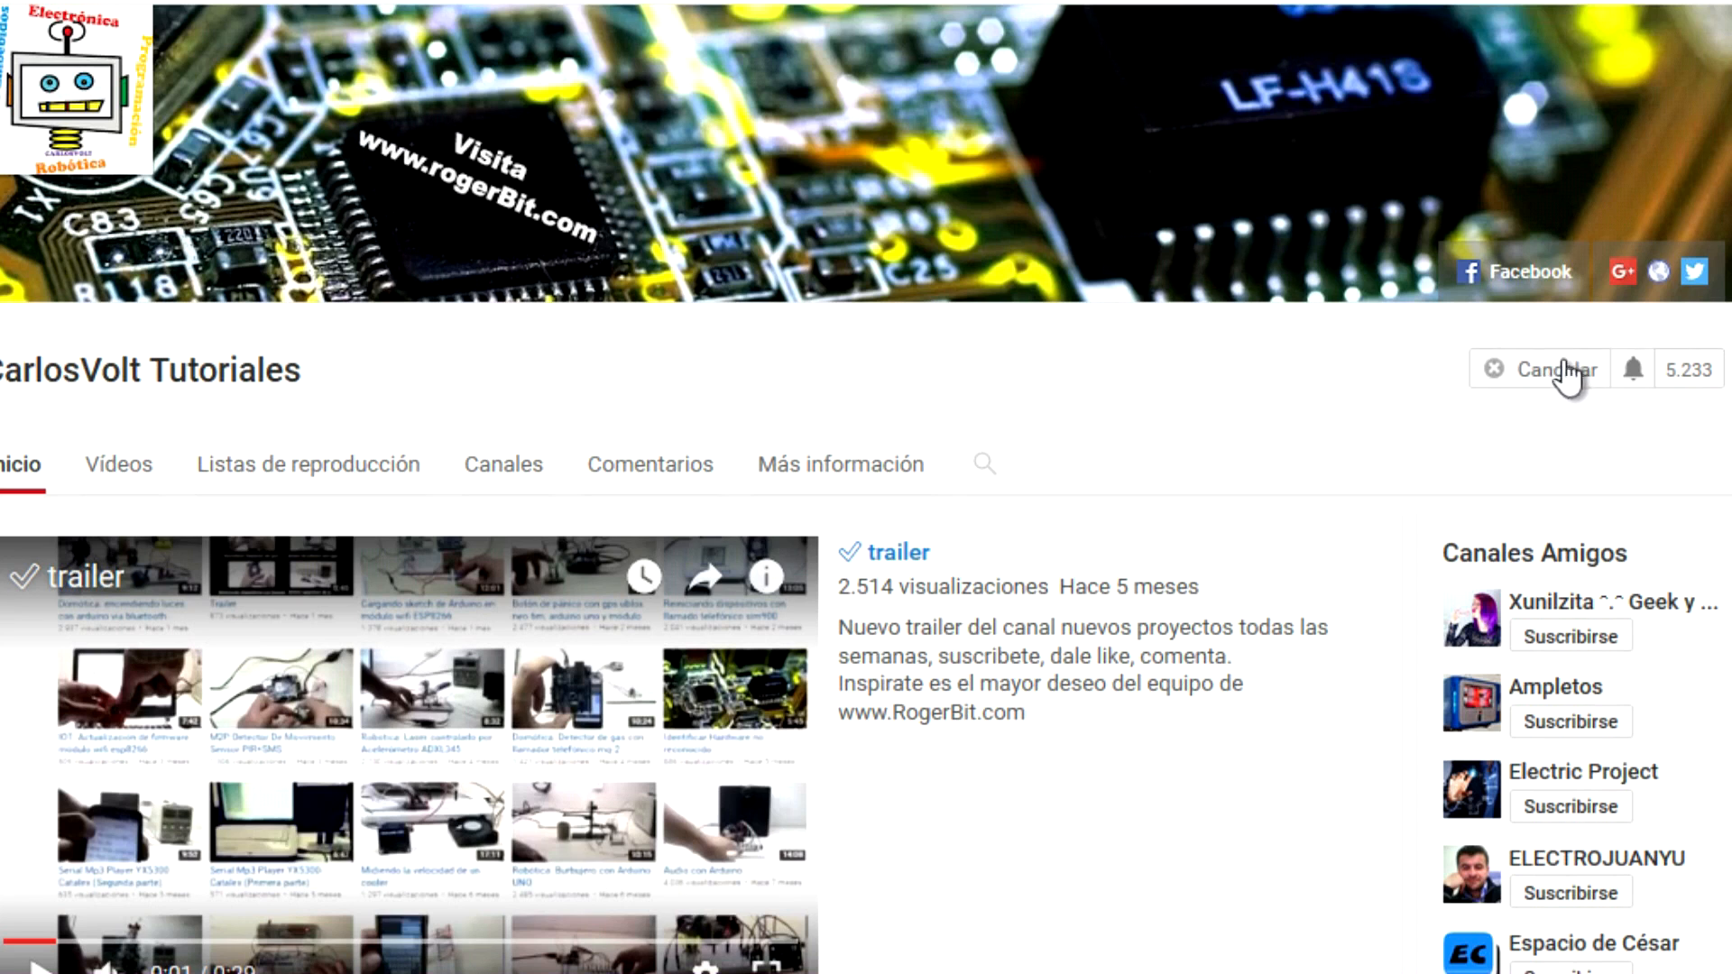
click(1633, 369)
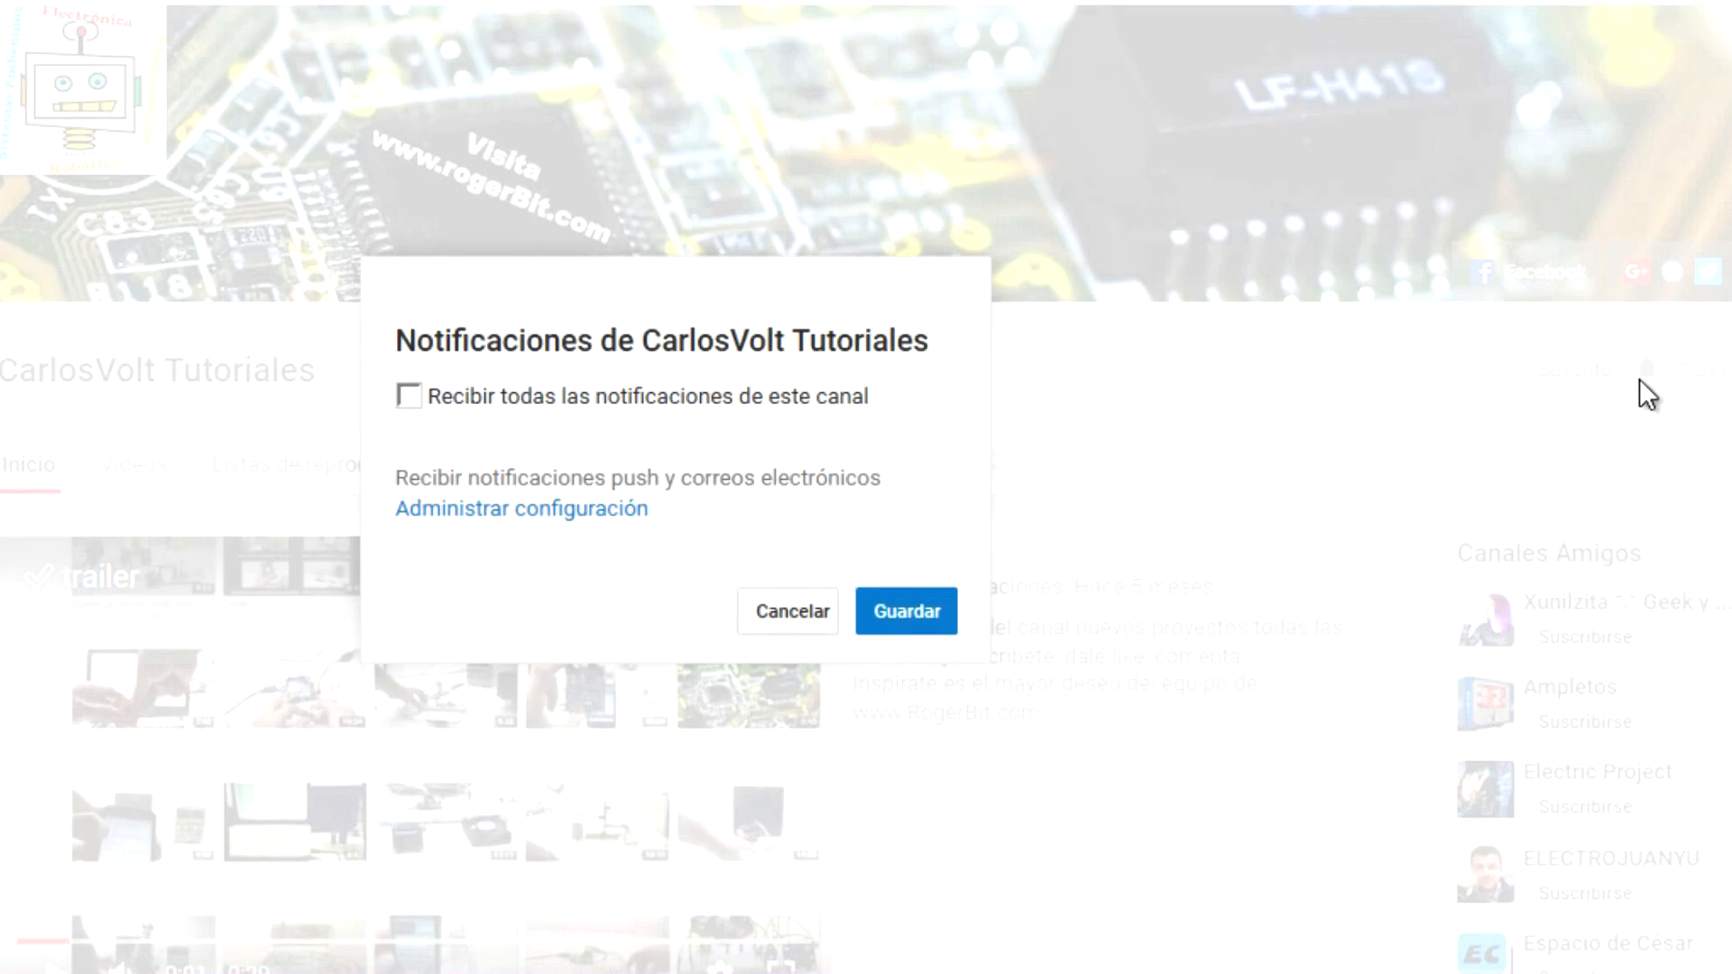
click(409, 397)
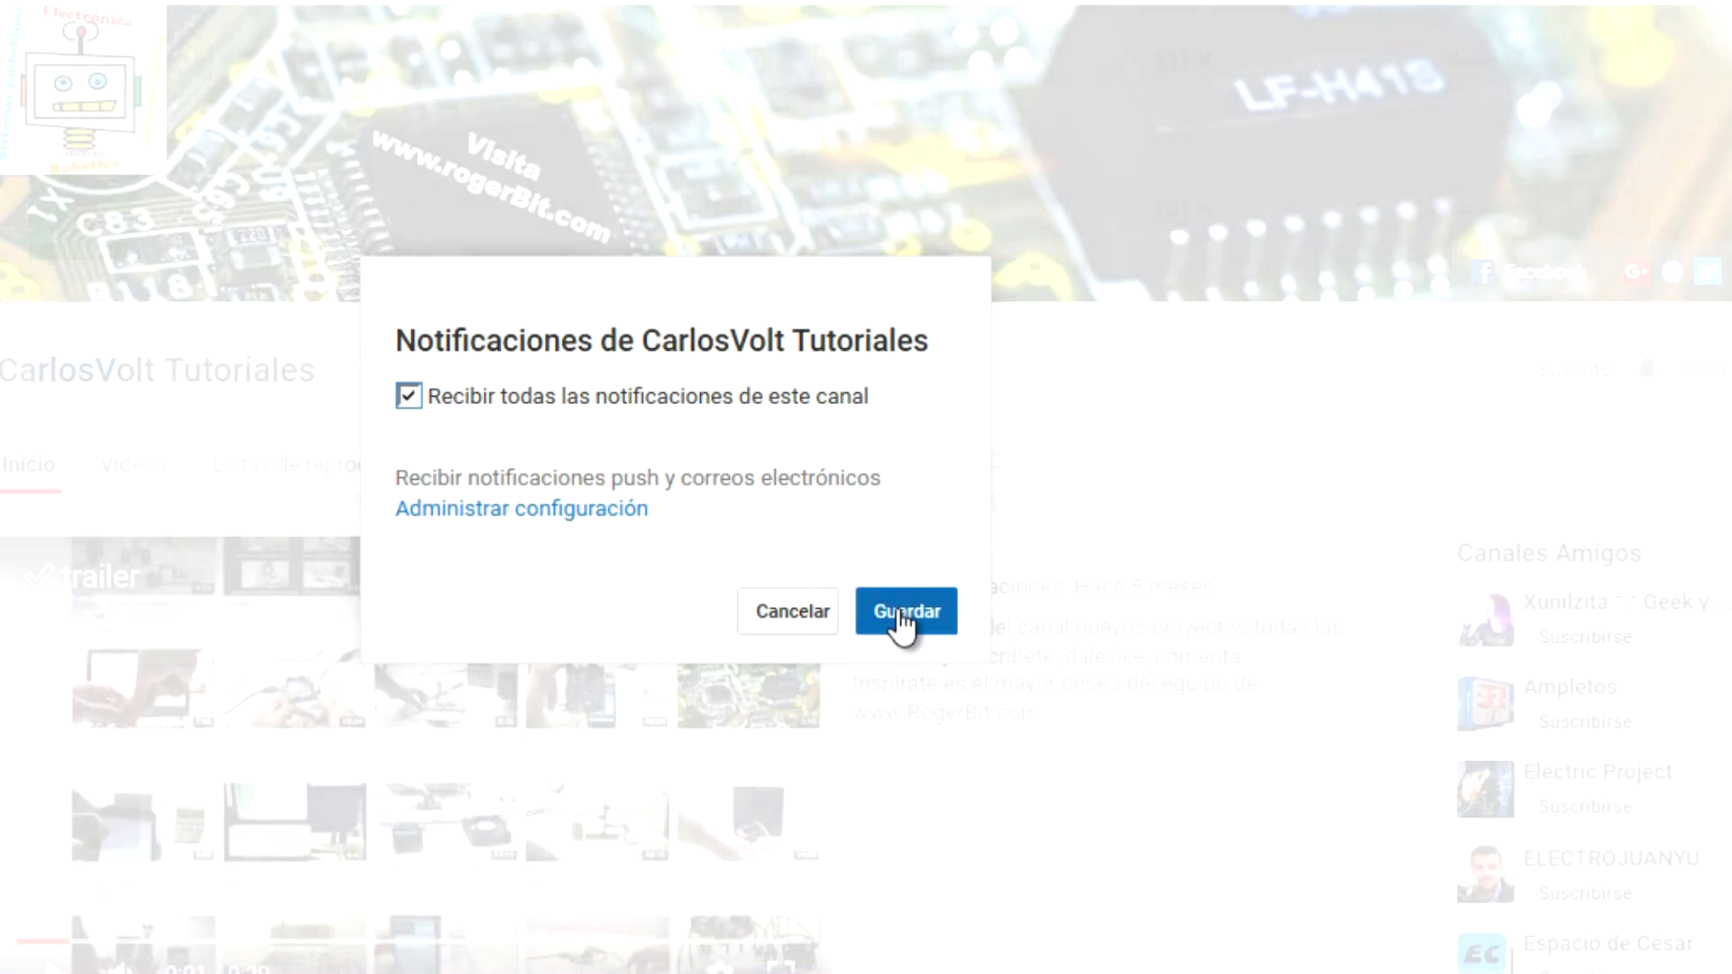
click(905, 610)
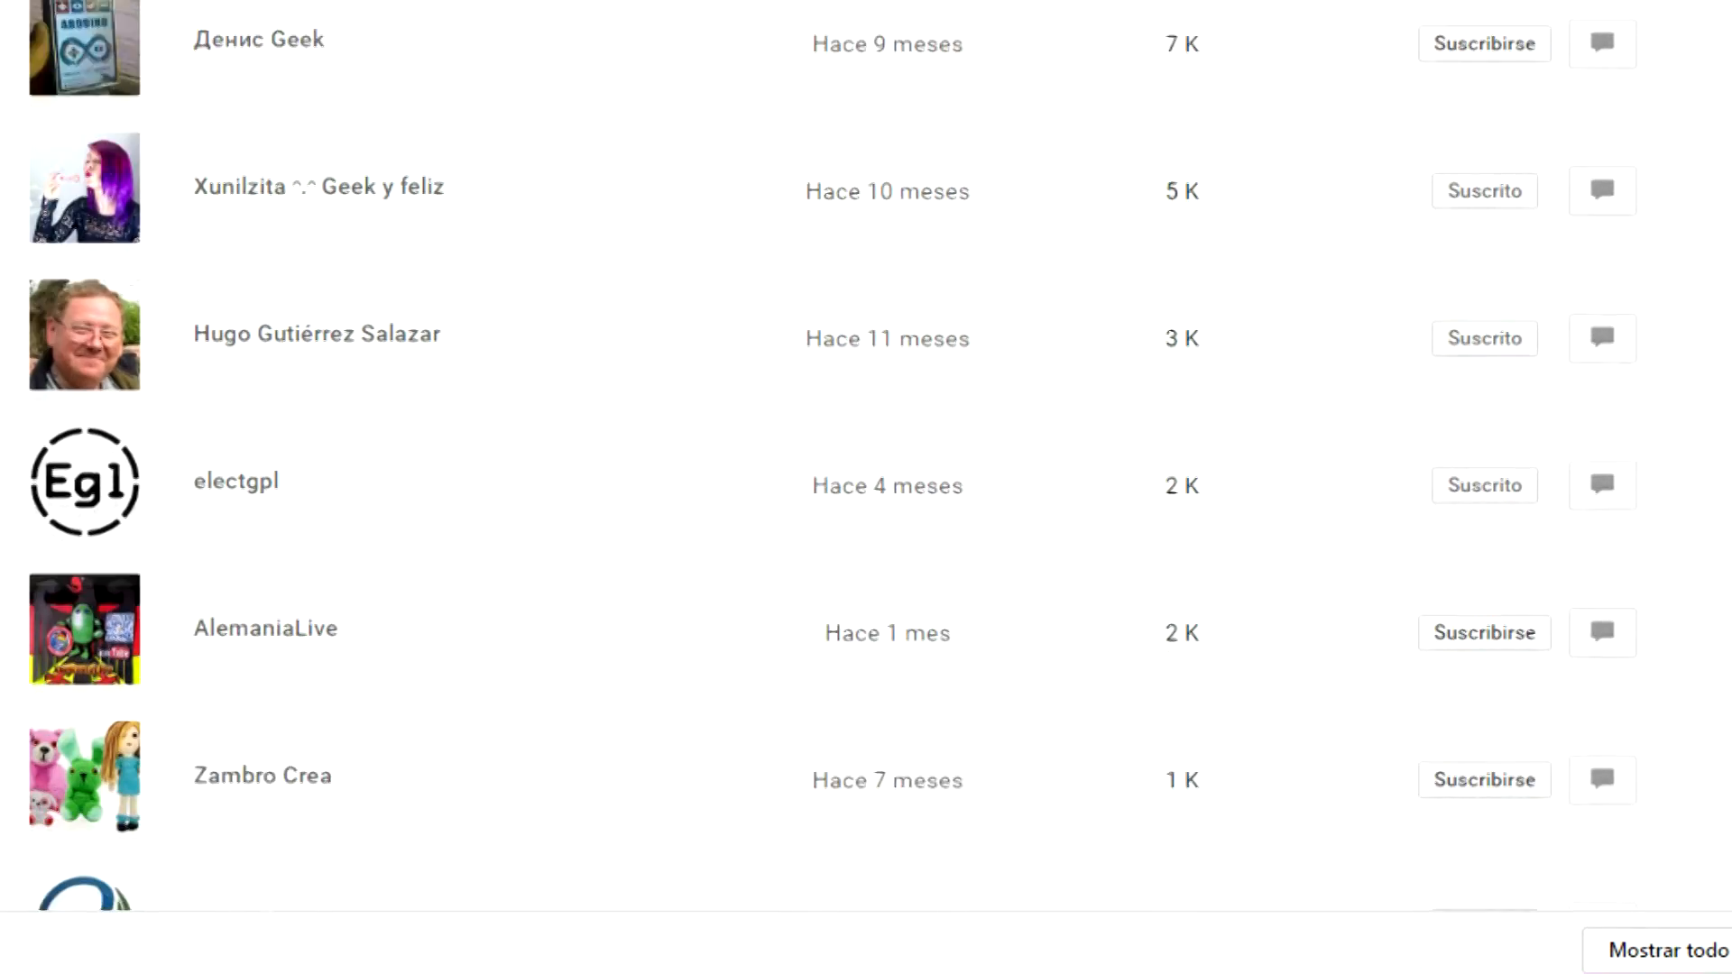
Scroll through the subscriber list and the channel's Arduino video grid
scroll(down, 3)
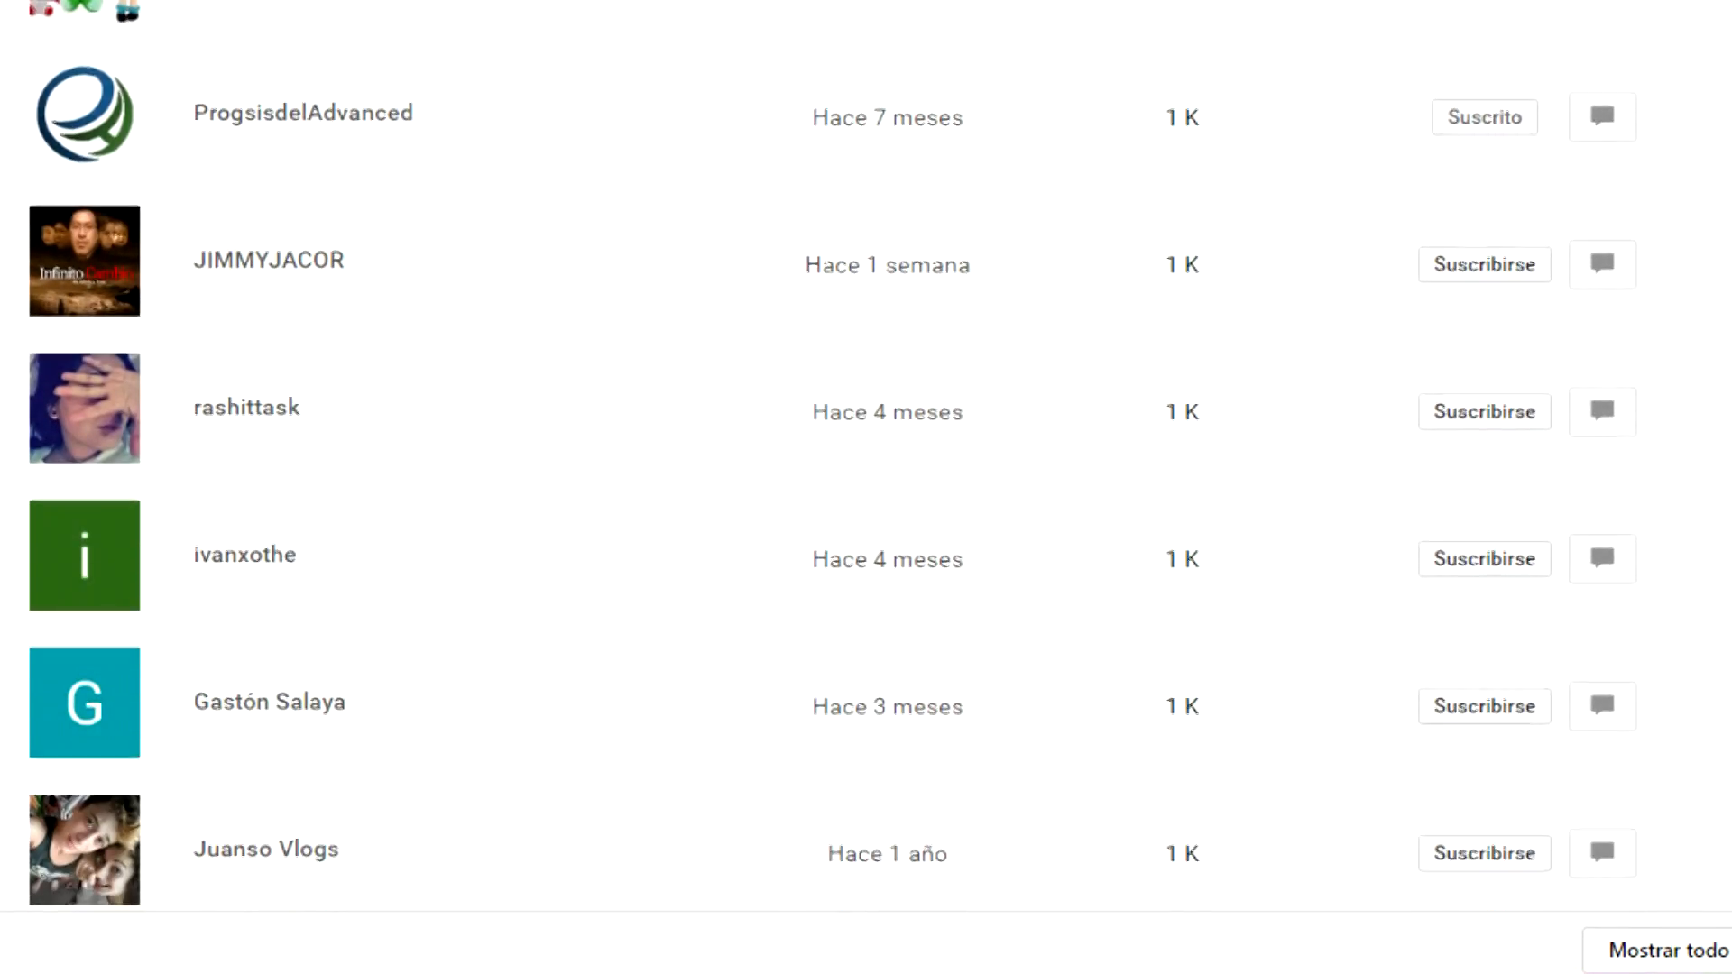
scroll(down, 3)
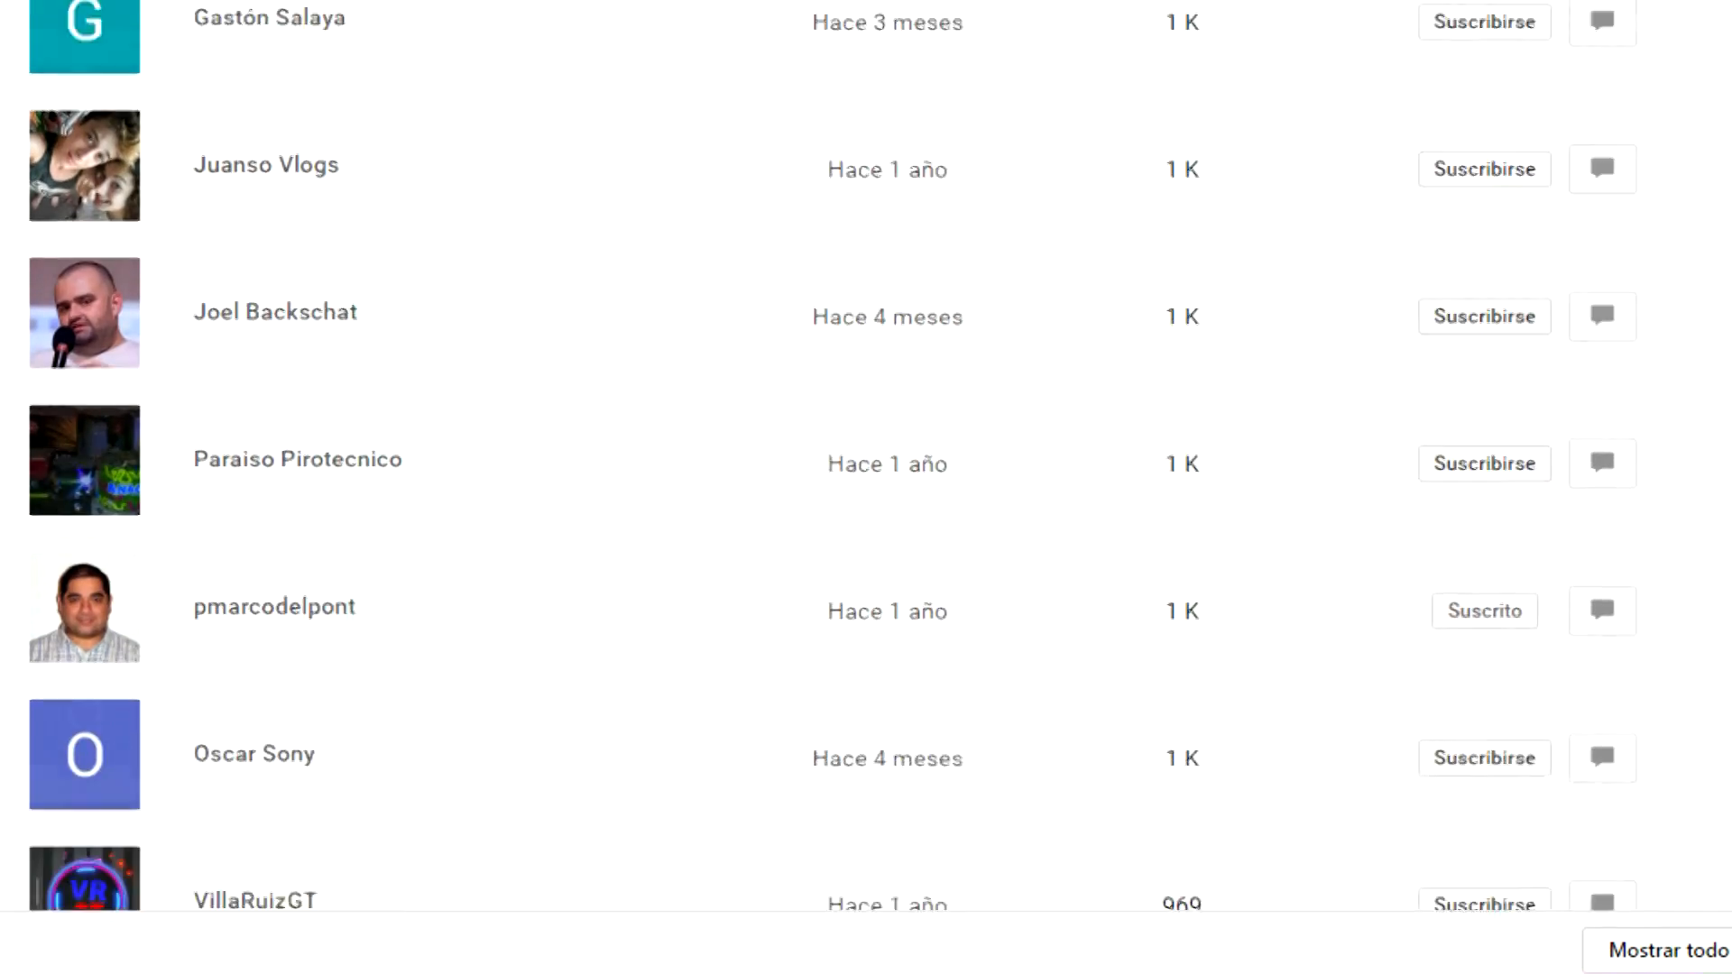
scroll(down, 3)
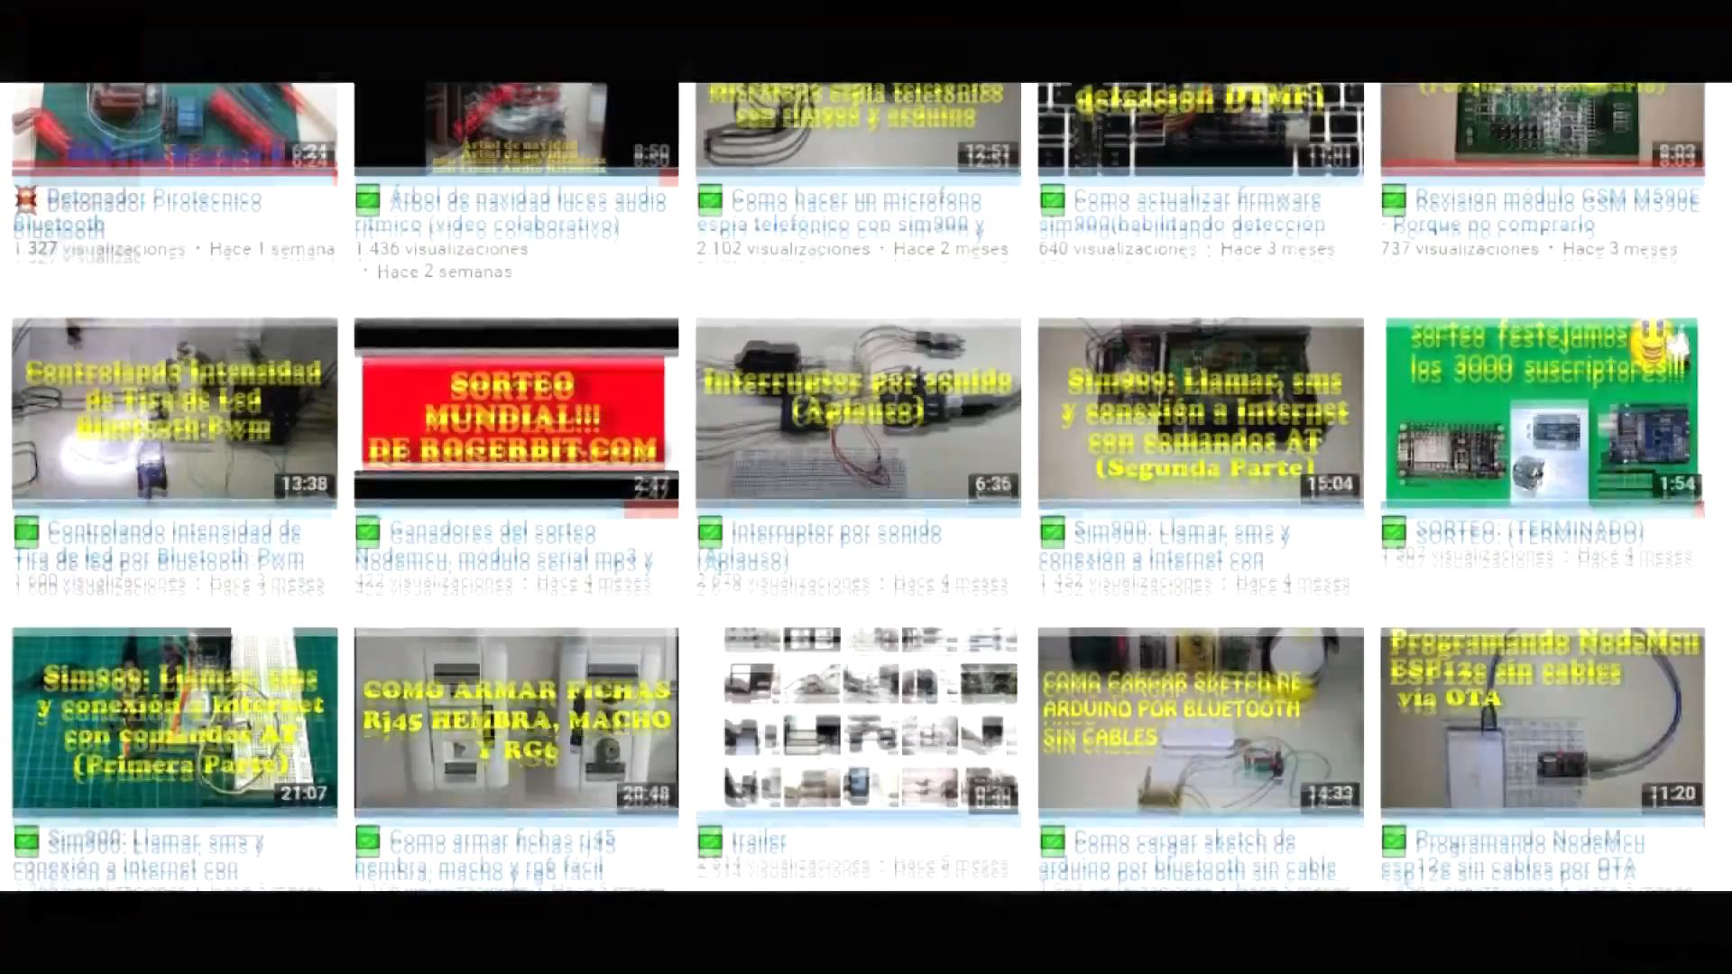
scroll(down, 3)
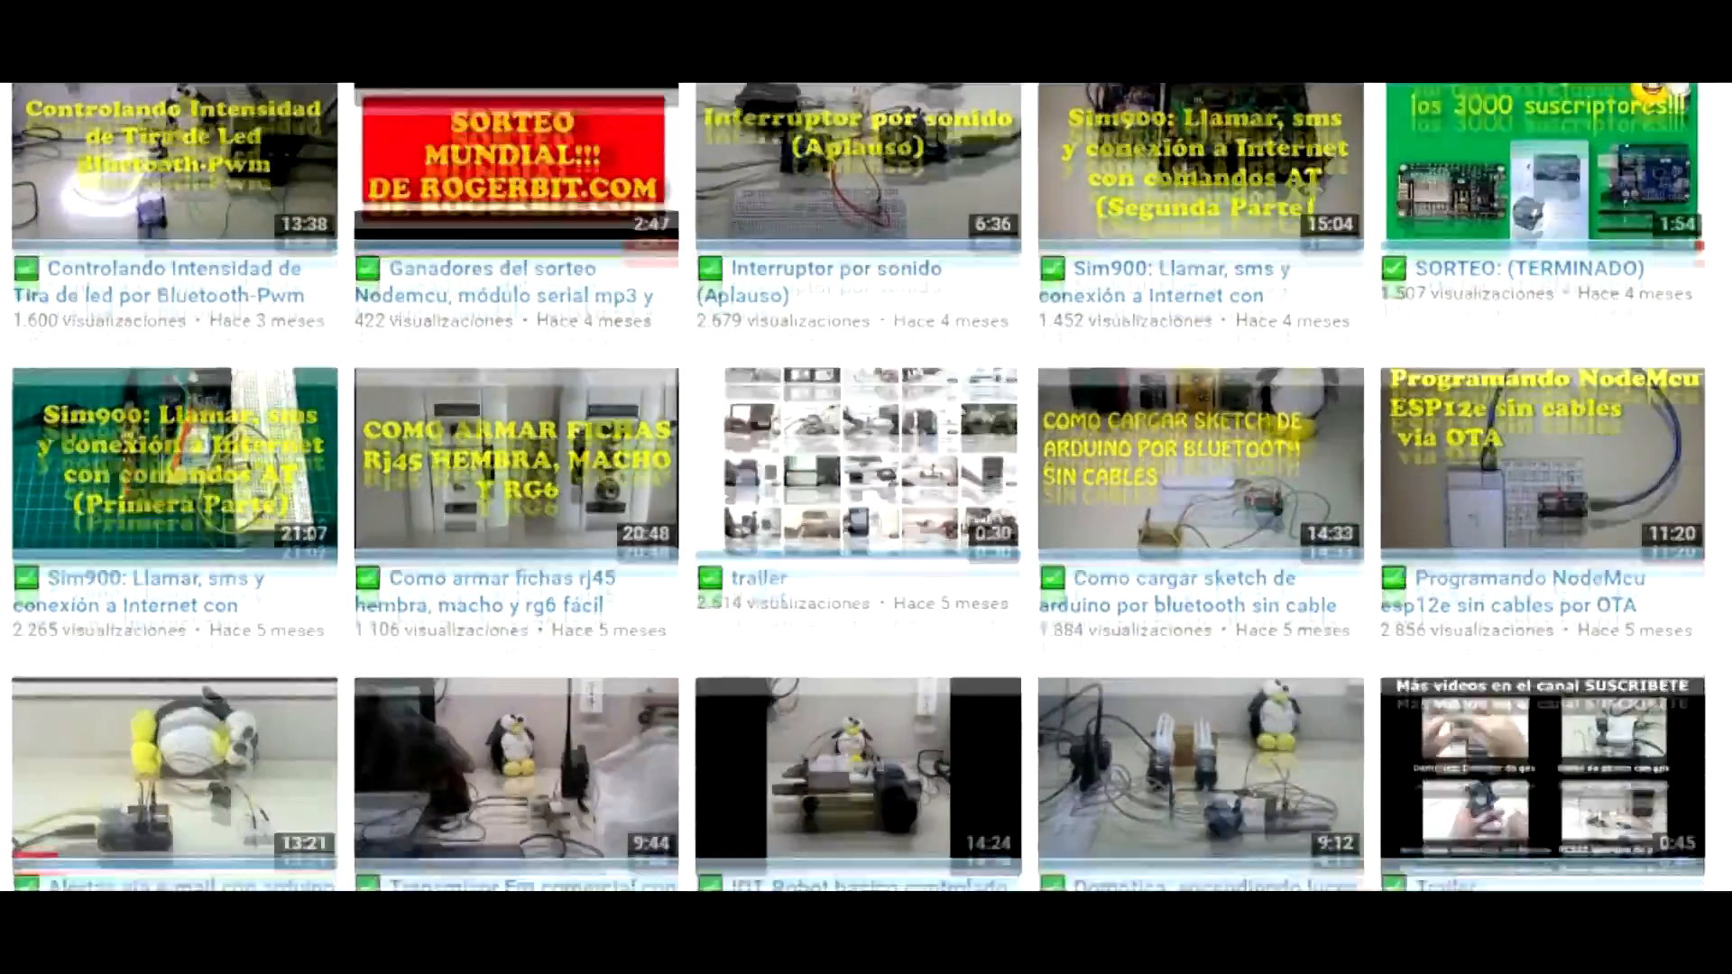
scroll(down, 3)
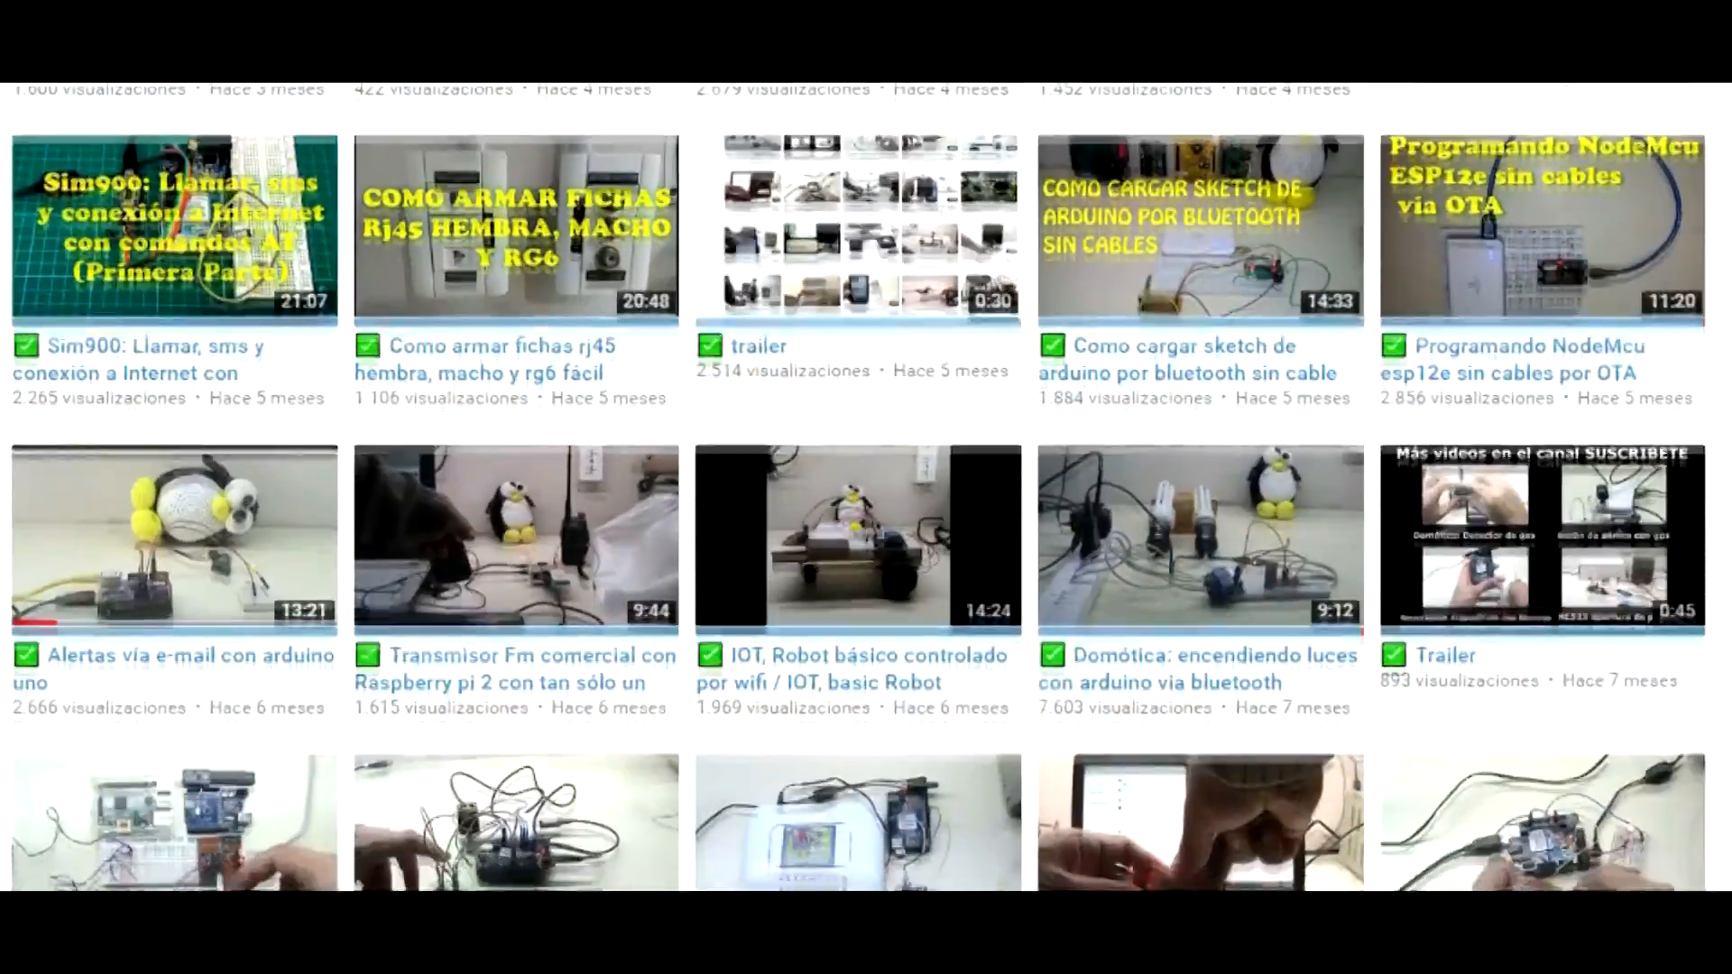
scroll(down, 3)
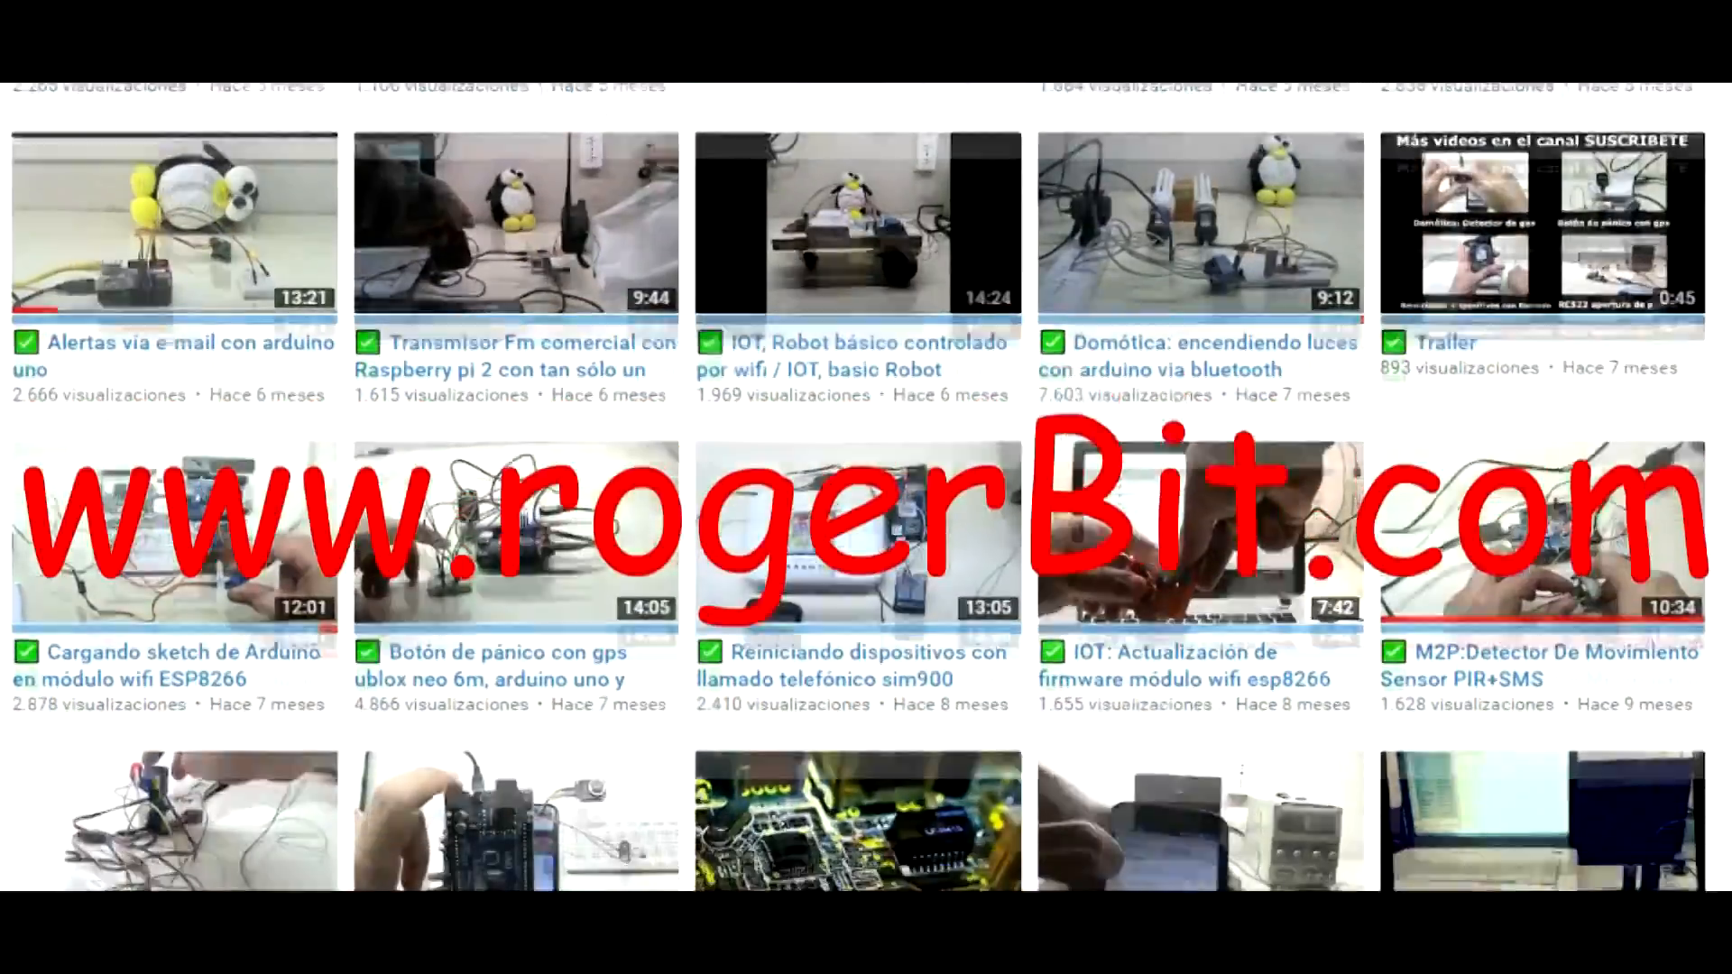
scroll(down, 3)
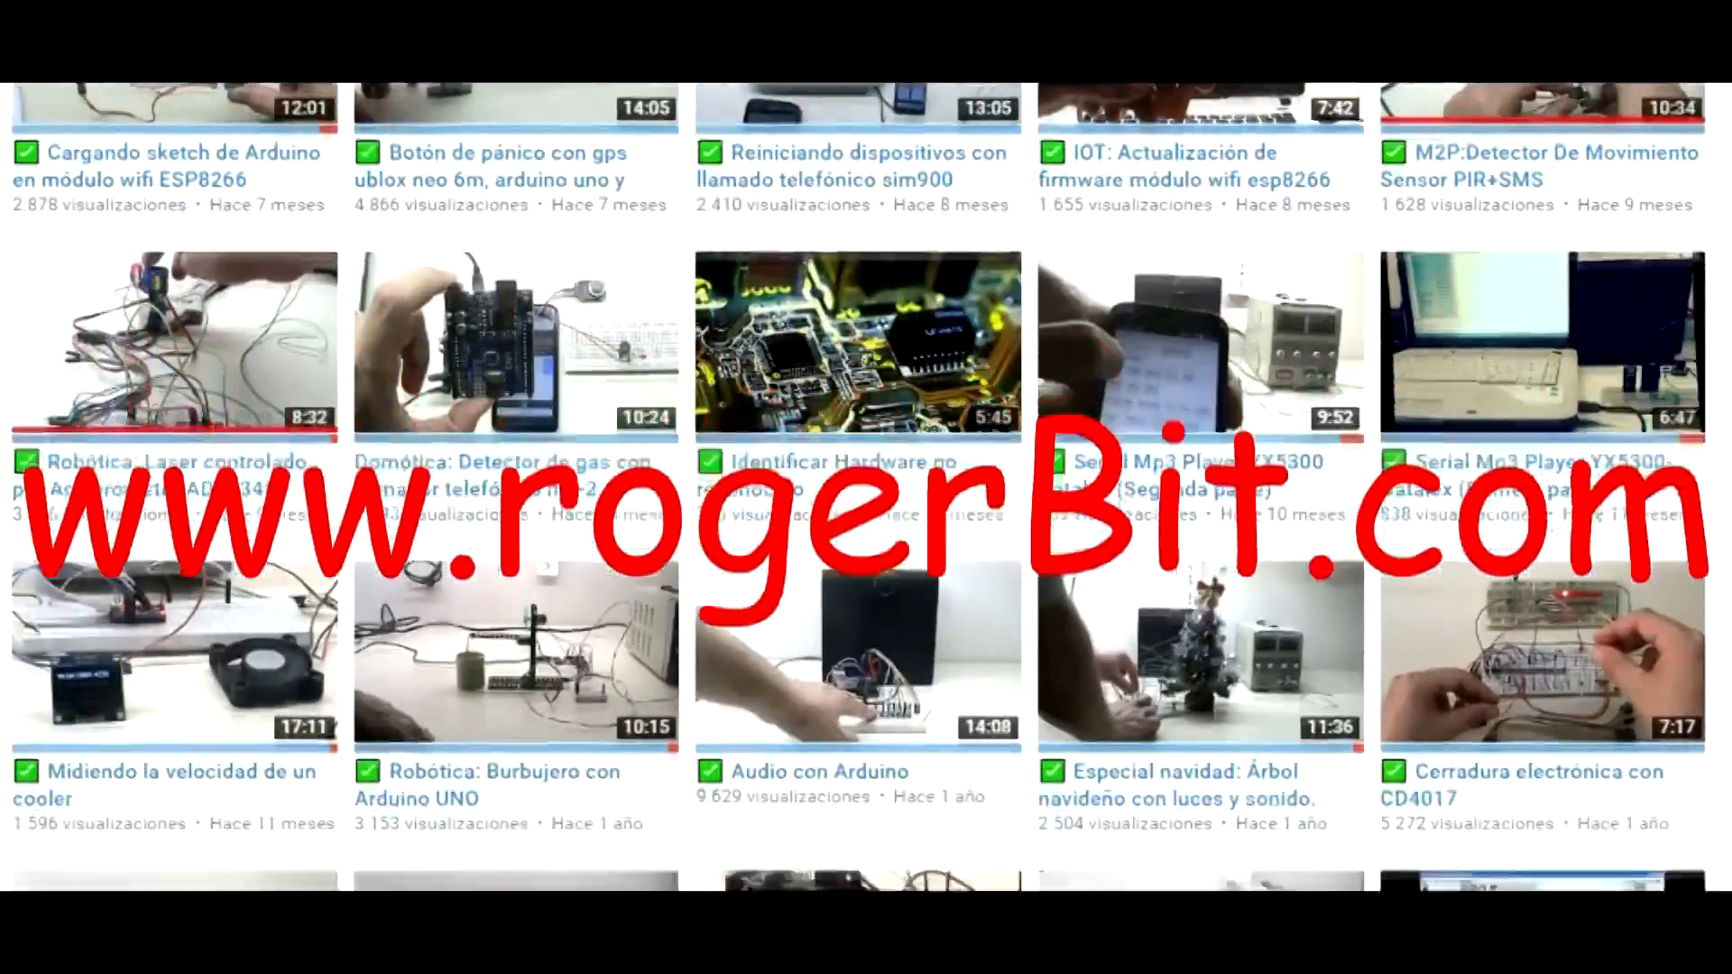